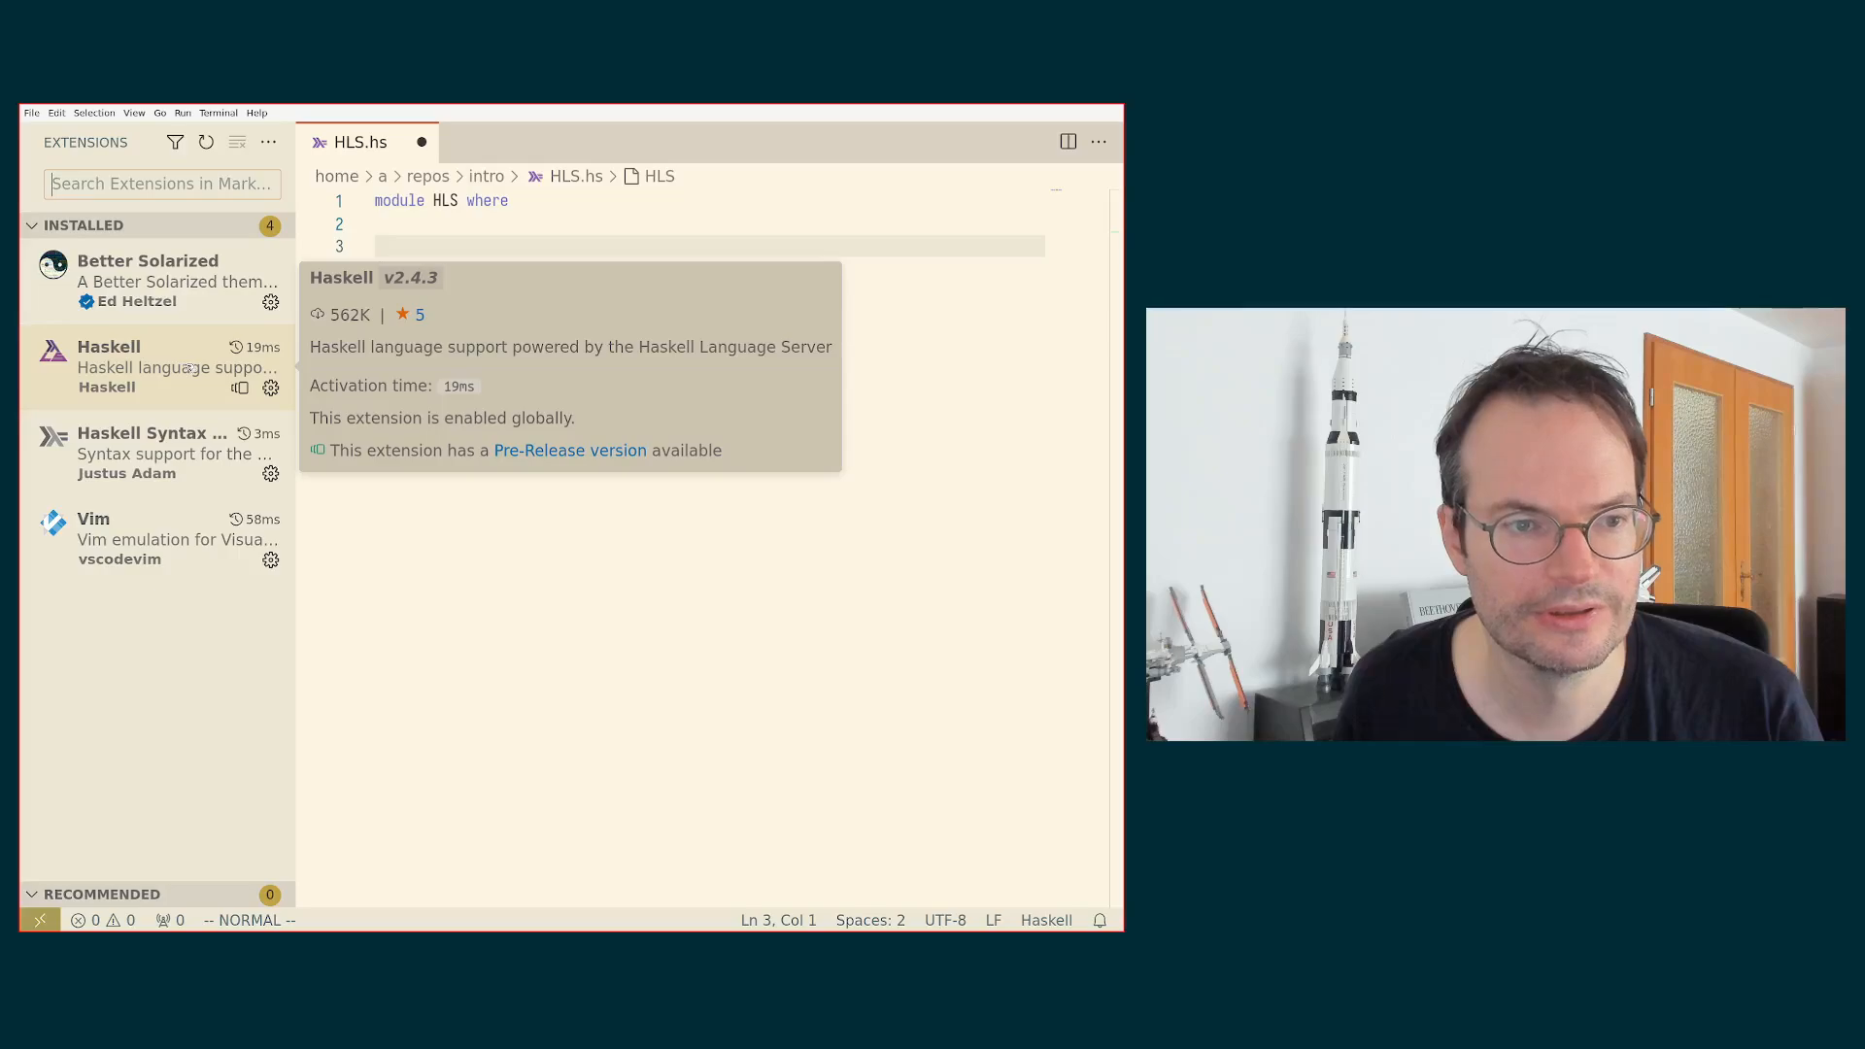
mouse_move(270, 407)
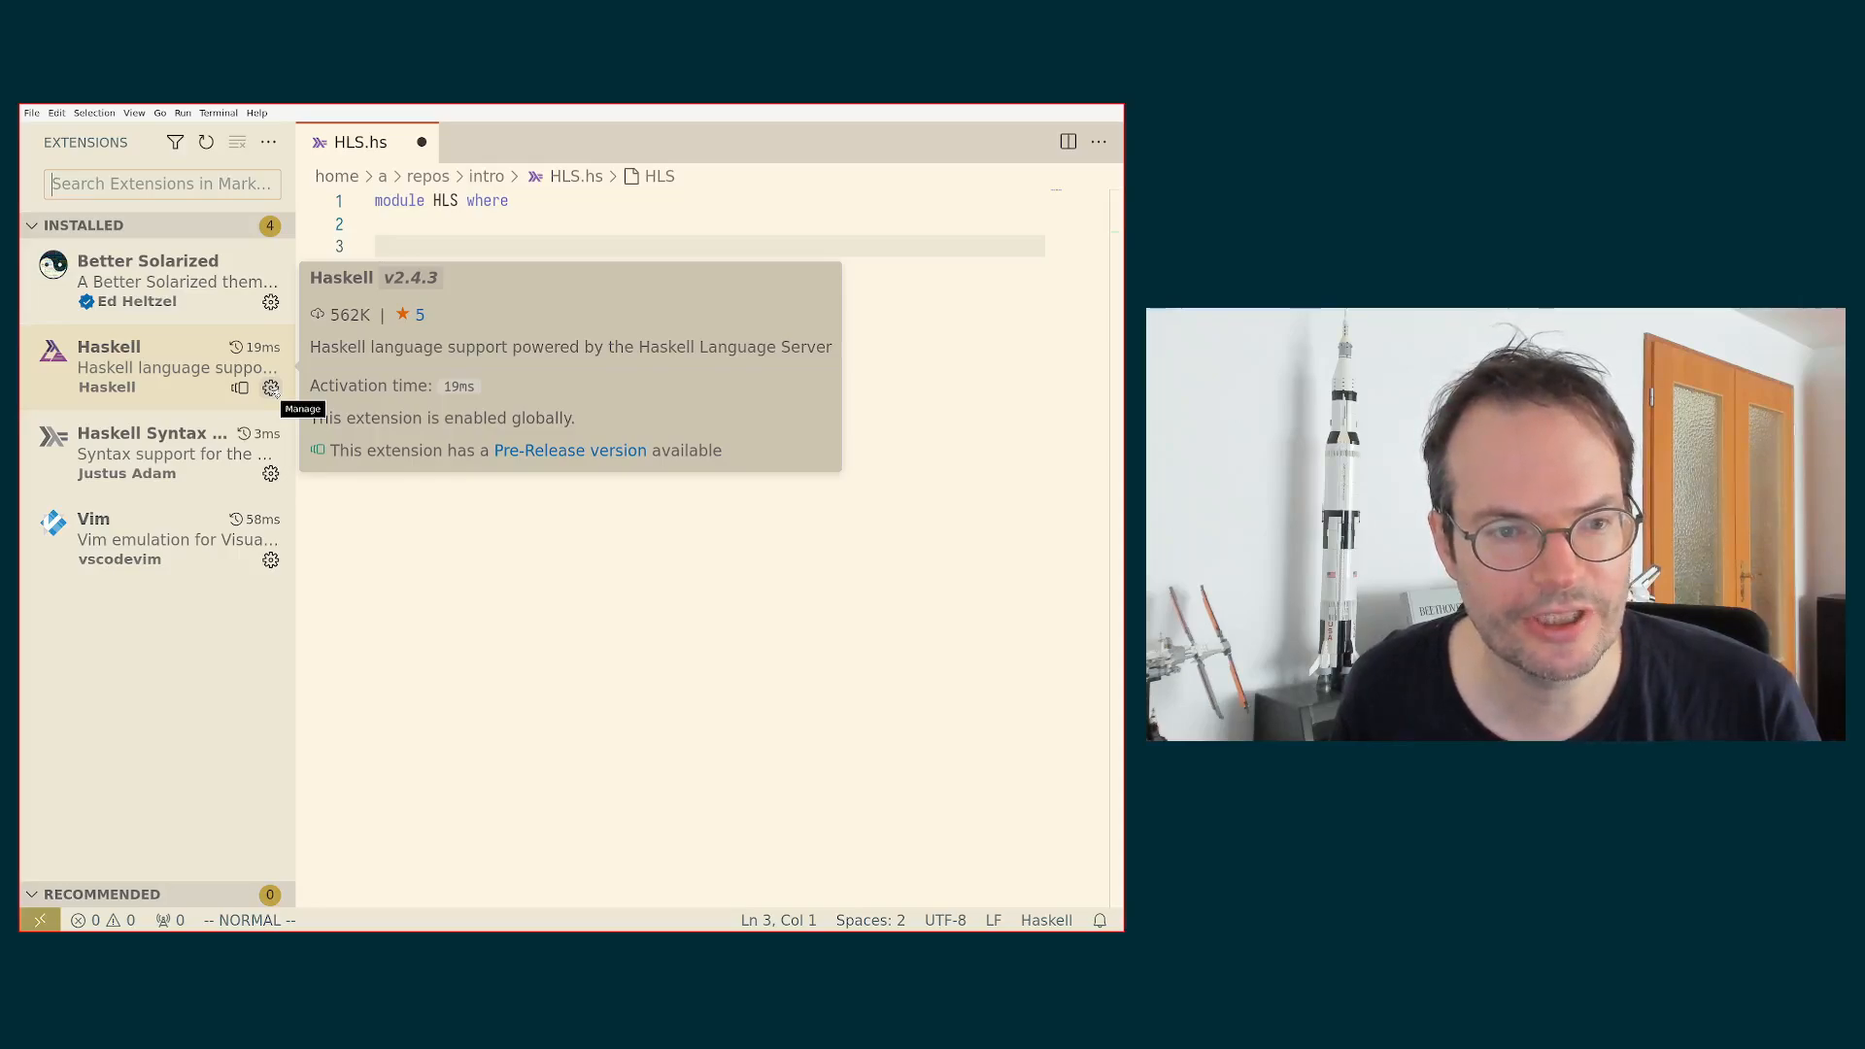
Step: Open the Manage gear menu for the Haskell extension in the Extensions sidebar
click(270, 387)
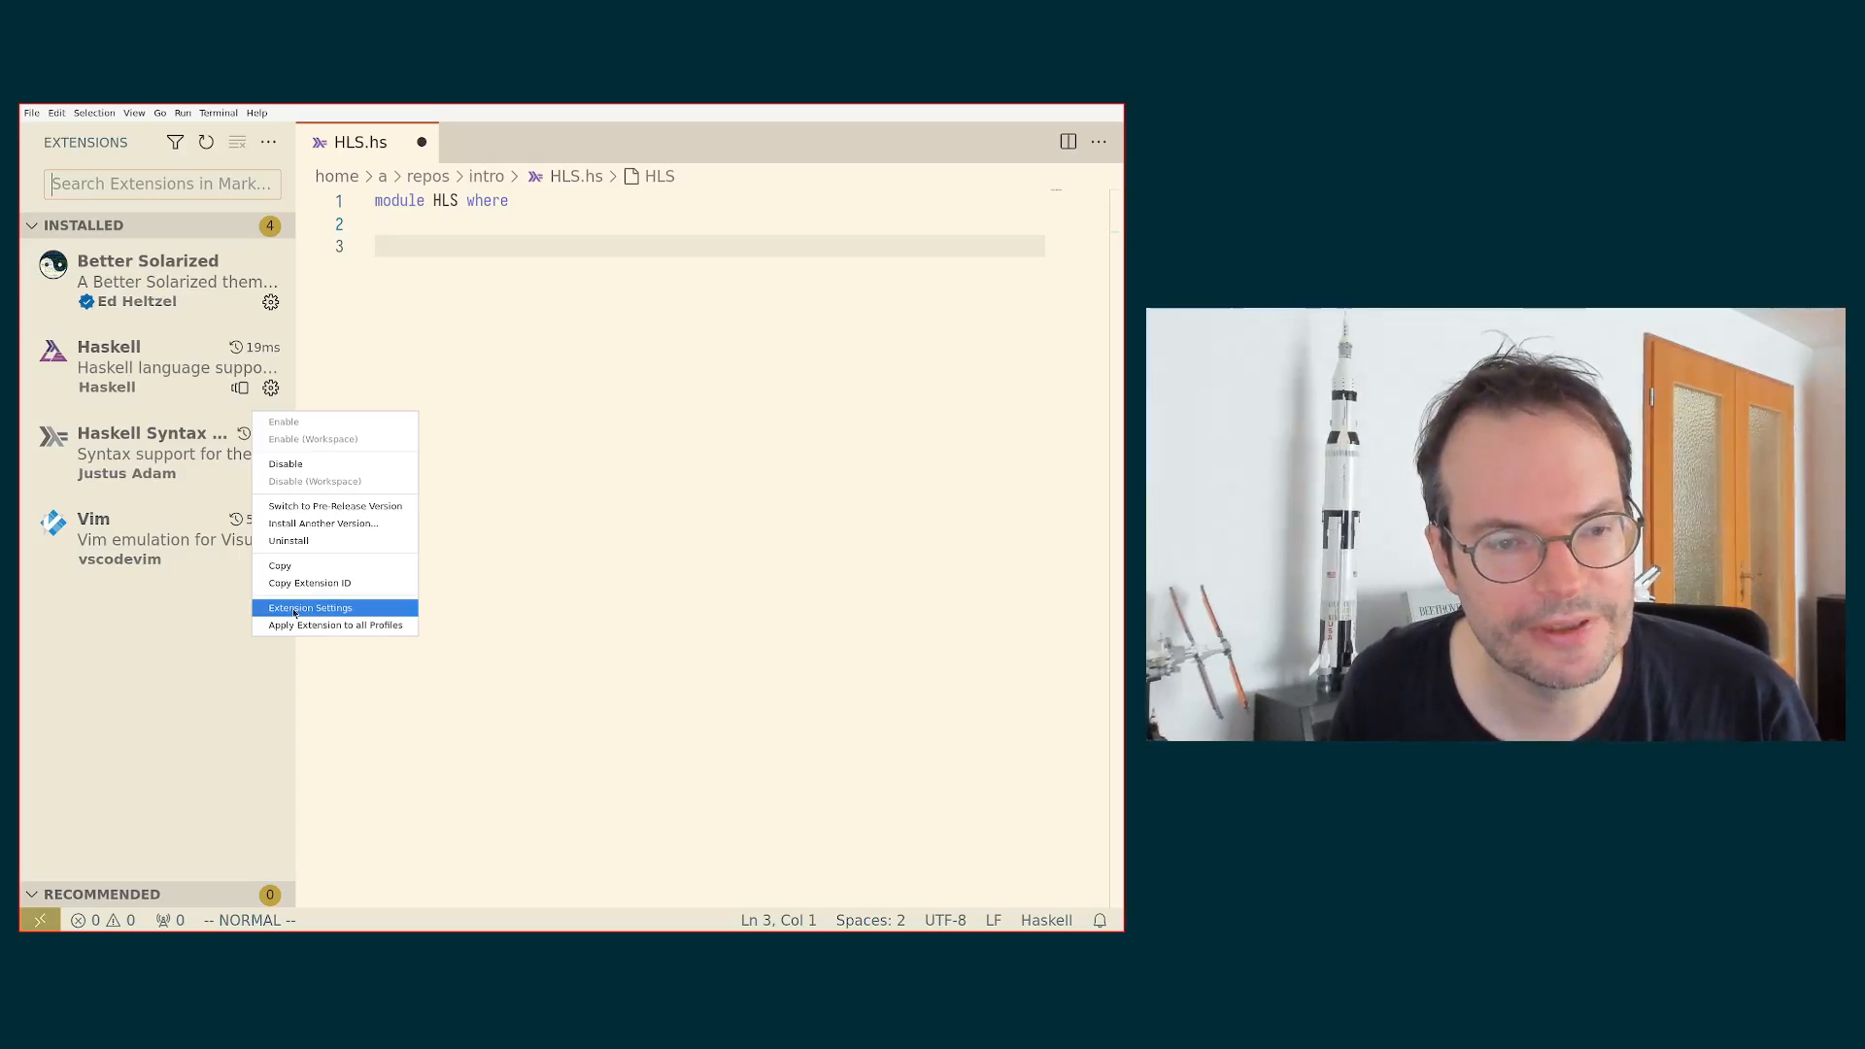
Step: Open the Haskell extension settings and keep ormolu as the formatting provider
click(311, 607)
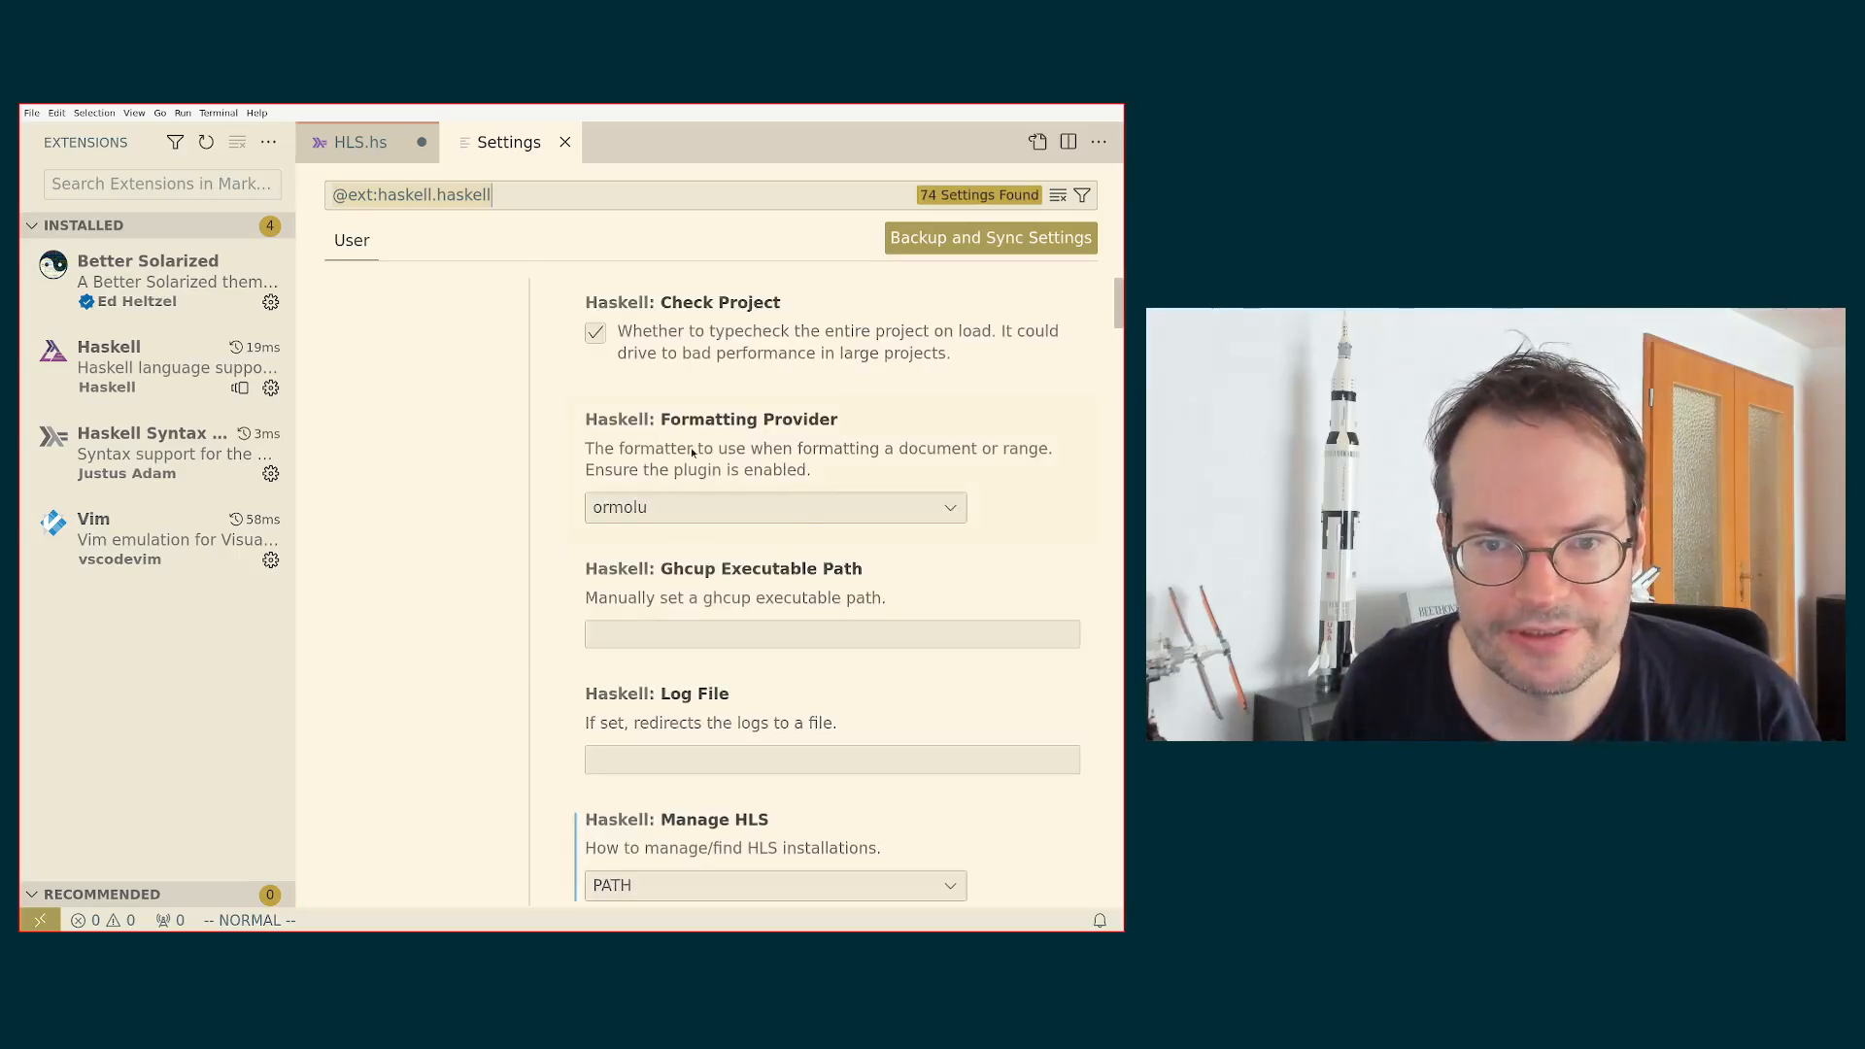
mouse_move(714, 507)
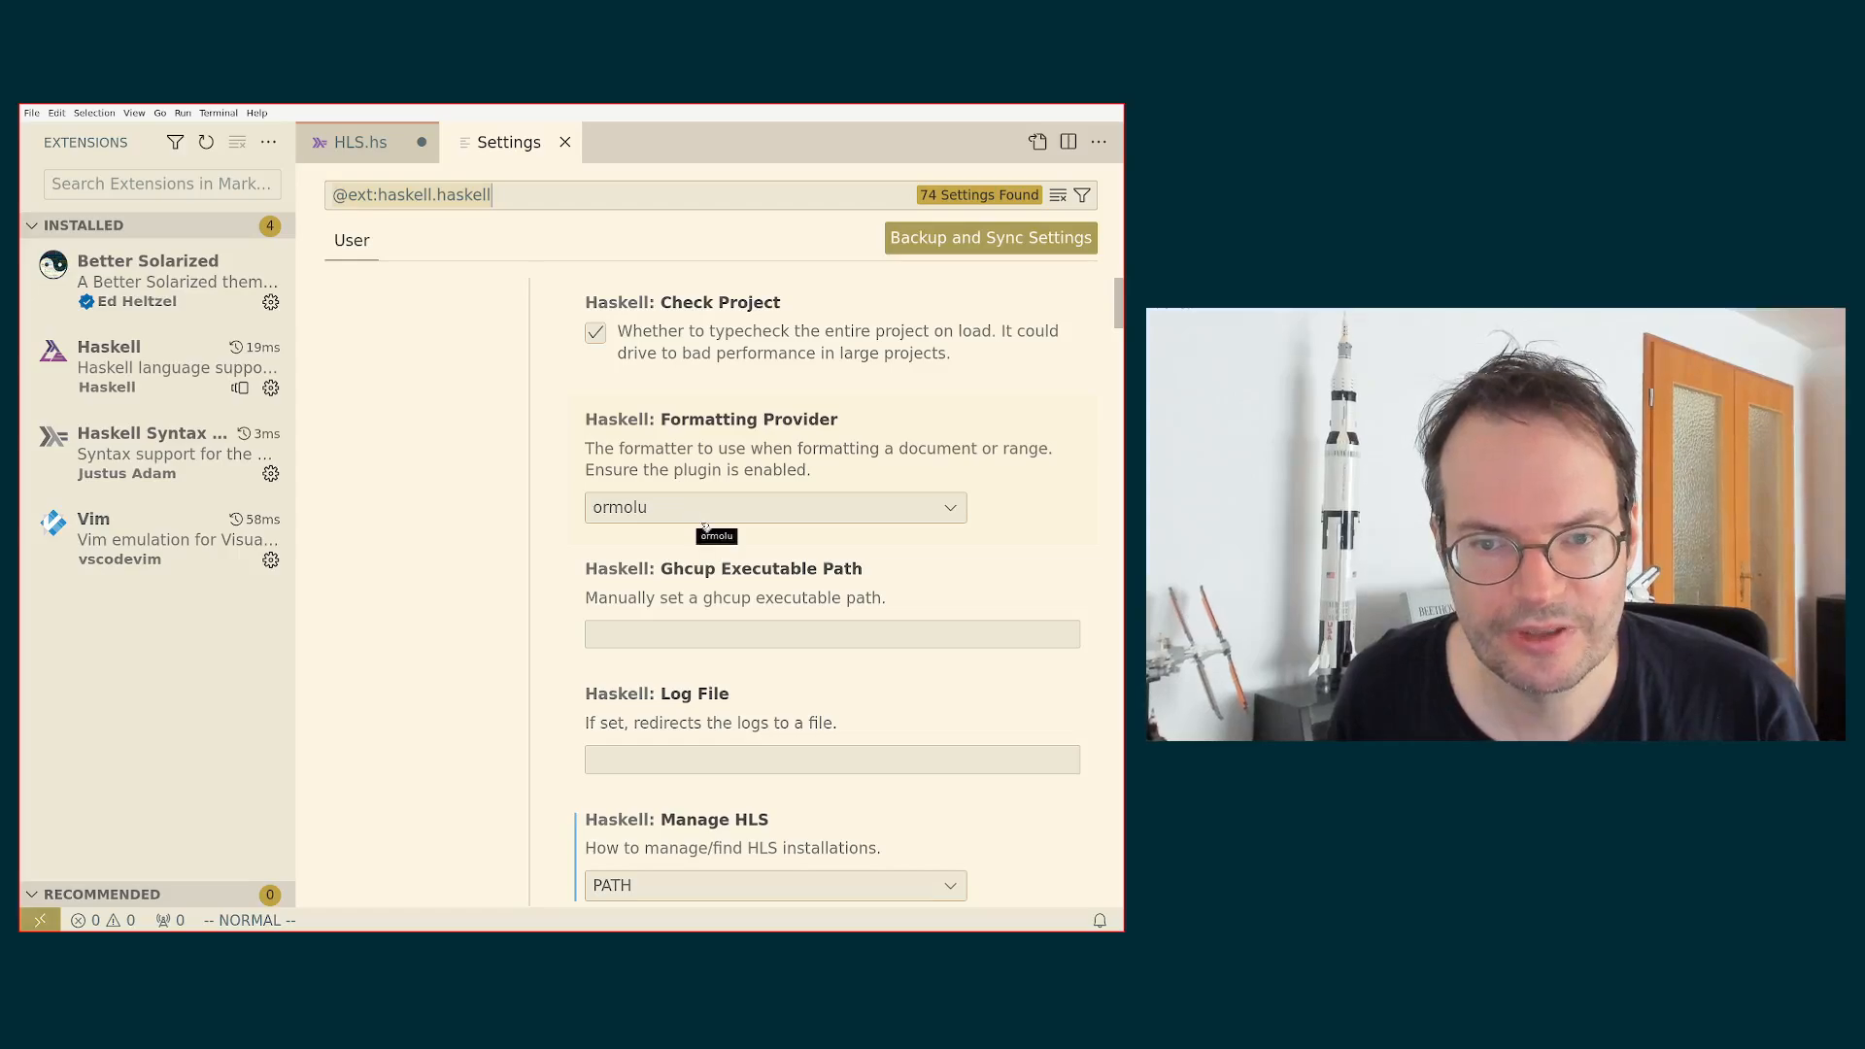
mouse_move(711, 553)
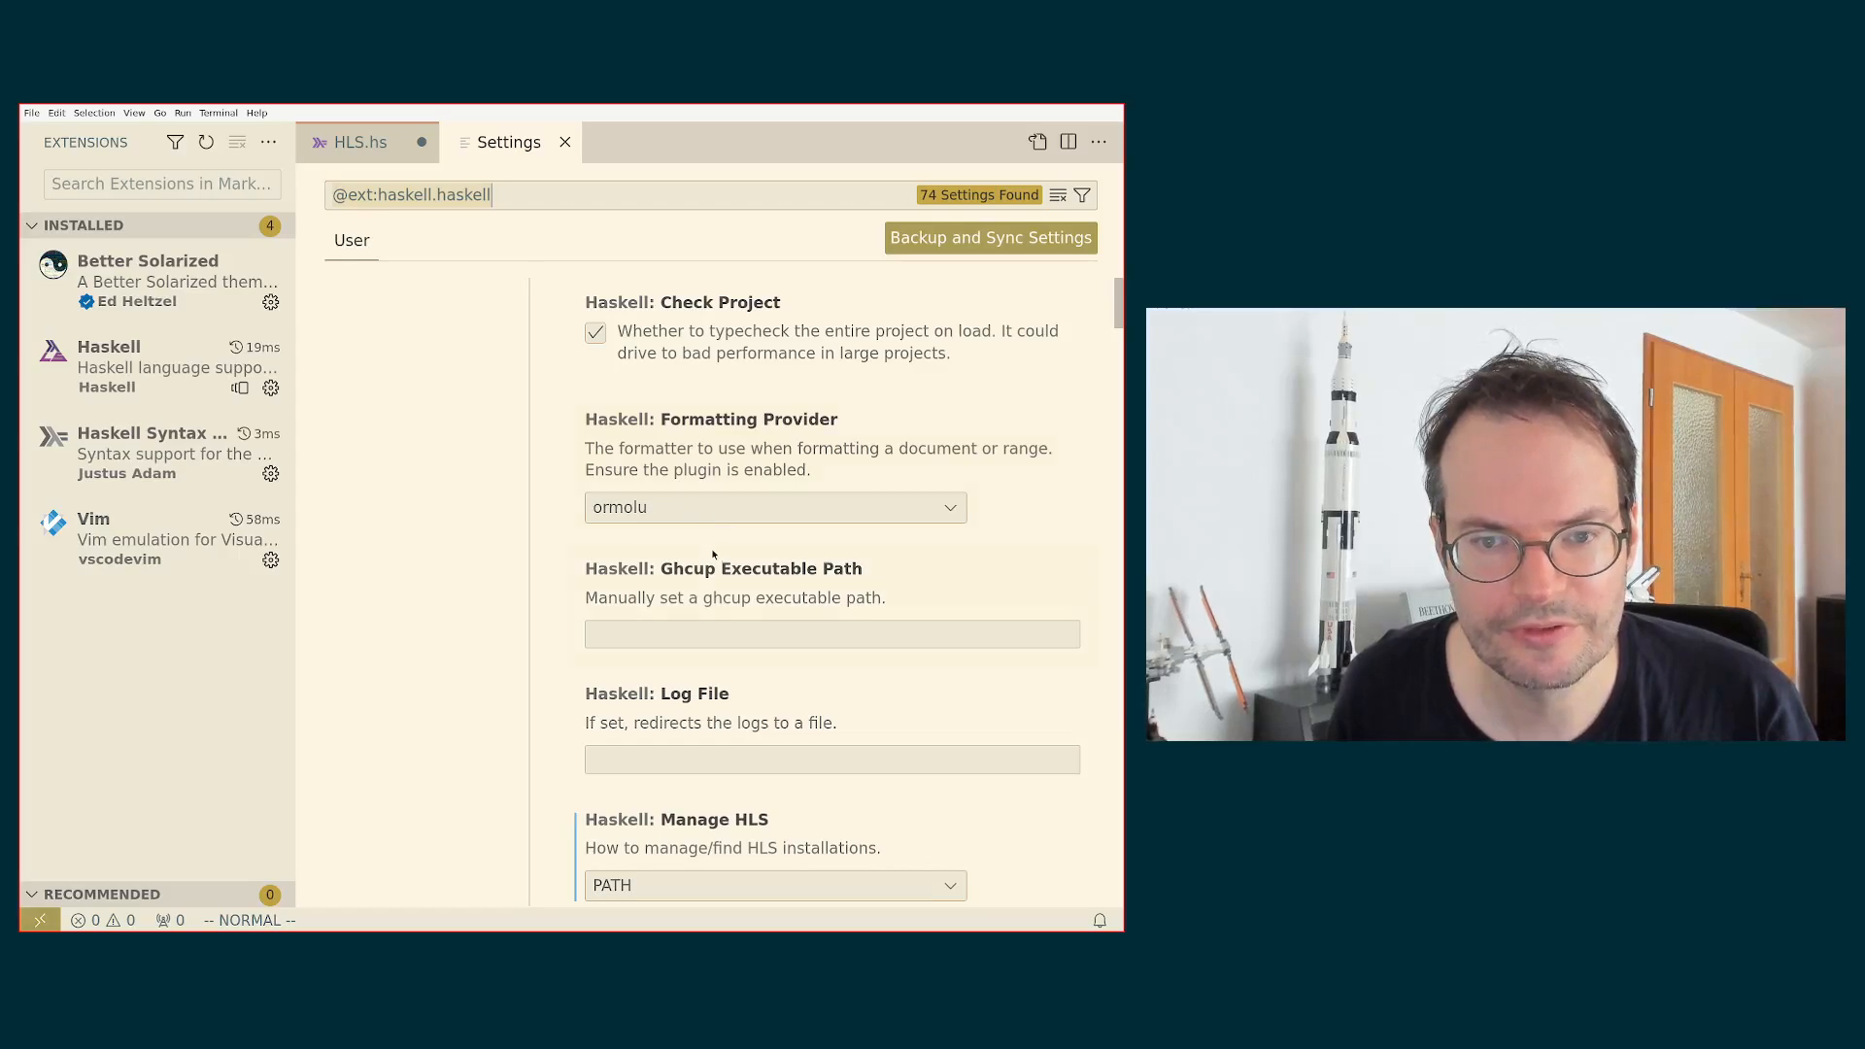
click(774, 507)
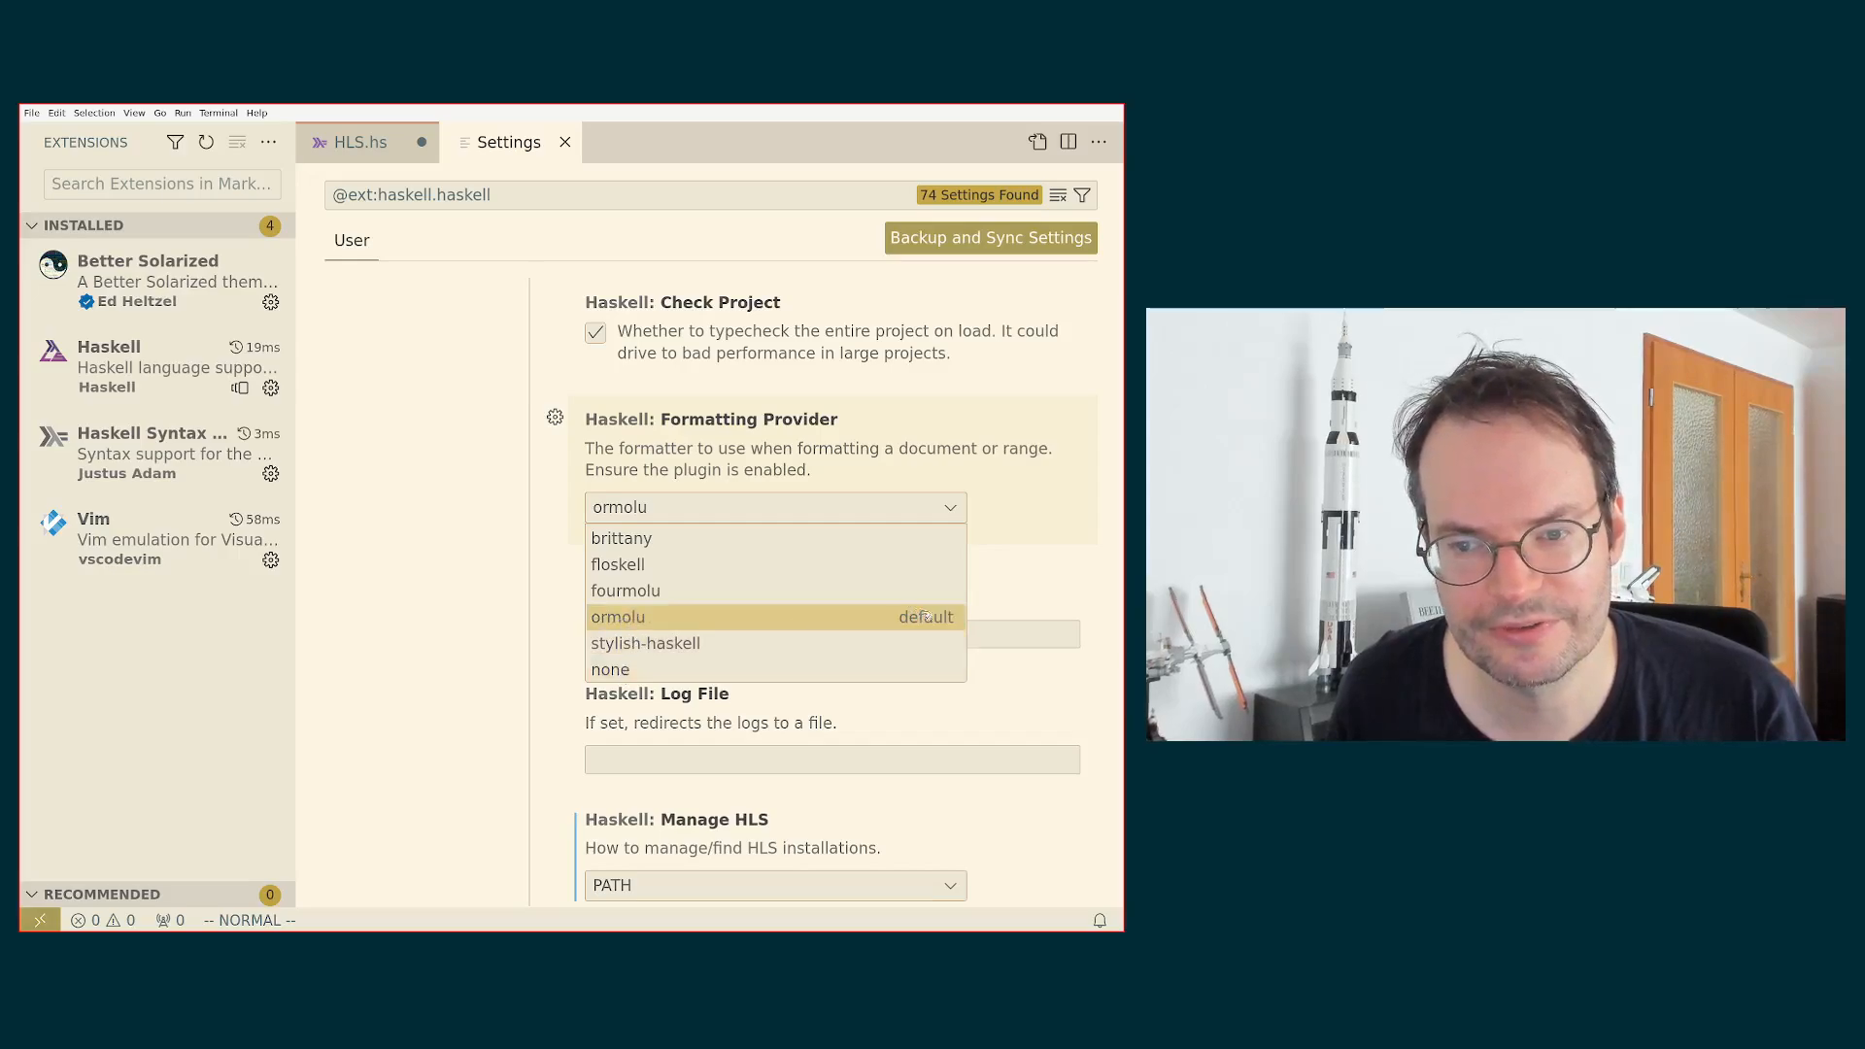
click(617, 616)
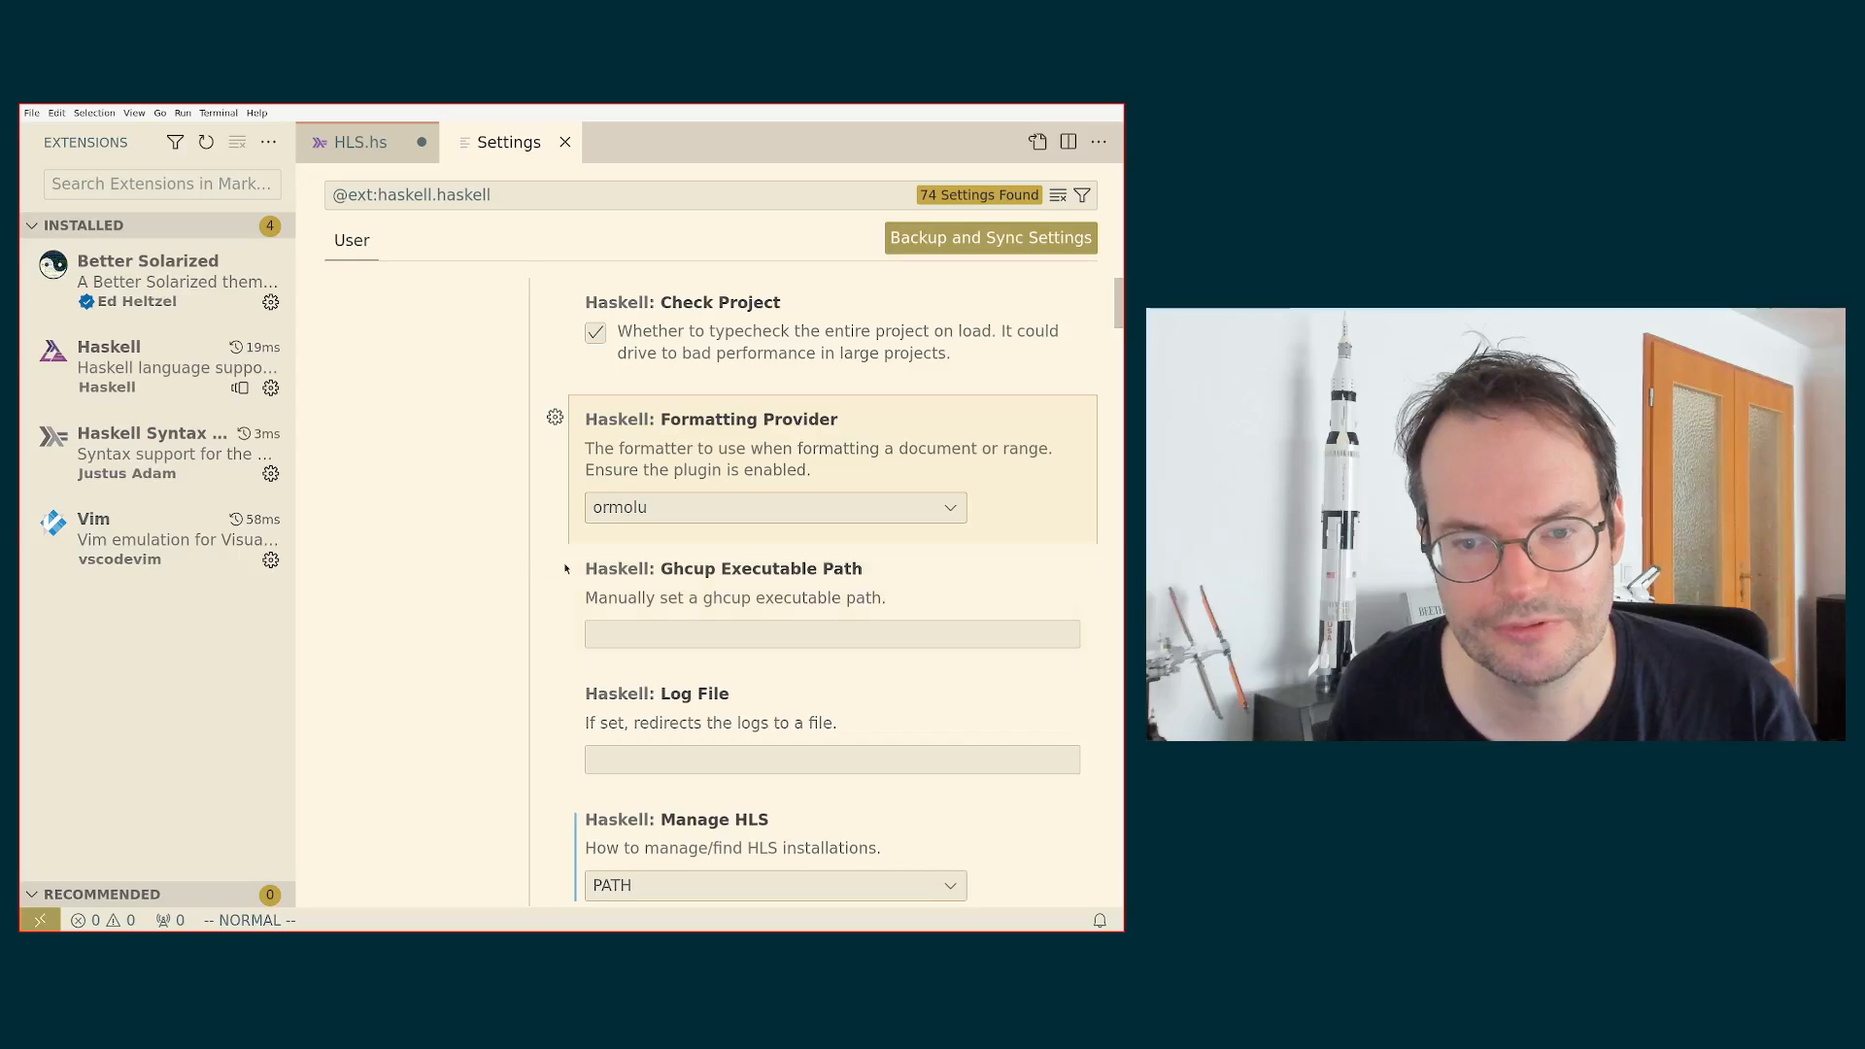
scroll(down, 3)
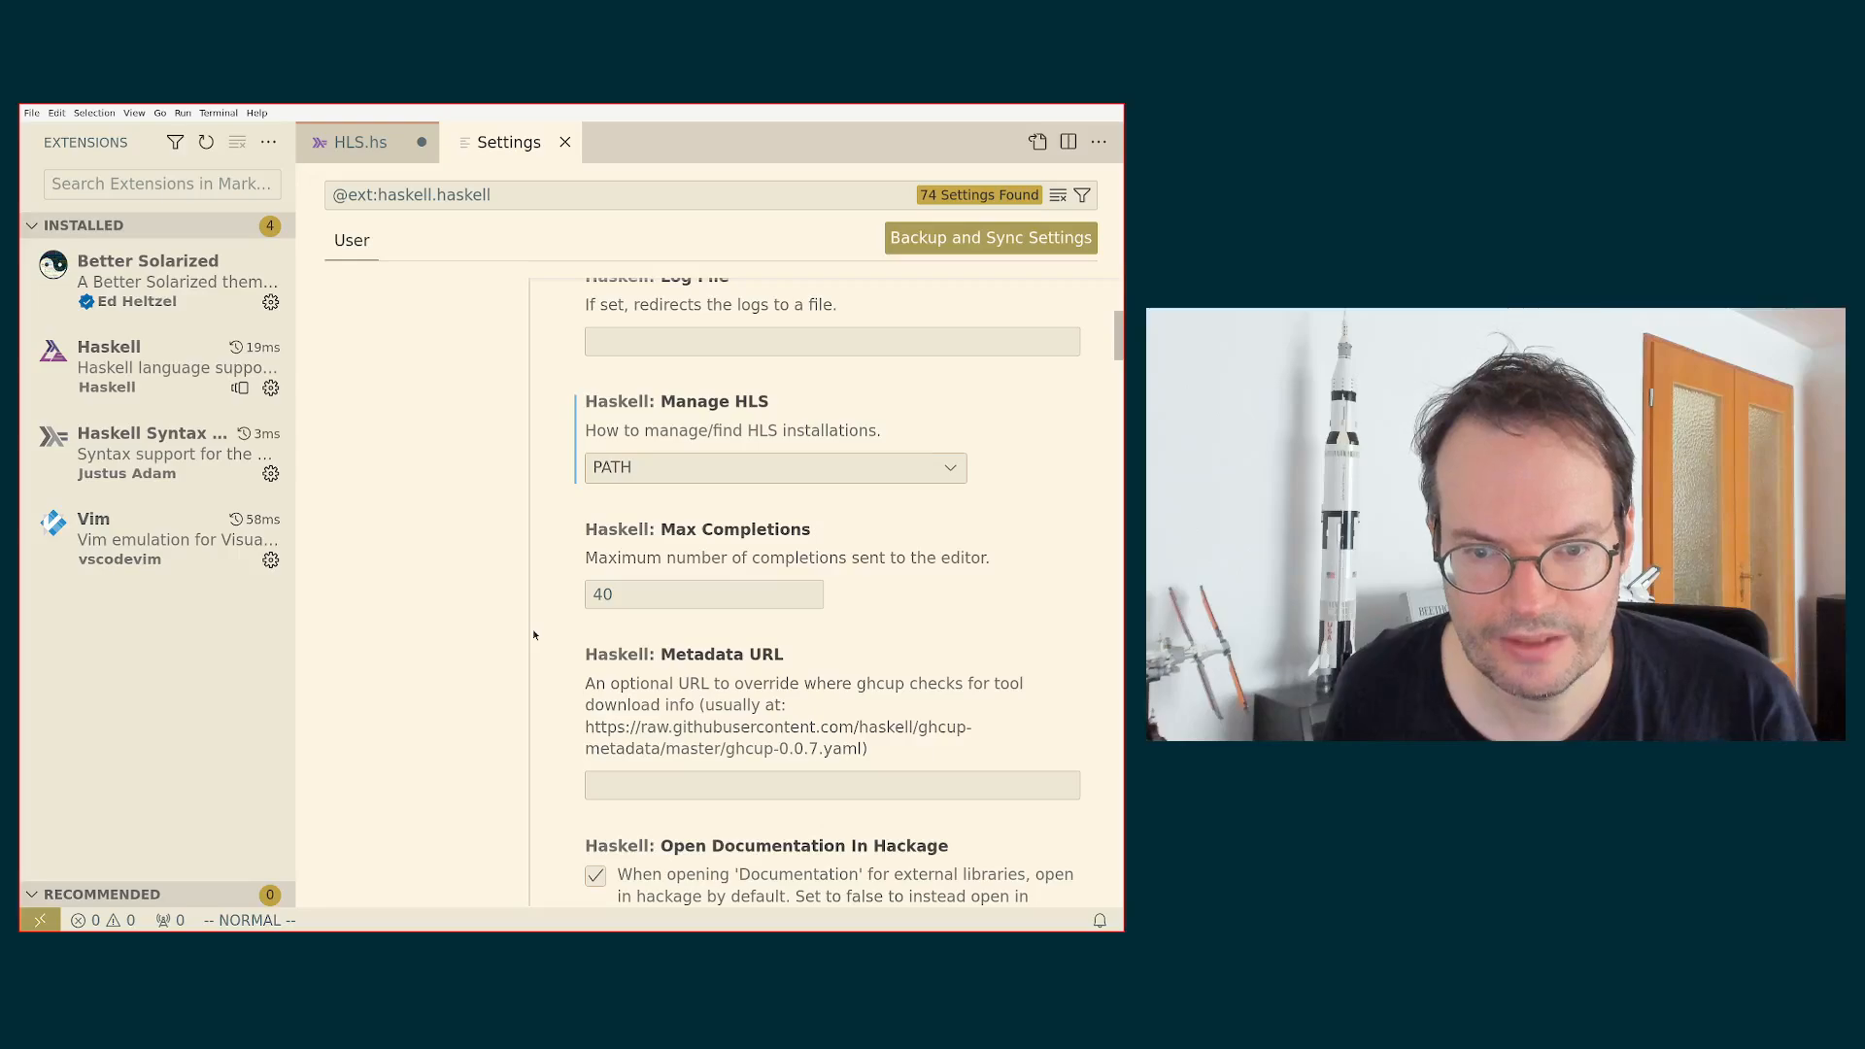
scroll(down, 3)
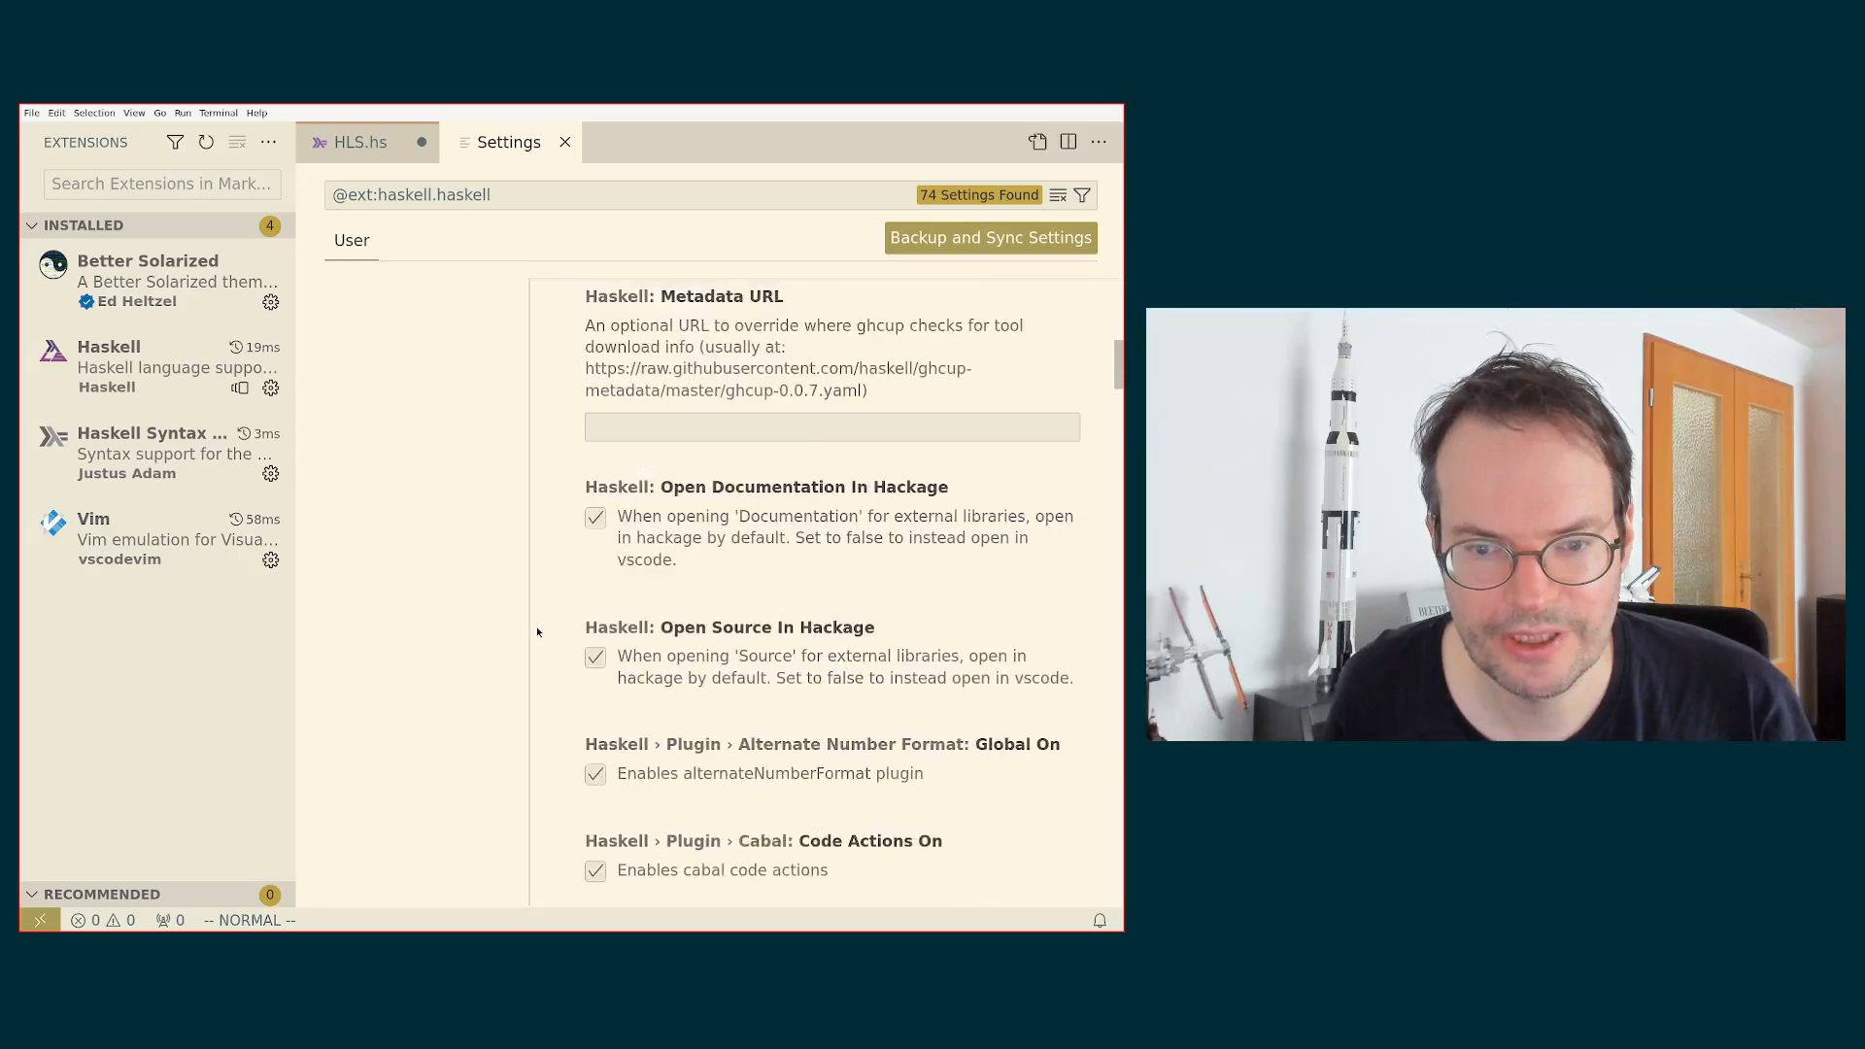
scroll(down, 3)
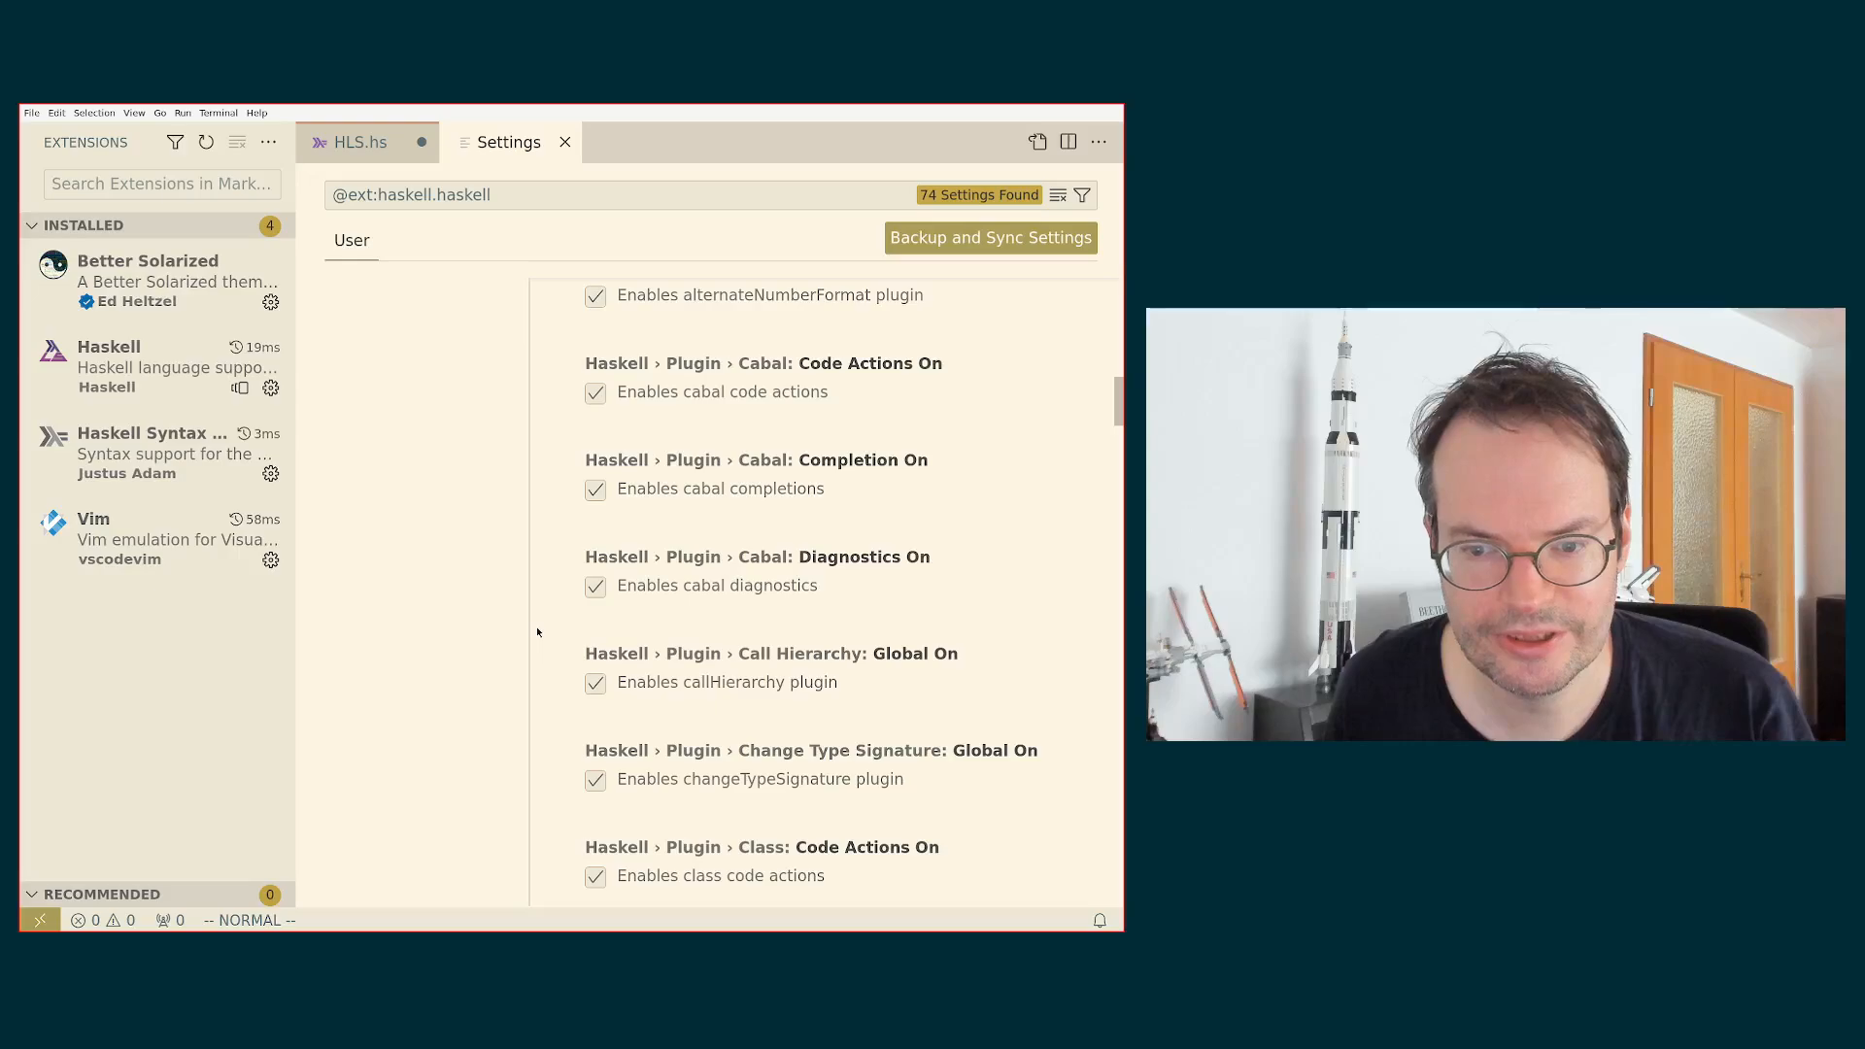
scroll(down, 3)
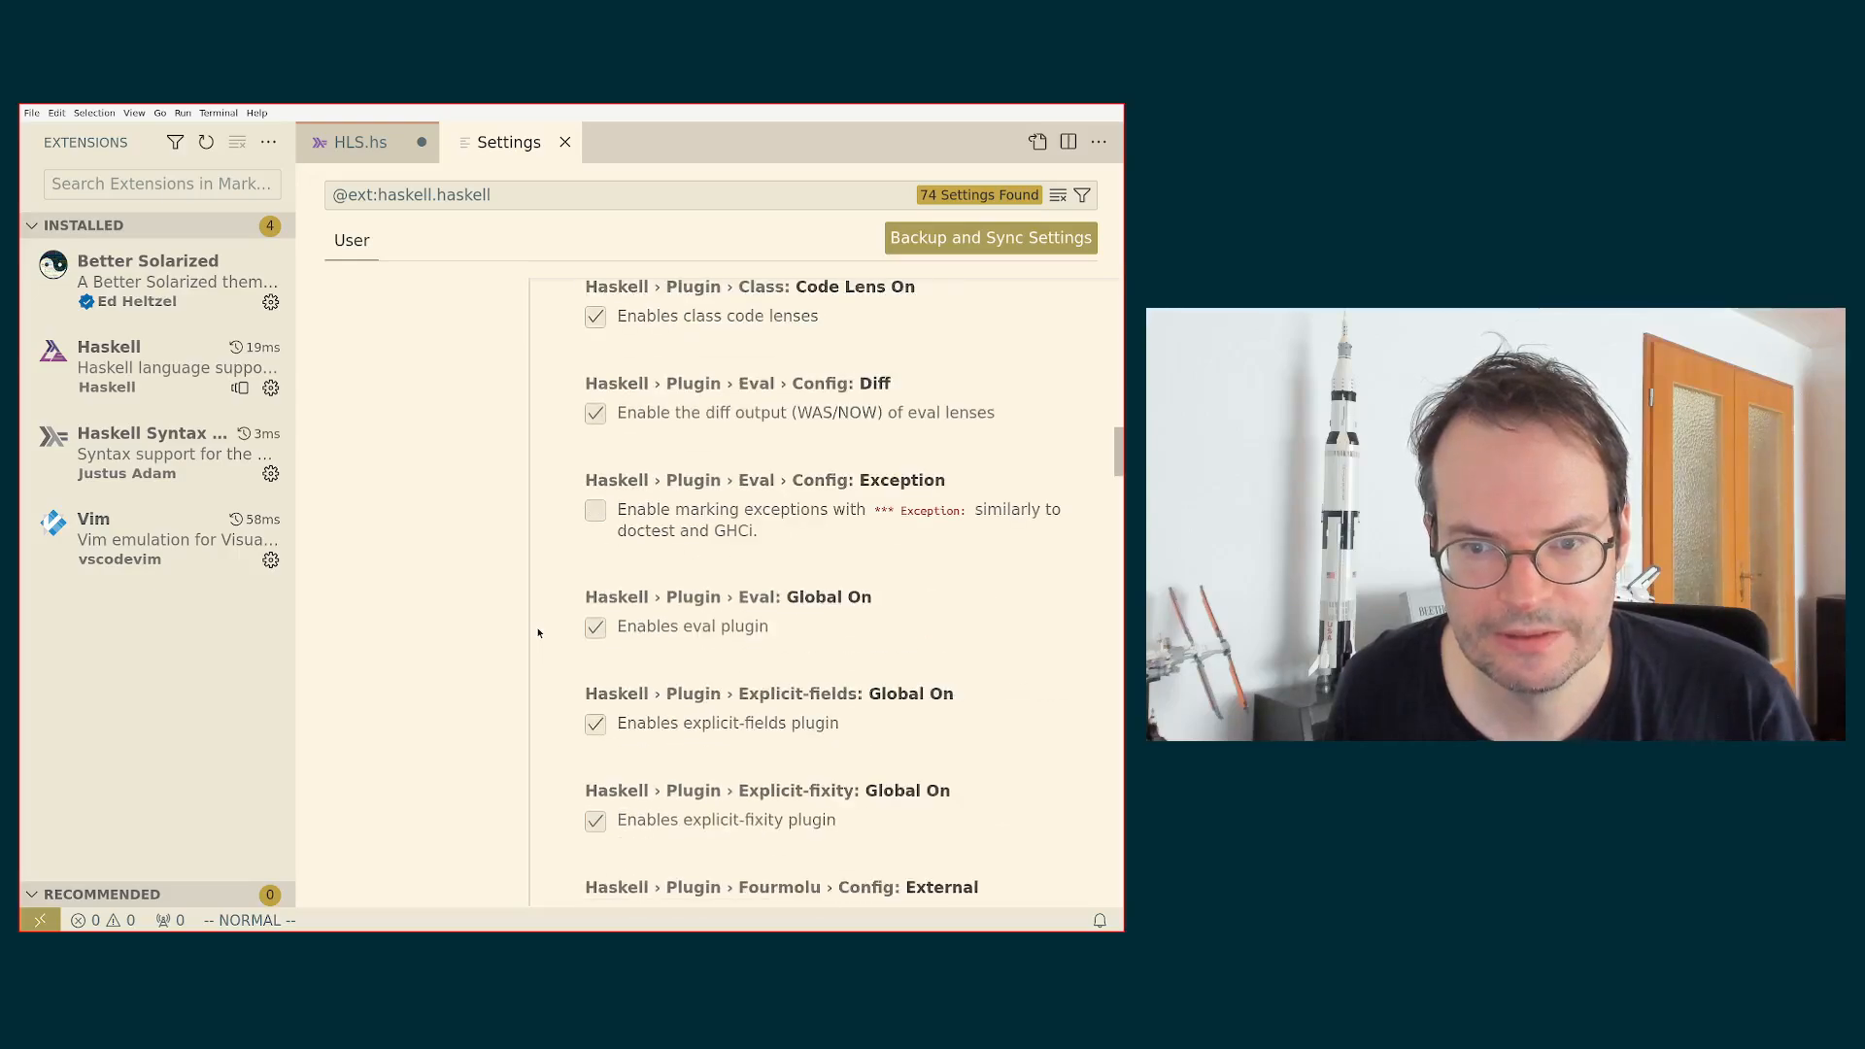
scroll(down, 3)
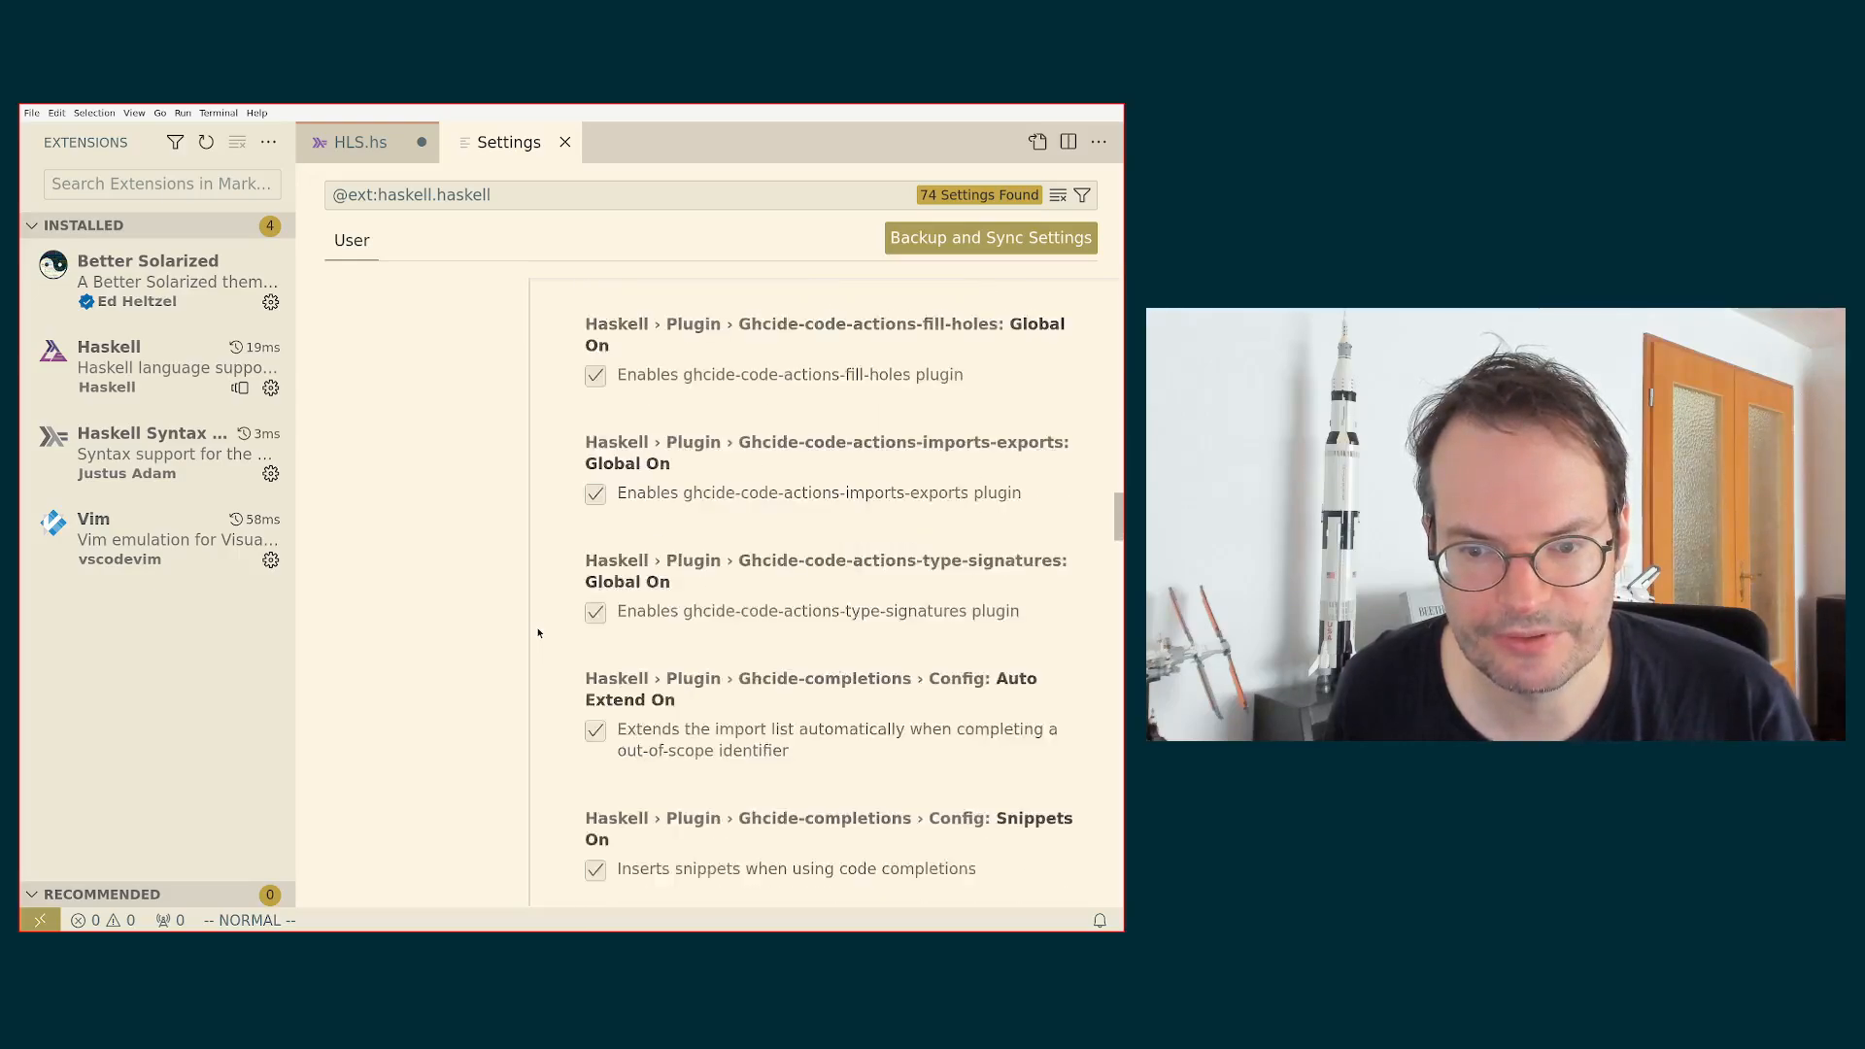
scroll(down, 3)
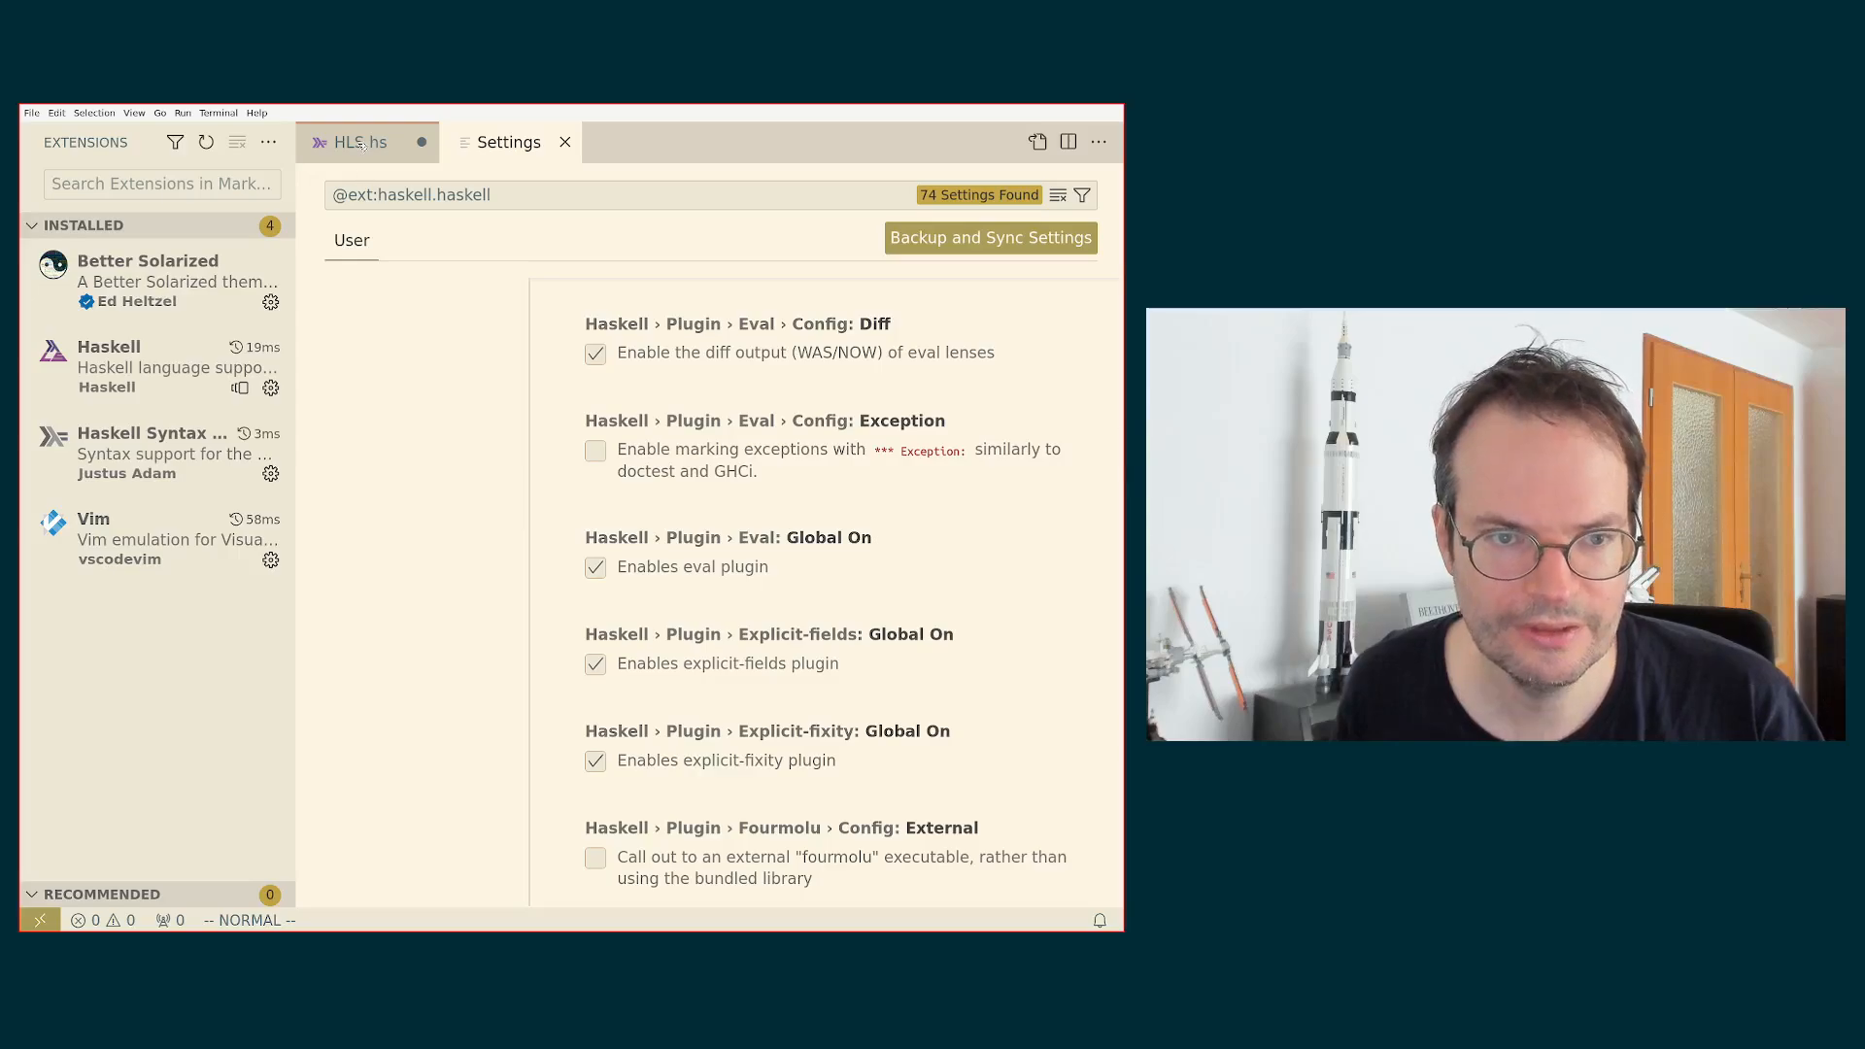
click(359, 141)
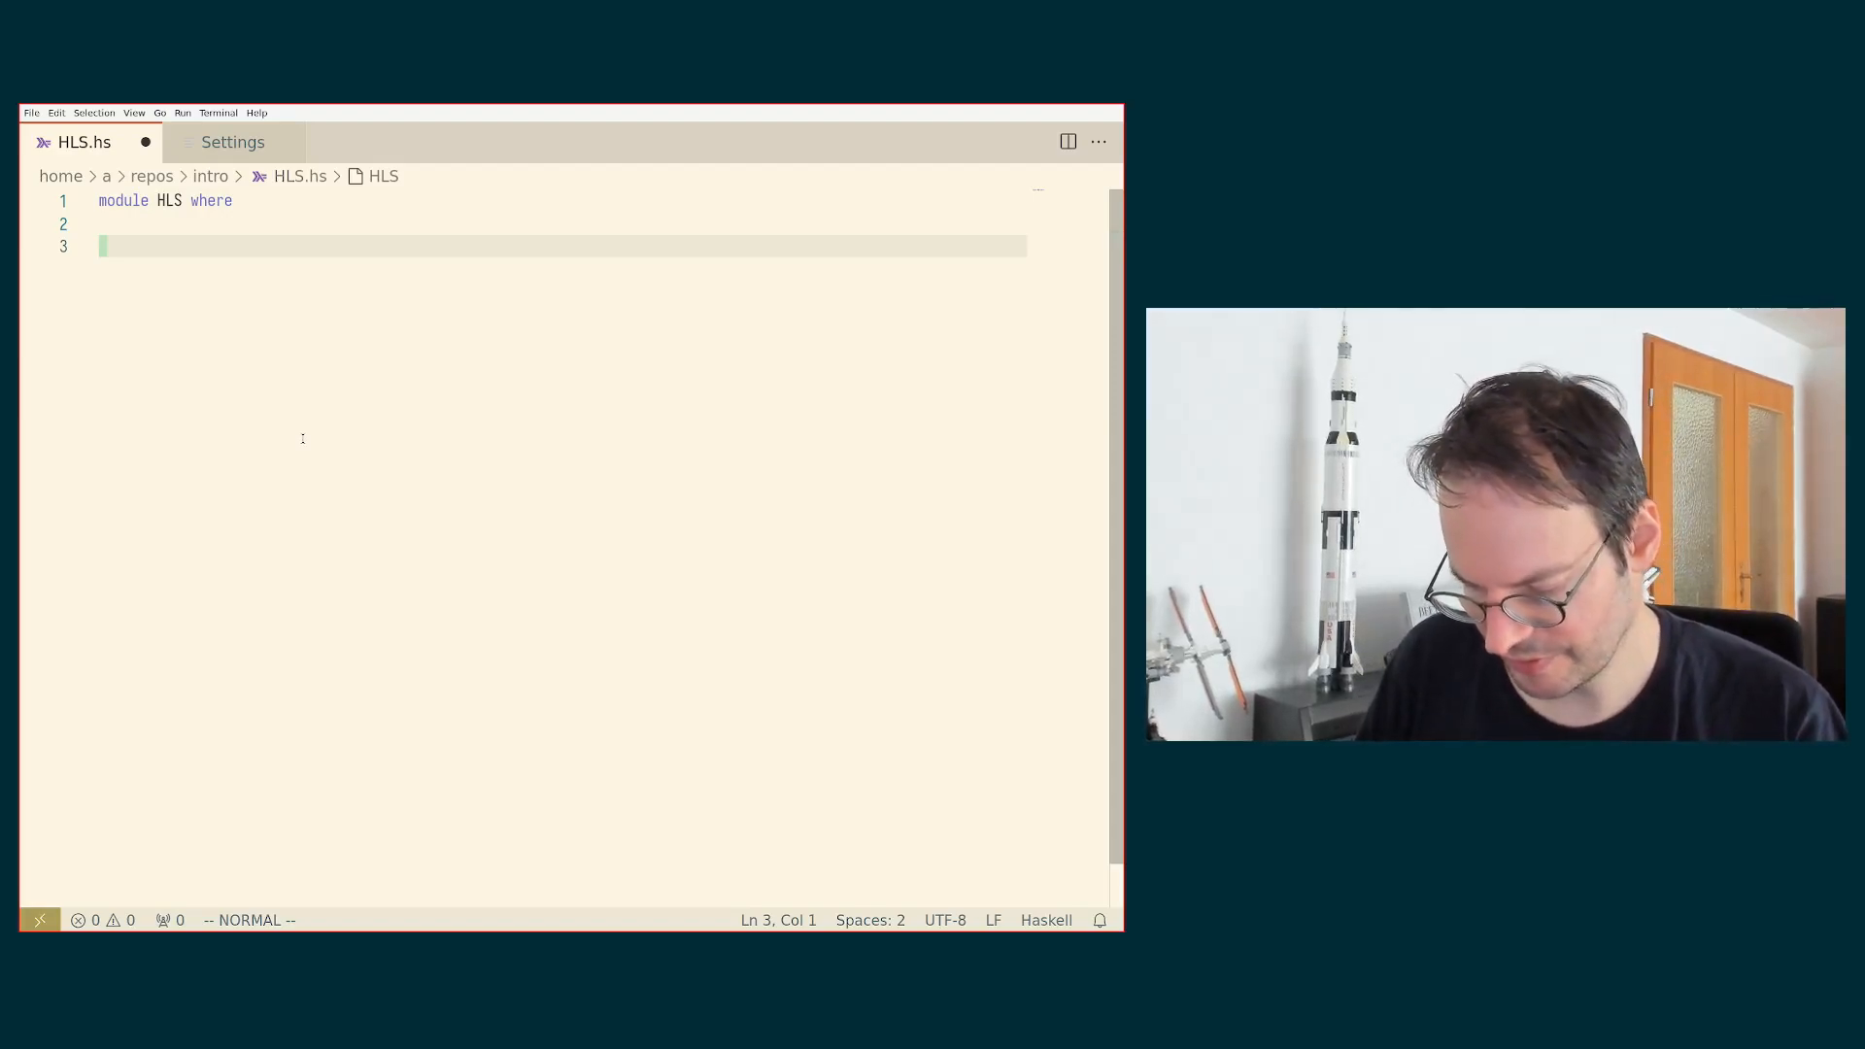
Step: Enter insert mode and define x = "foo" : "bar" on line 3 of HLS.hs
key(i)
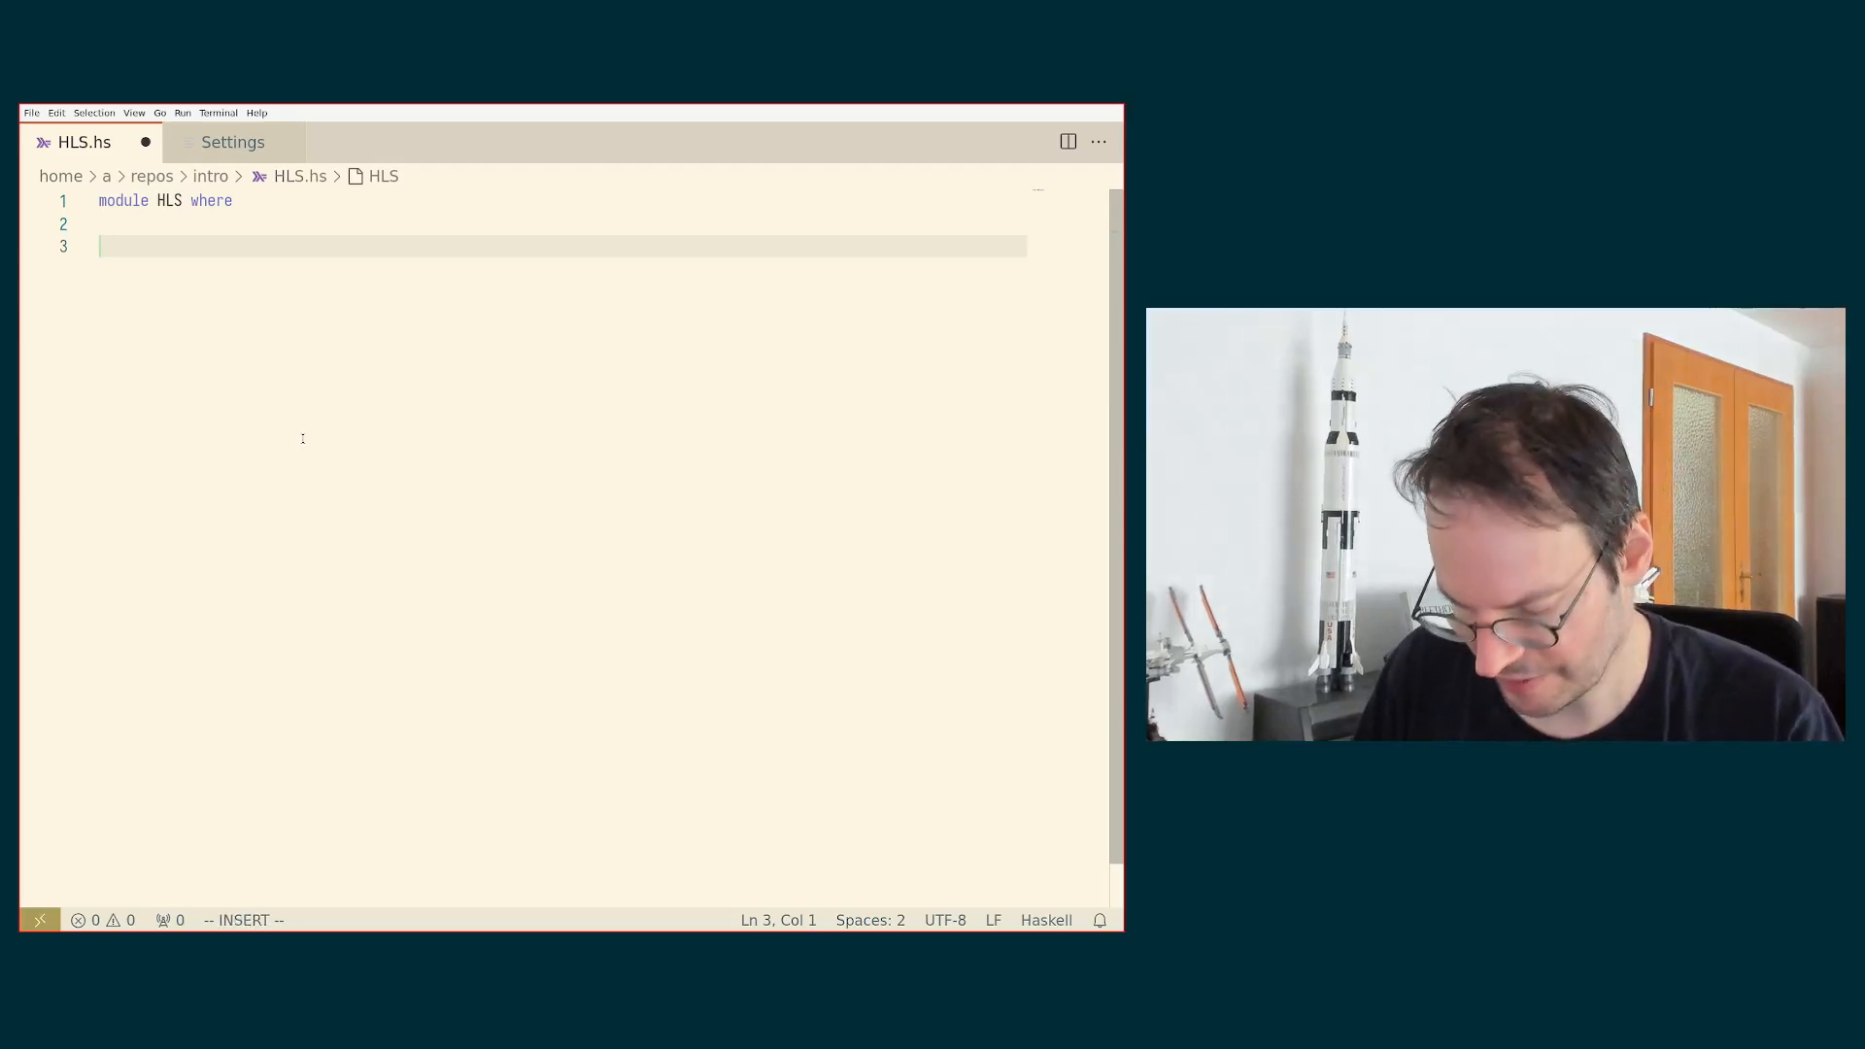
text(x = "foo" ::)
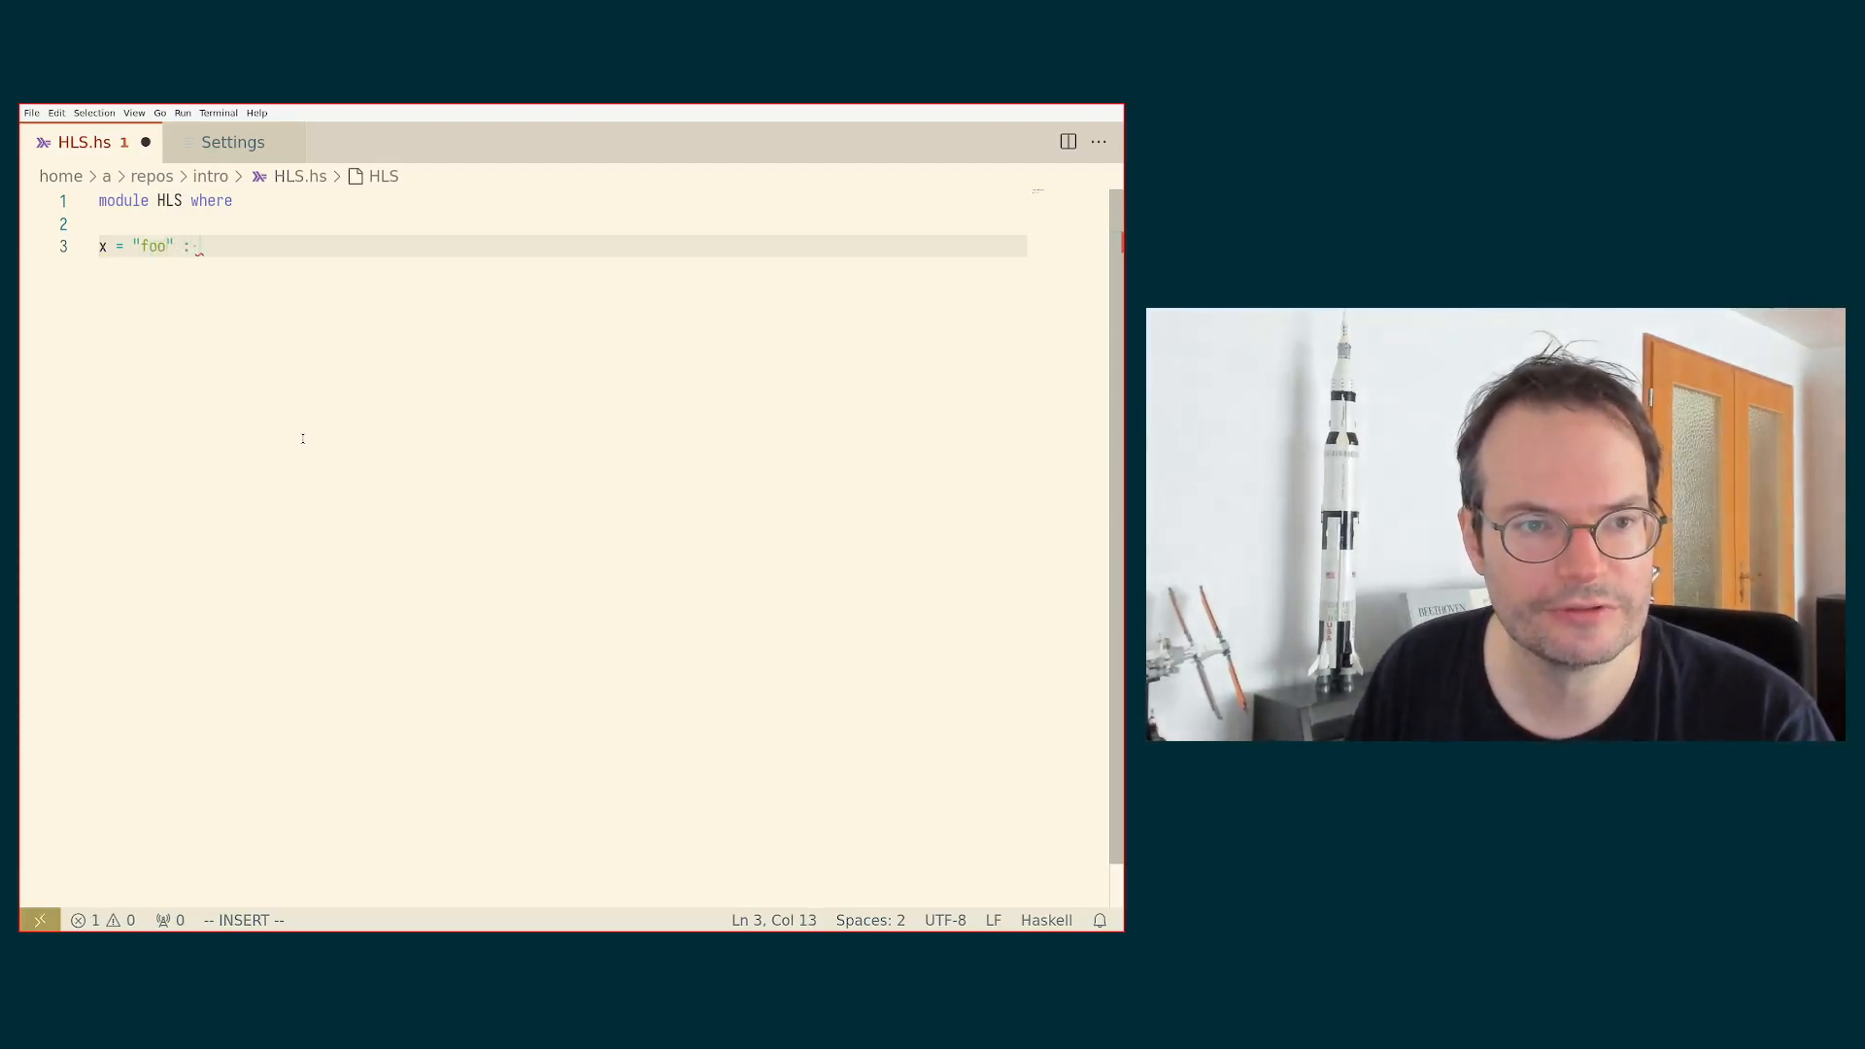
text("bar")
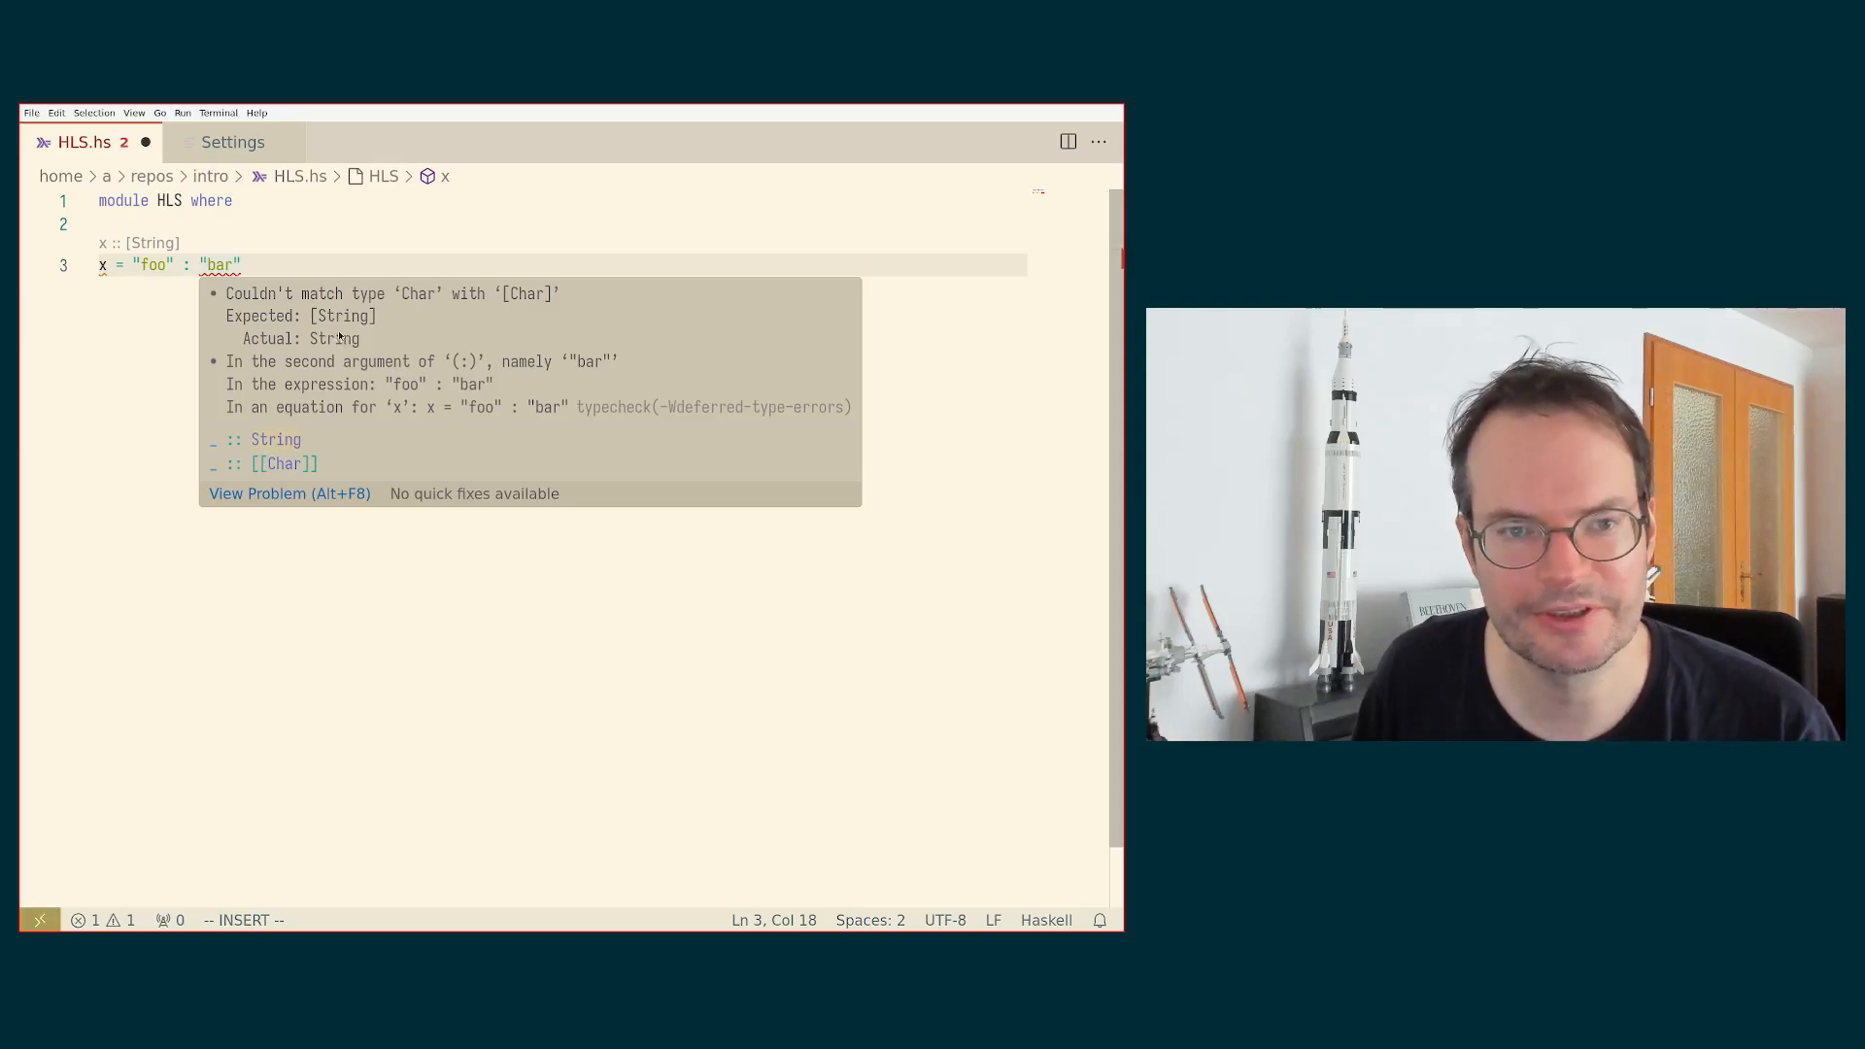
mouse_move(317, 439)
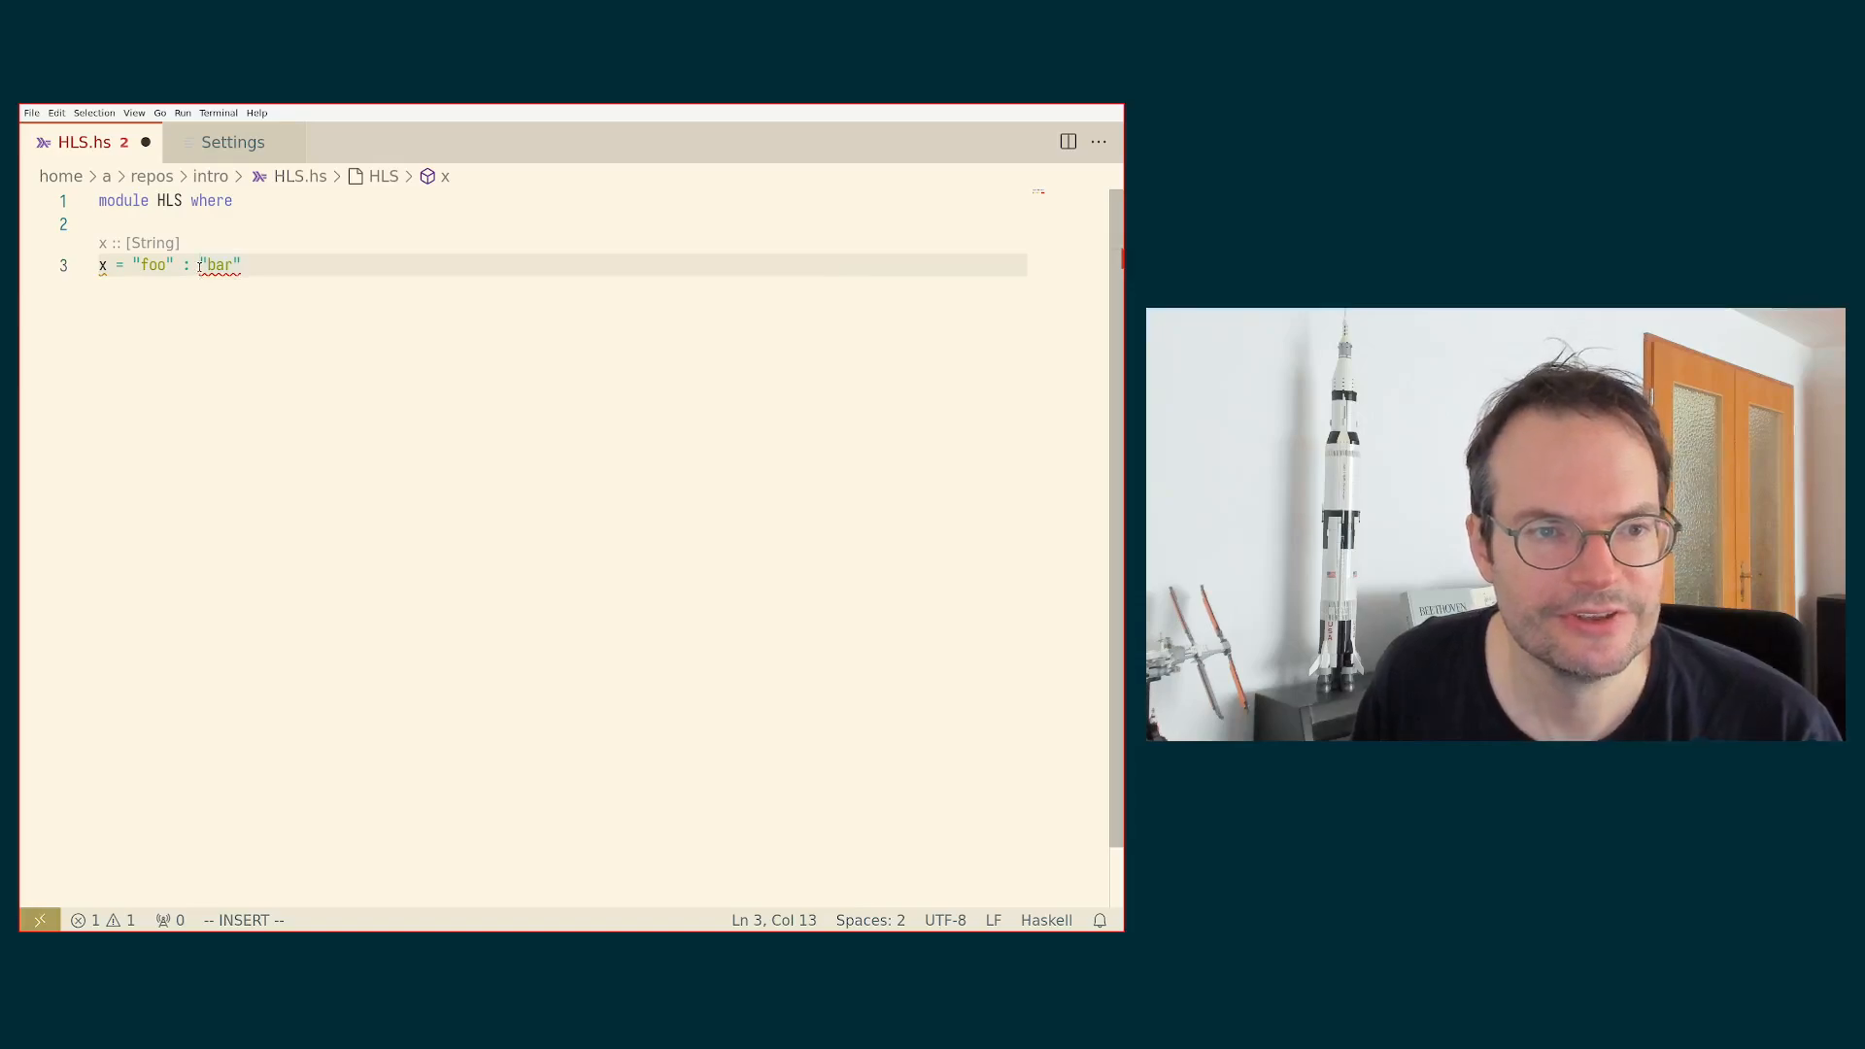
Step: Wrap "bar" in square brackets so the definition reads x = "foo" : ["bar"]
text([])
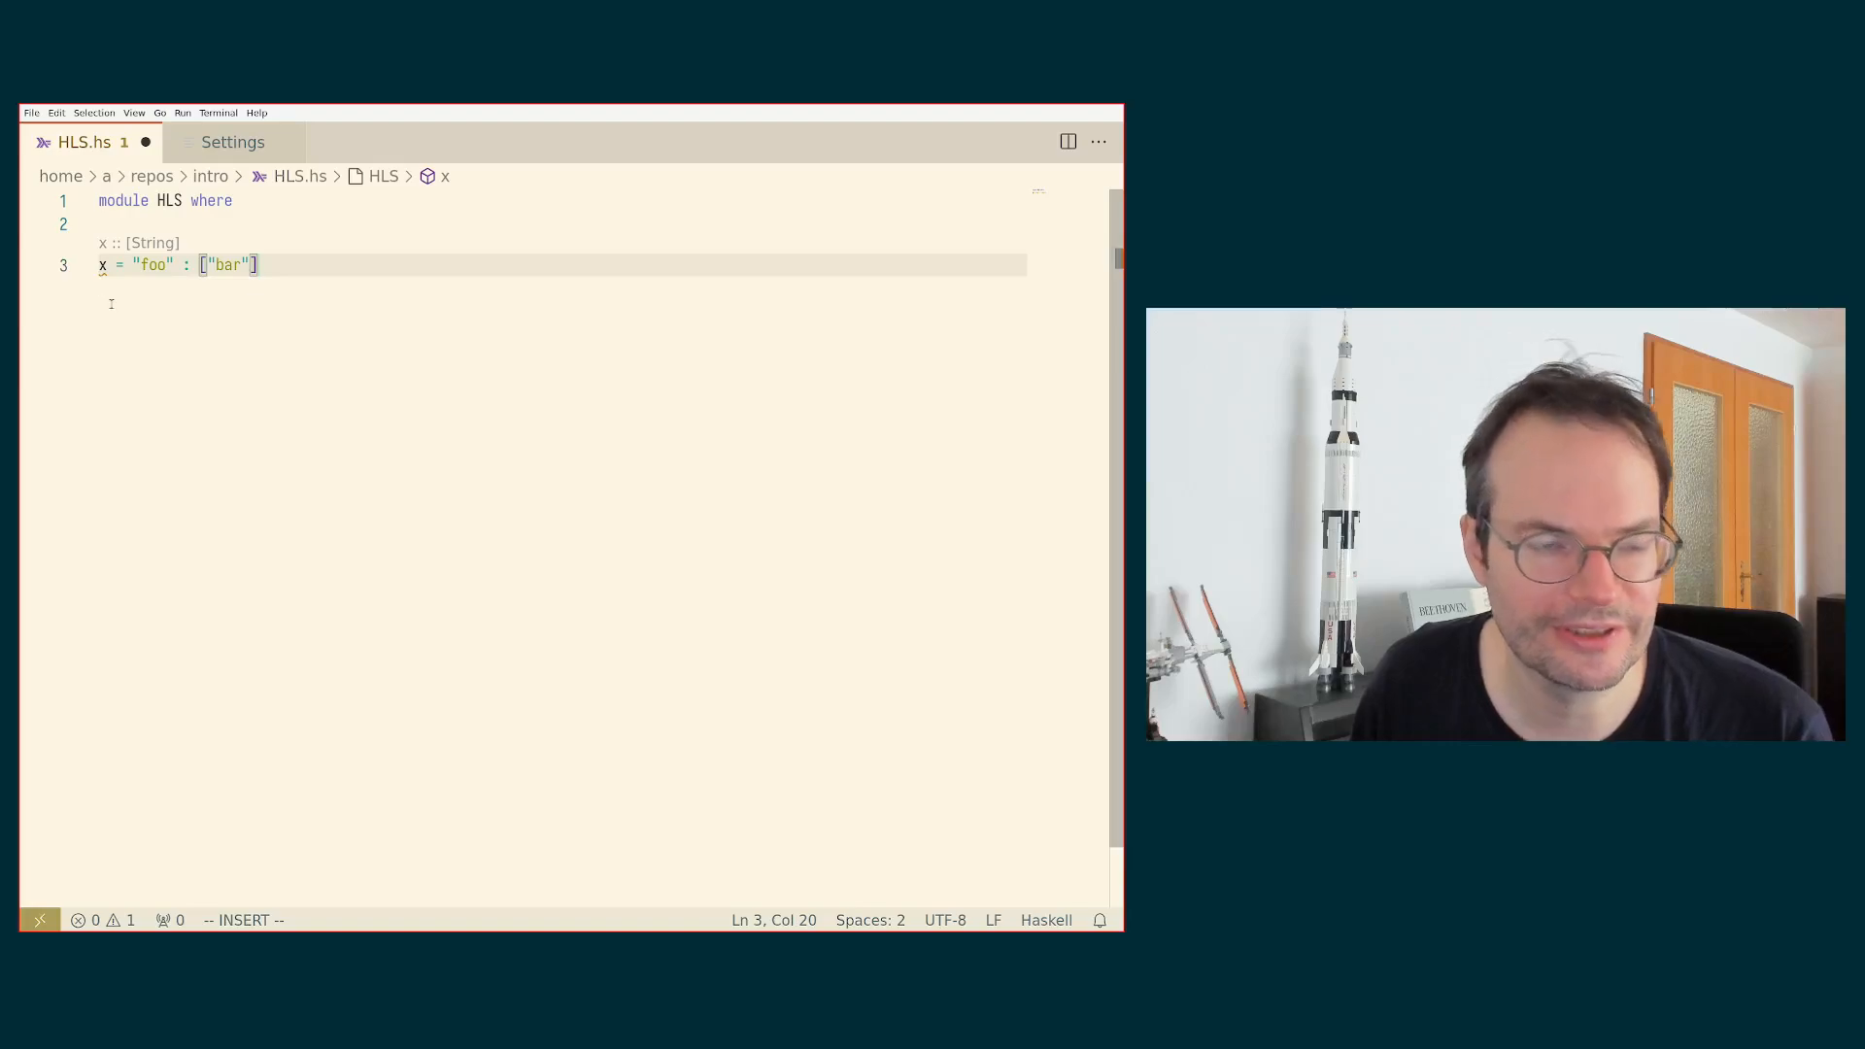
mouse_move(101, 264)
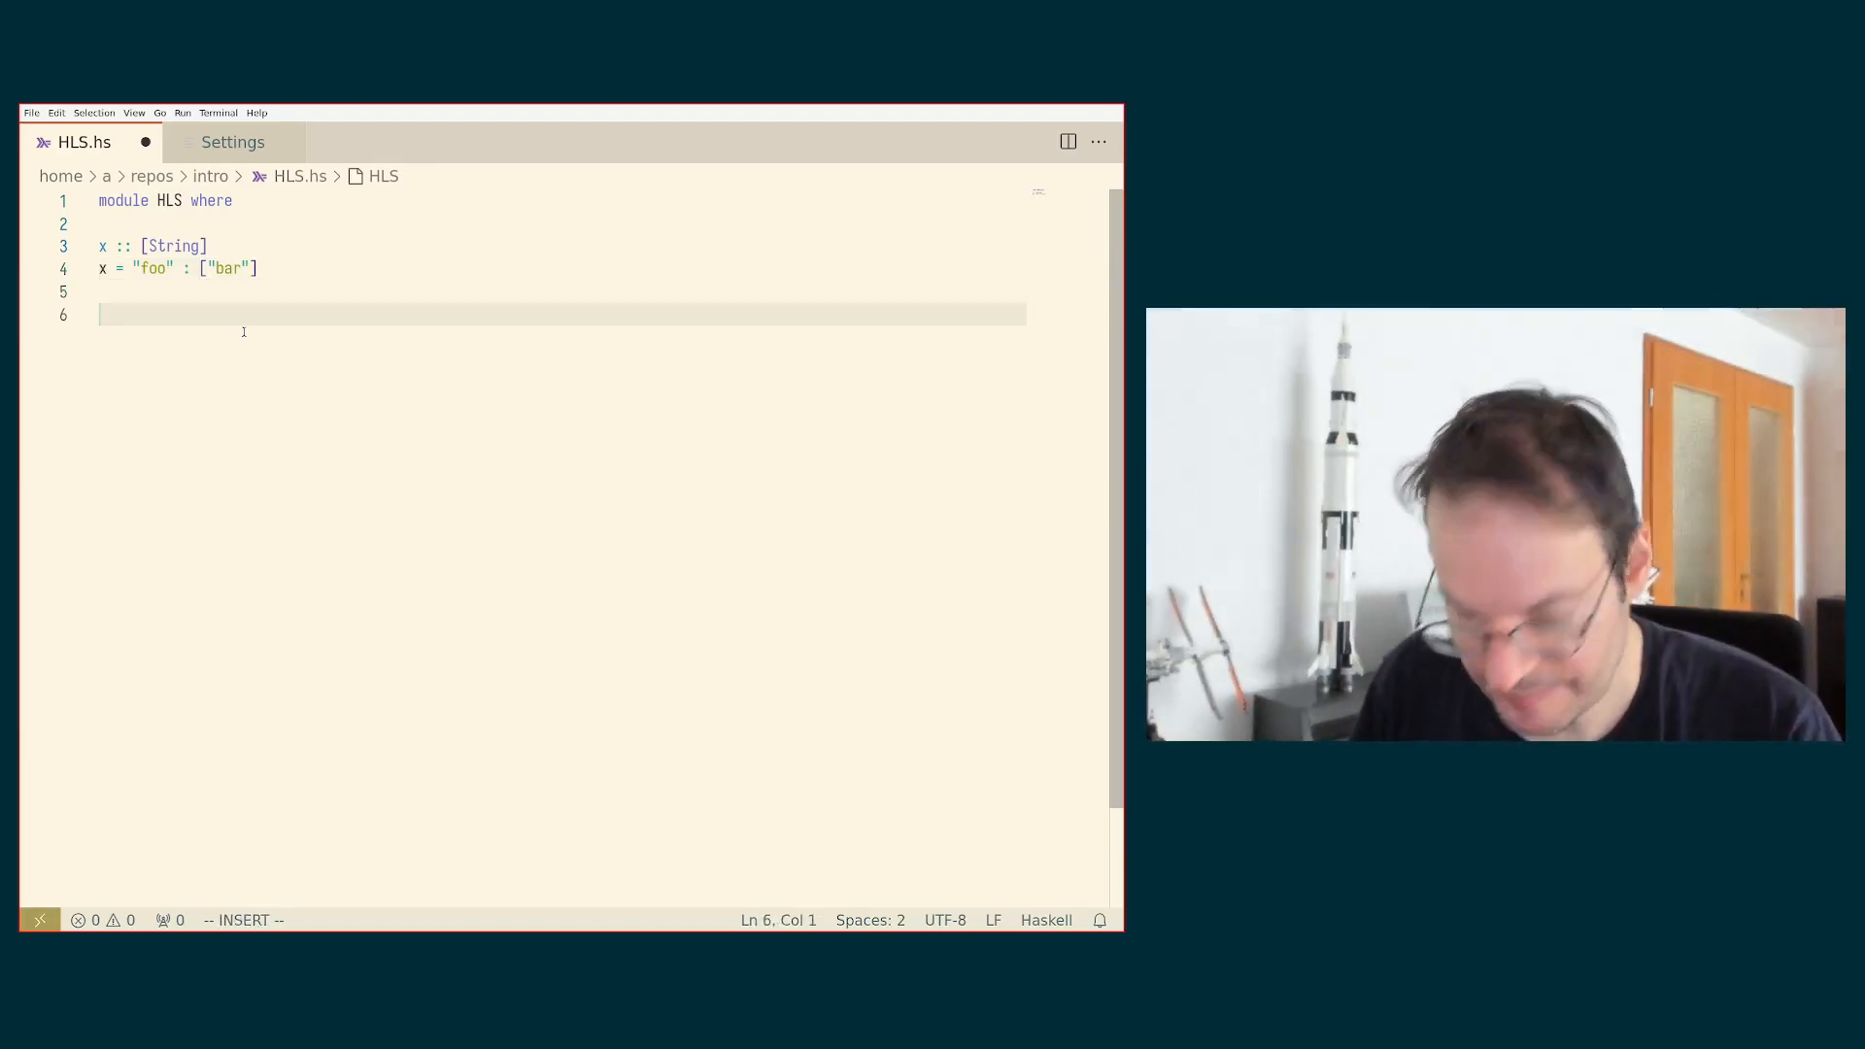
Step: Type the equation isAscending (x : y : ys) = _ on line 9 below the single-element case
text(is)
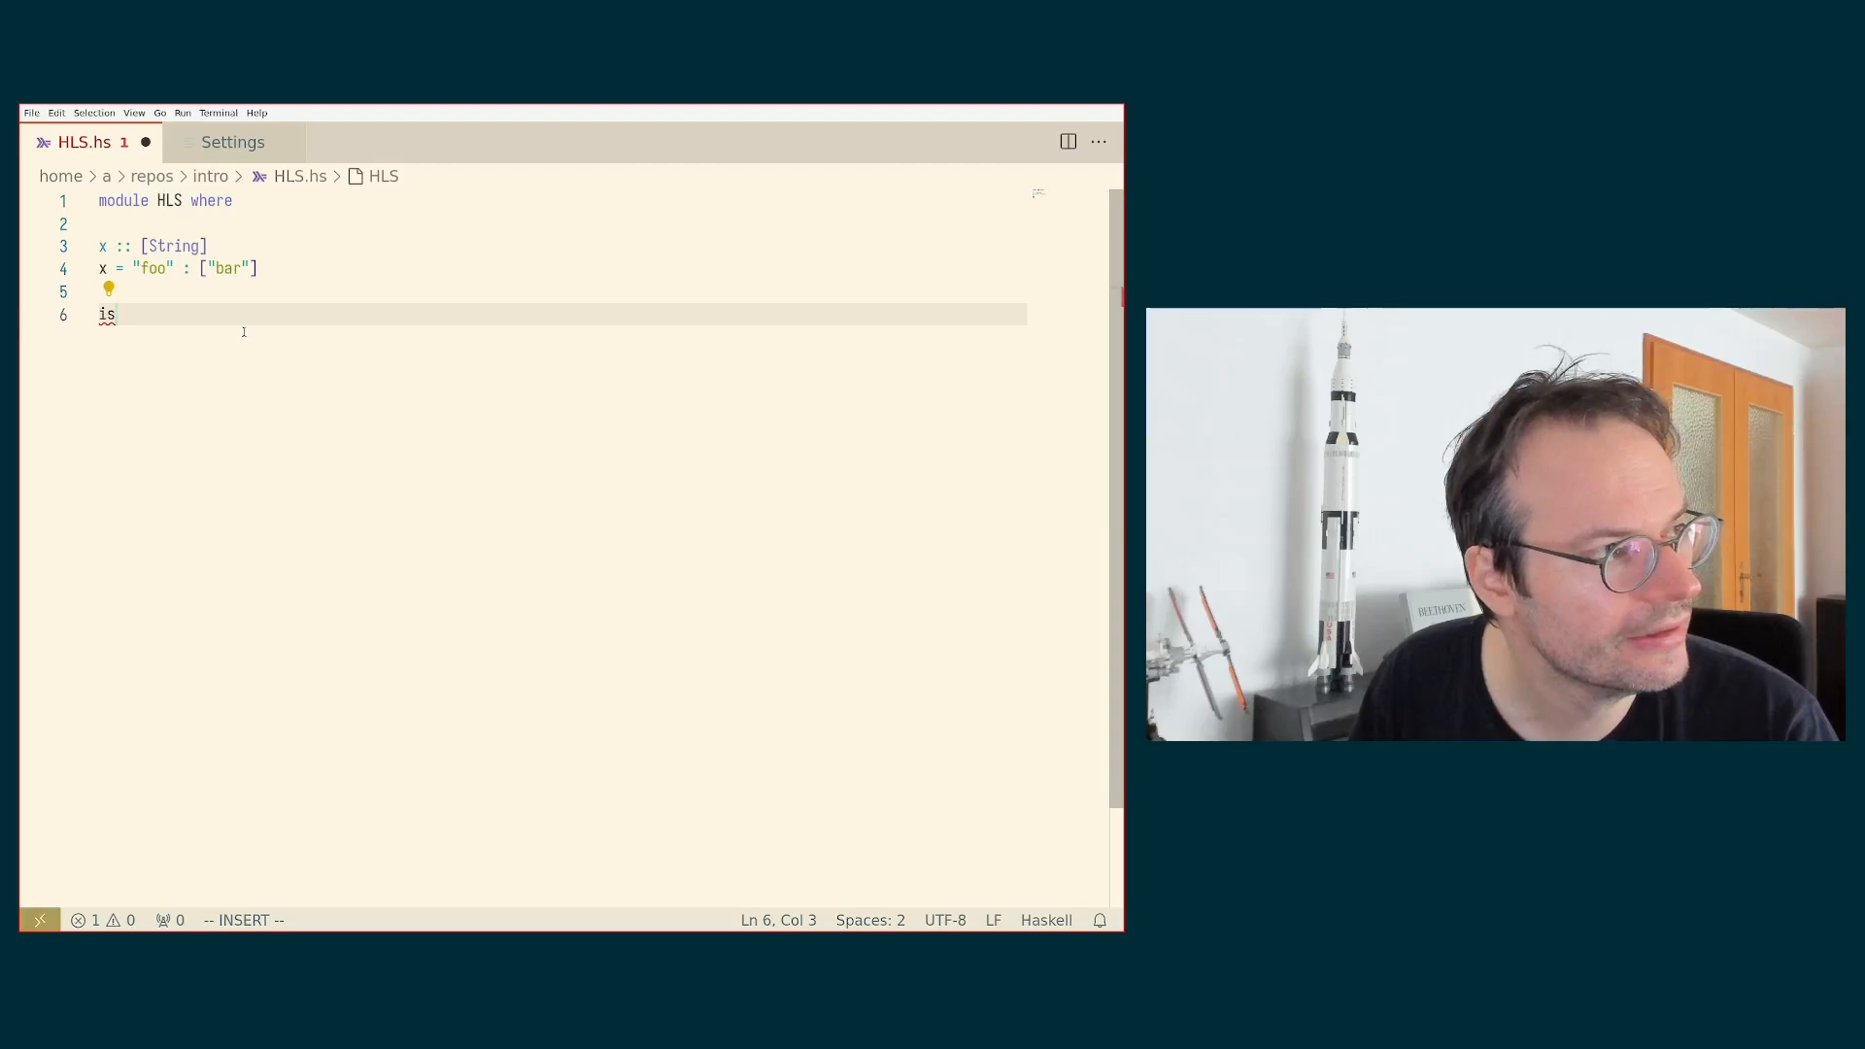
text(Asce)
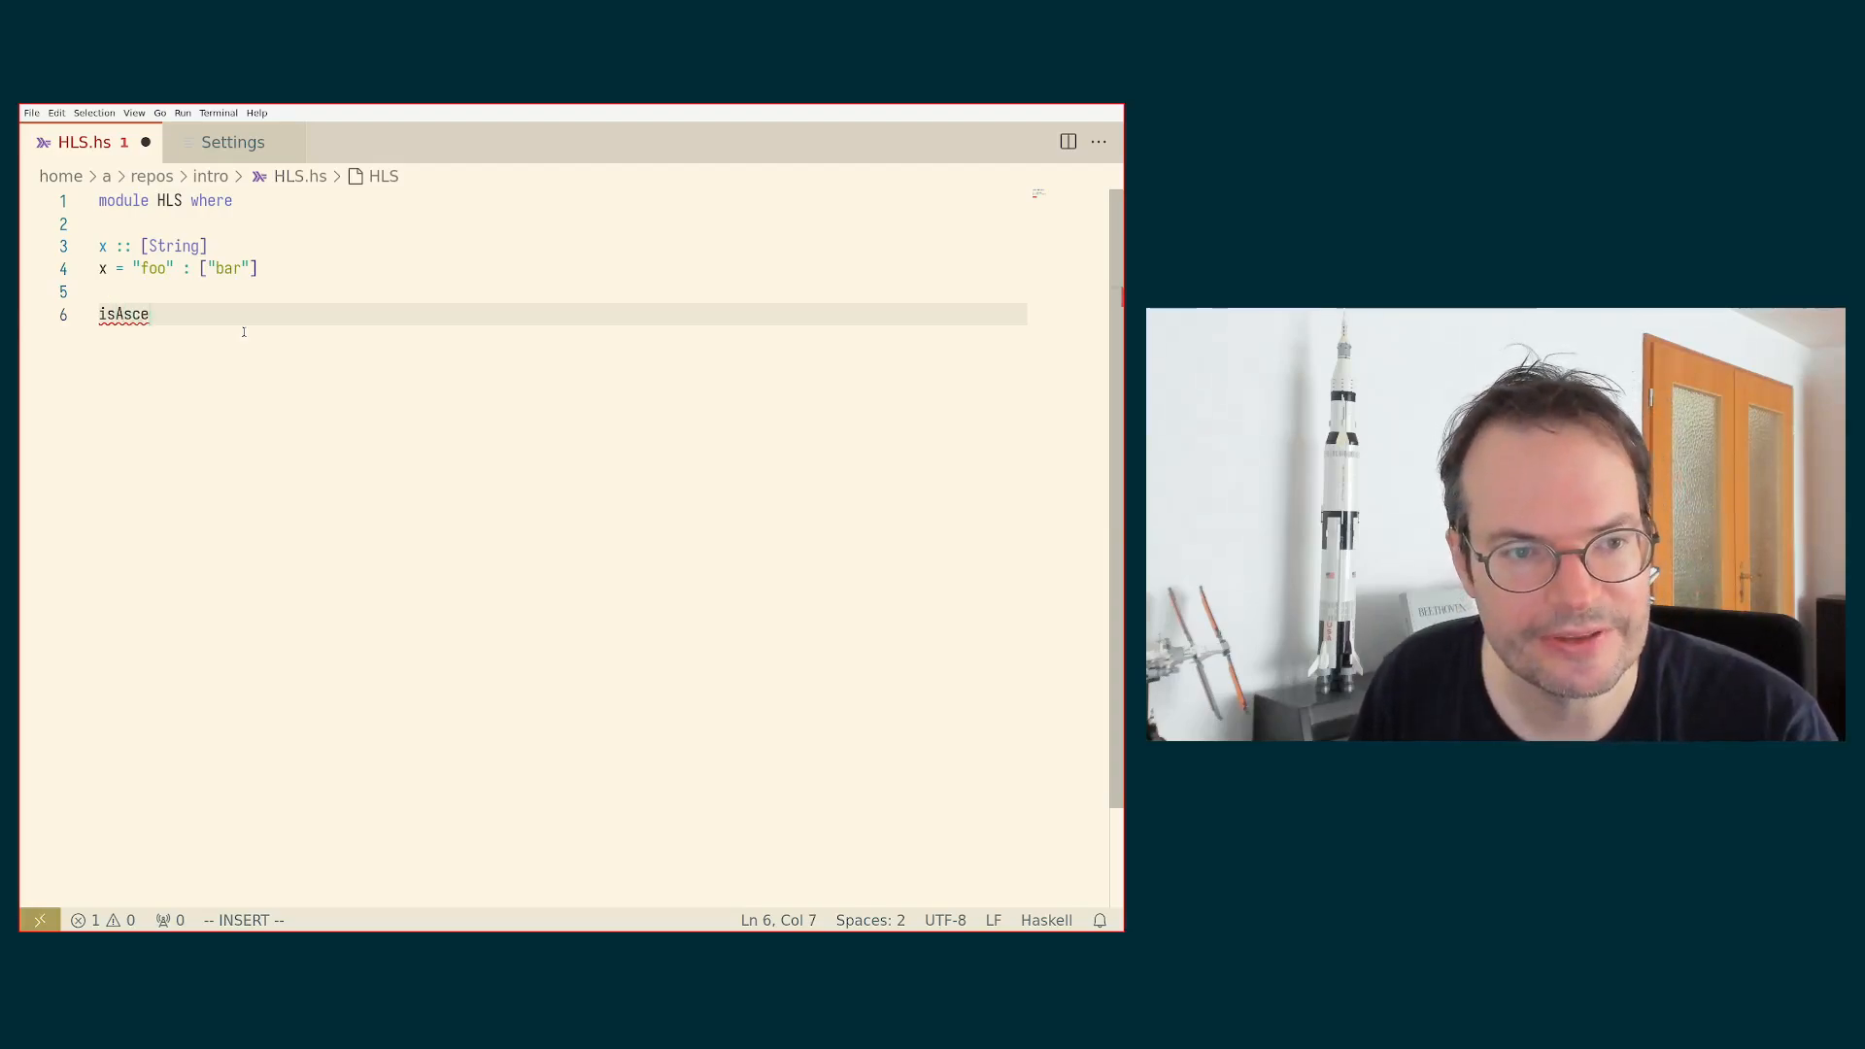
text(nding :: [Bo])
text(isAscending =)
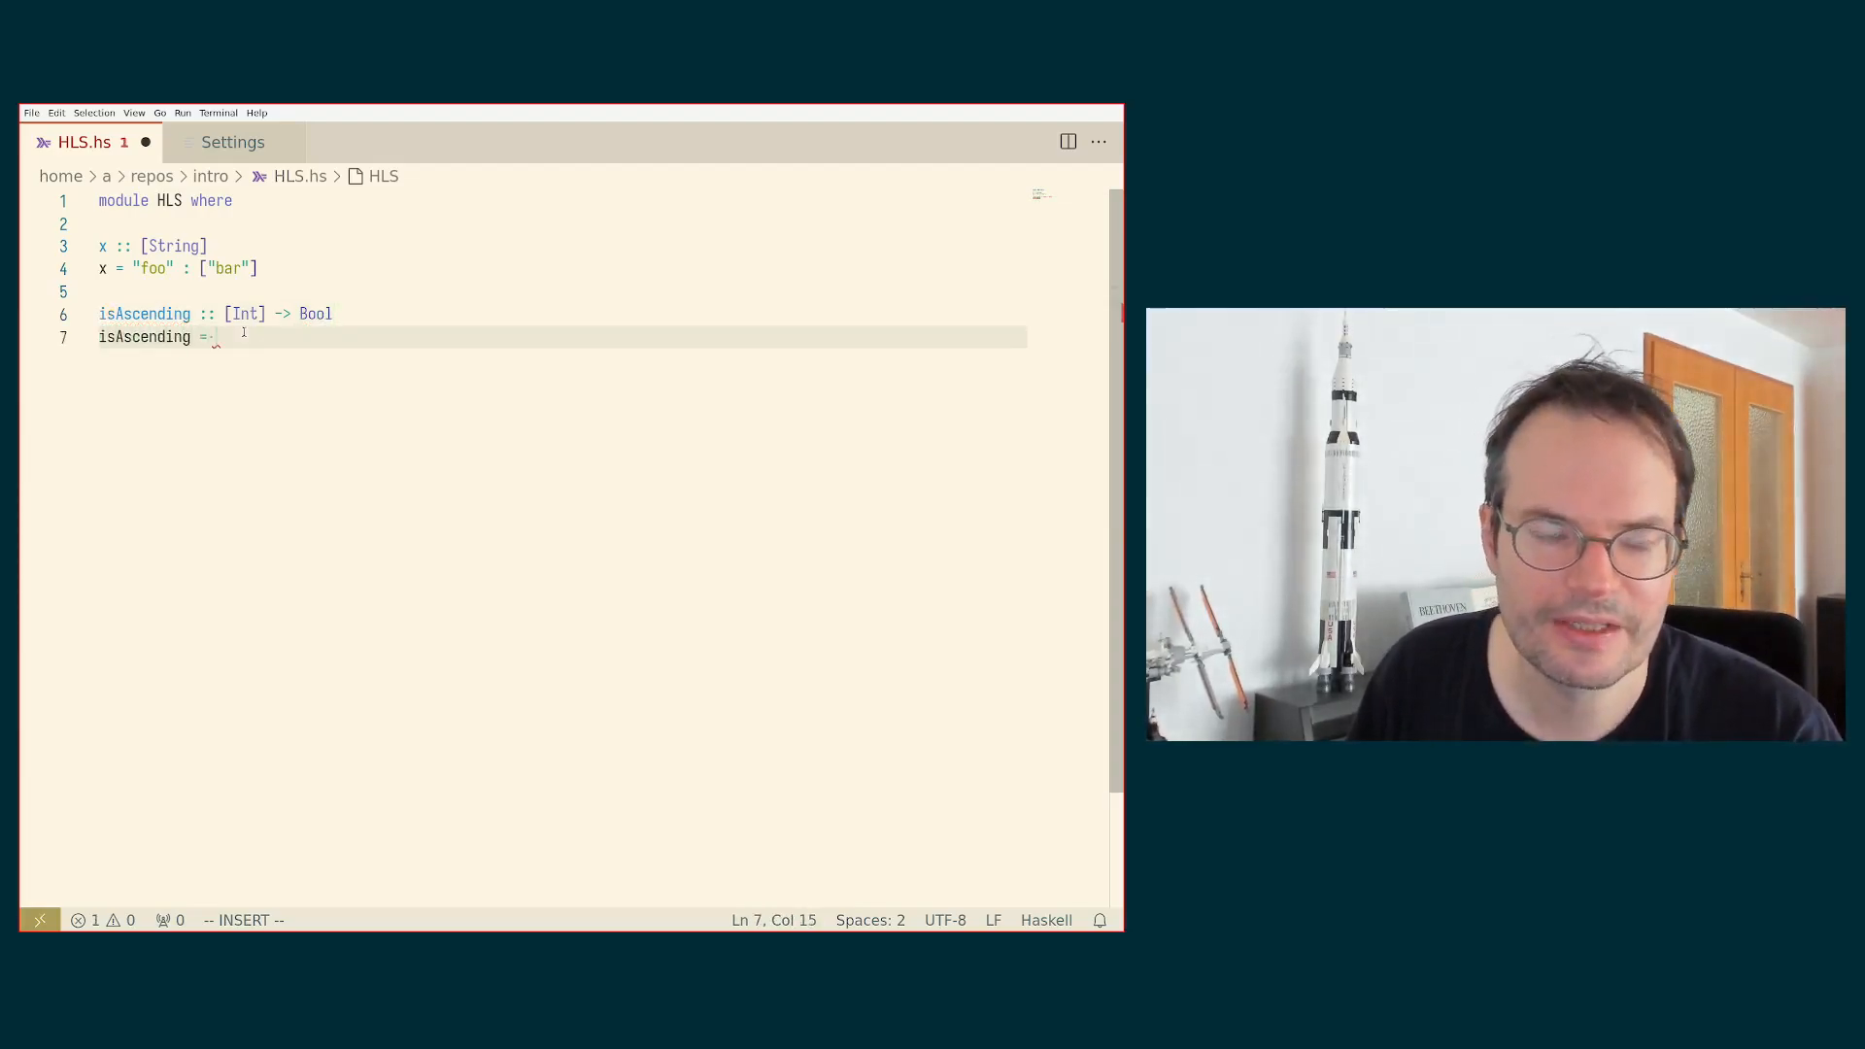
key(BackSpace)
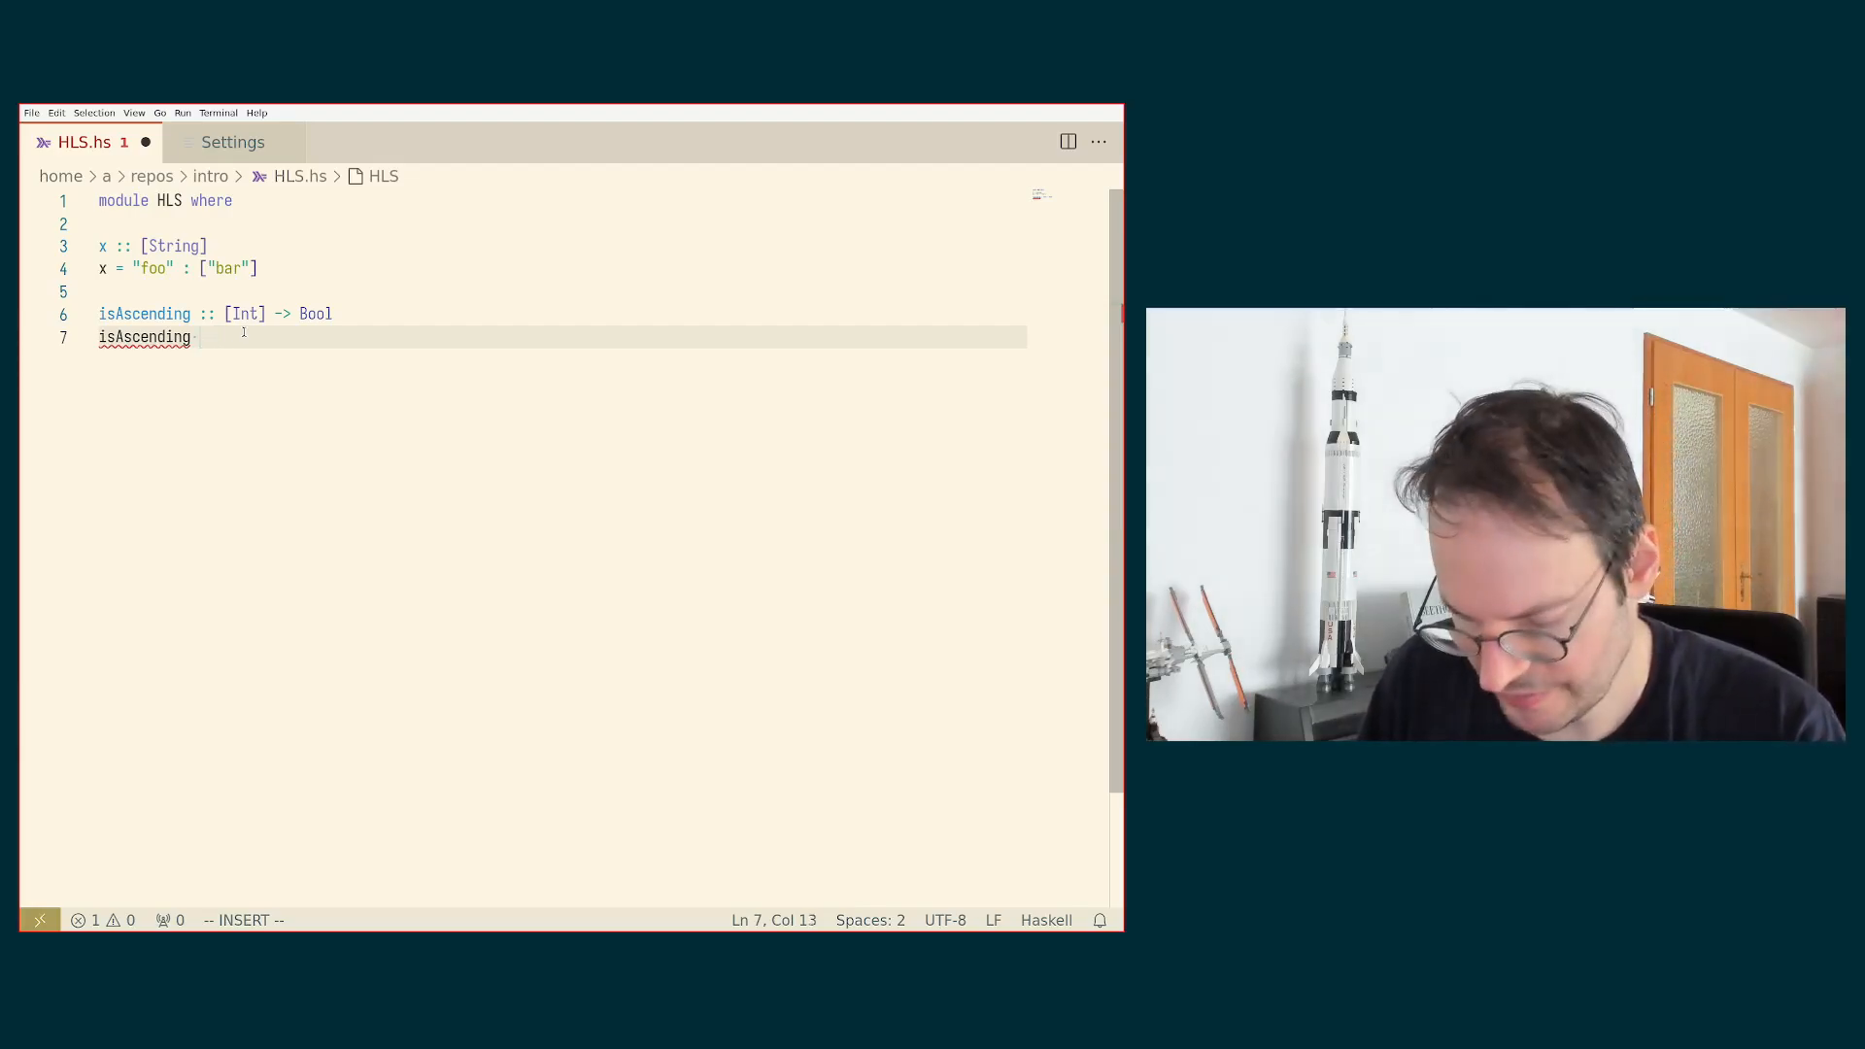
text(xs =)
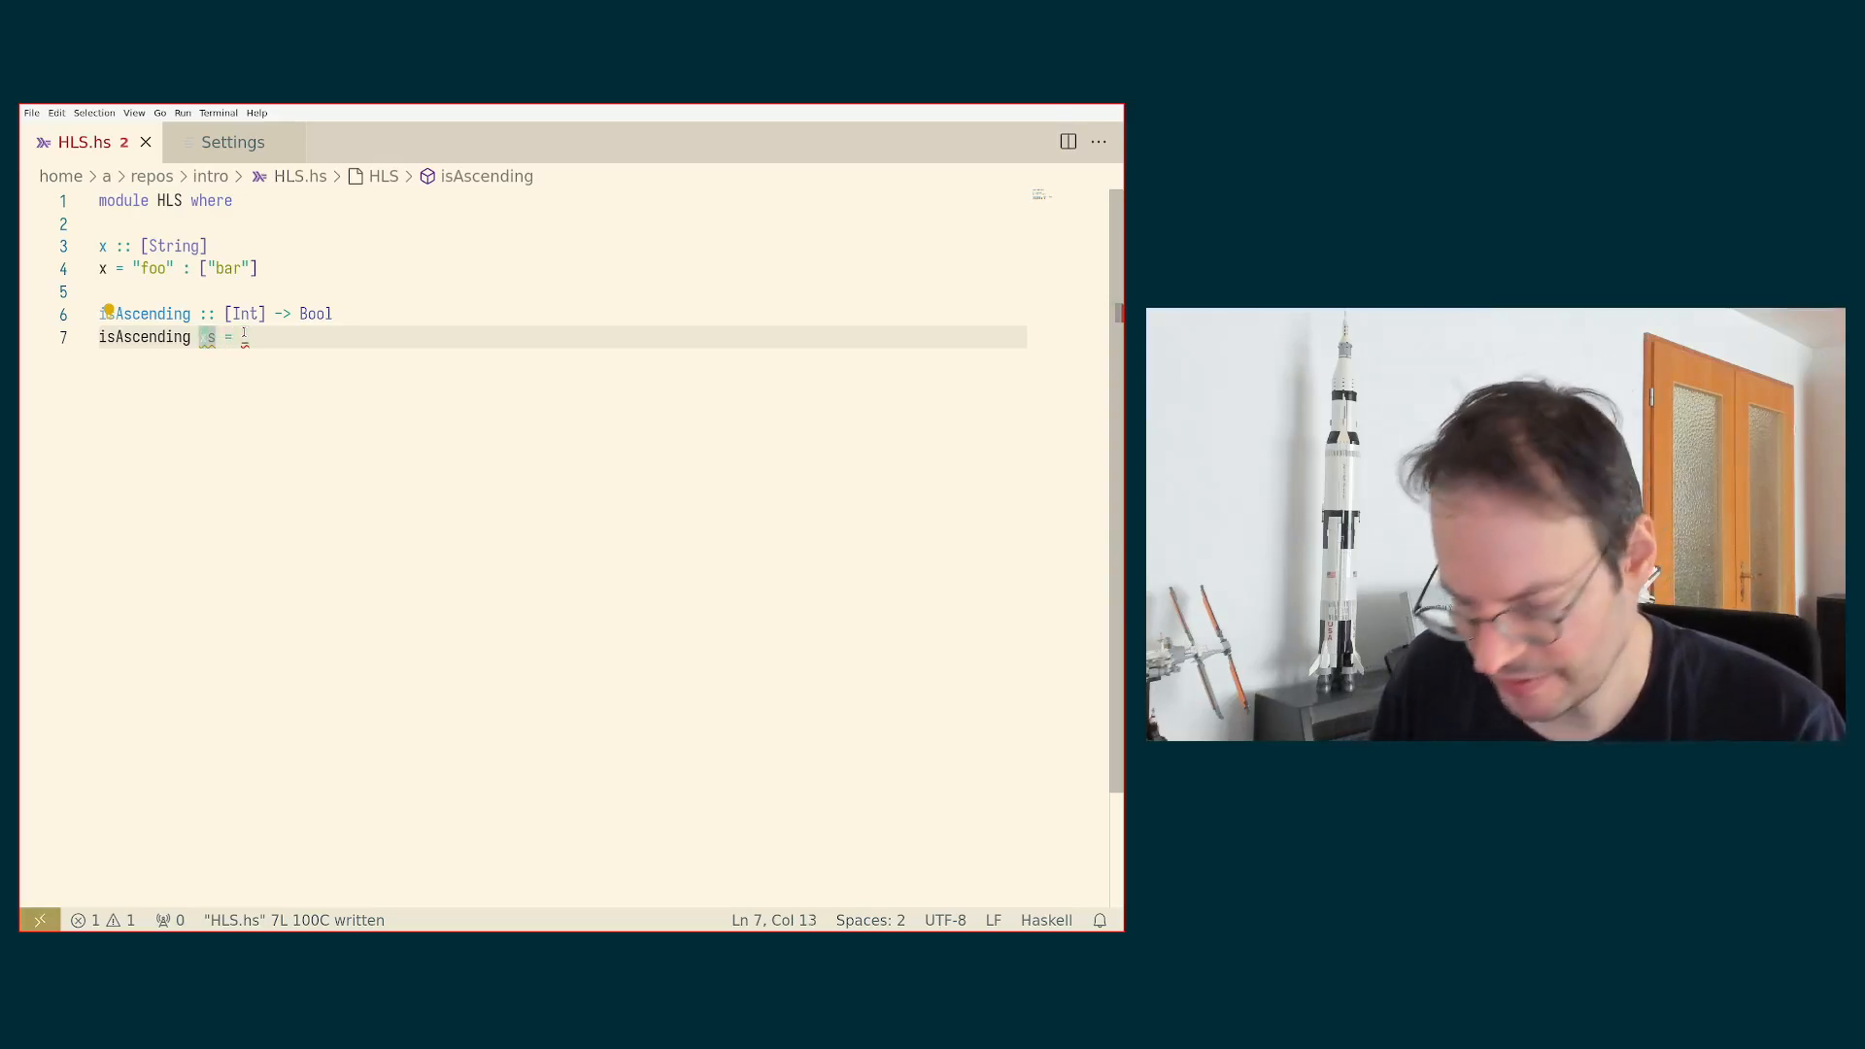
text(x)
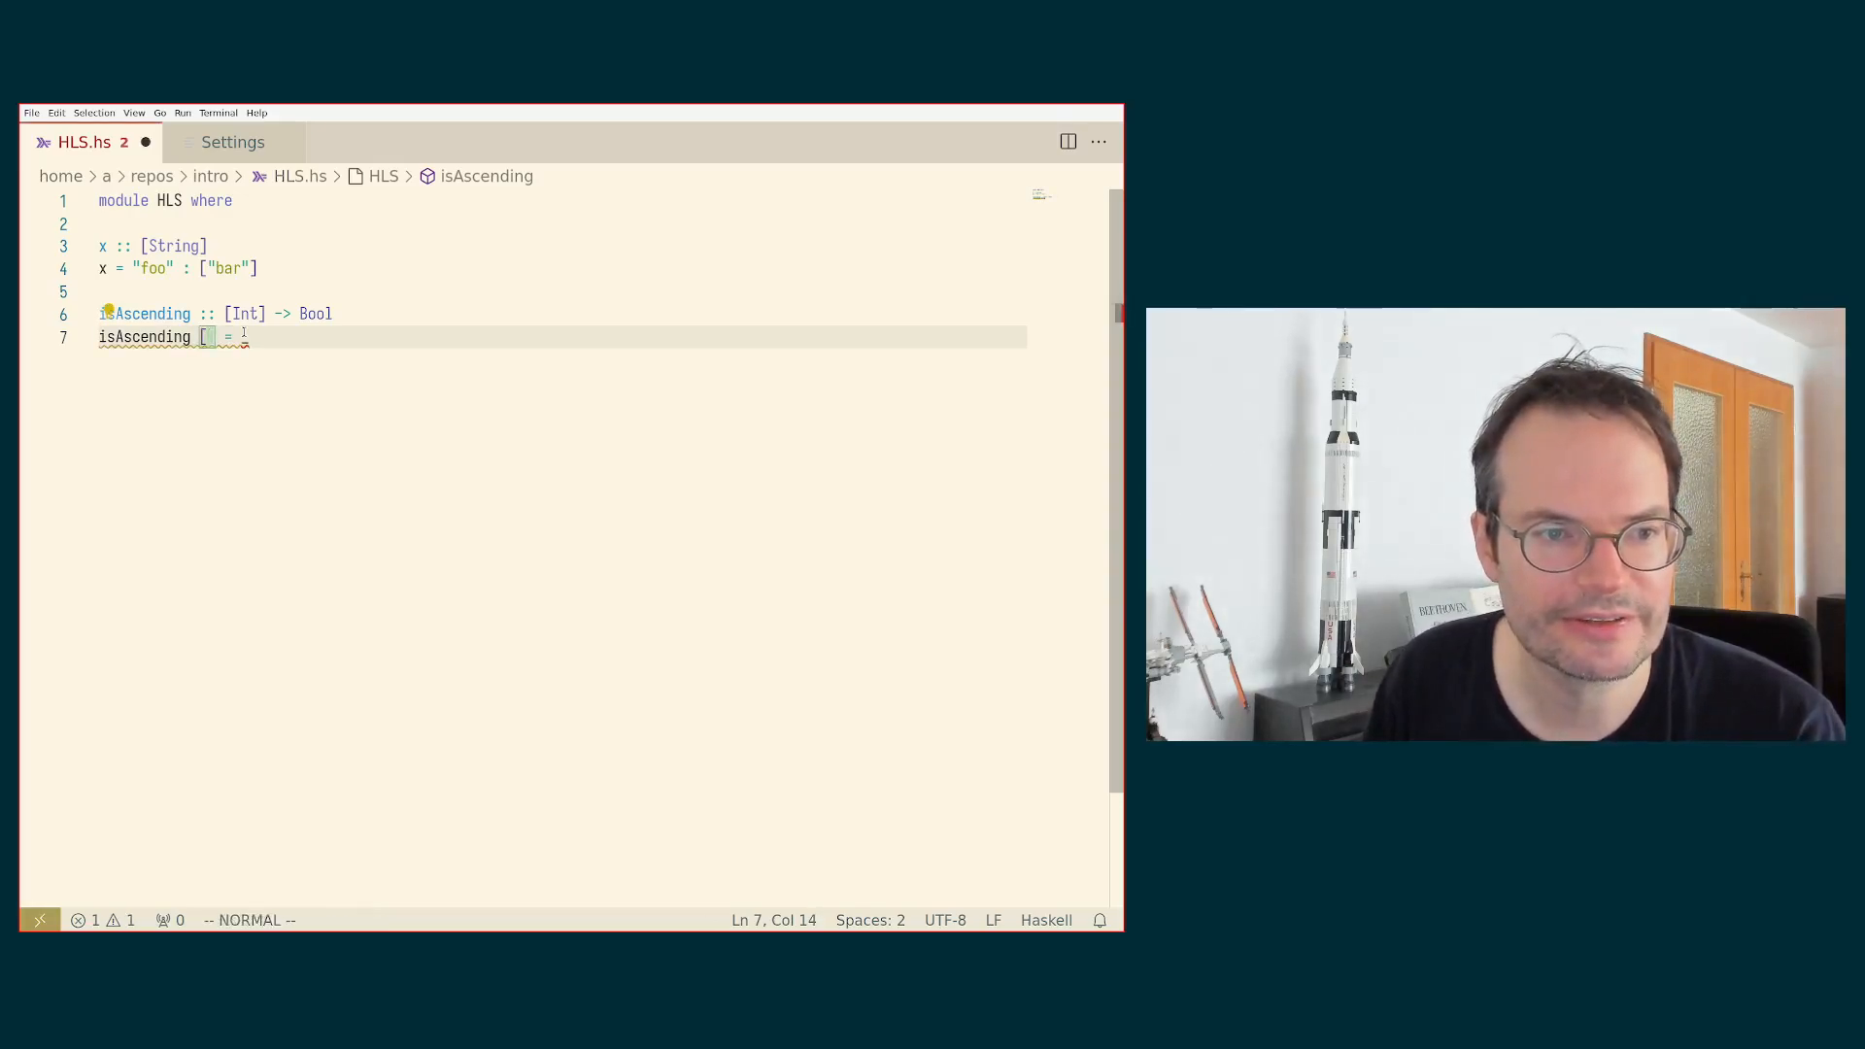
text(is)
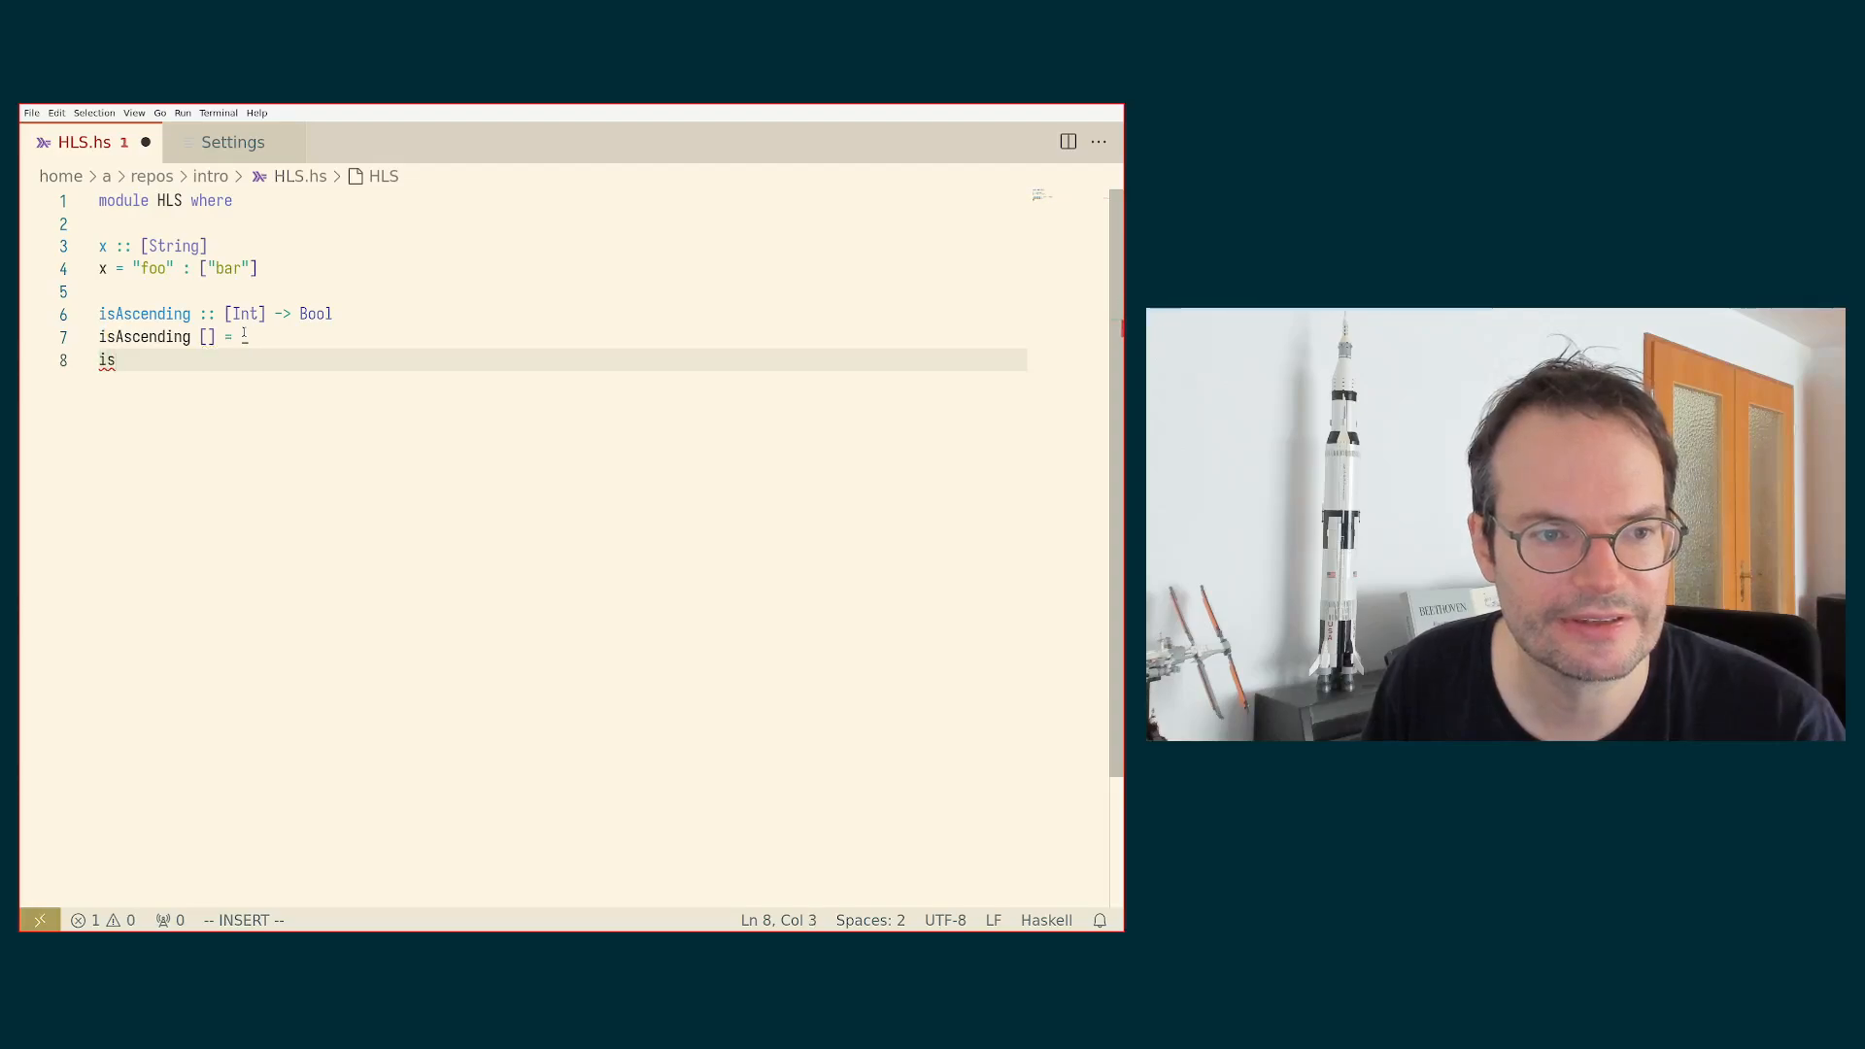
text(Ascending (x : []) = _)
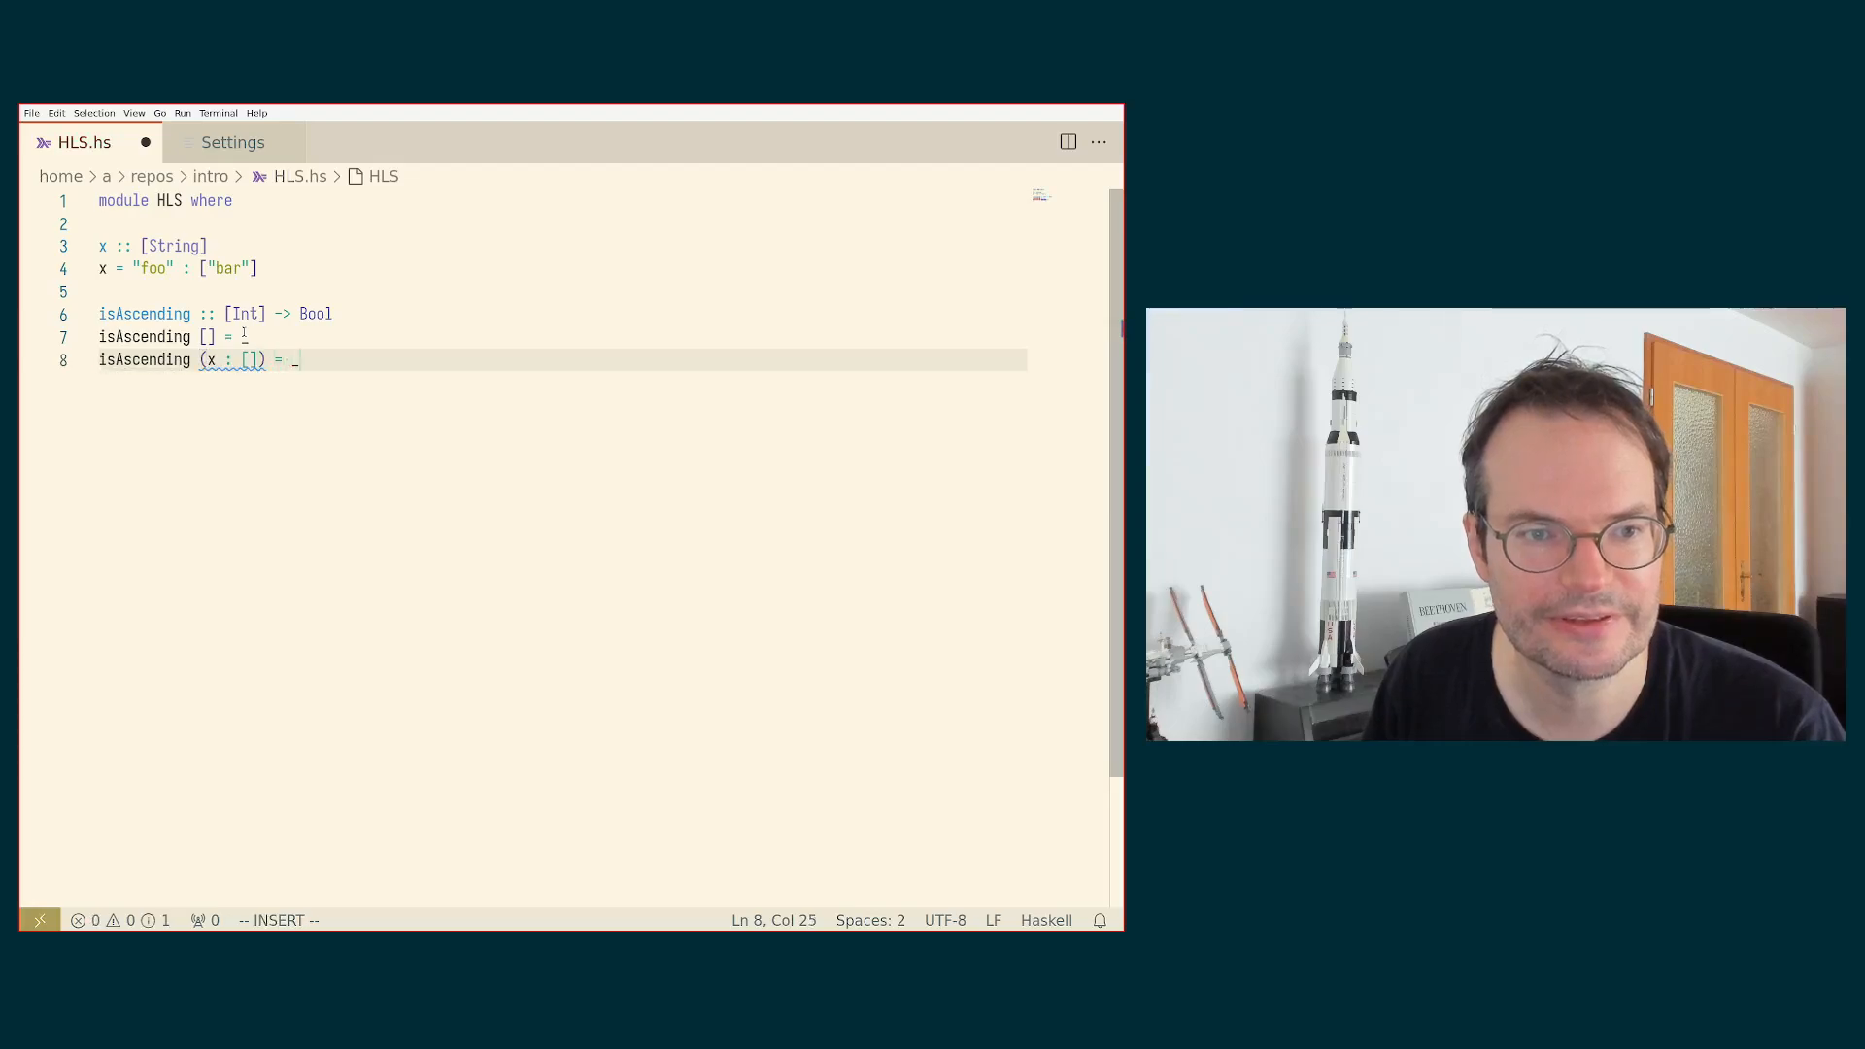
text(isAscend)
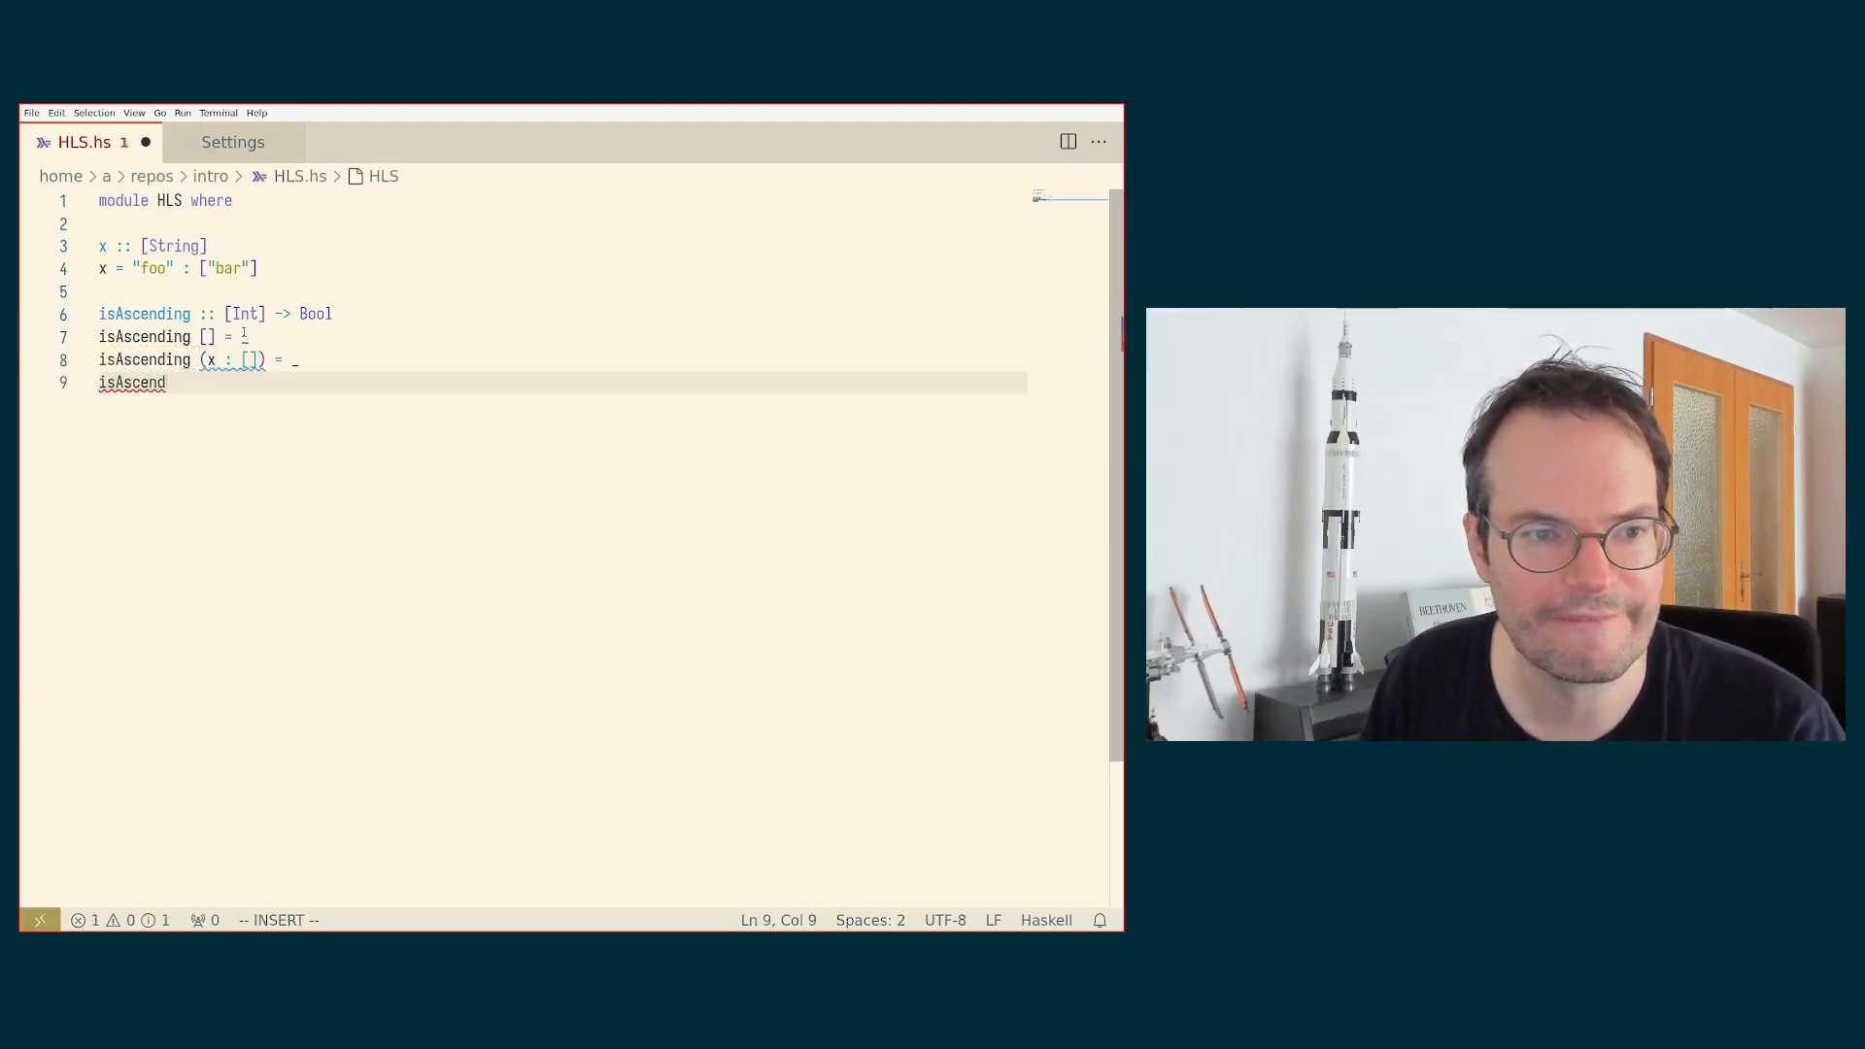
text(ing (x : y : ))
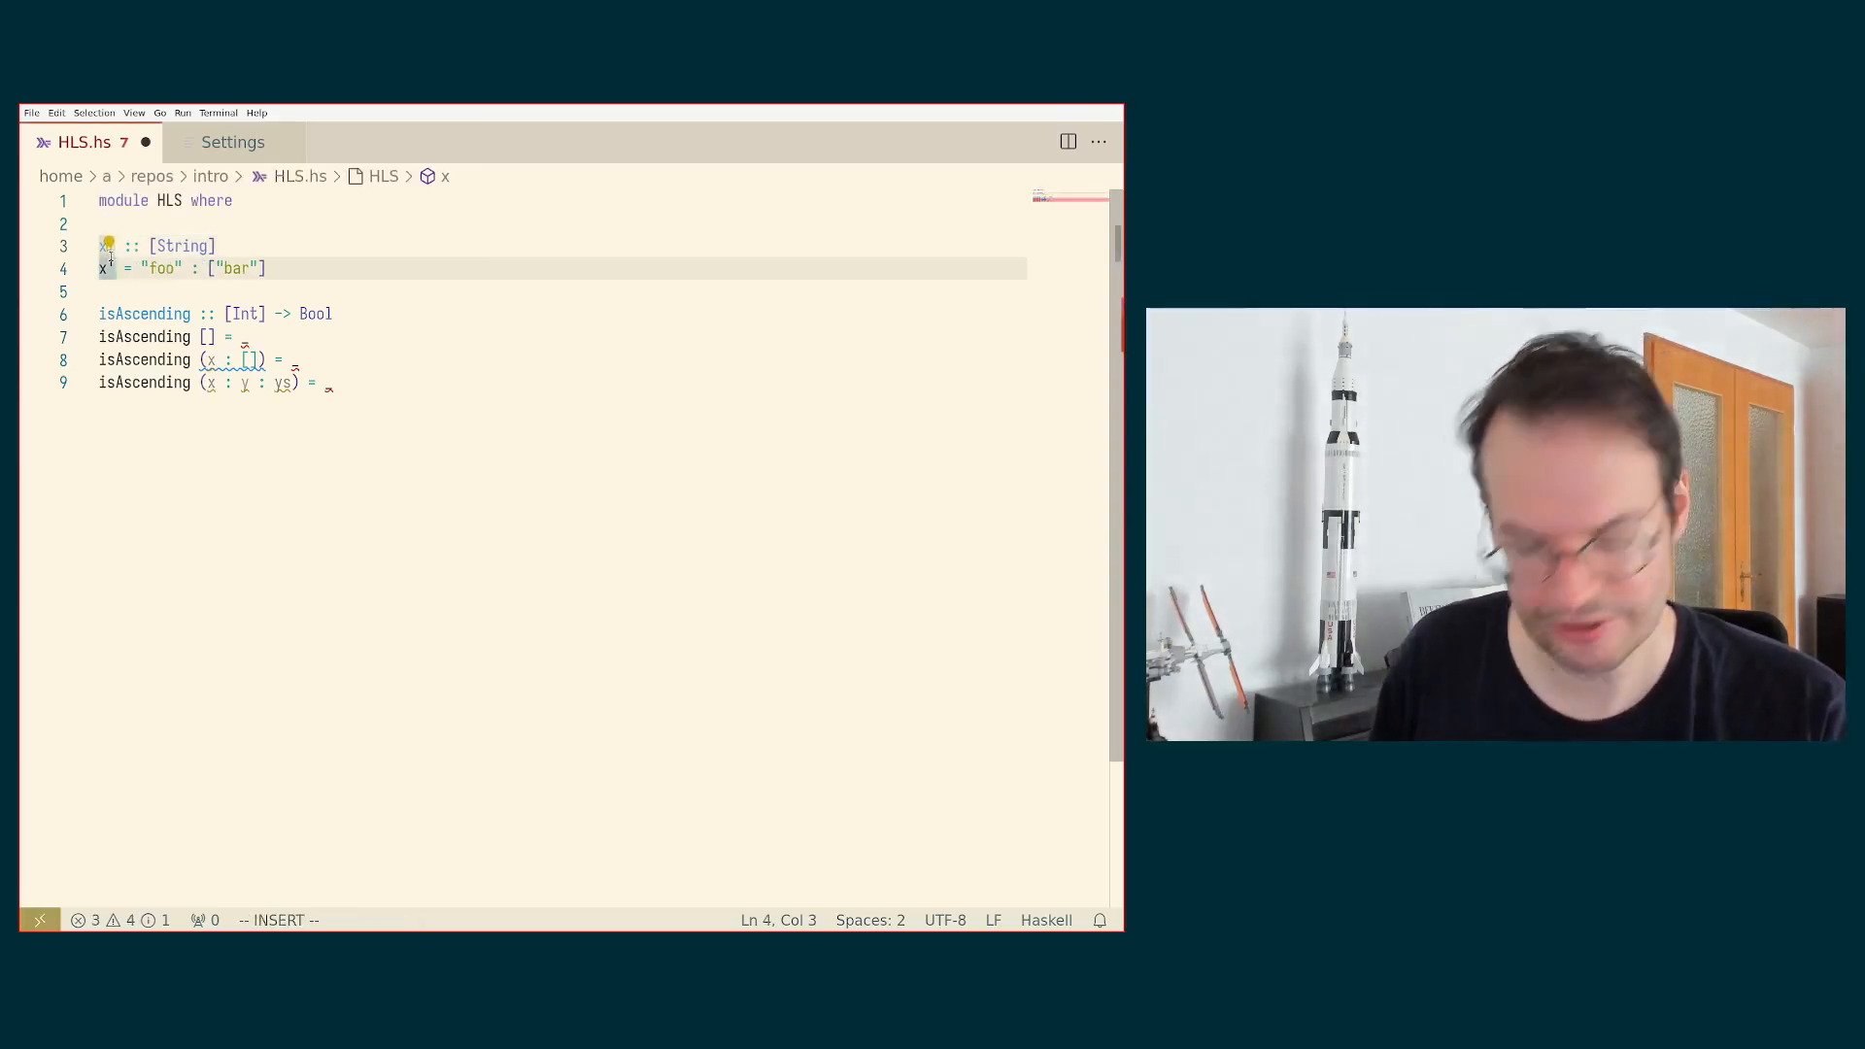
Step: Rename x to x', save HLS.hs, and hover the line 9 hole to read its type
key(ctrl+s)
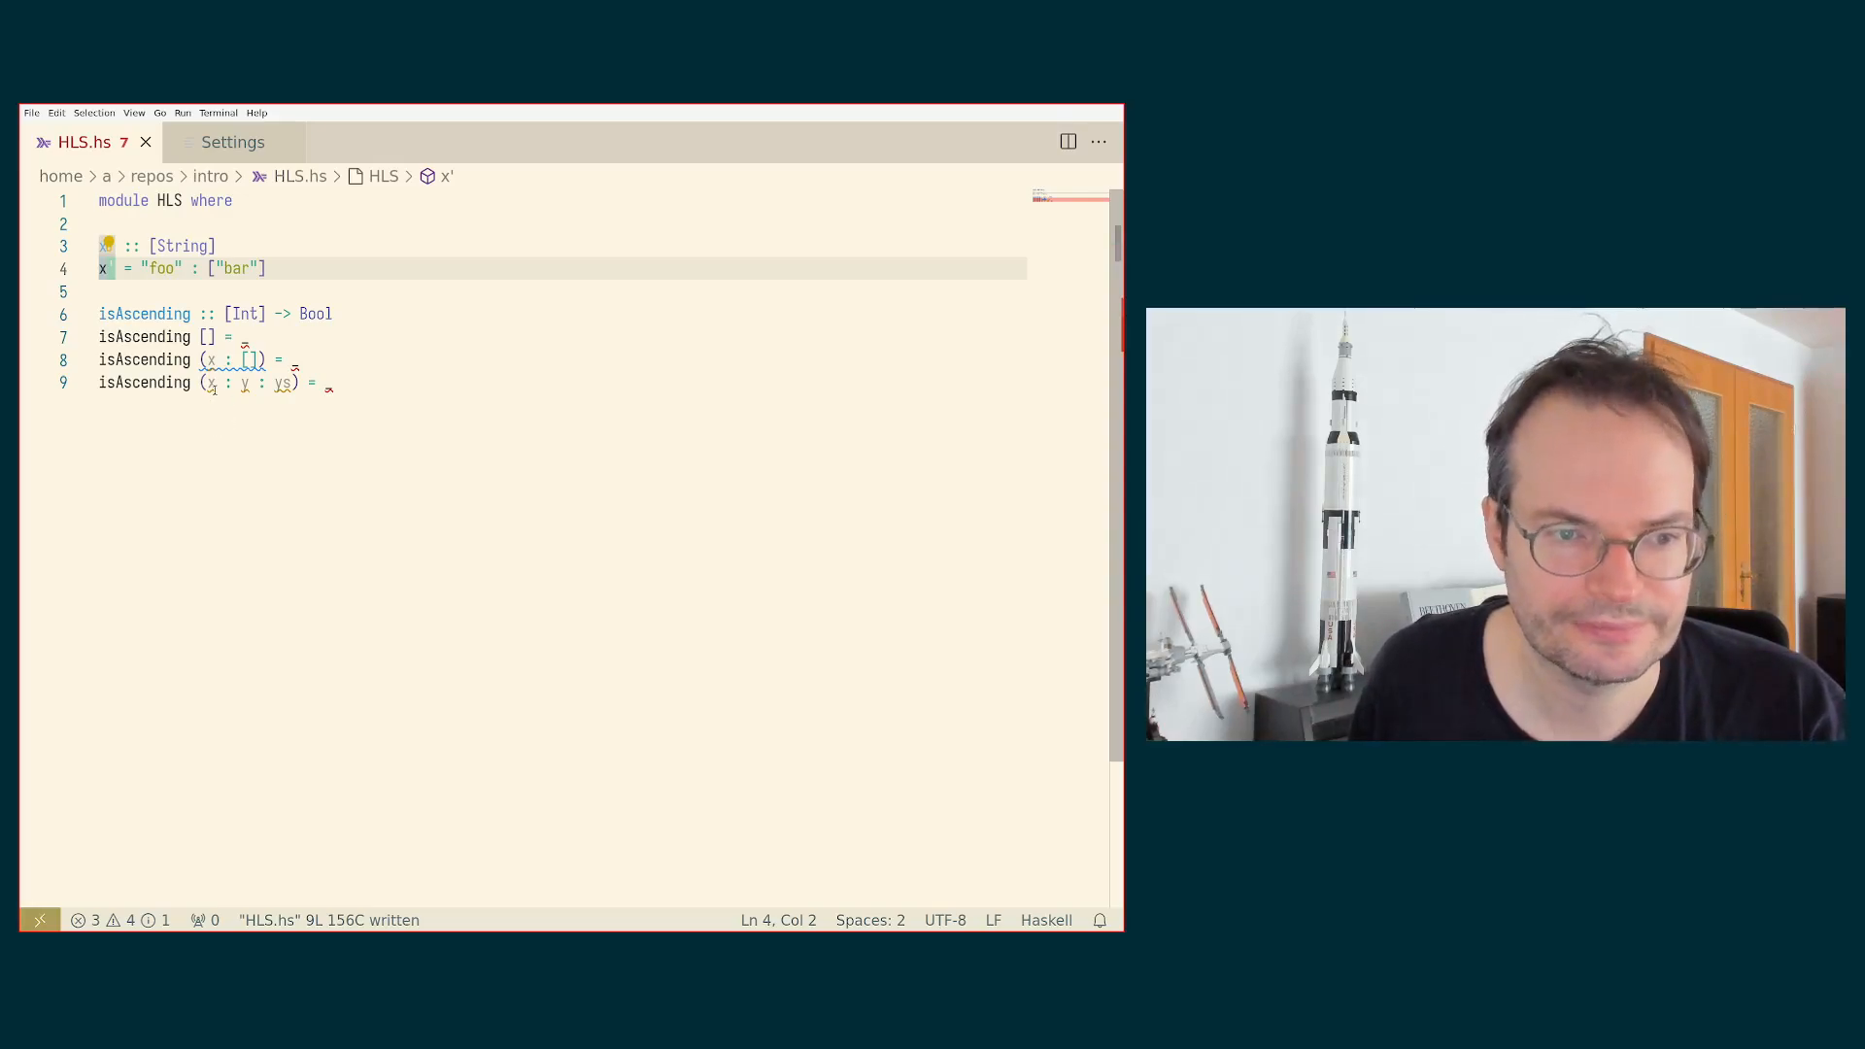
mouse_move(104, 245)
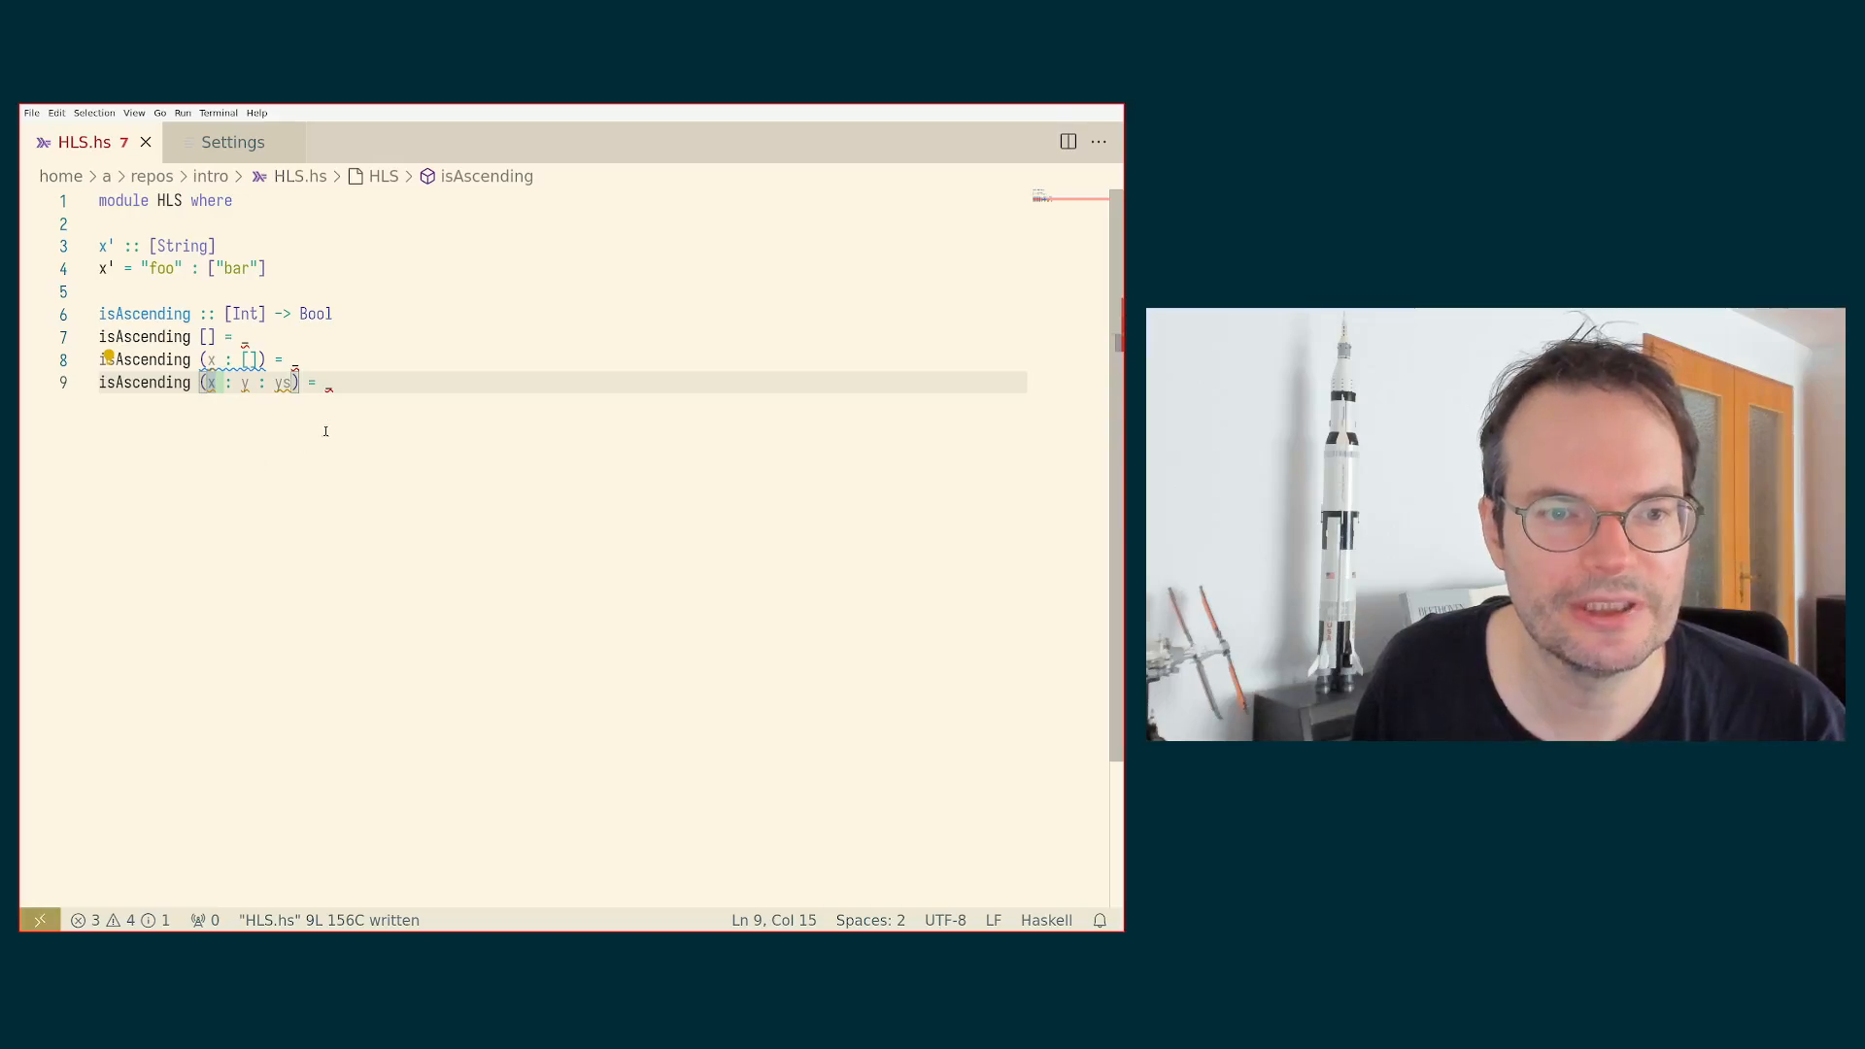
mouse_move(329, 382)
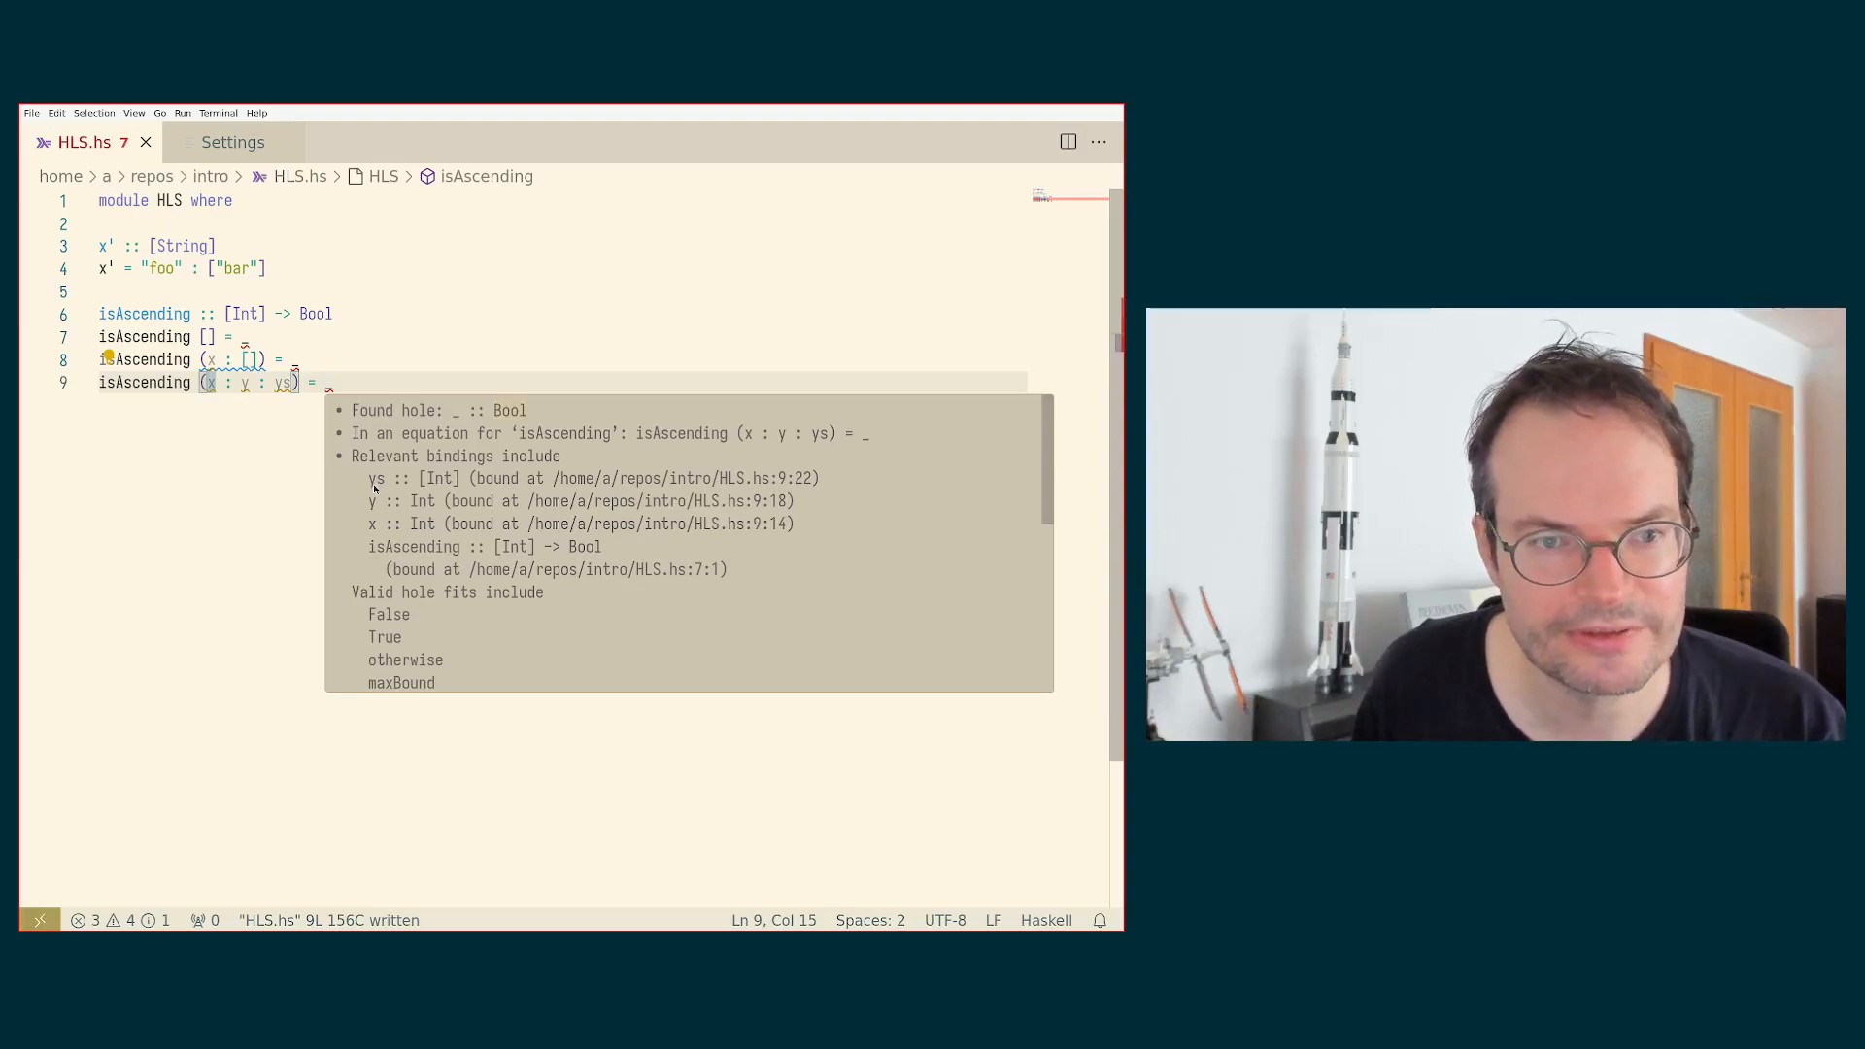
mouse_move(386, 524)
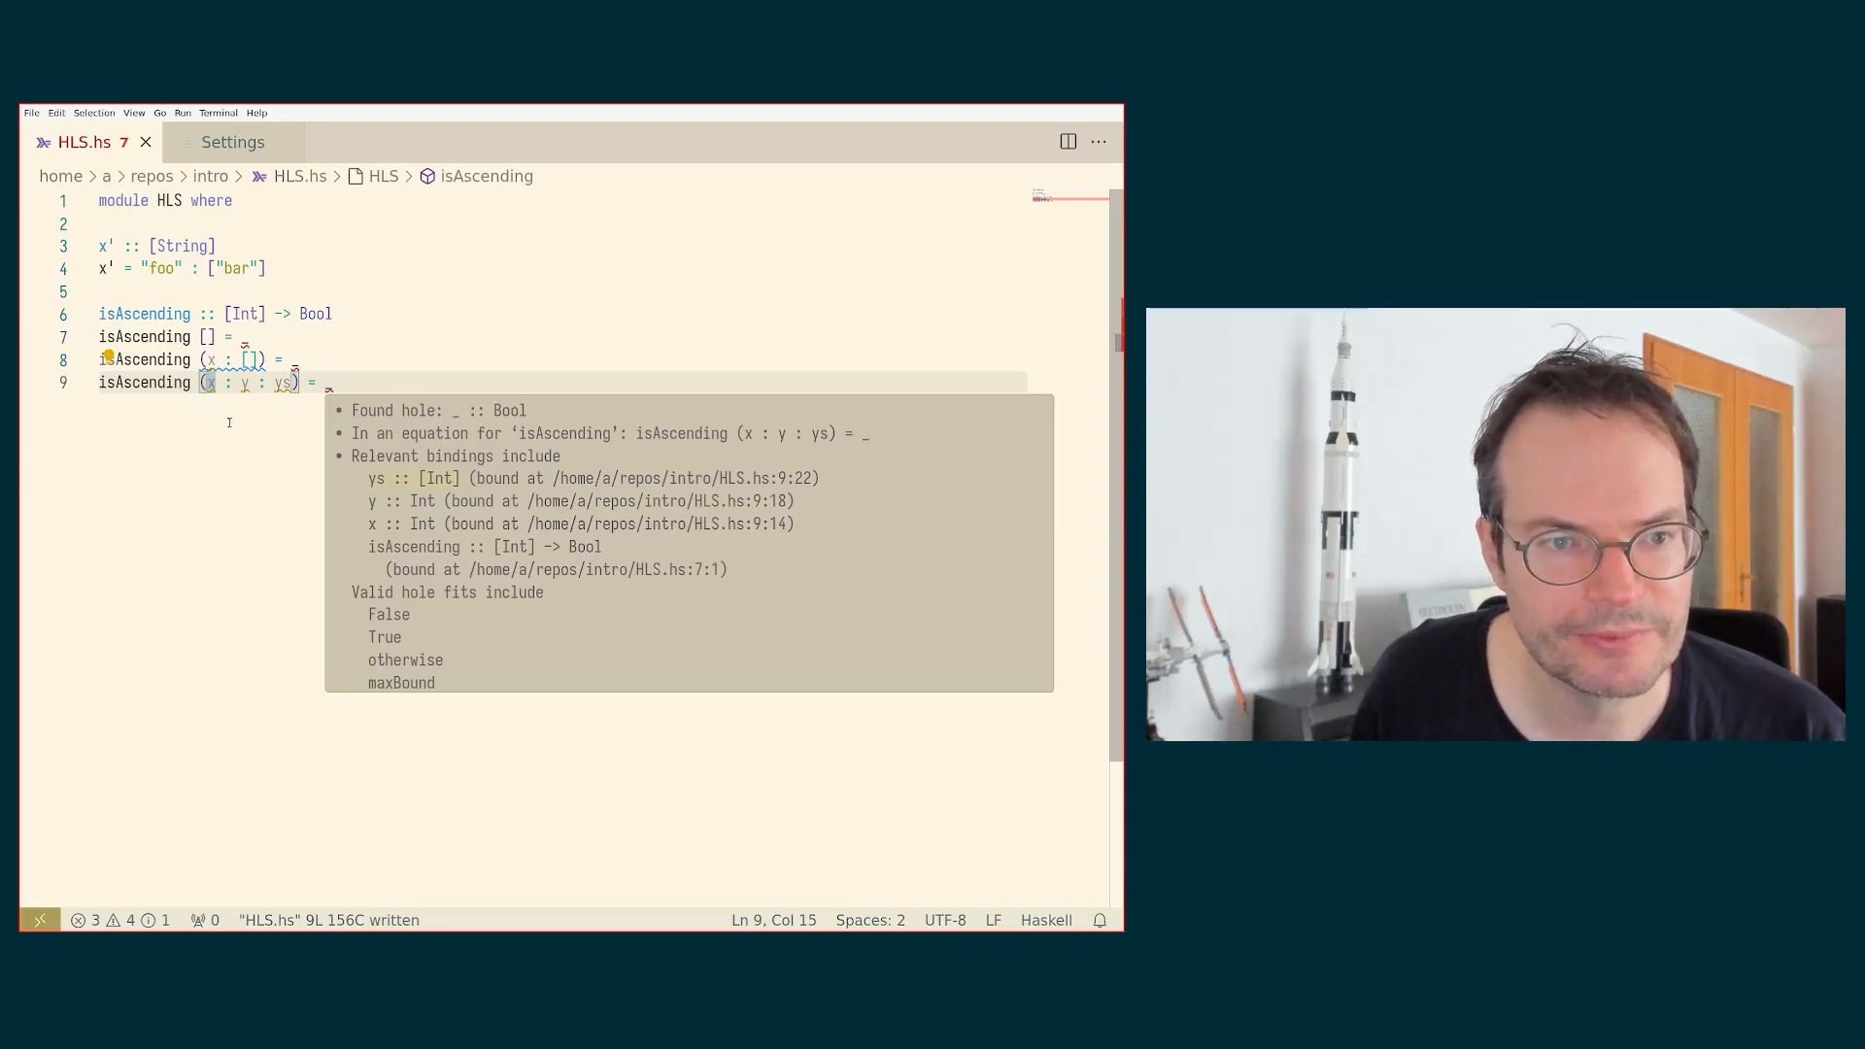
Step: Dismiss the hole hover on line 8 and insert blank lines above the isAscending signature
click(238, 359)
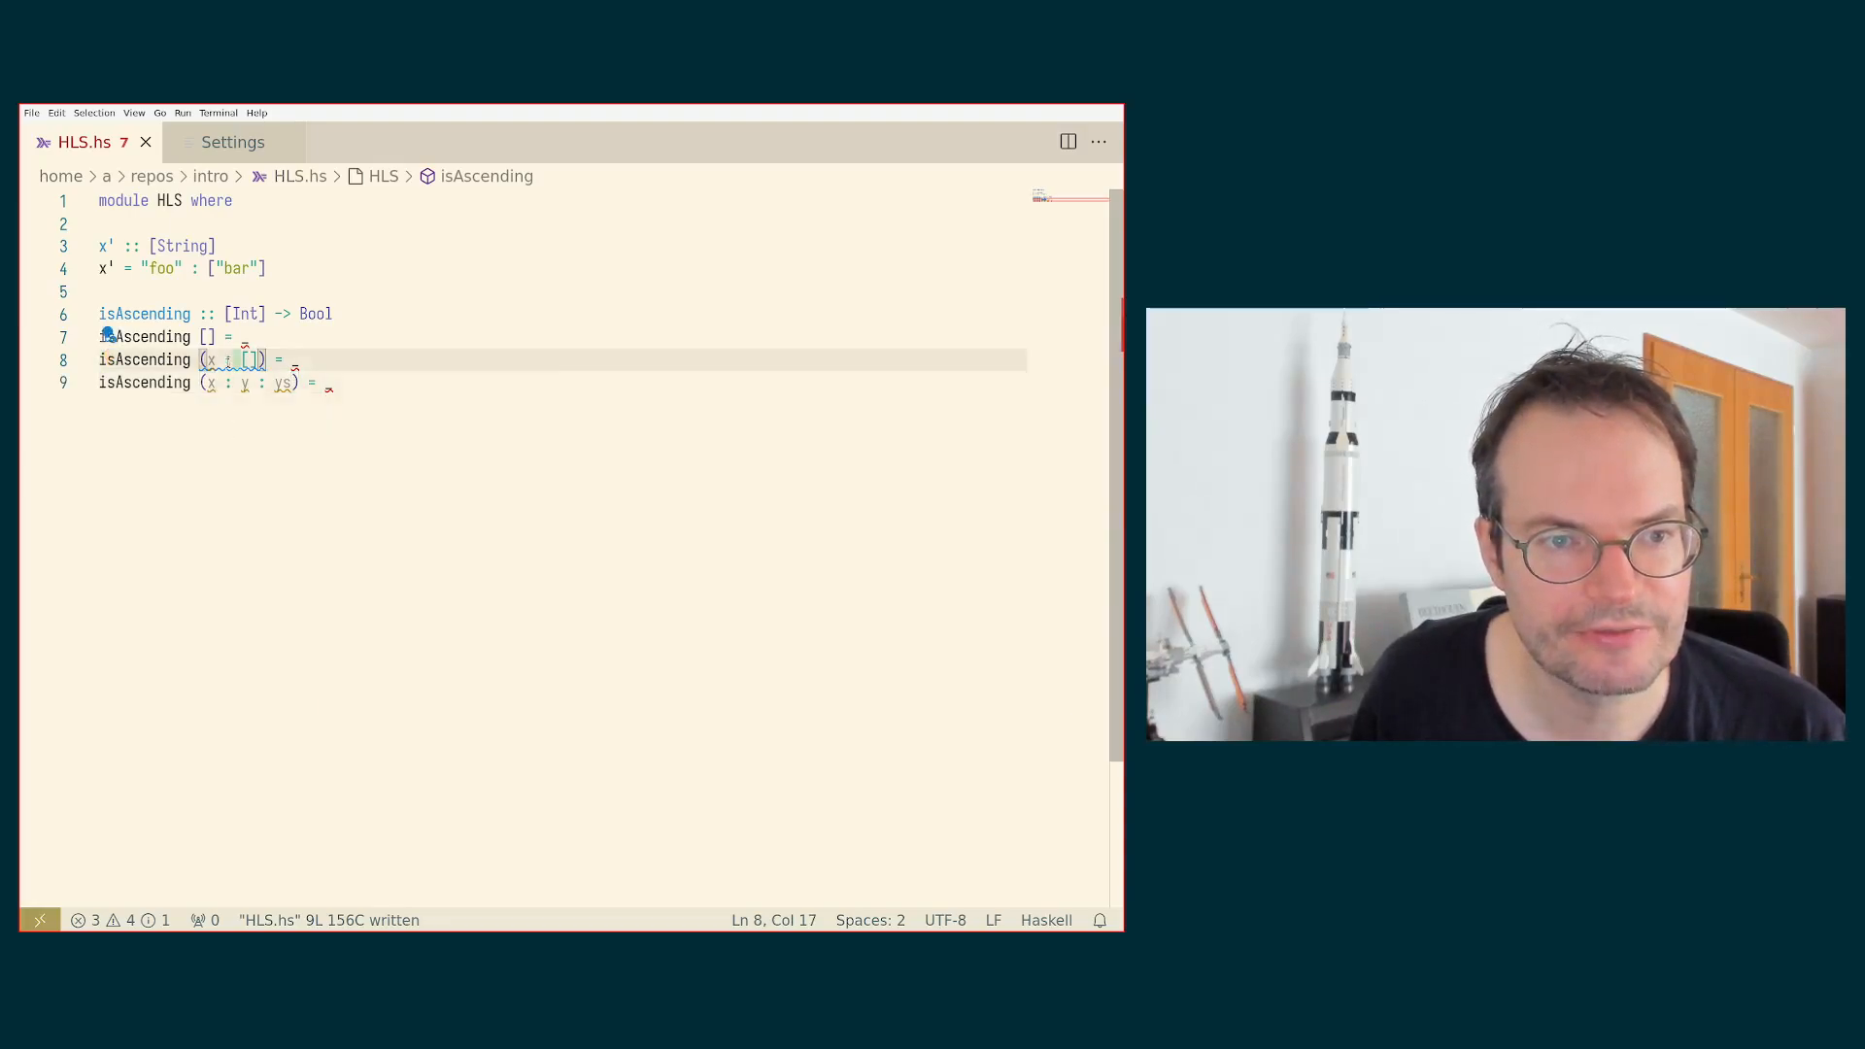
mouse_move(232, 359)
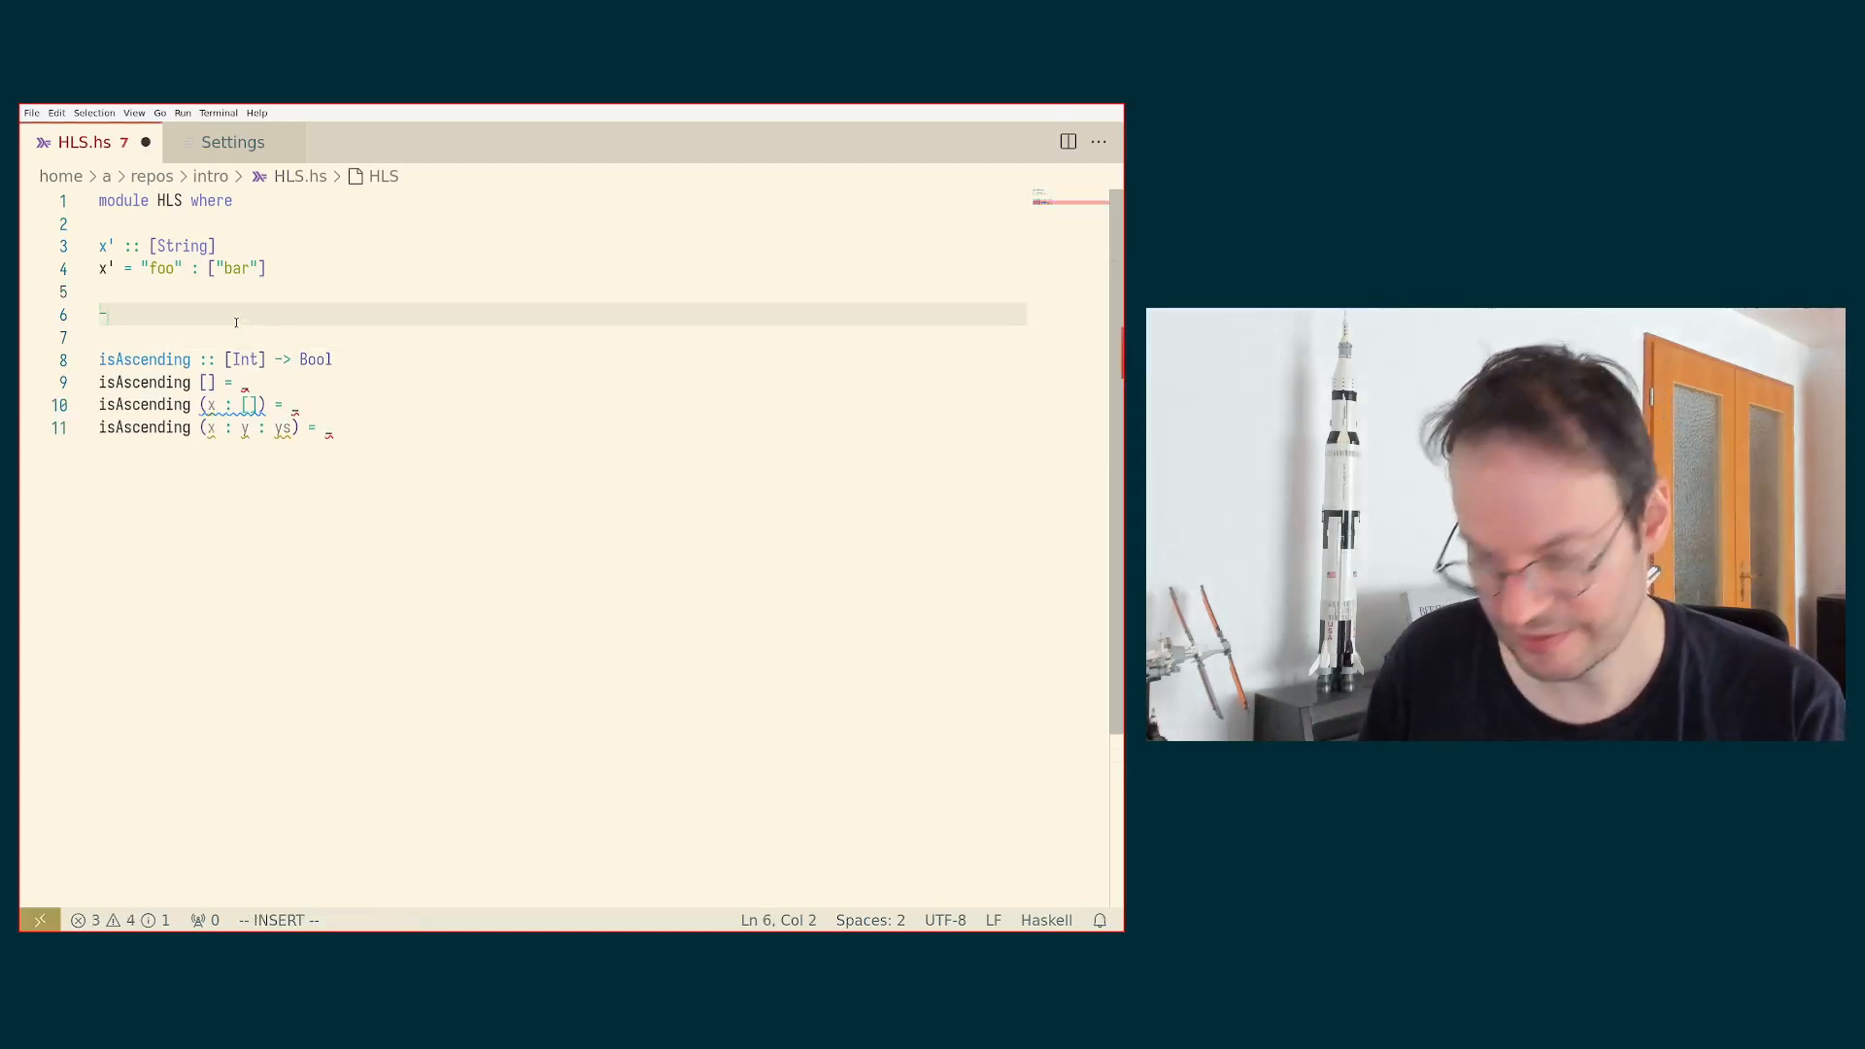
Step: Add the comments -- 1 : [] and -- [1] on lines 6 and 7
text(-- 1 : [)
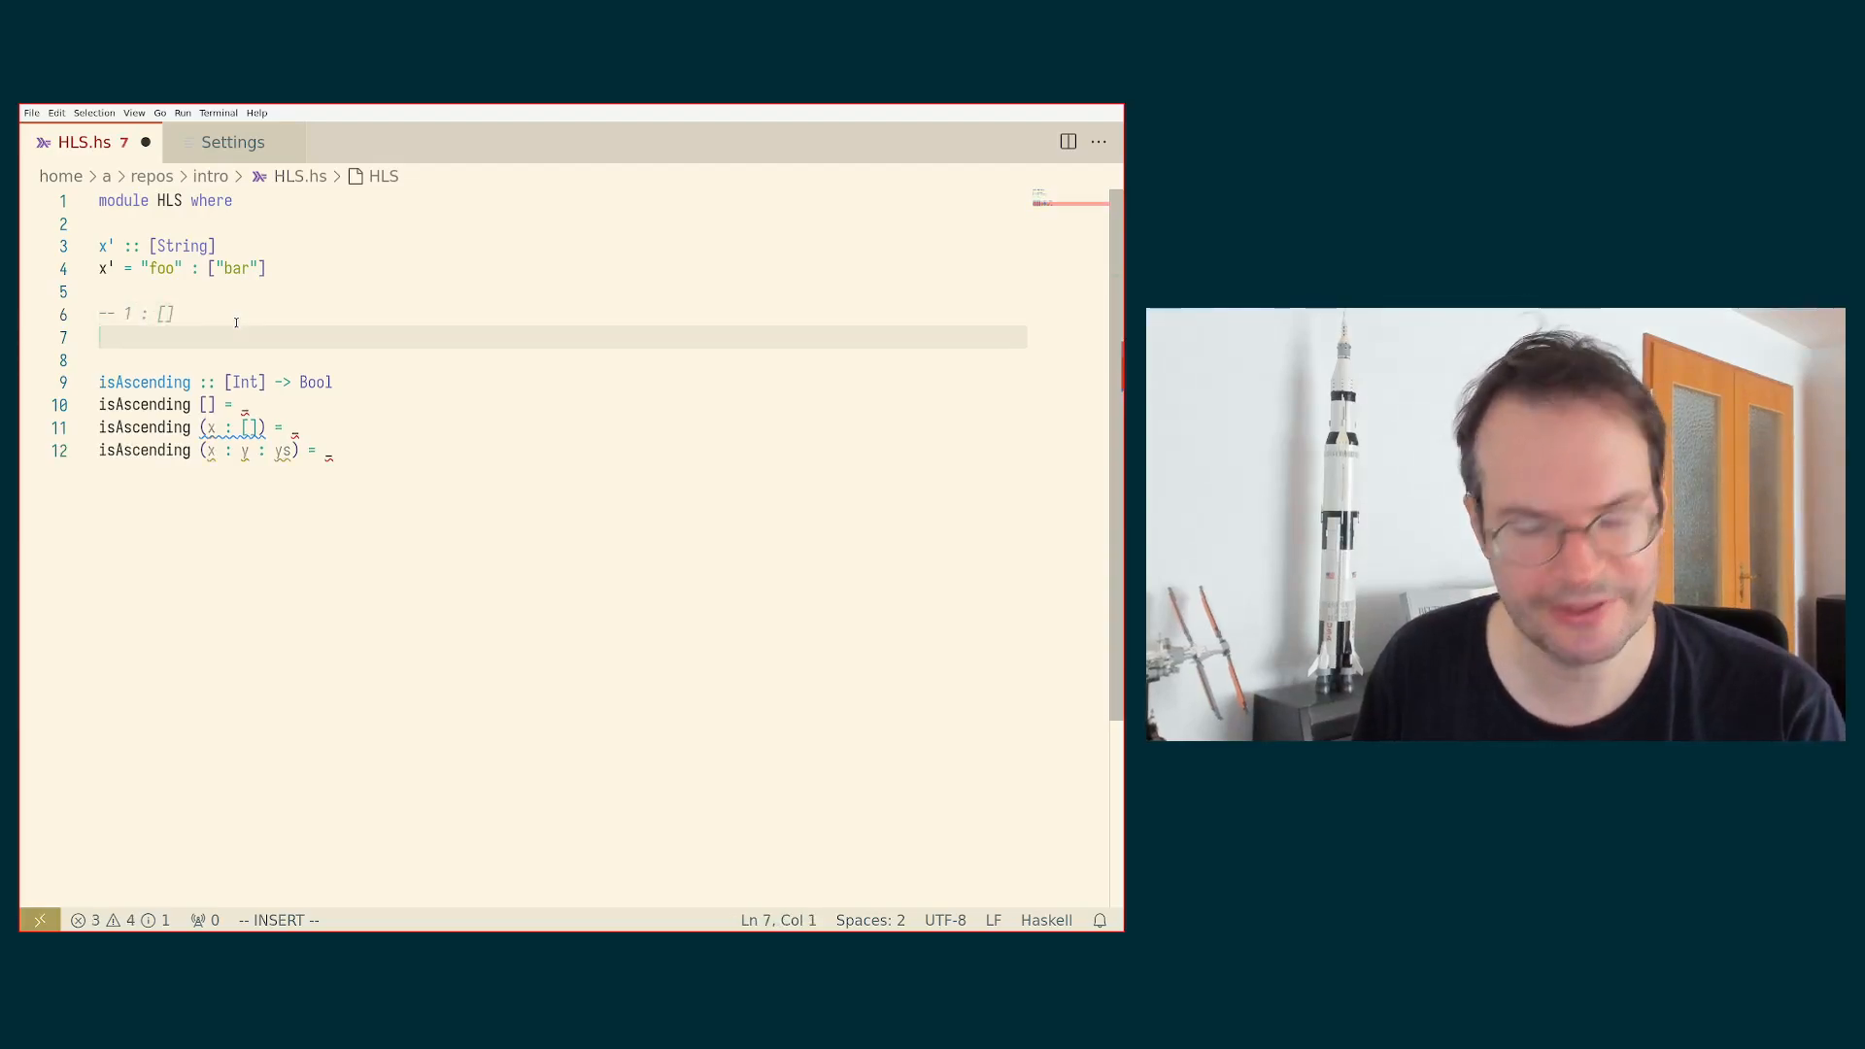
text(-- [1])
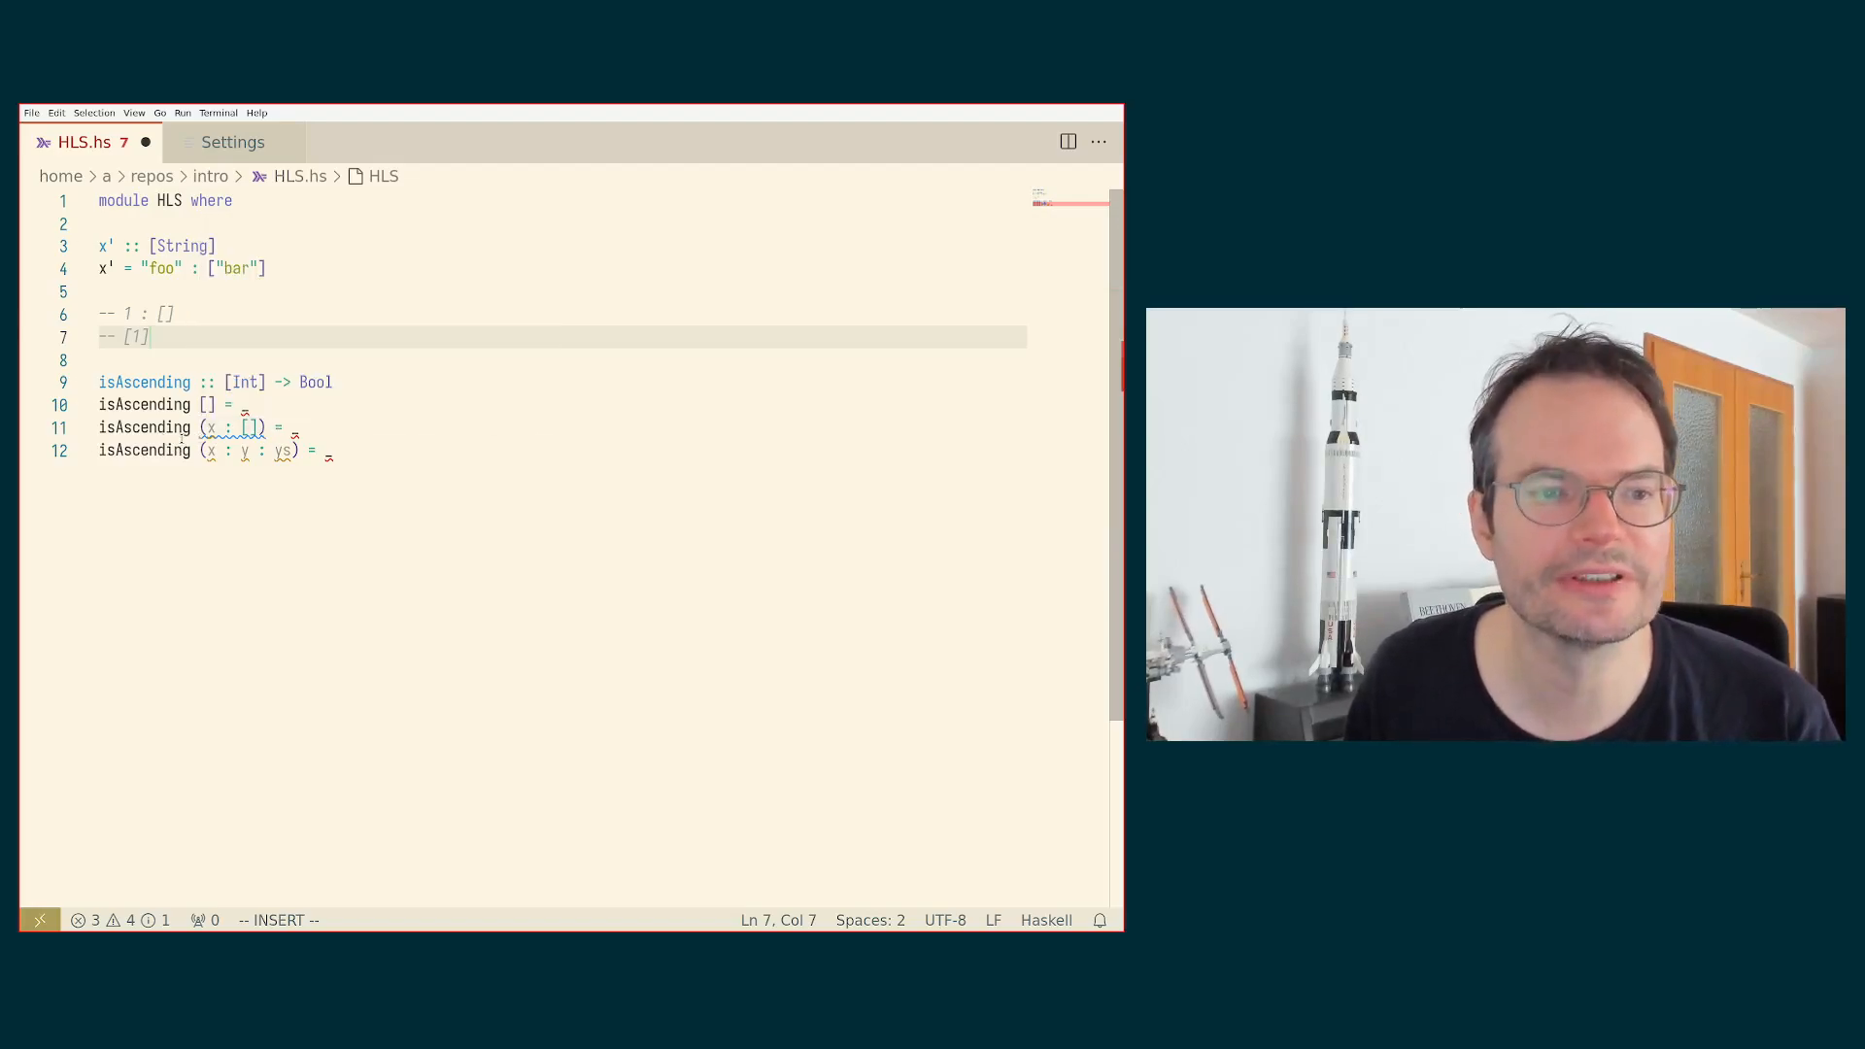
mouse_move(243, 449)
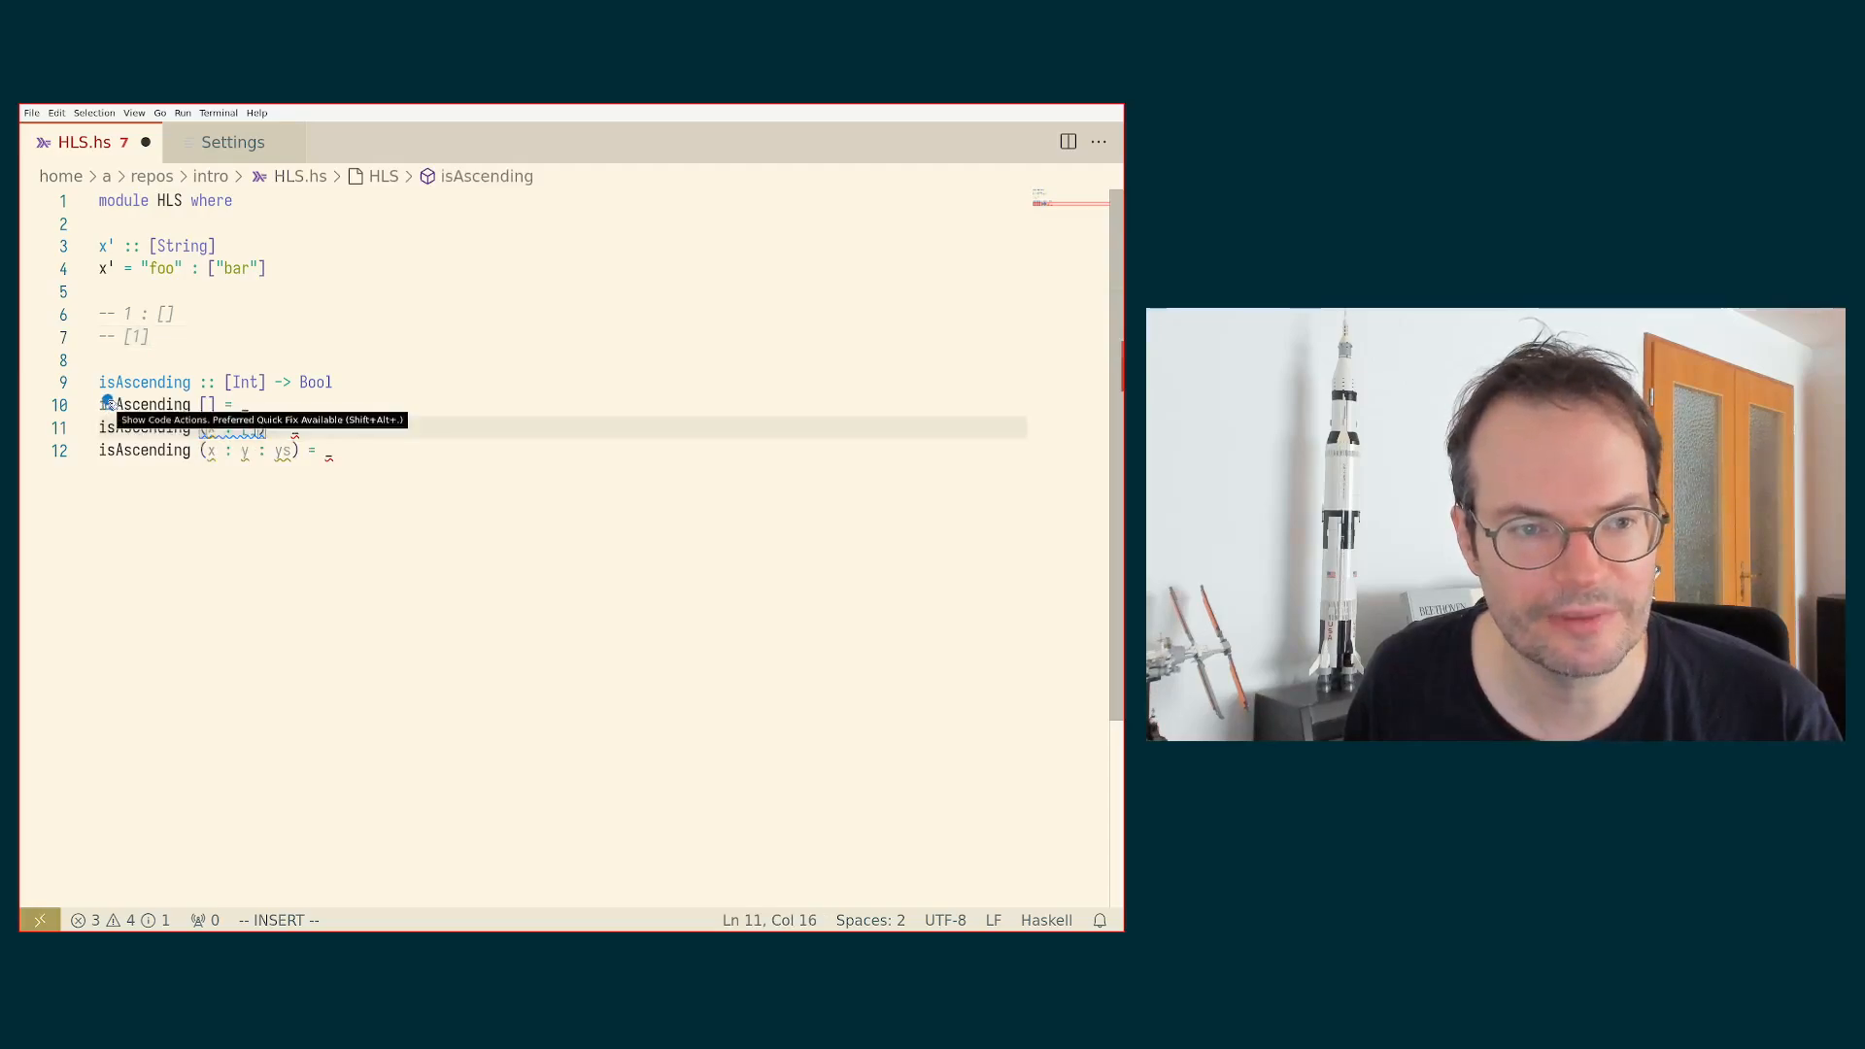
Step: Apply the lightbulb quick fix rewriting the (x : []) pattern as [x]
click(106, 404)
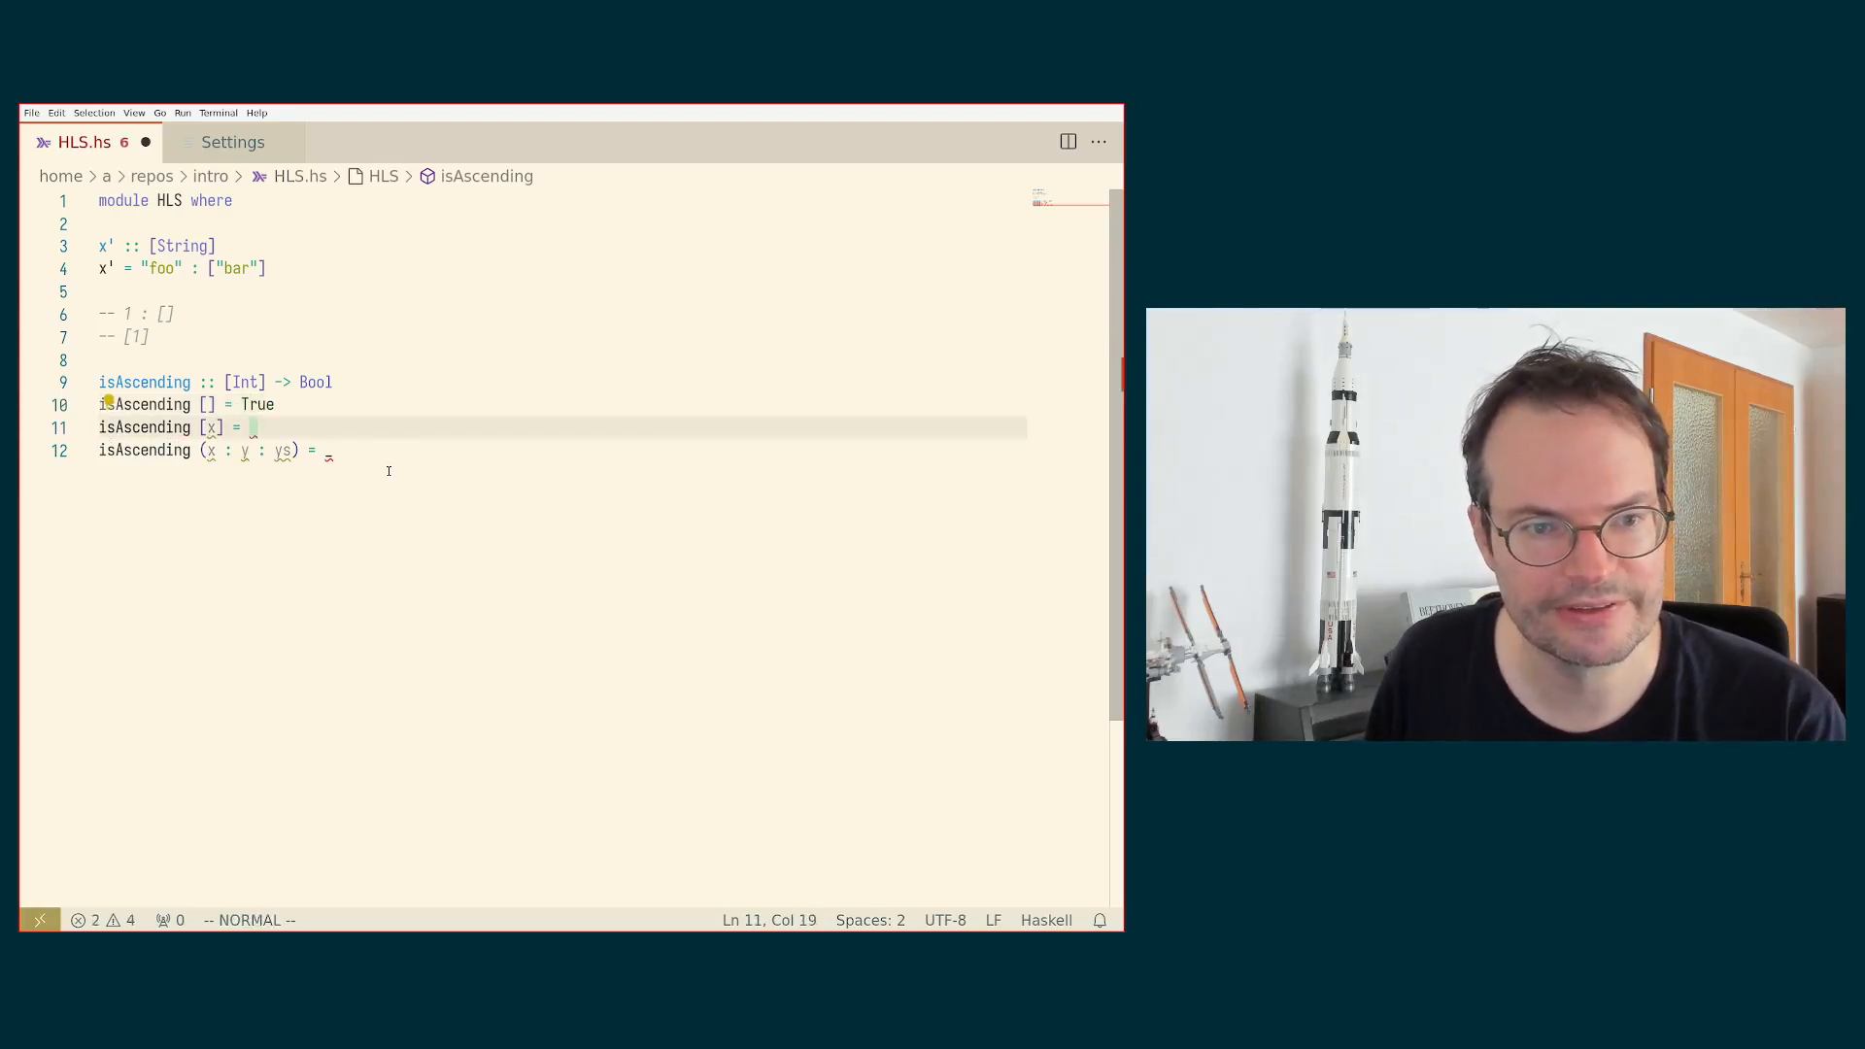
Step: Return True for [x] and define the last clause as x < y && isAscending (y : ys)
text(True)
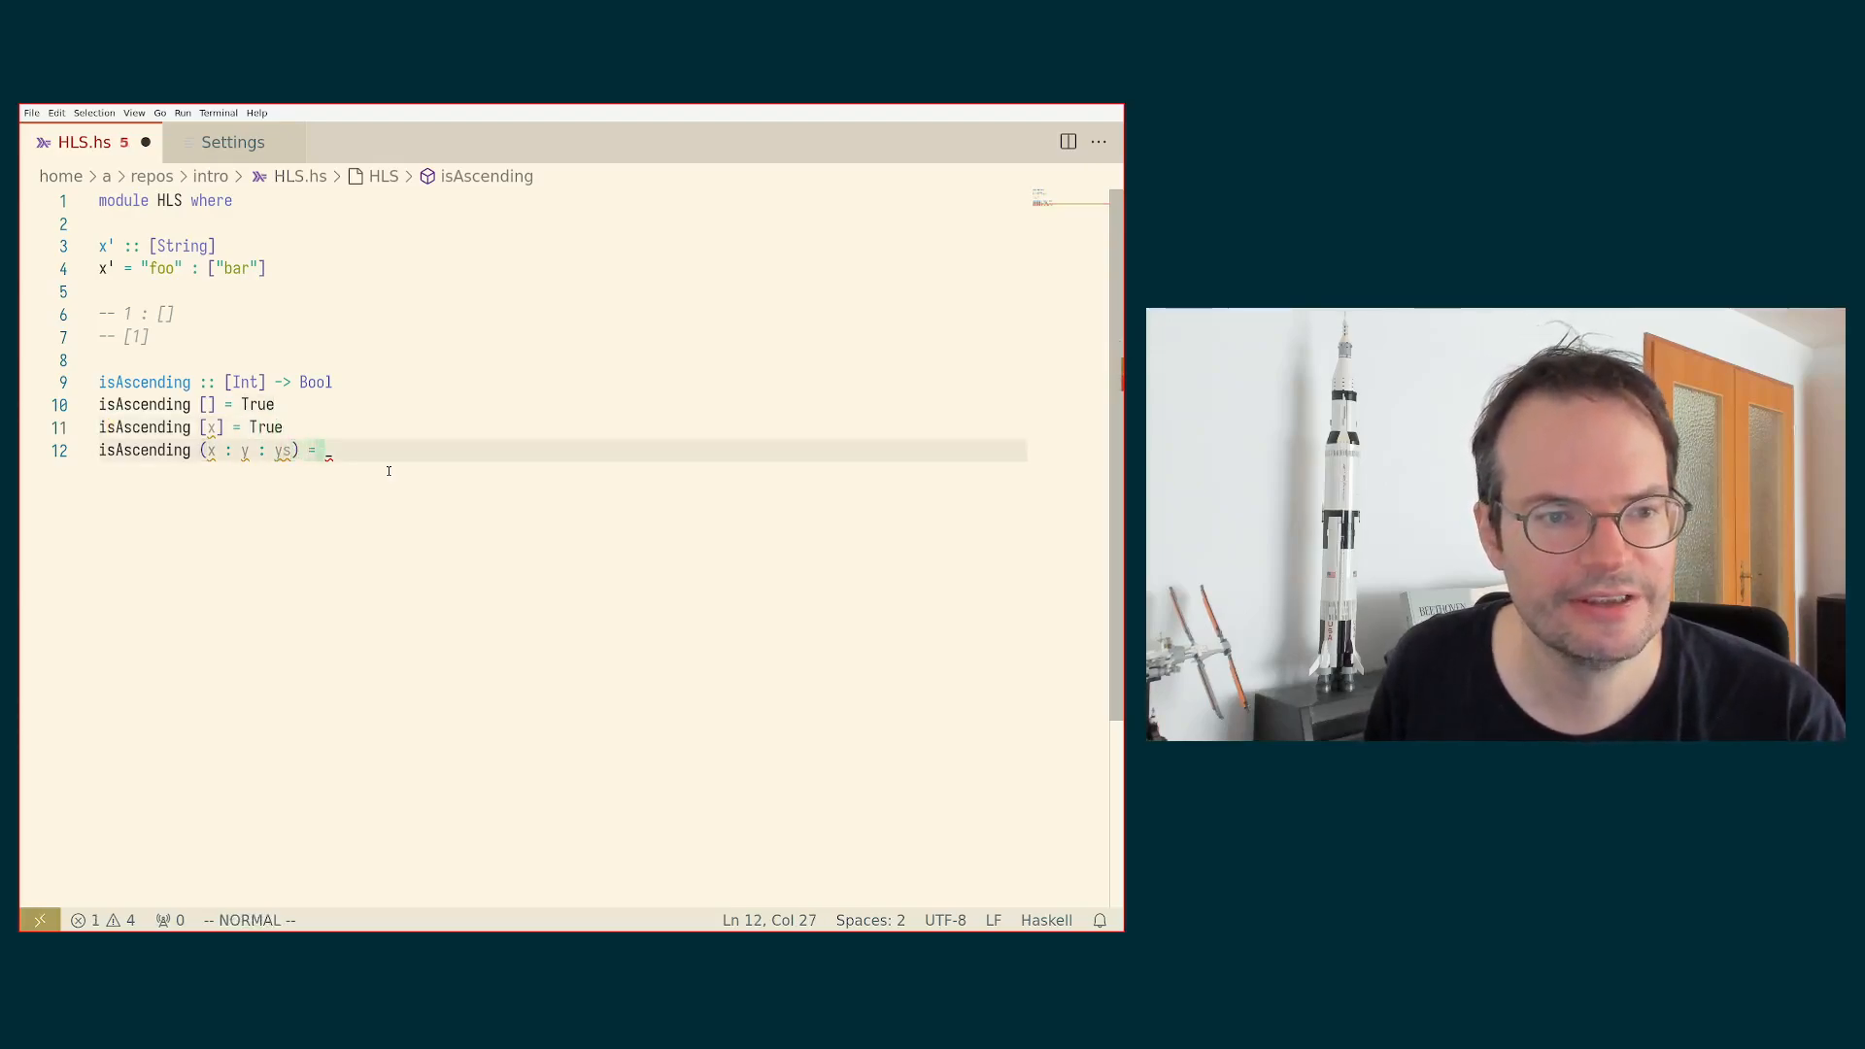
key(i)
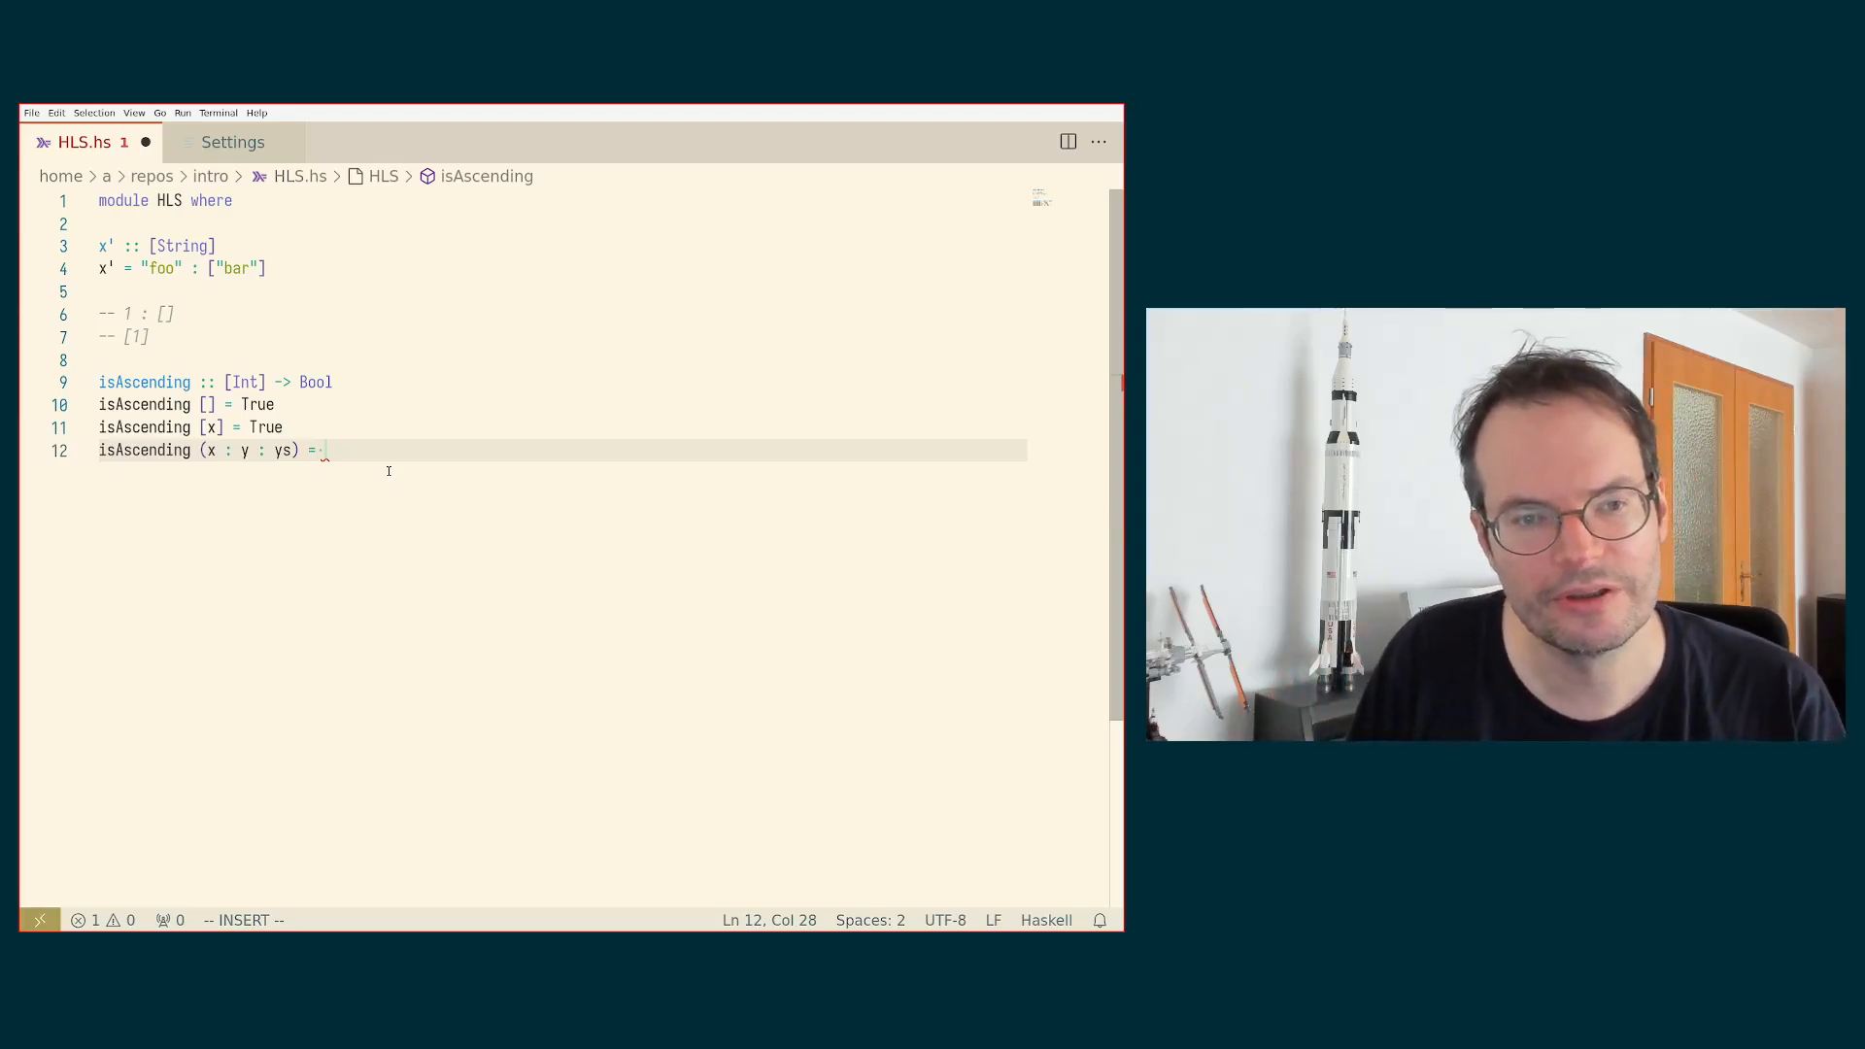
text(x <)
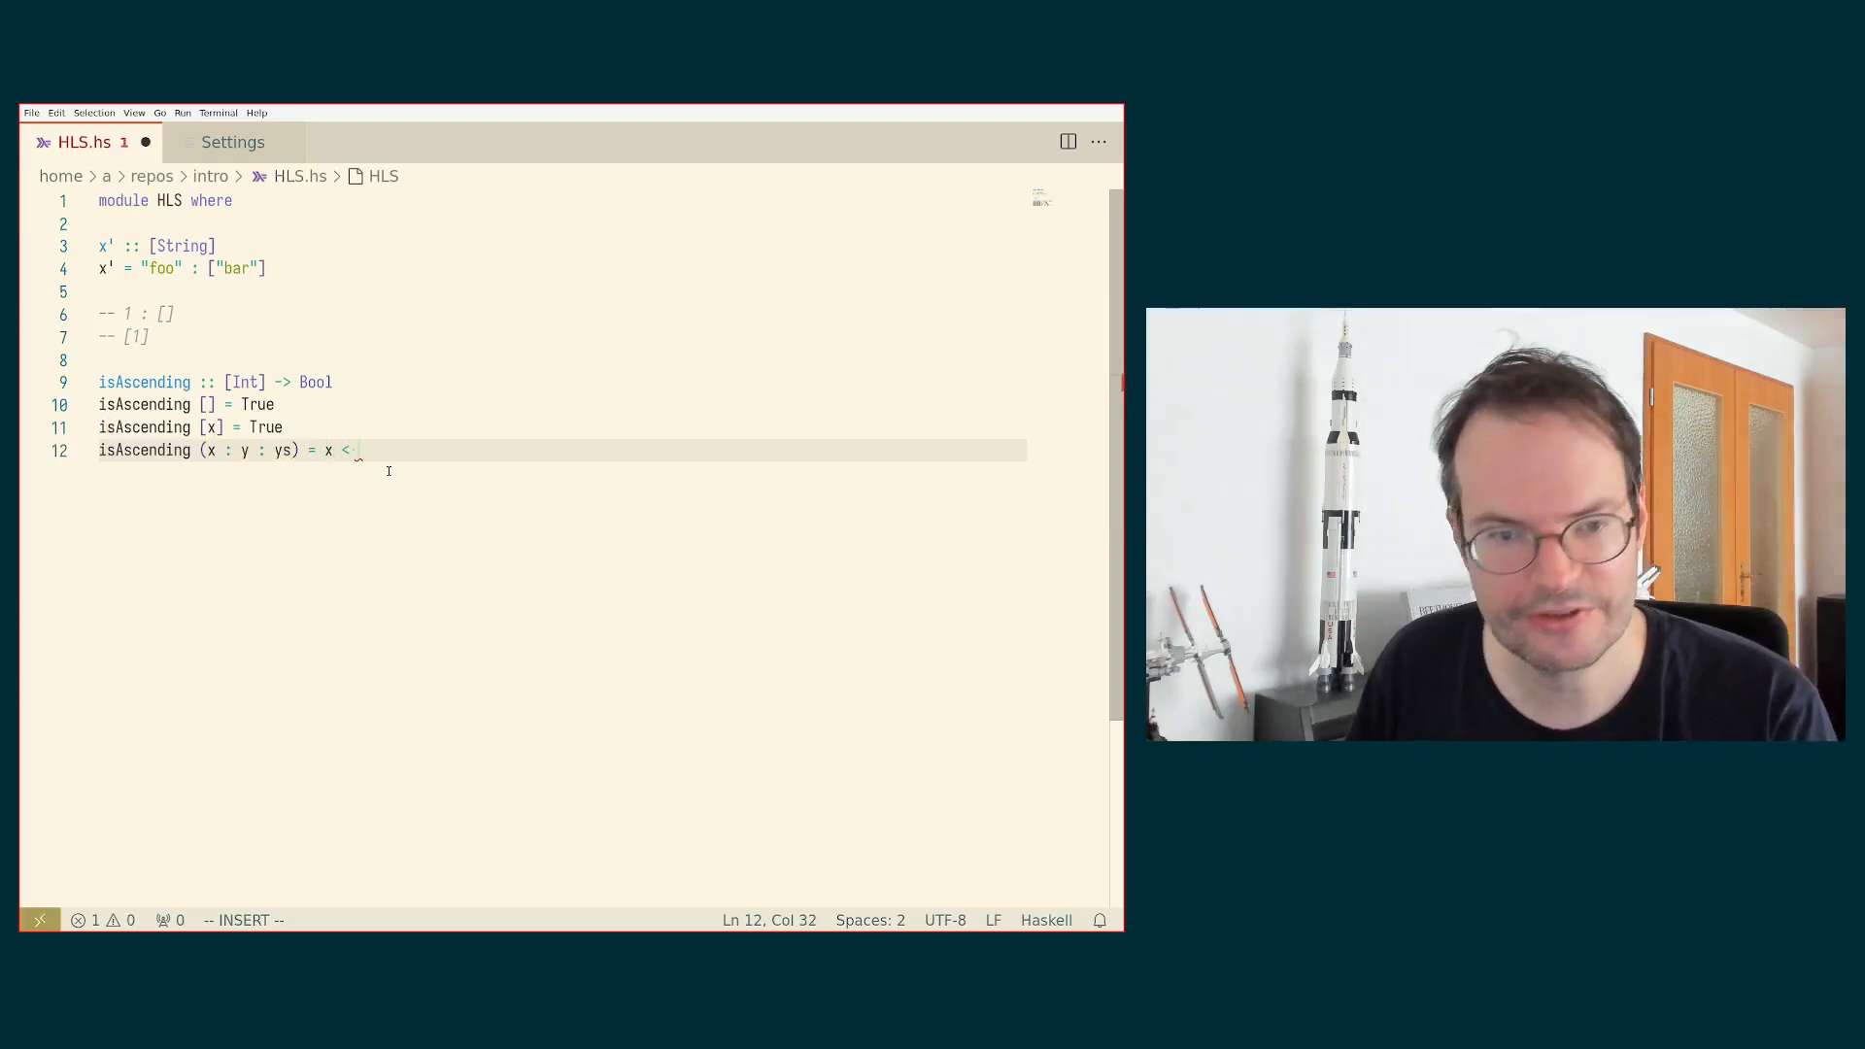
text(y &&)
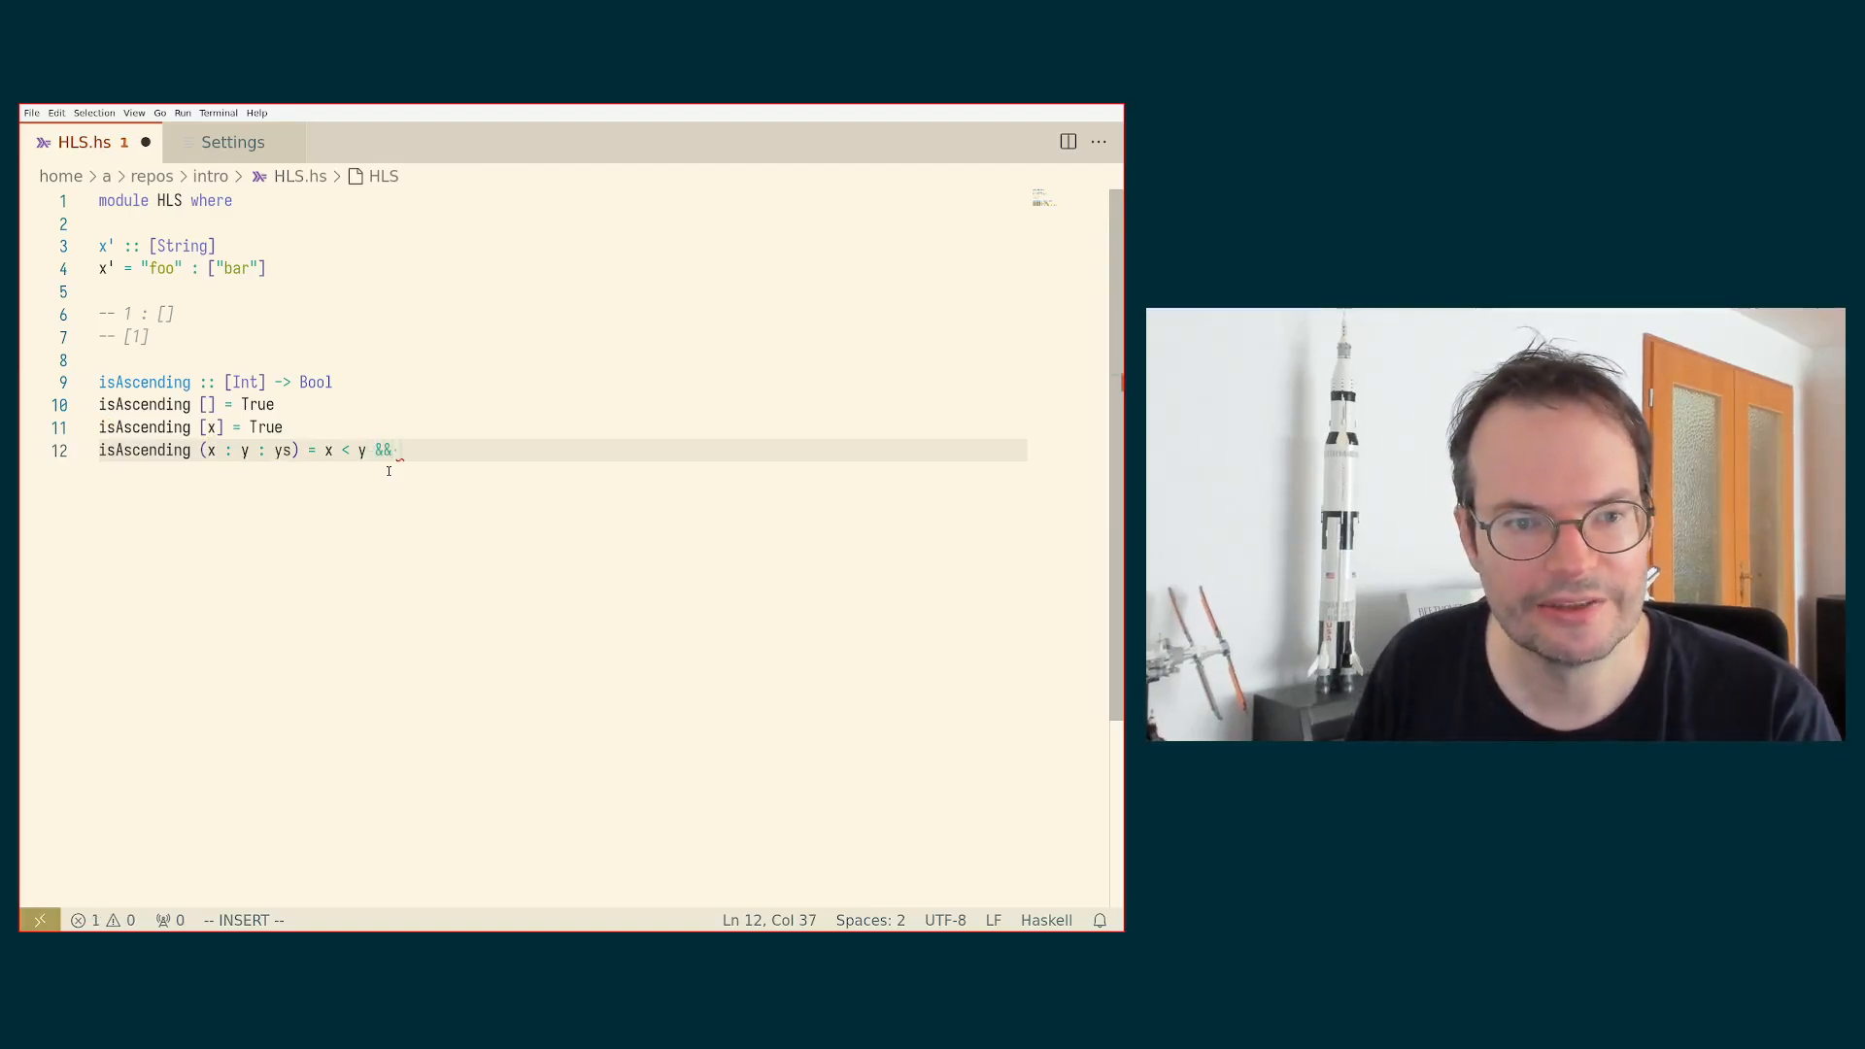
text(is)
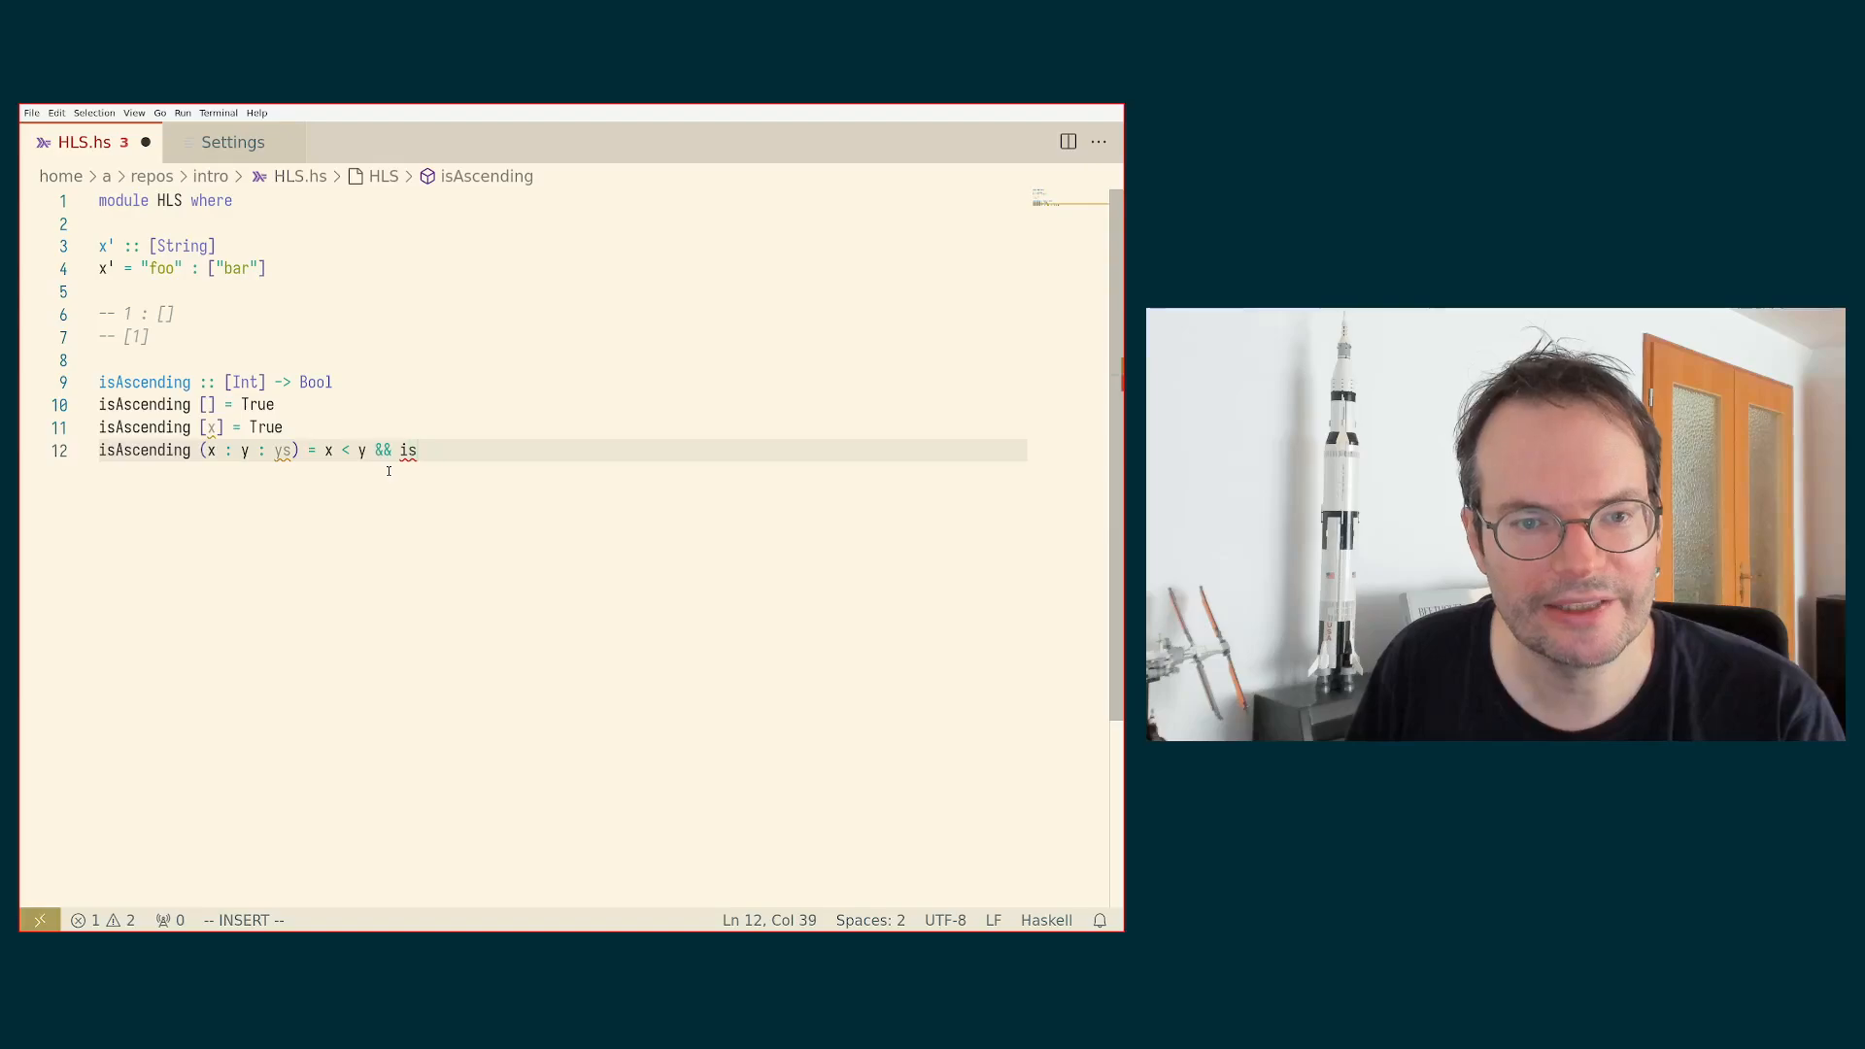
text(Ascending (y :)
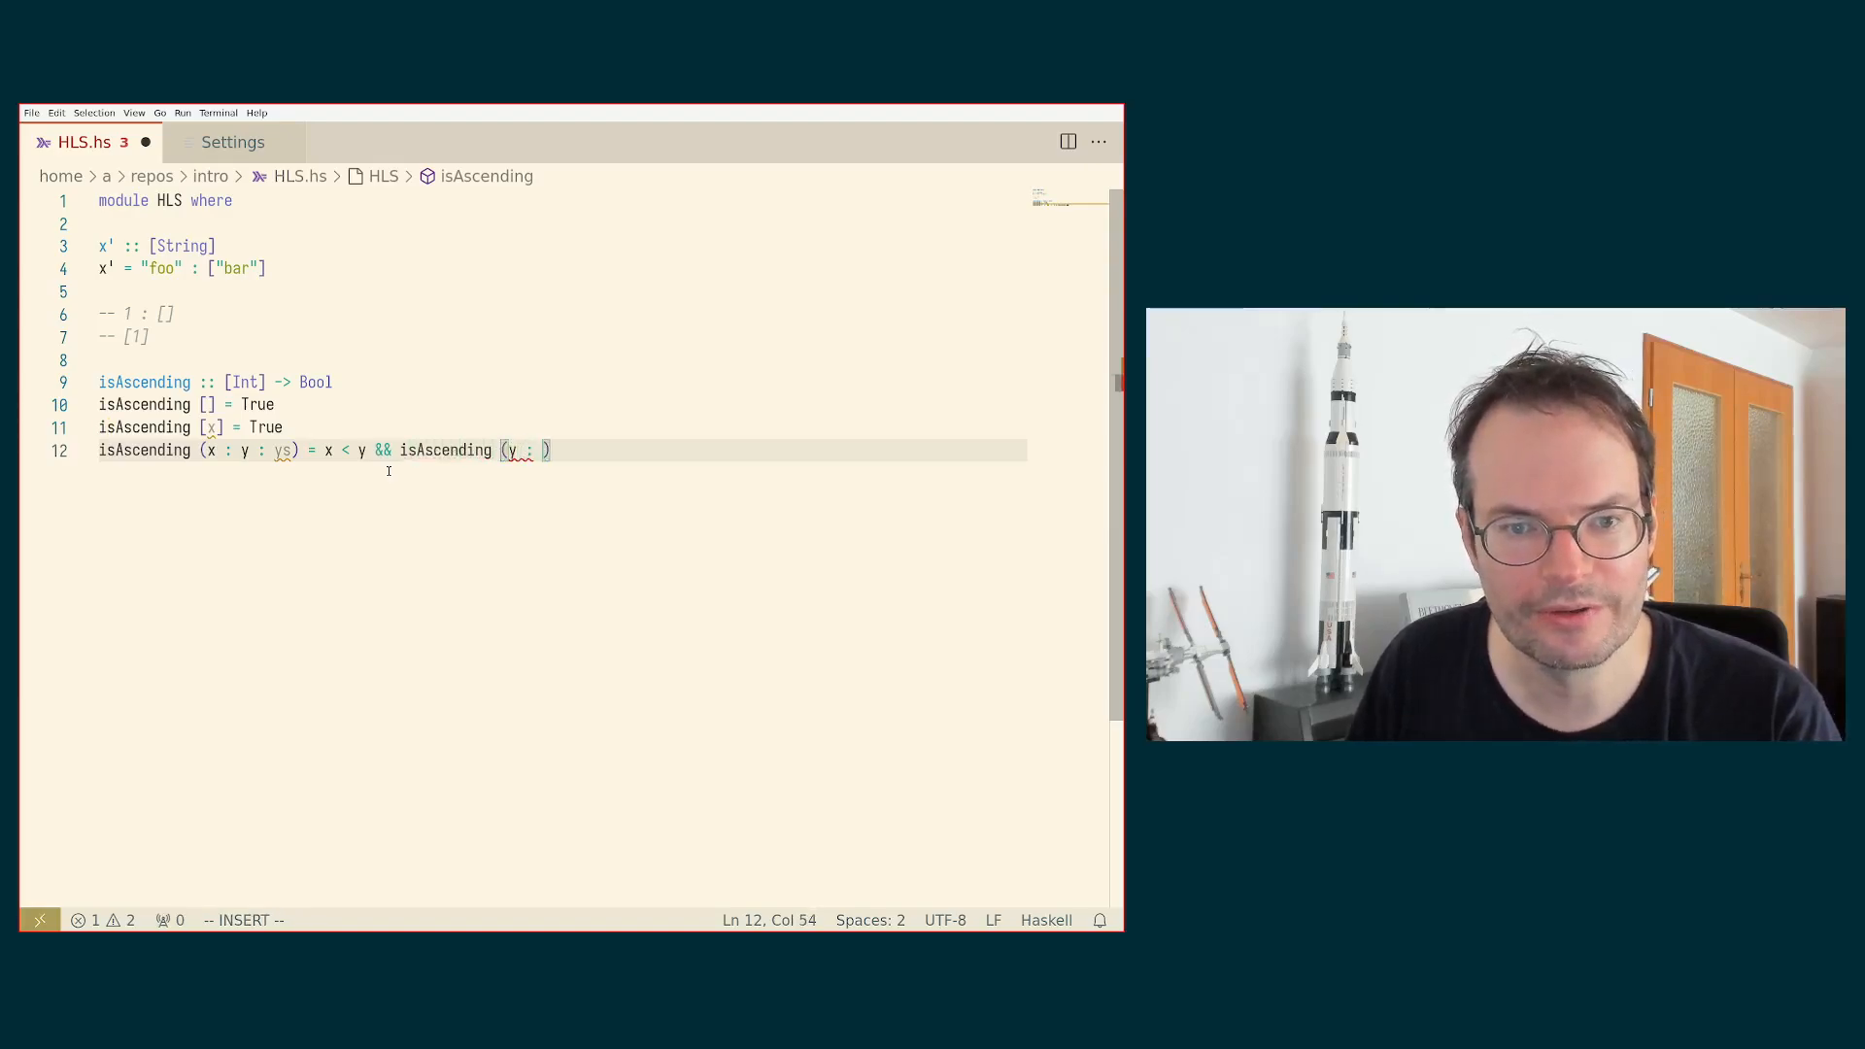
text(ys)
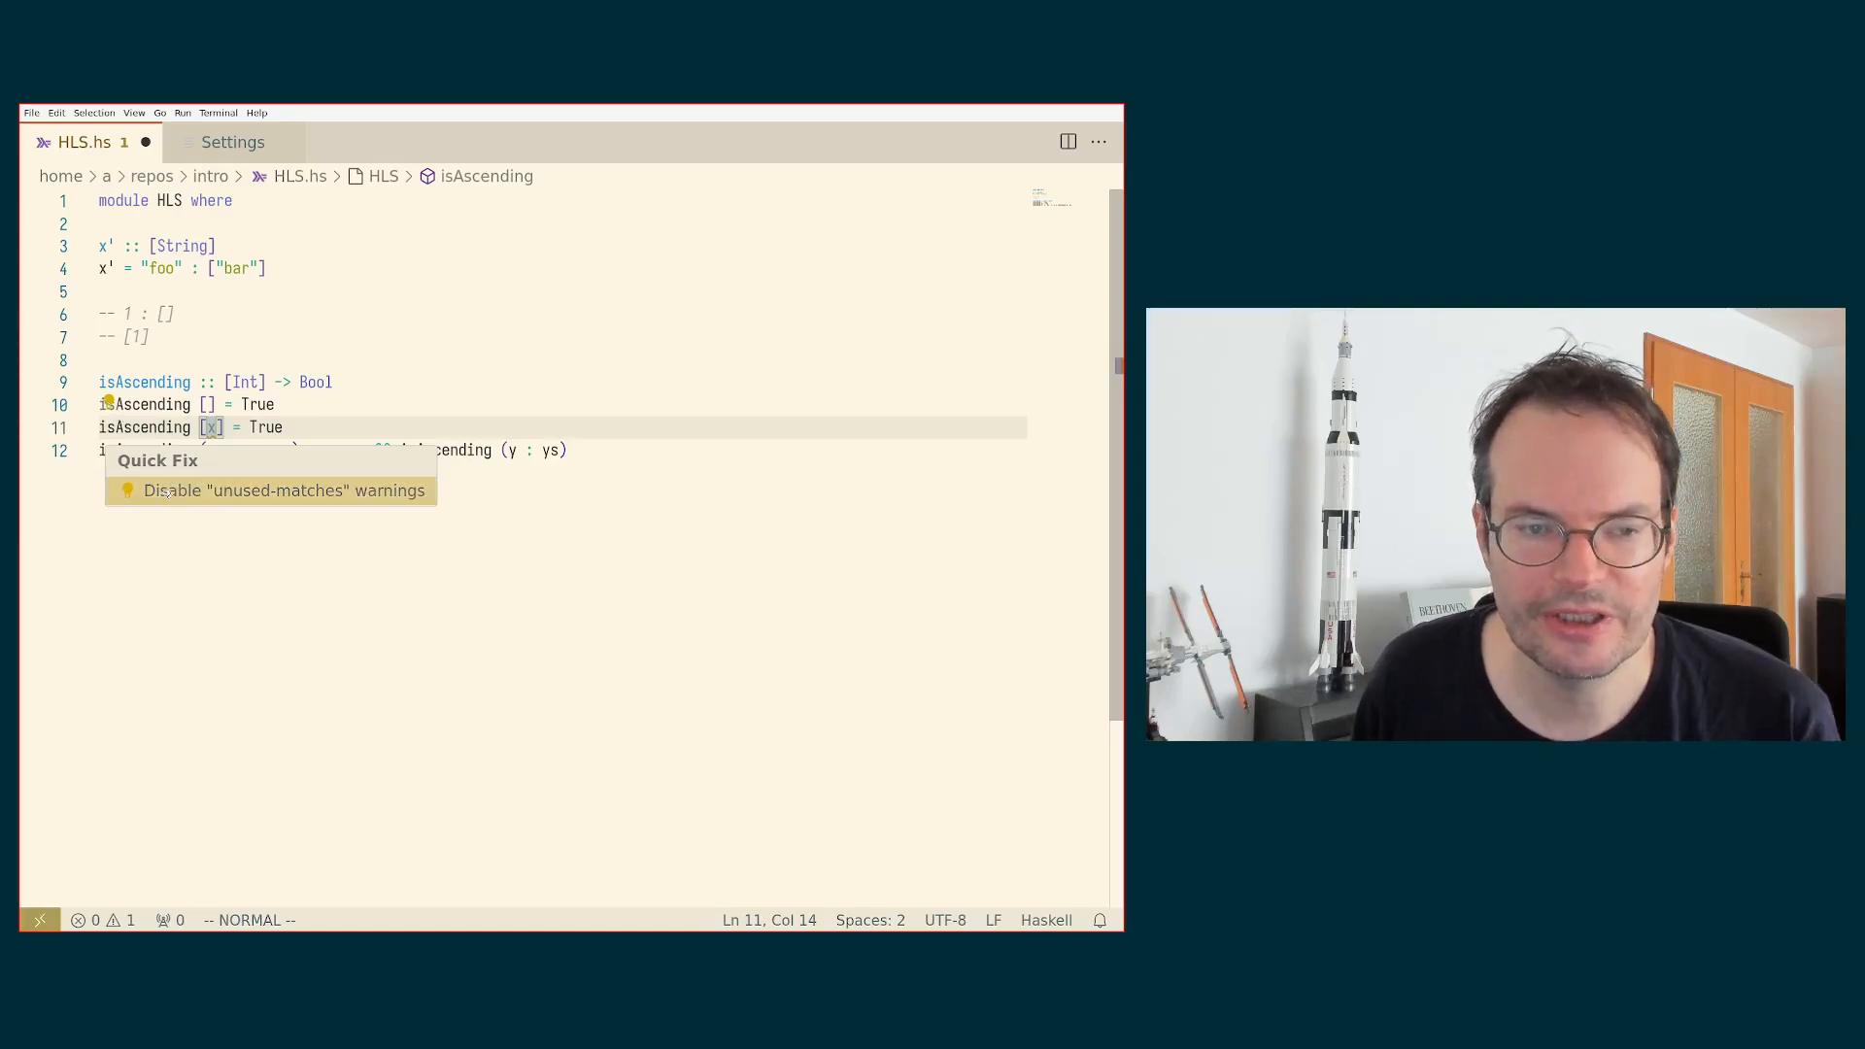
mouse_move(281, 489)
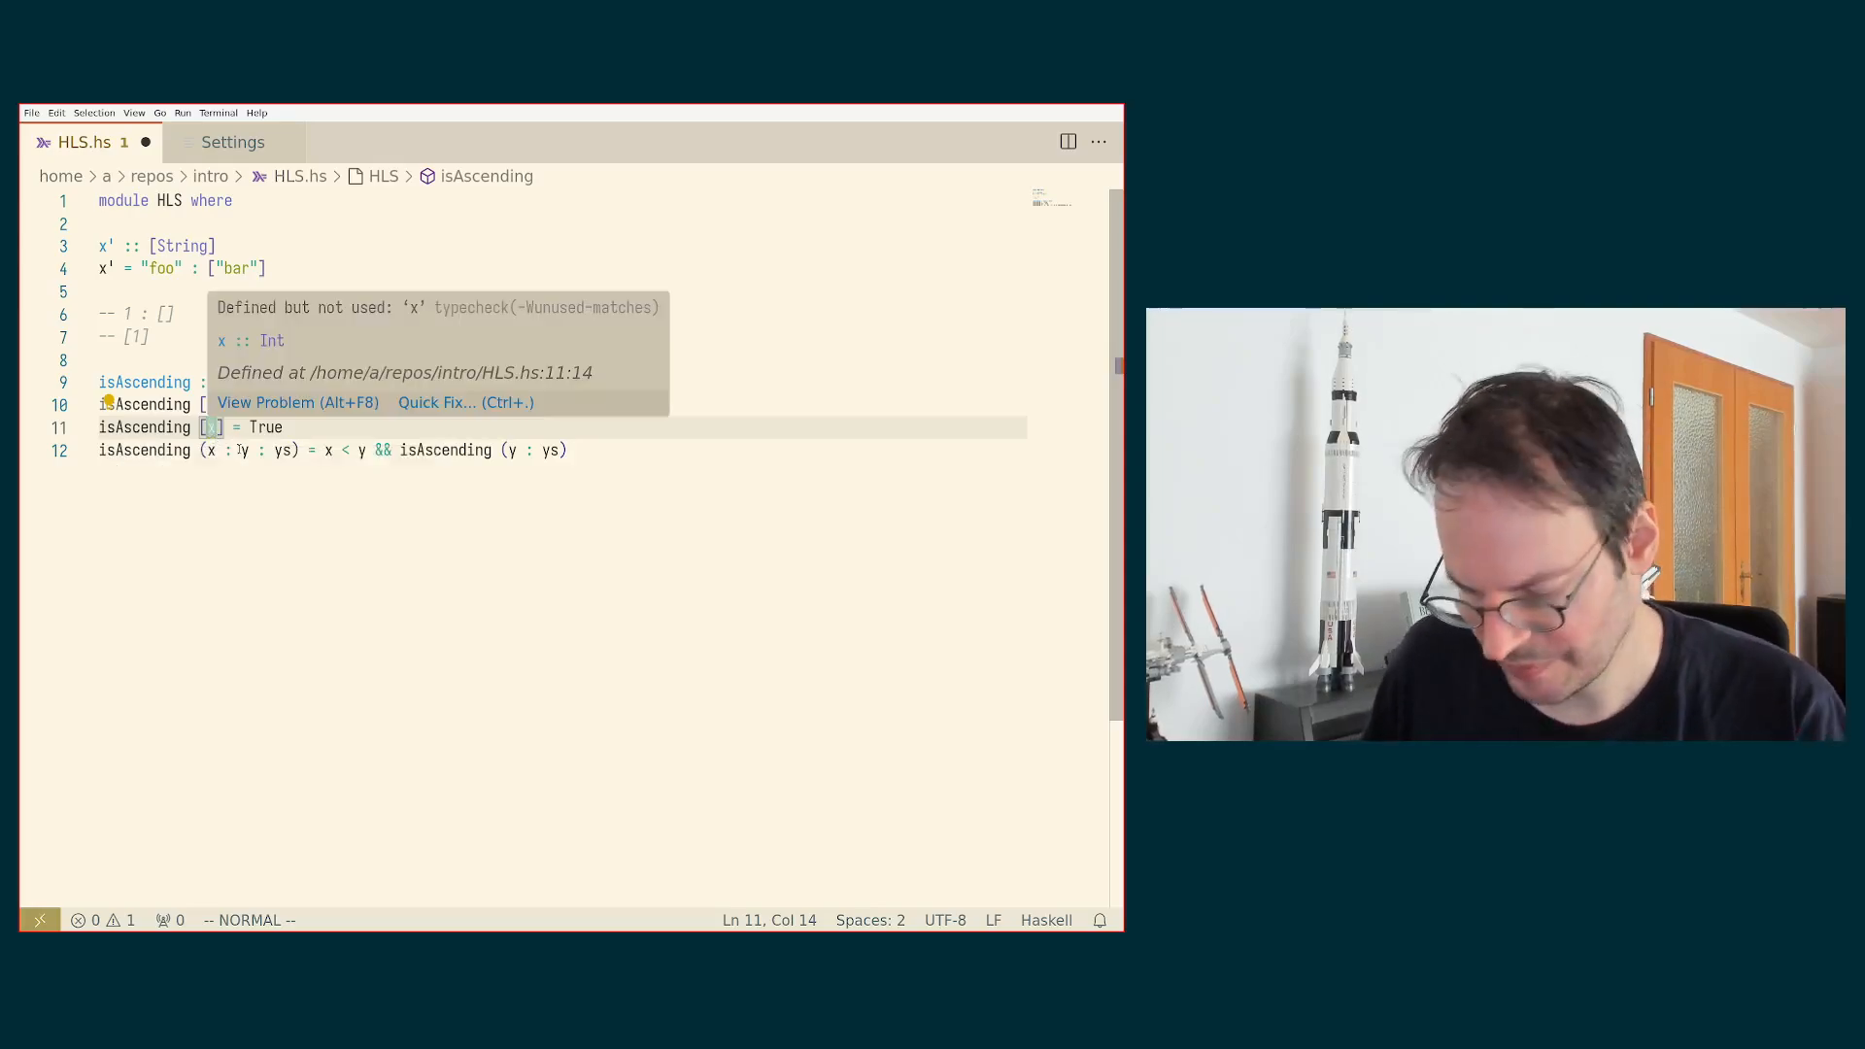
Step: Replace the unused x with _ in the [x] isAscending pattern and save
key(ctrl+s)
text(_)
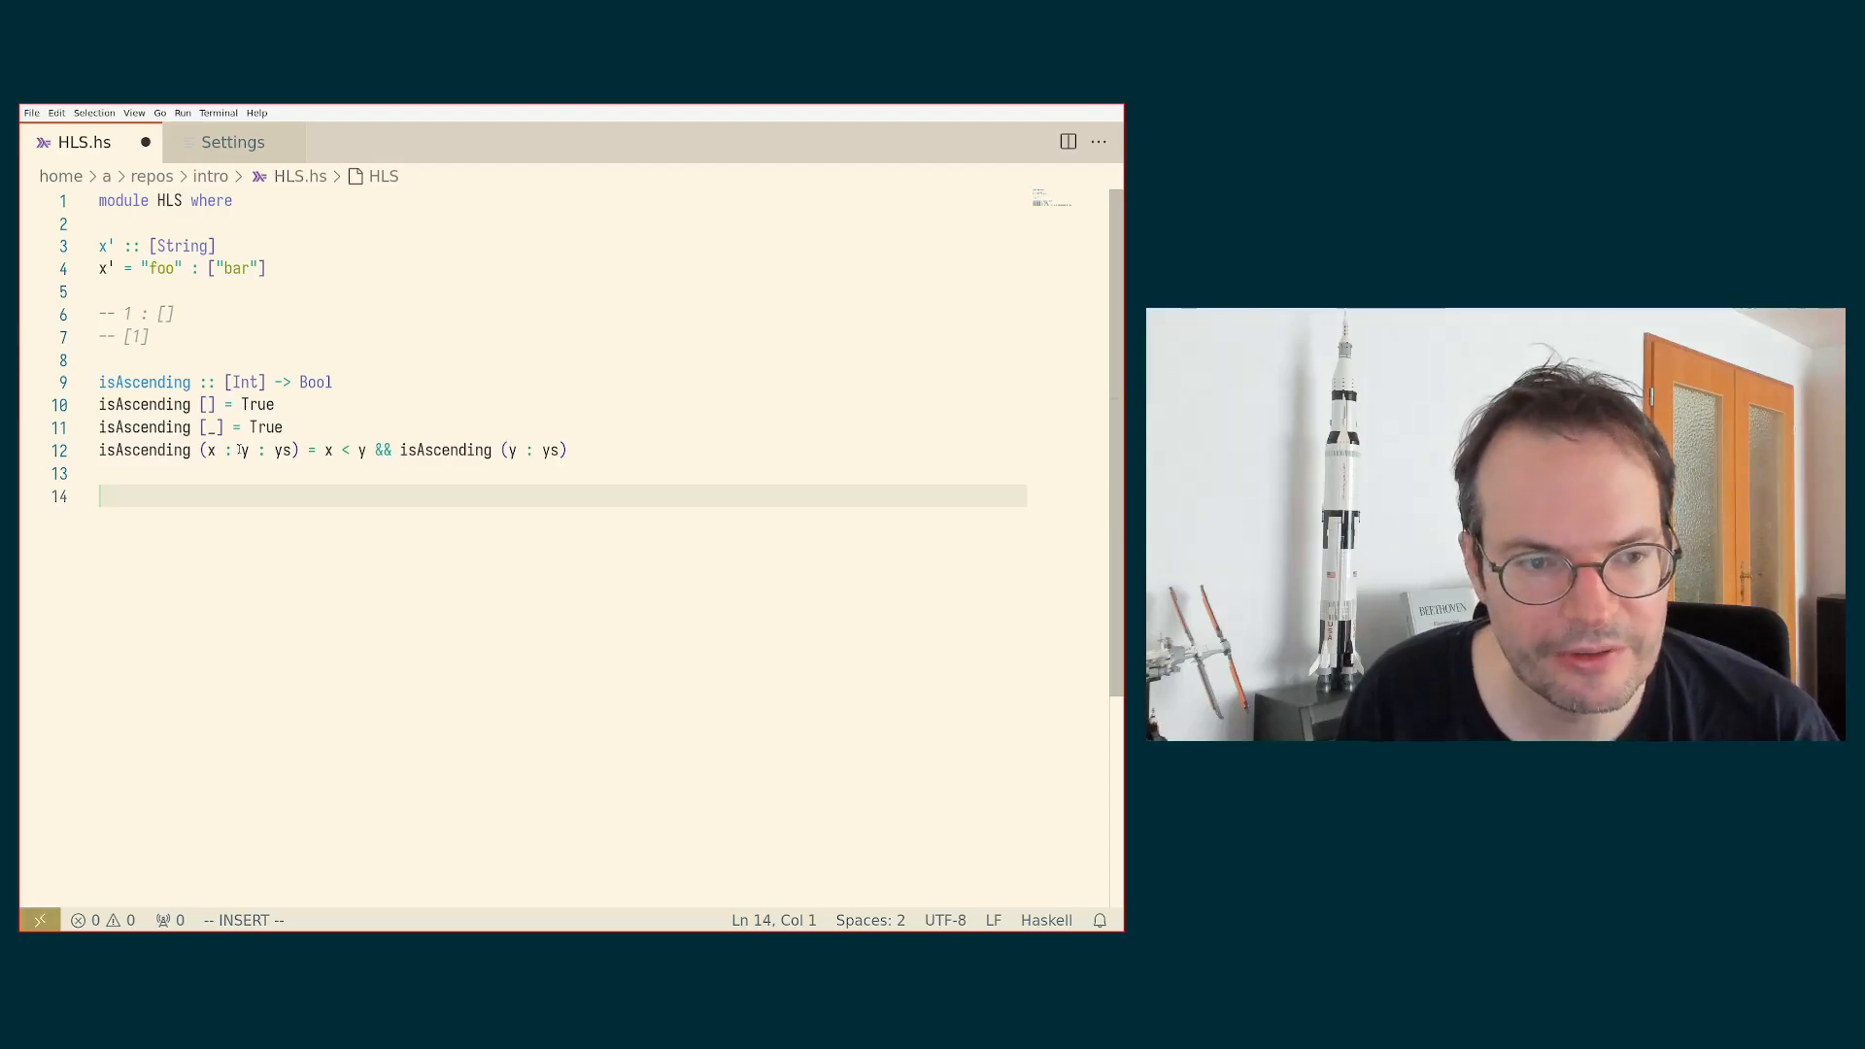
Step: Write the '-- >>> isAscending [2,3,5]' example comment and evaluate it
text(--)
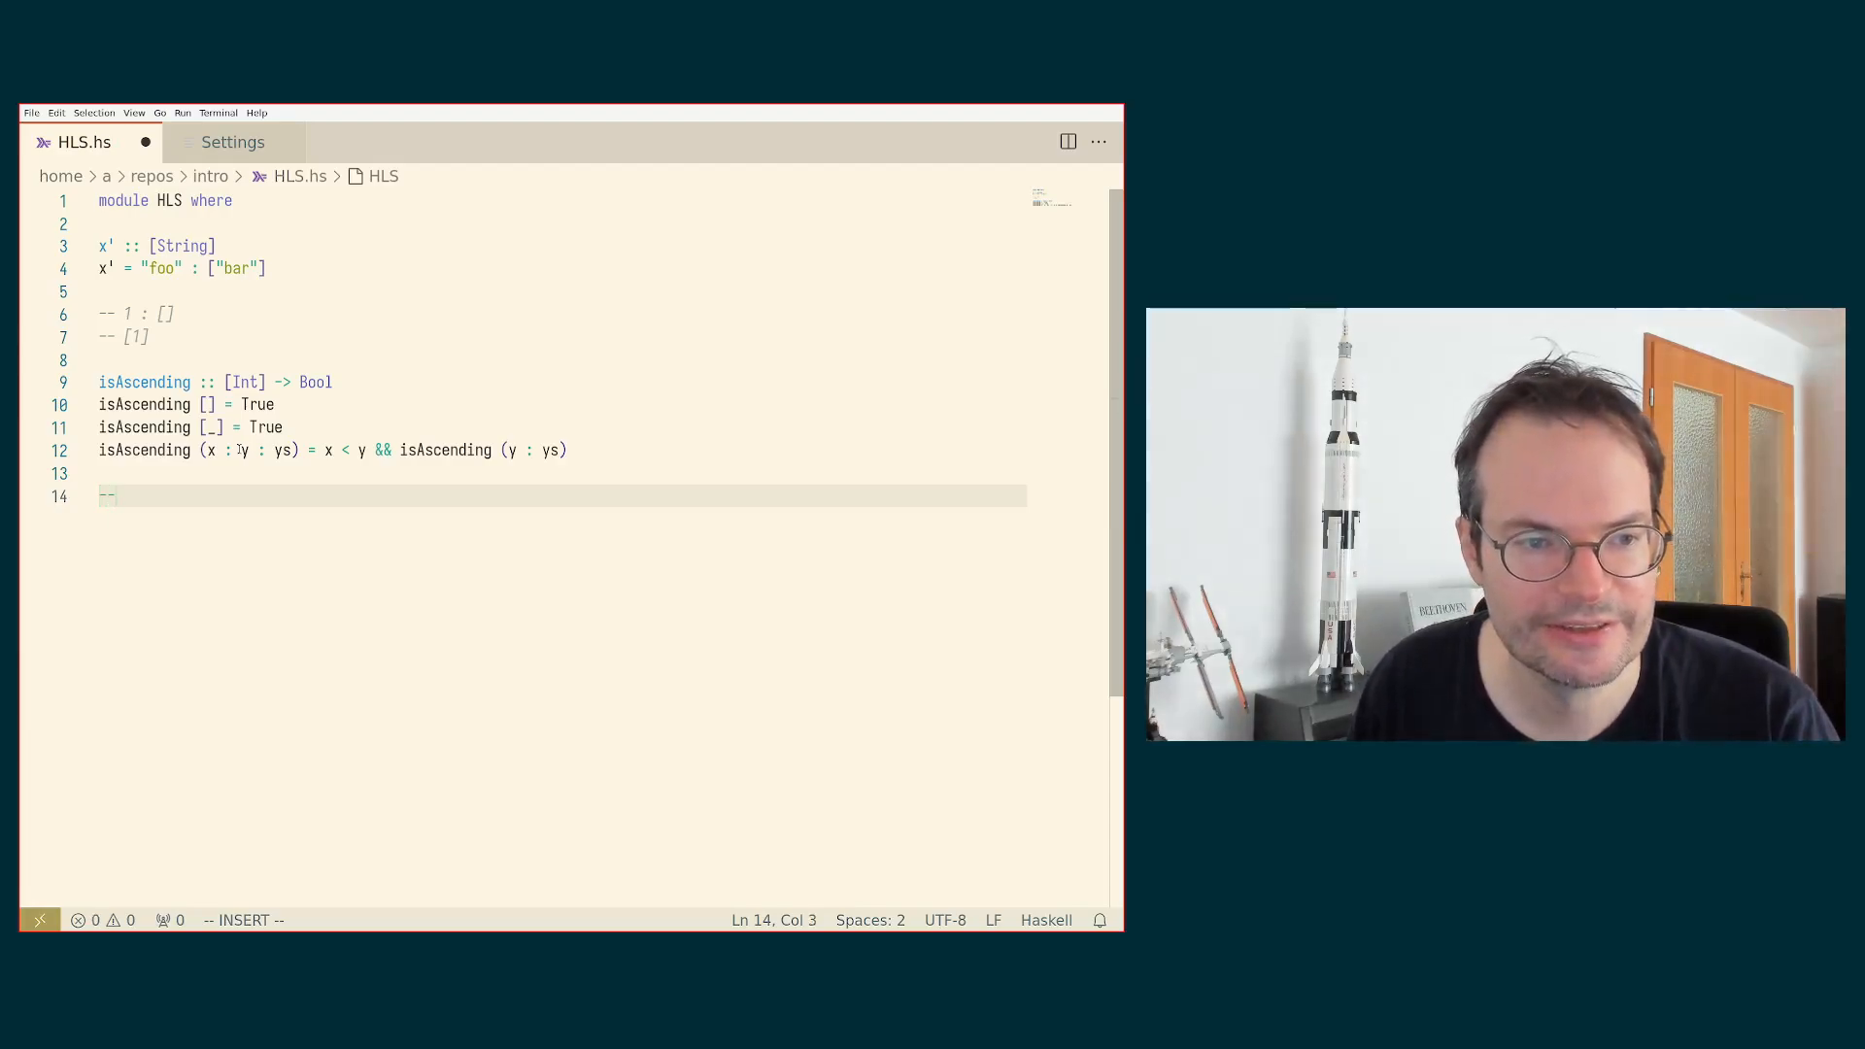
text(-)
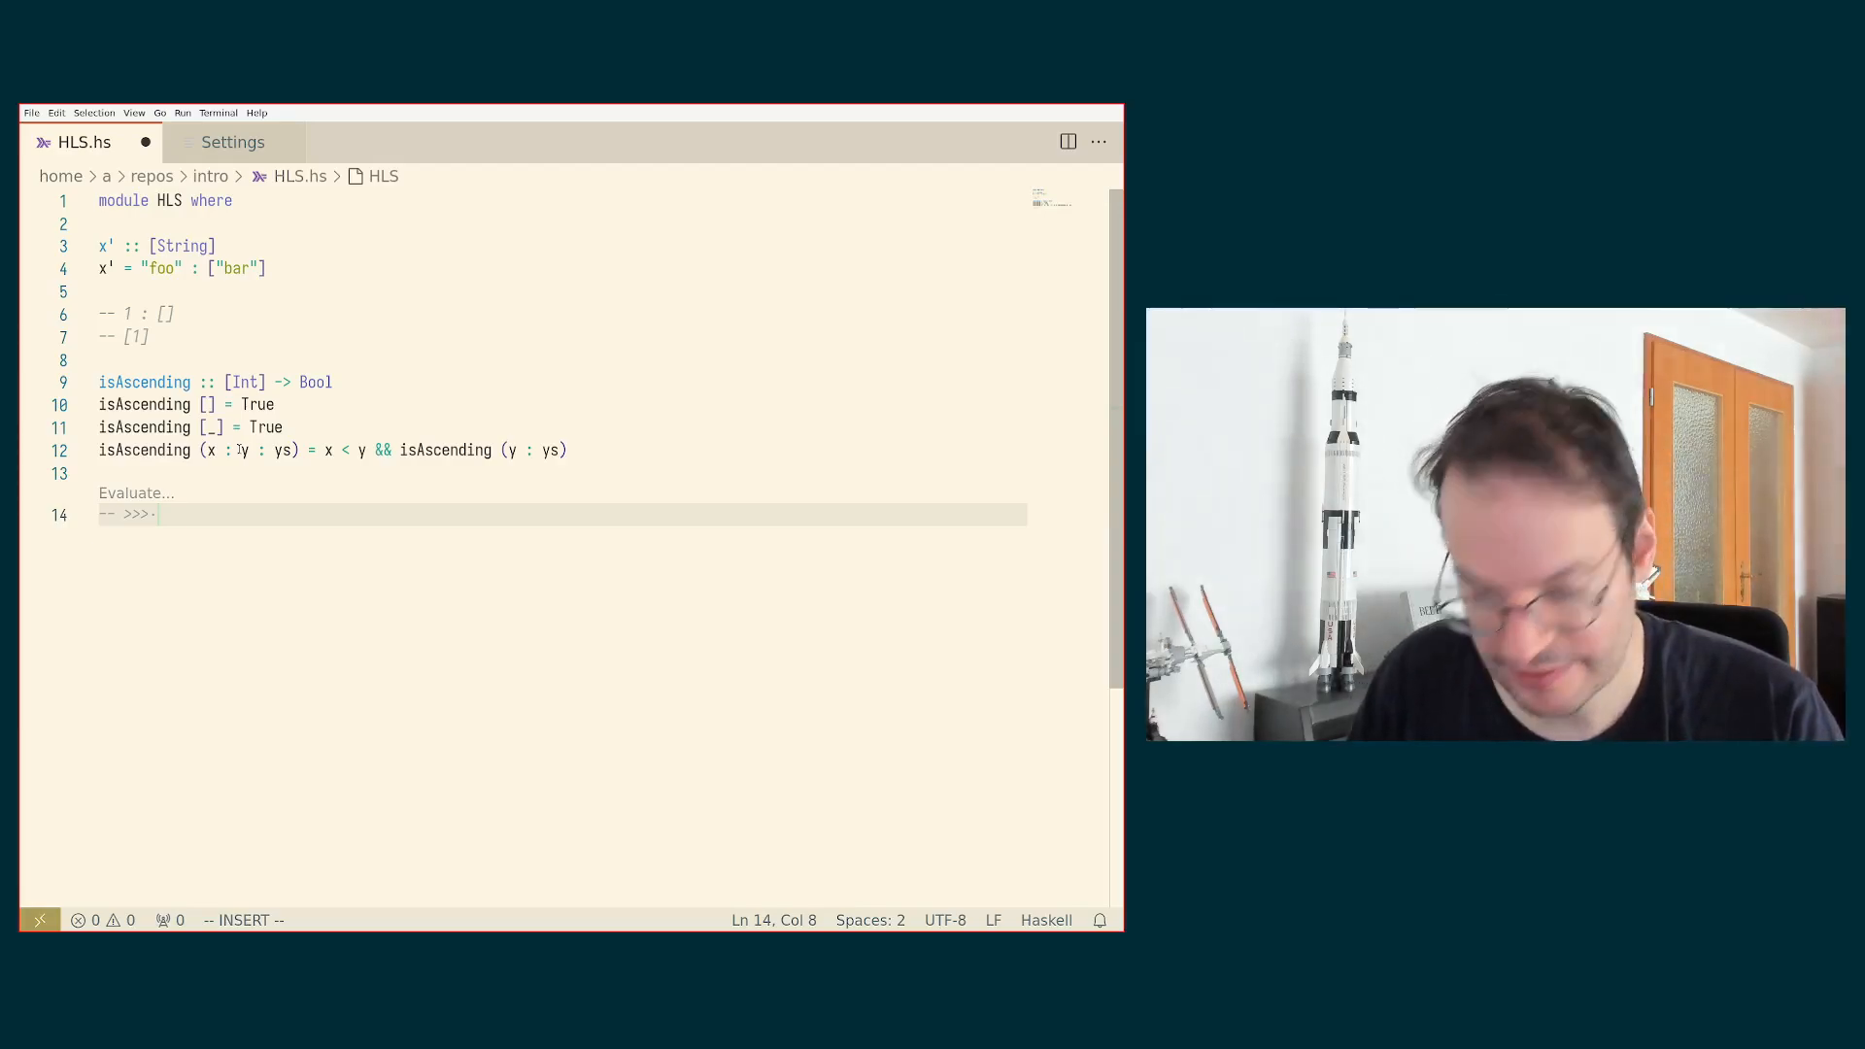
text(isA)
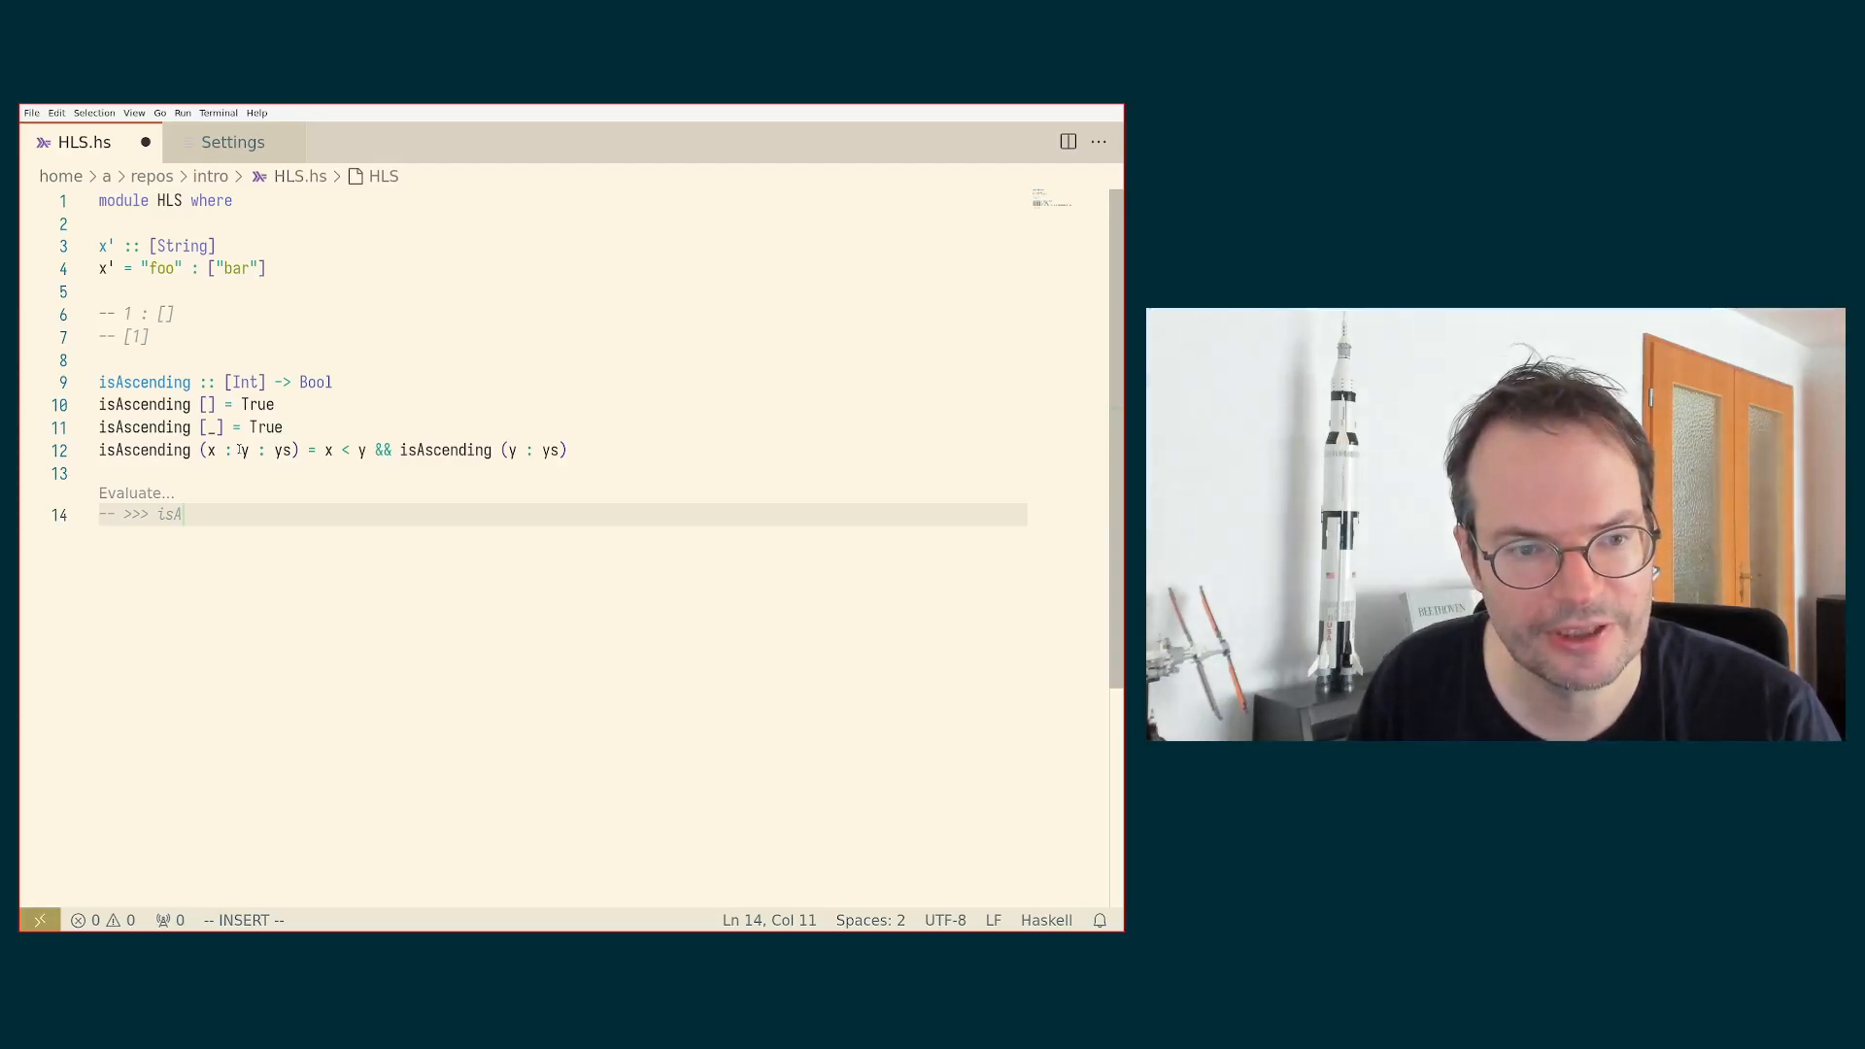
text(scending [2,3)
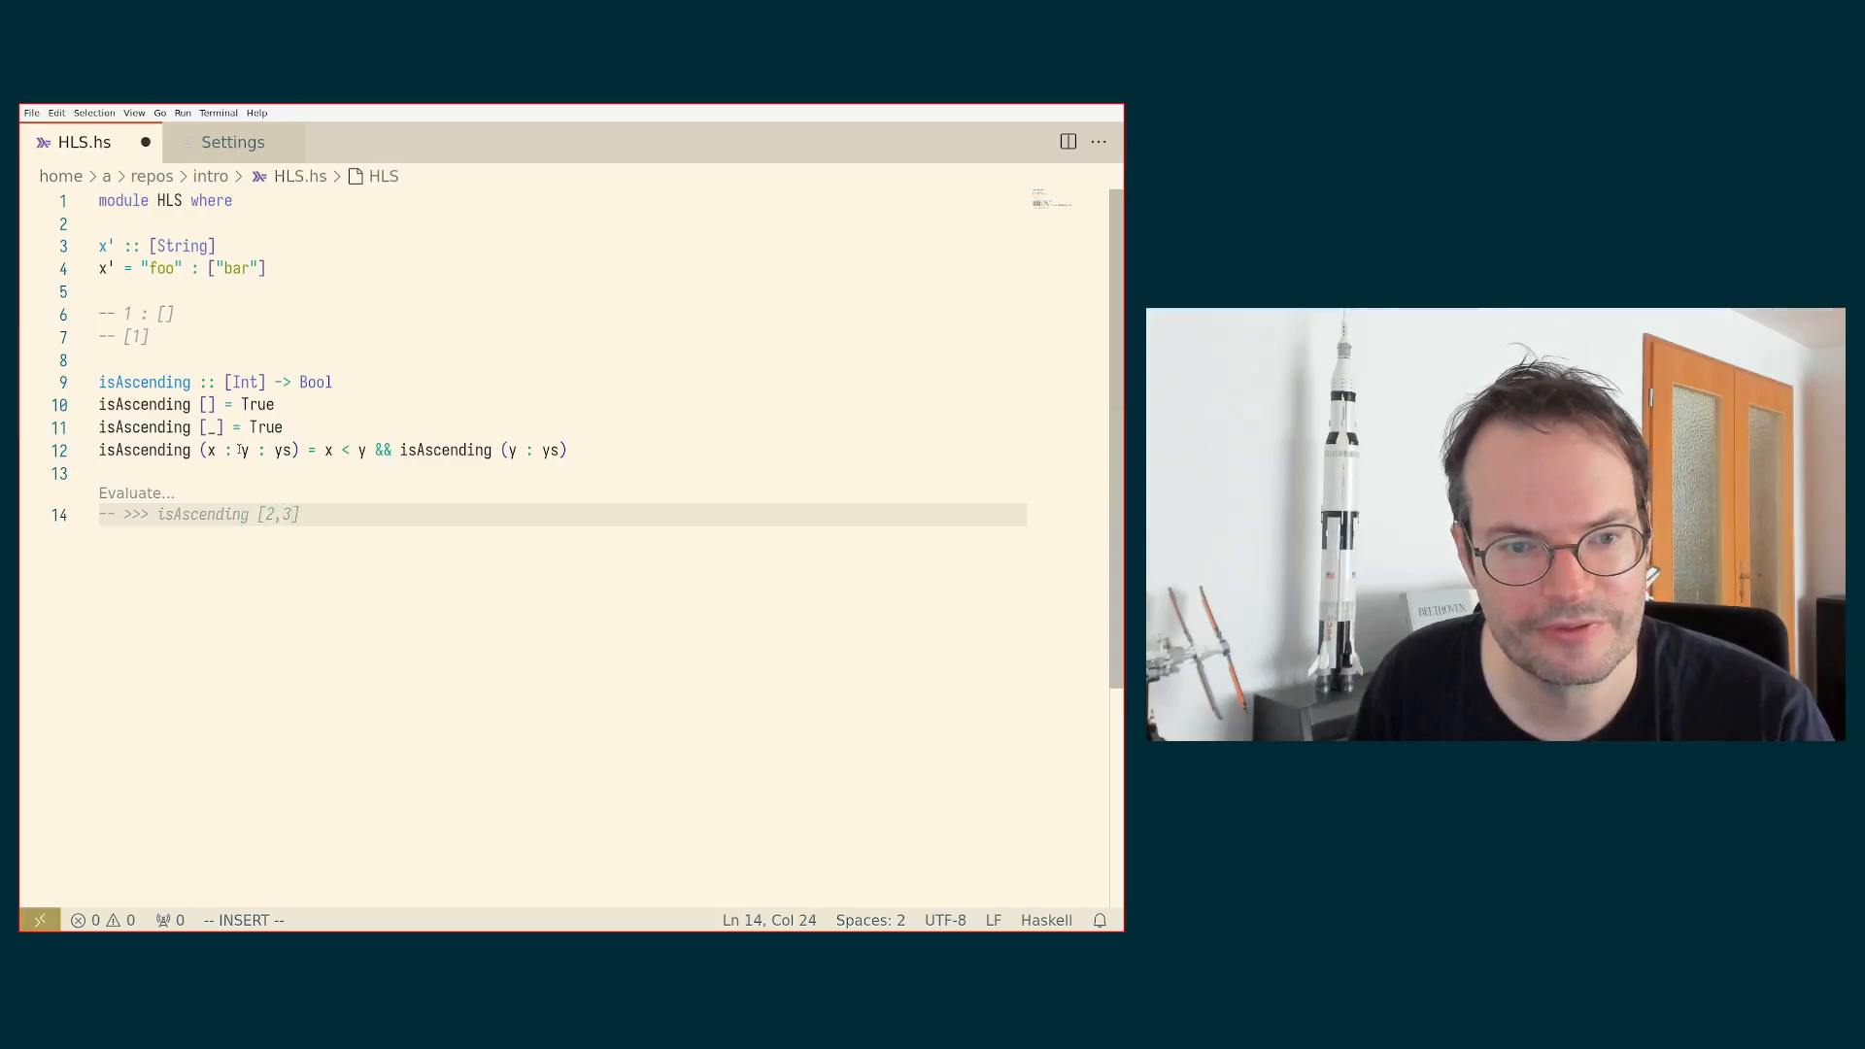
text(,5)
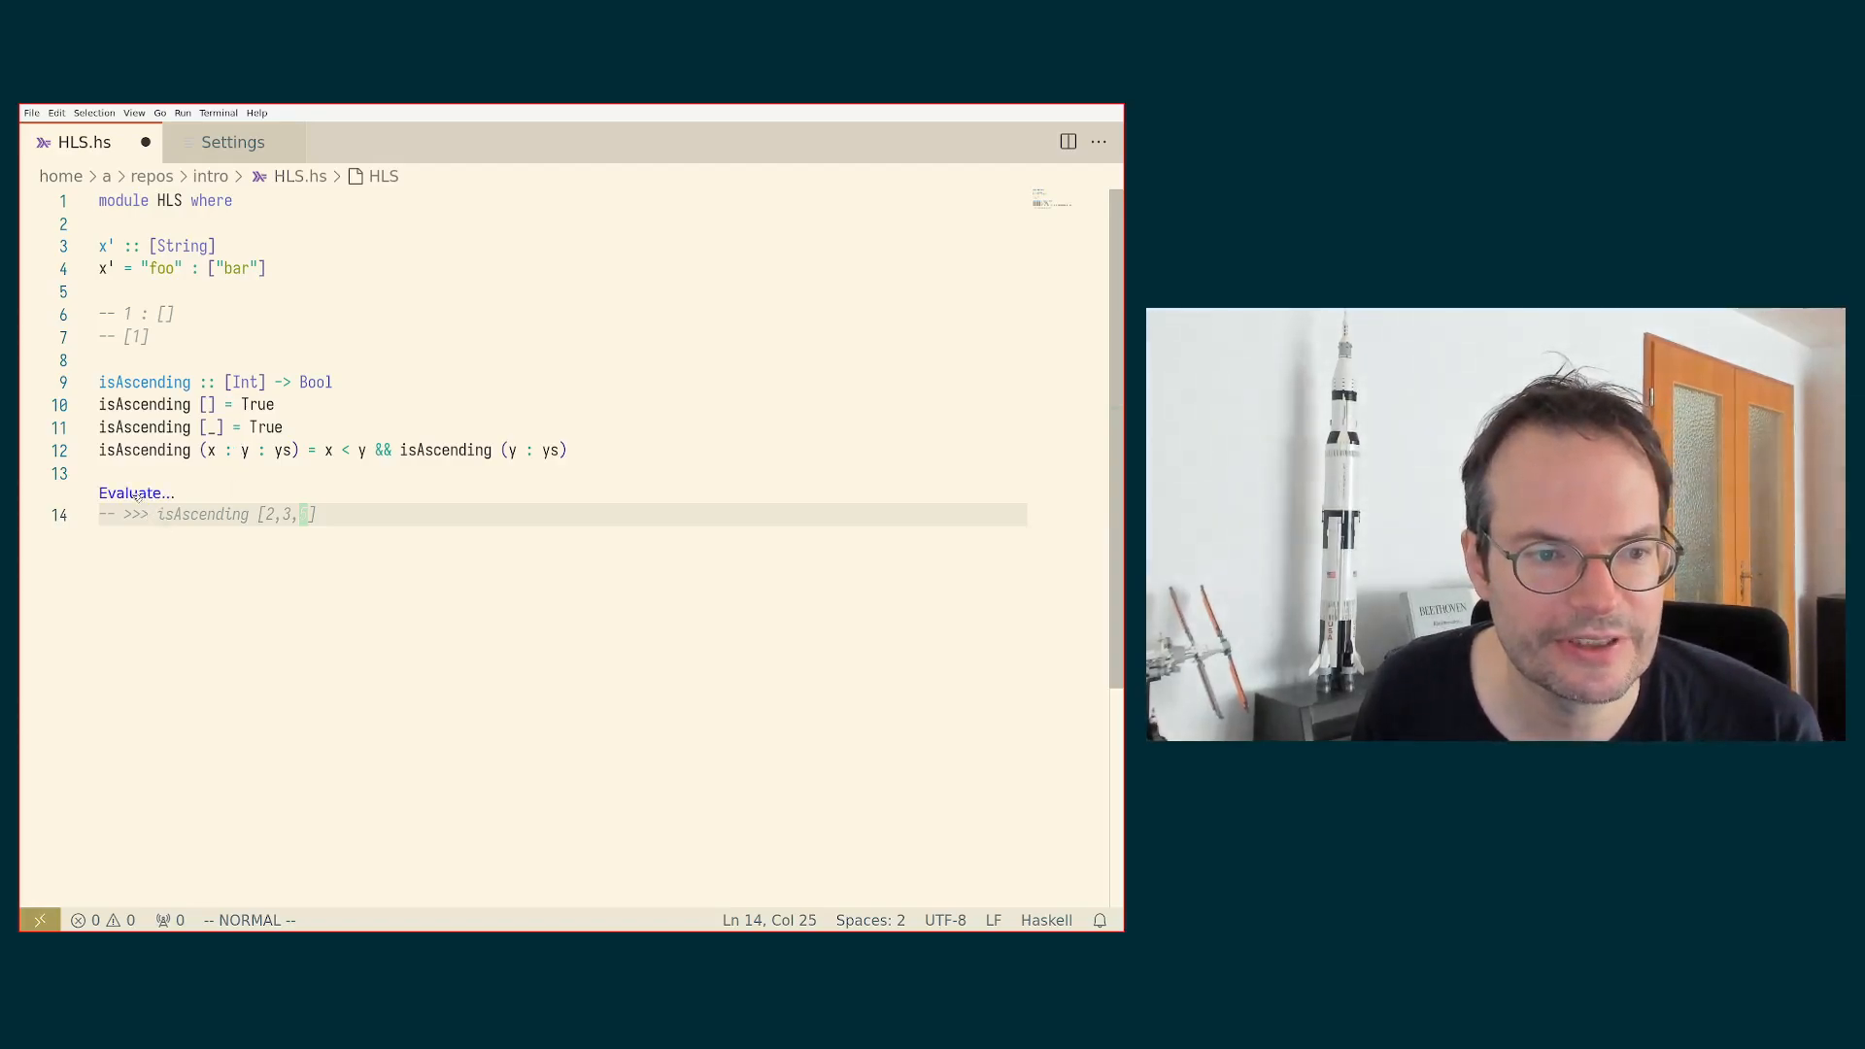
click(134, 492)
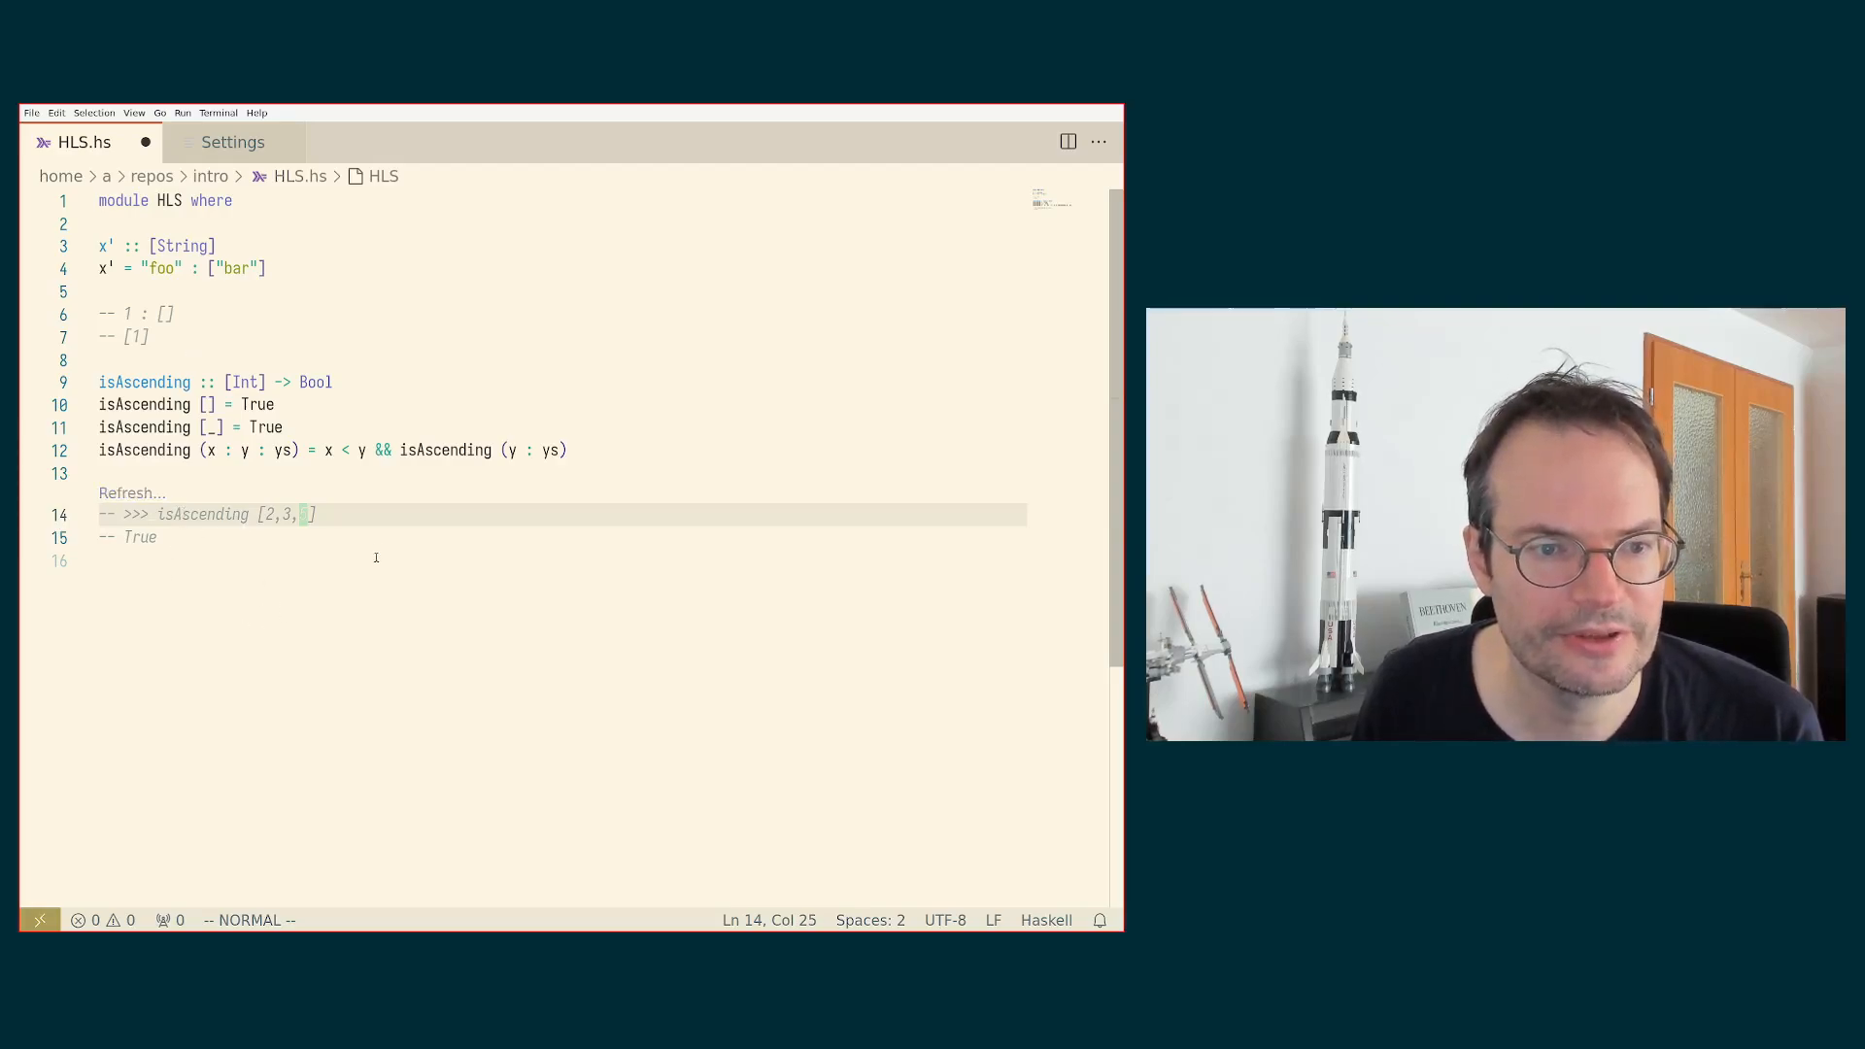
Step: Add the '-- >>> isAscending [2,7,6]' example, save, and evaluate it to False
text(5)
click(558, 560)
text(-- >>>)
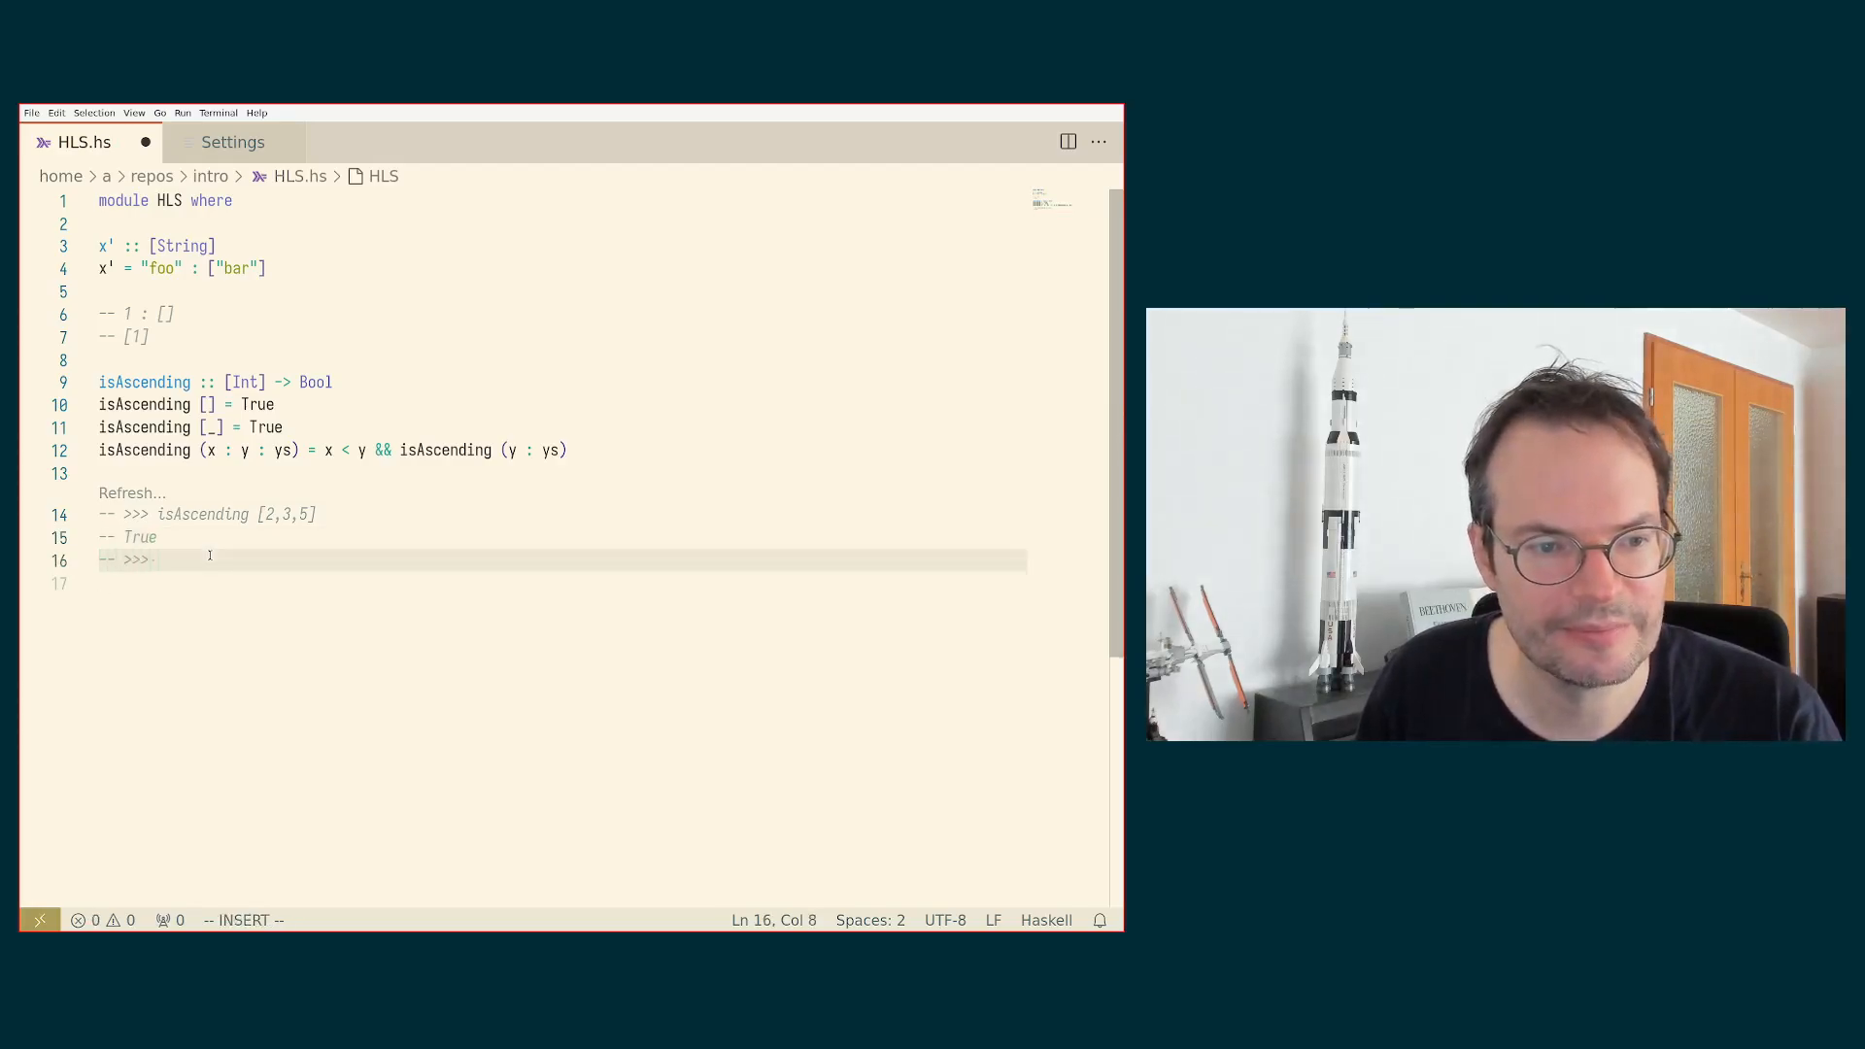
text(isAscending)
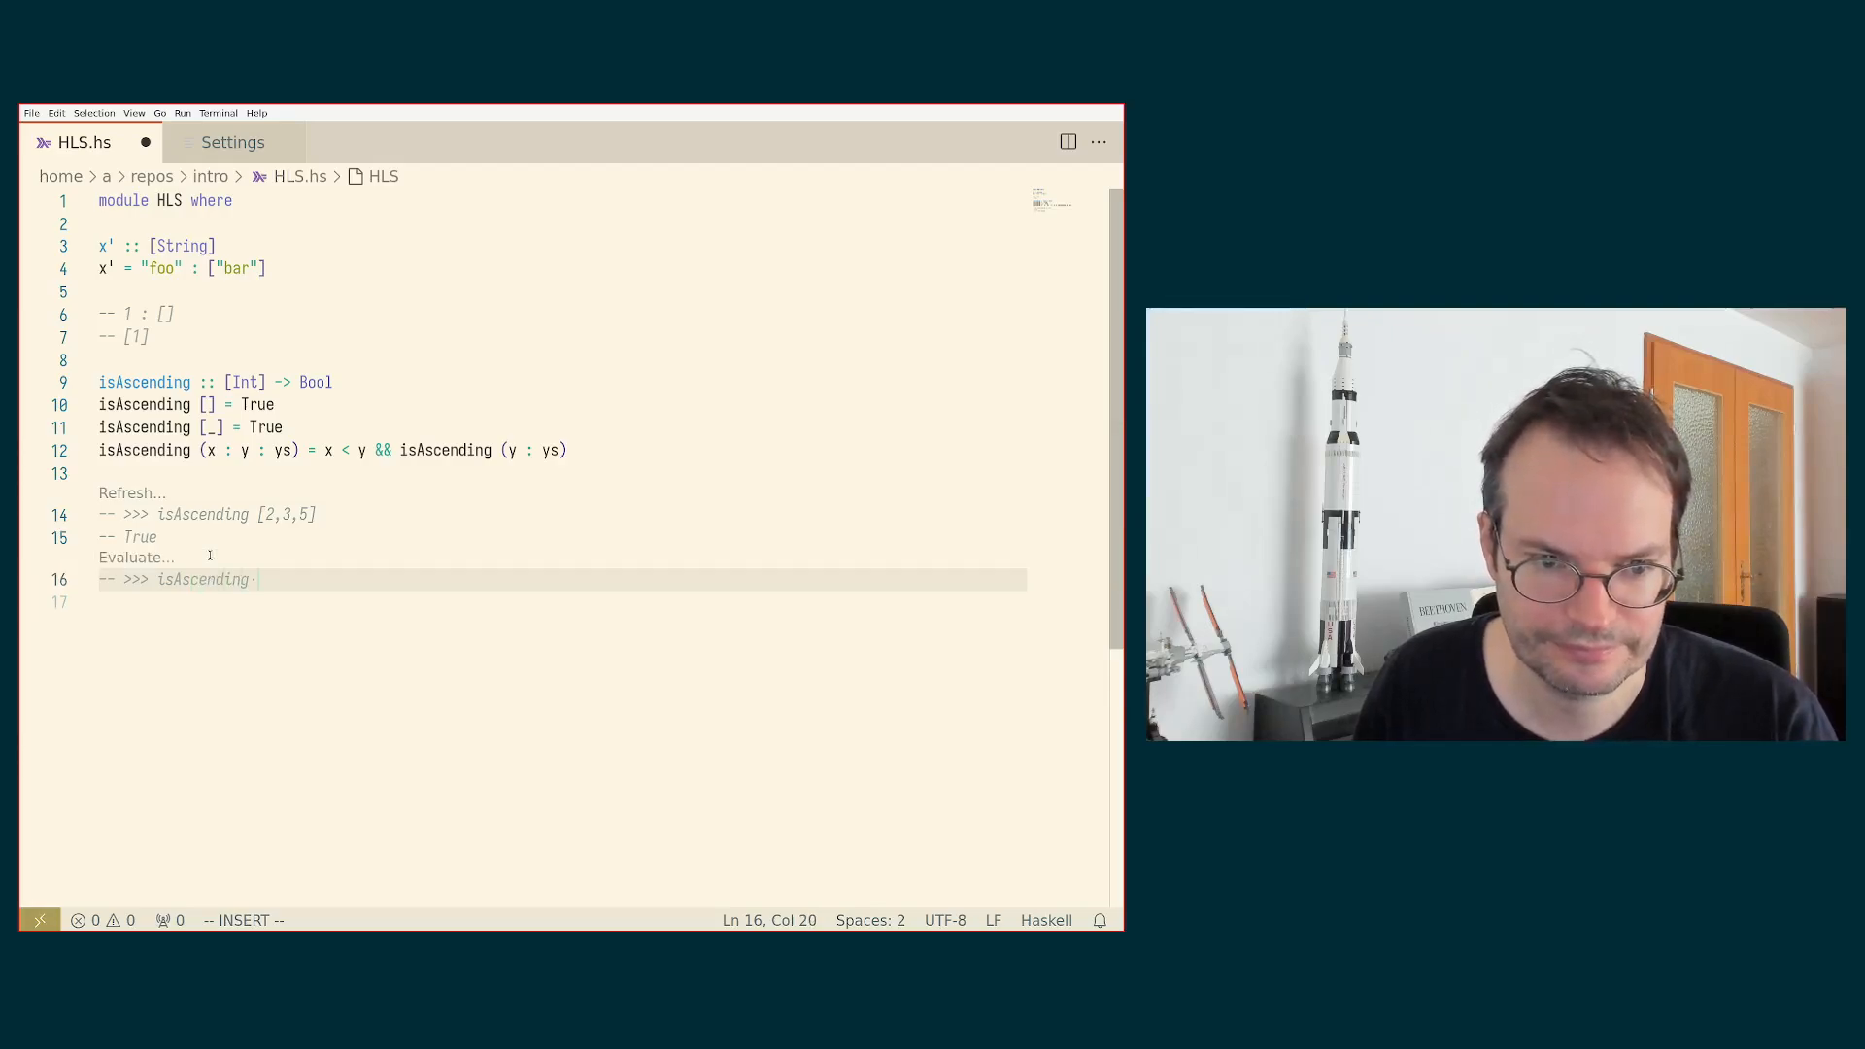
text([])
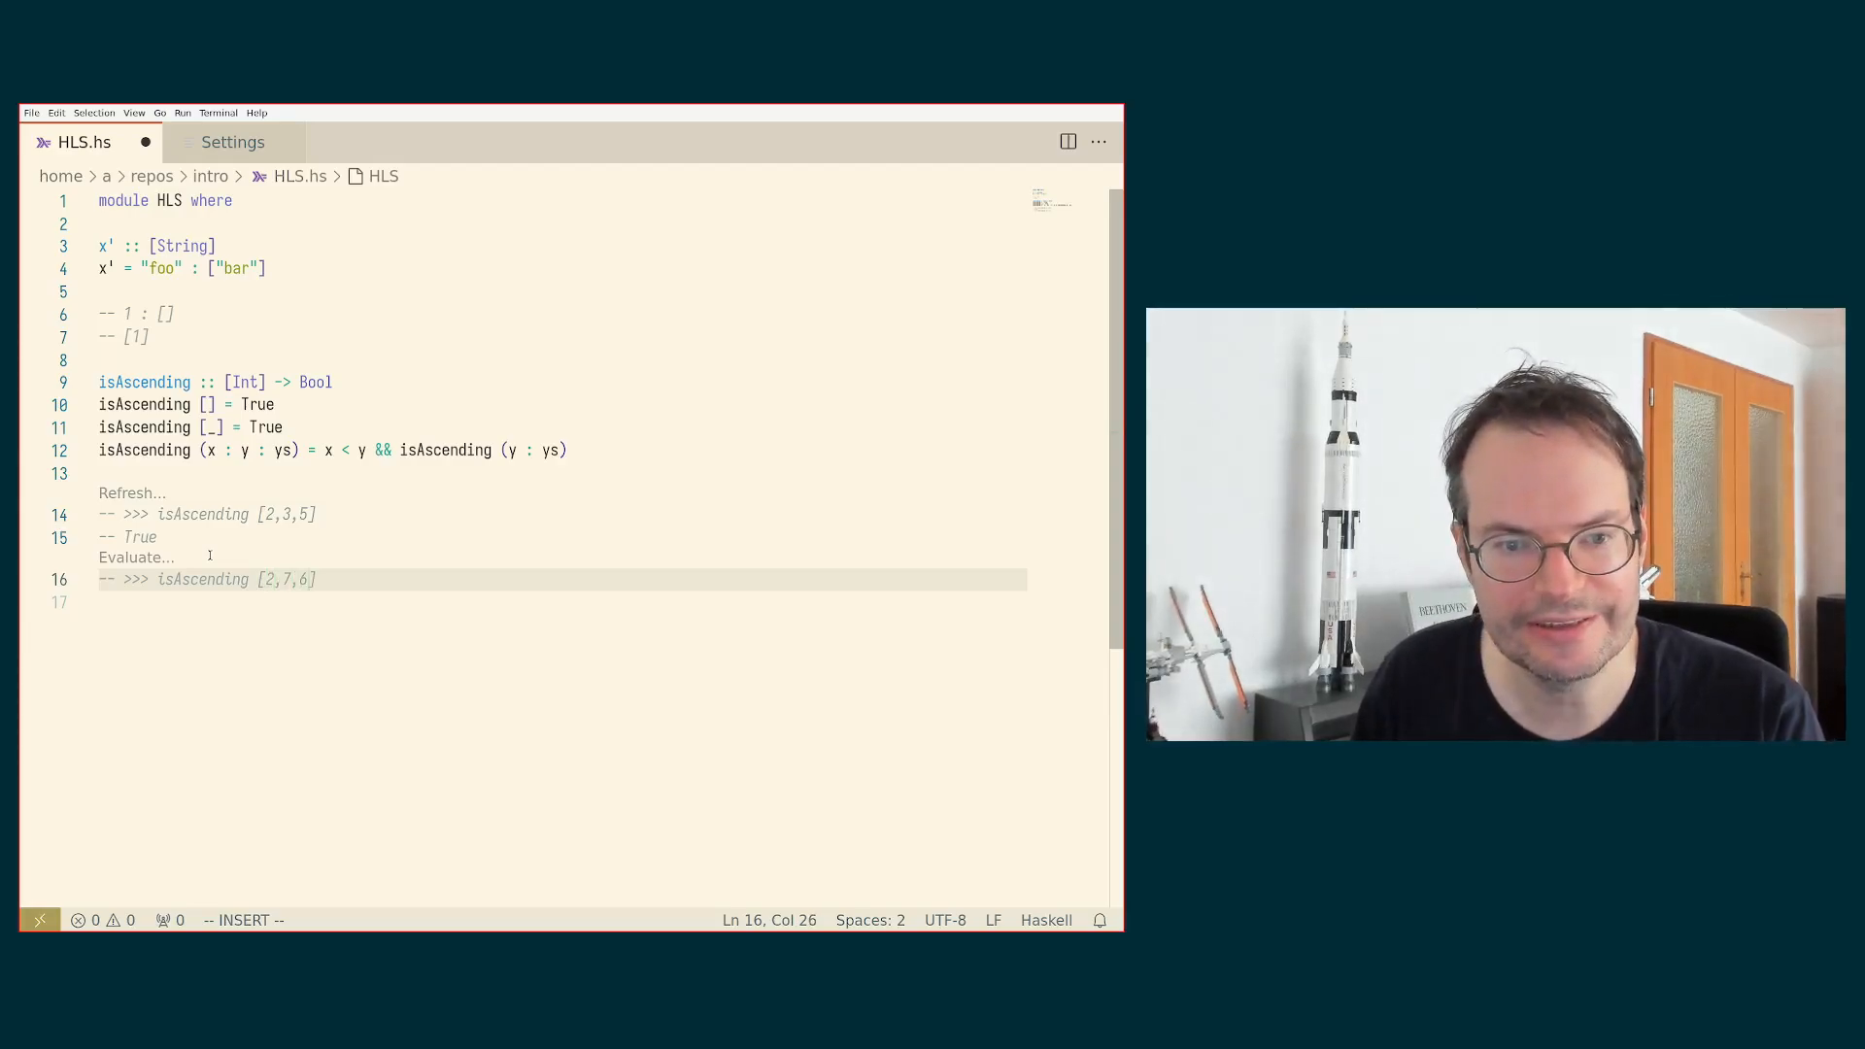
key(Backspace)
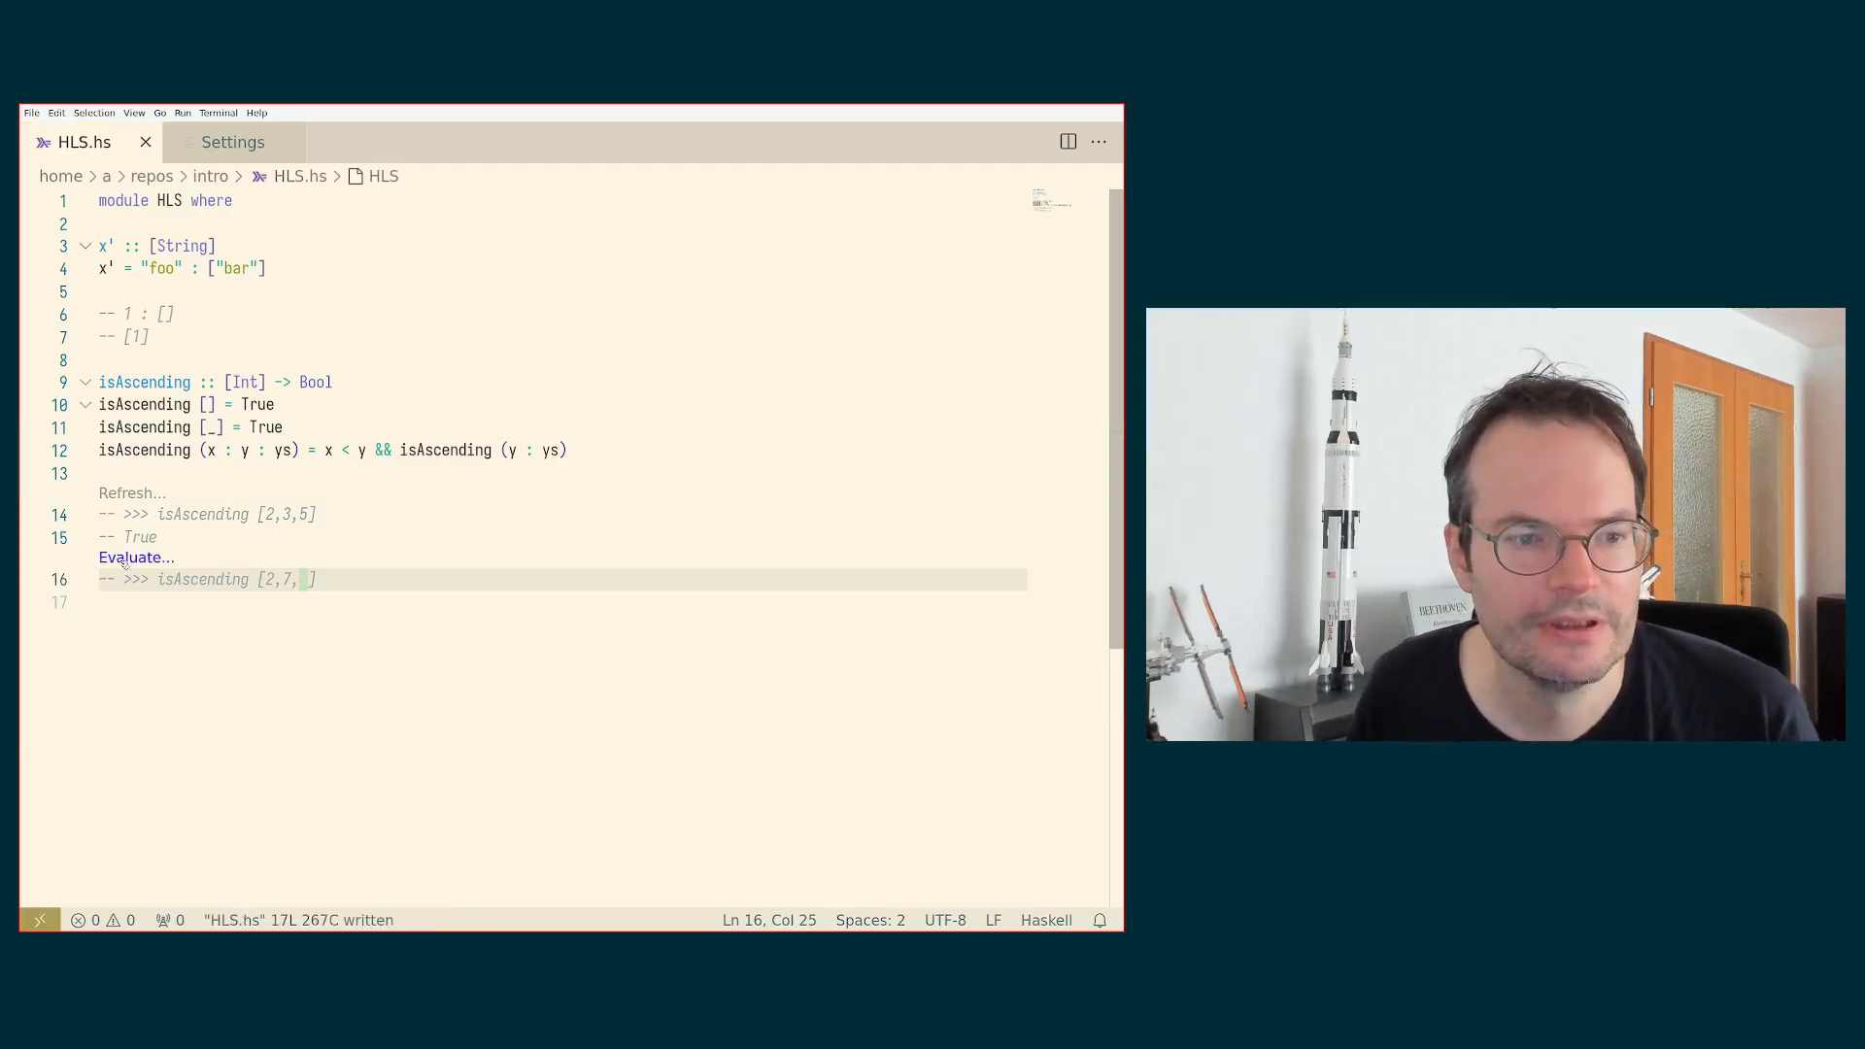
click(136, 557)
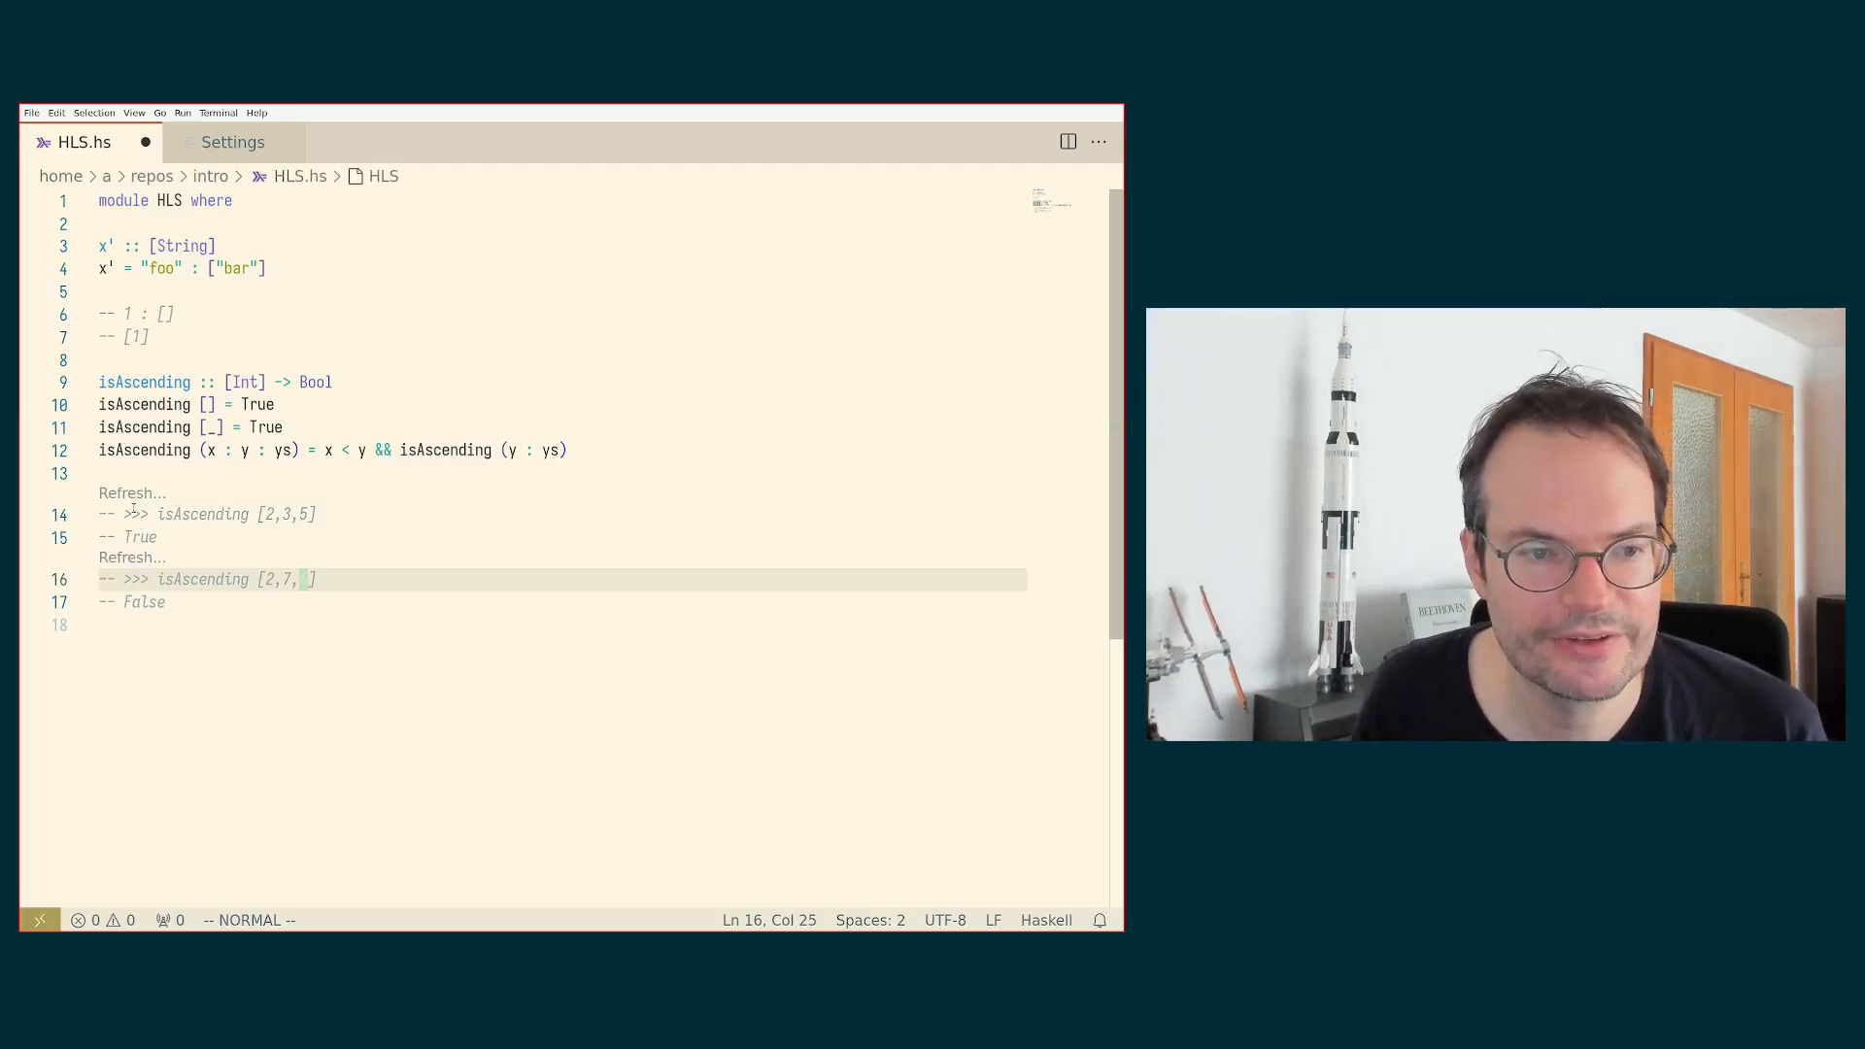
mouse_move(254, 404)
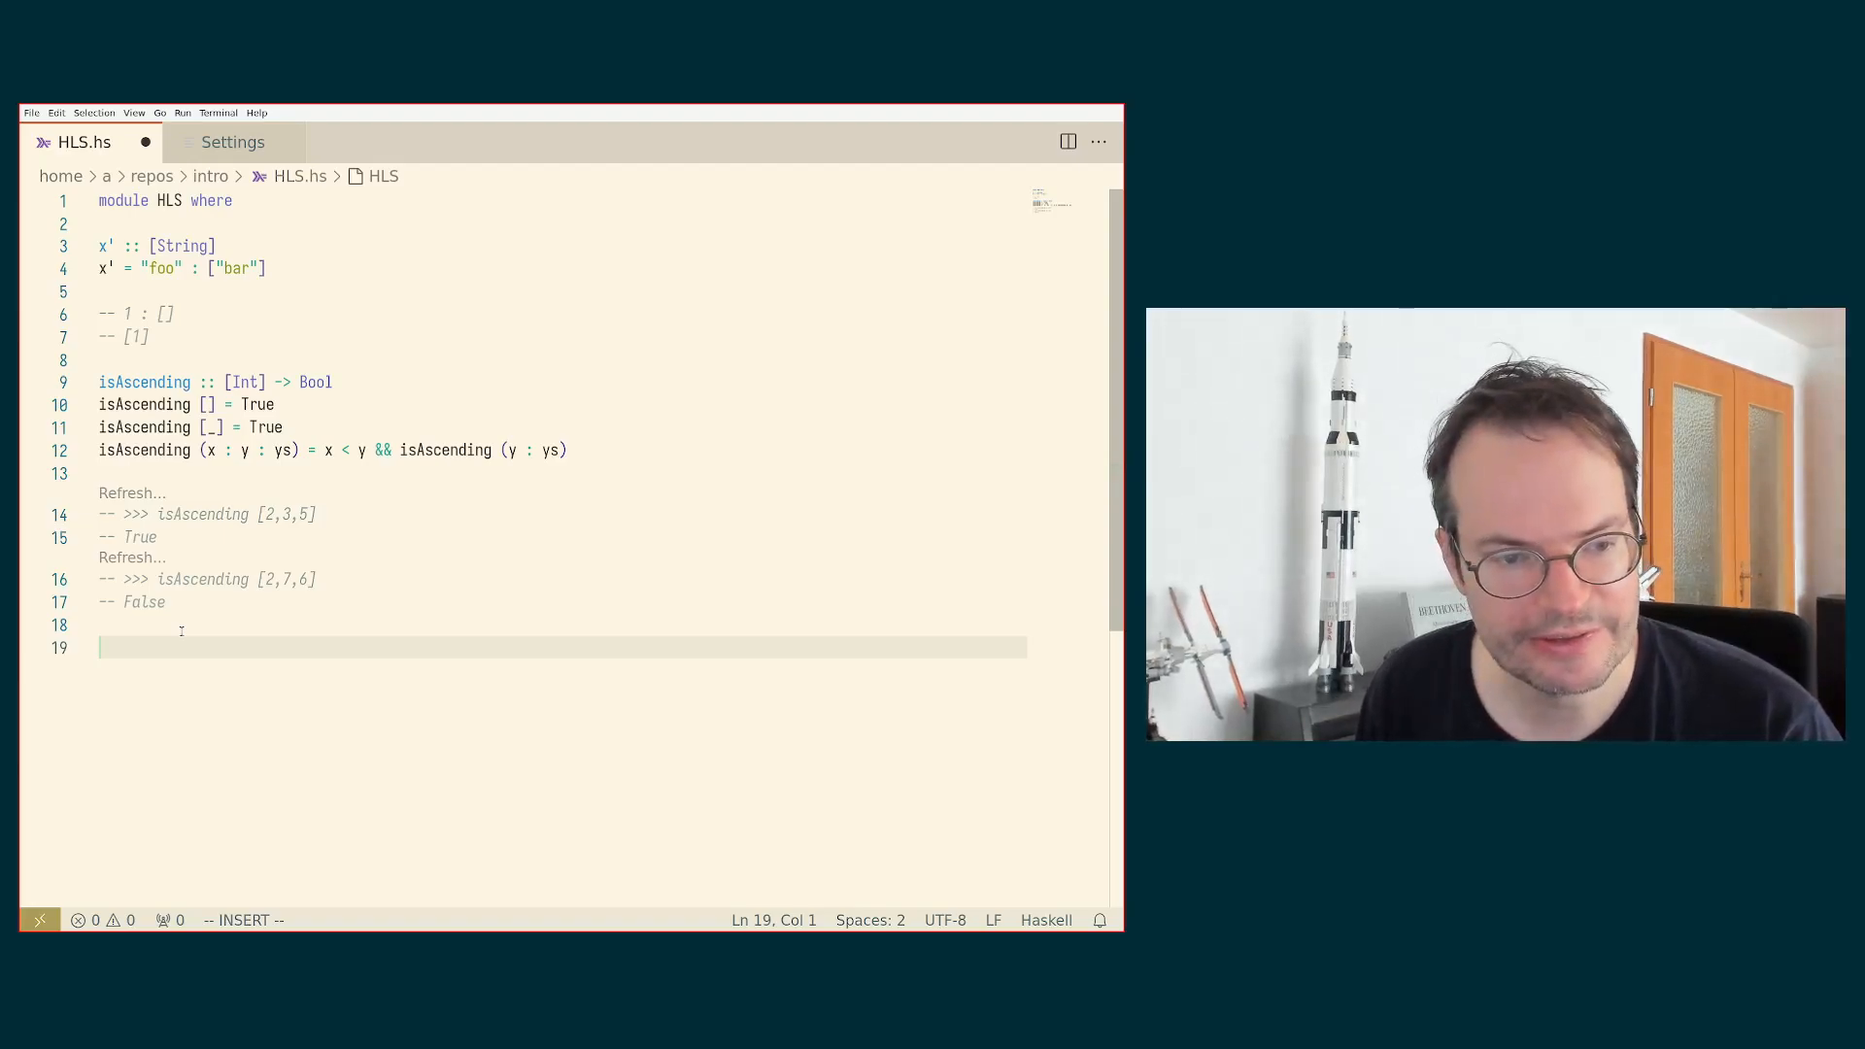
Step: Insert an 'isAscending = error "TODO"' stub line under the type signature
text(i)
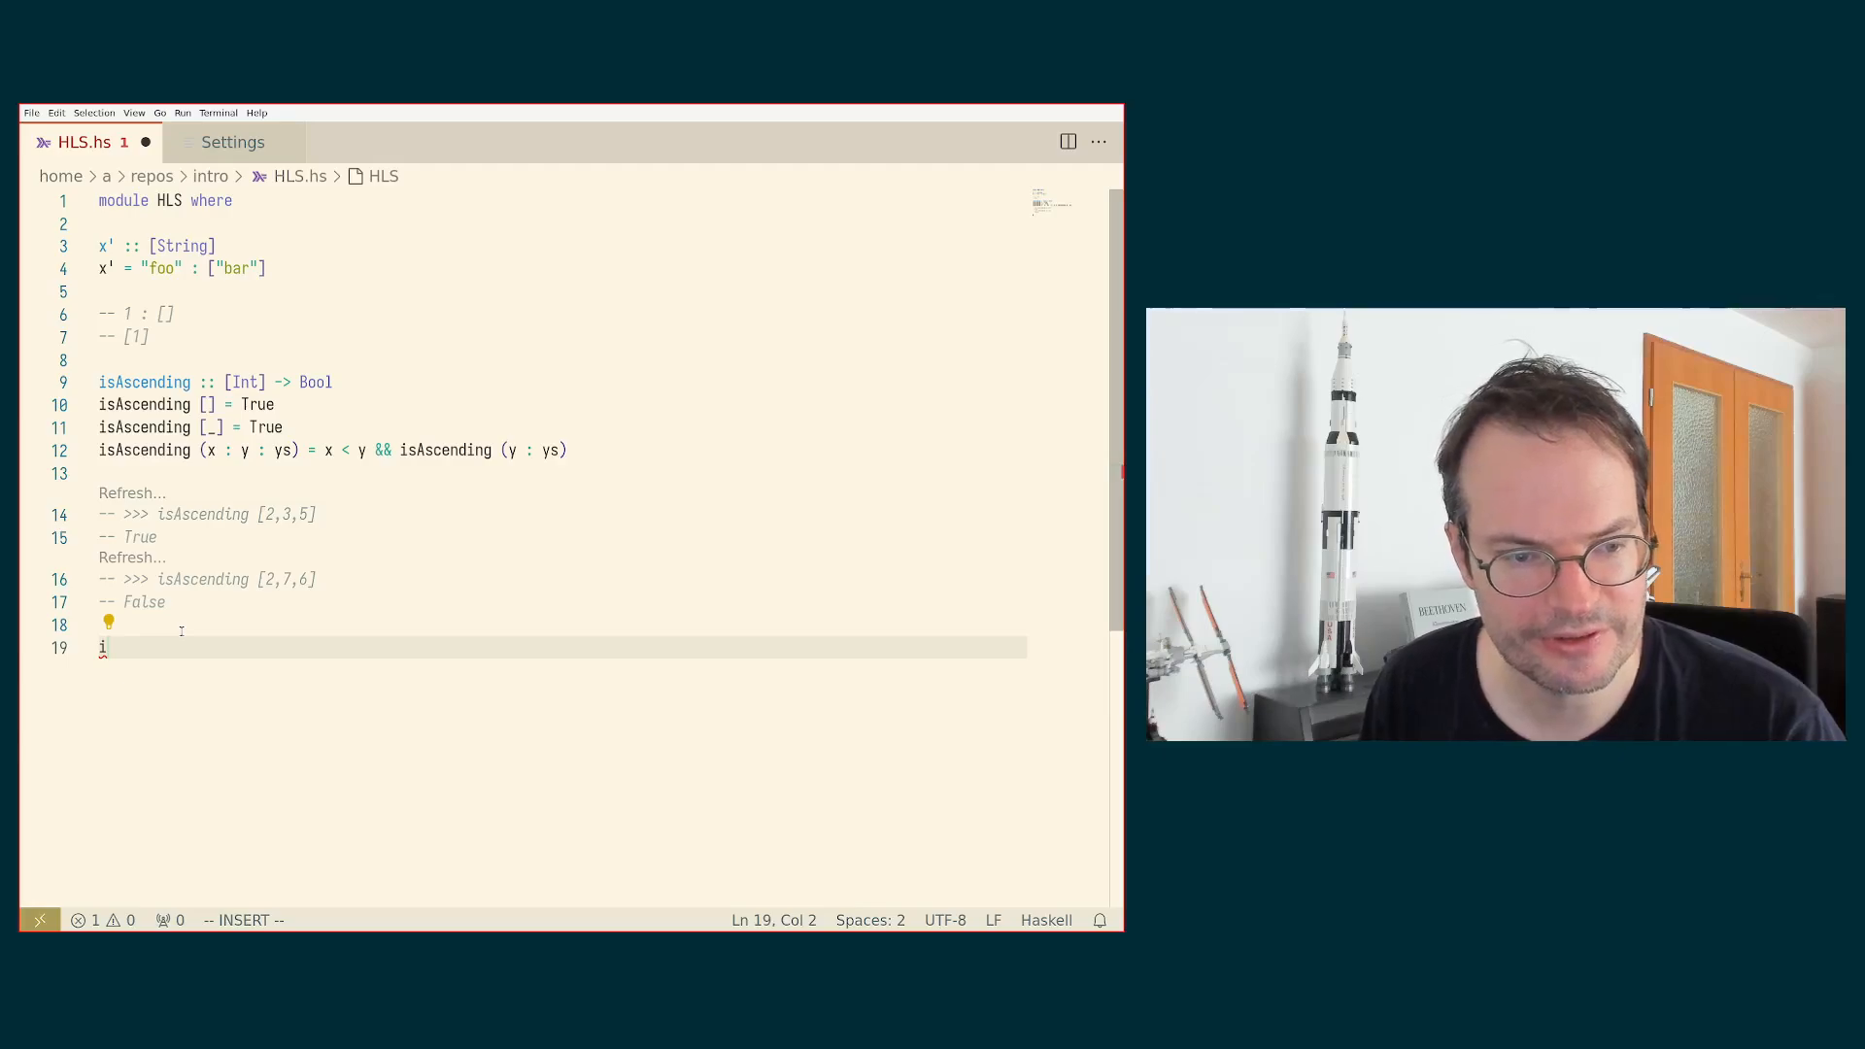
key(Backspace)
text(isA)
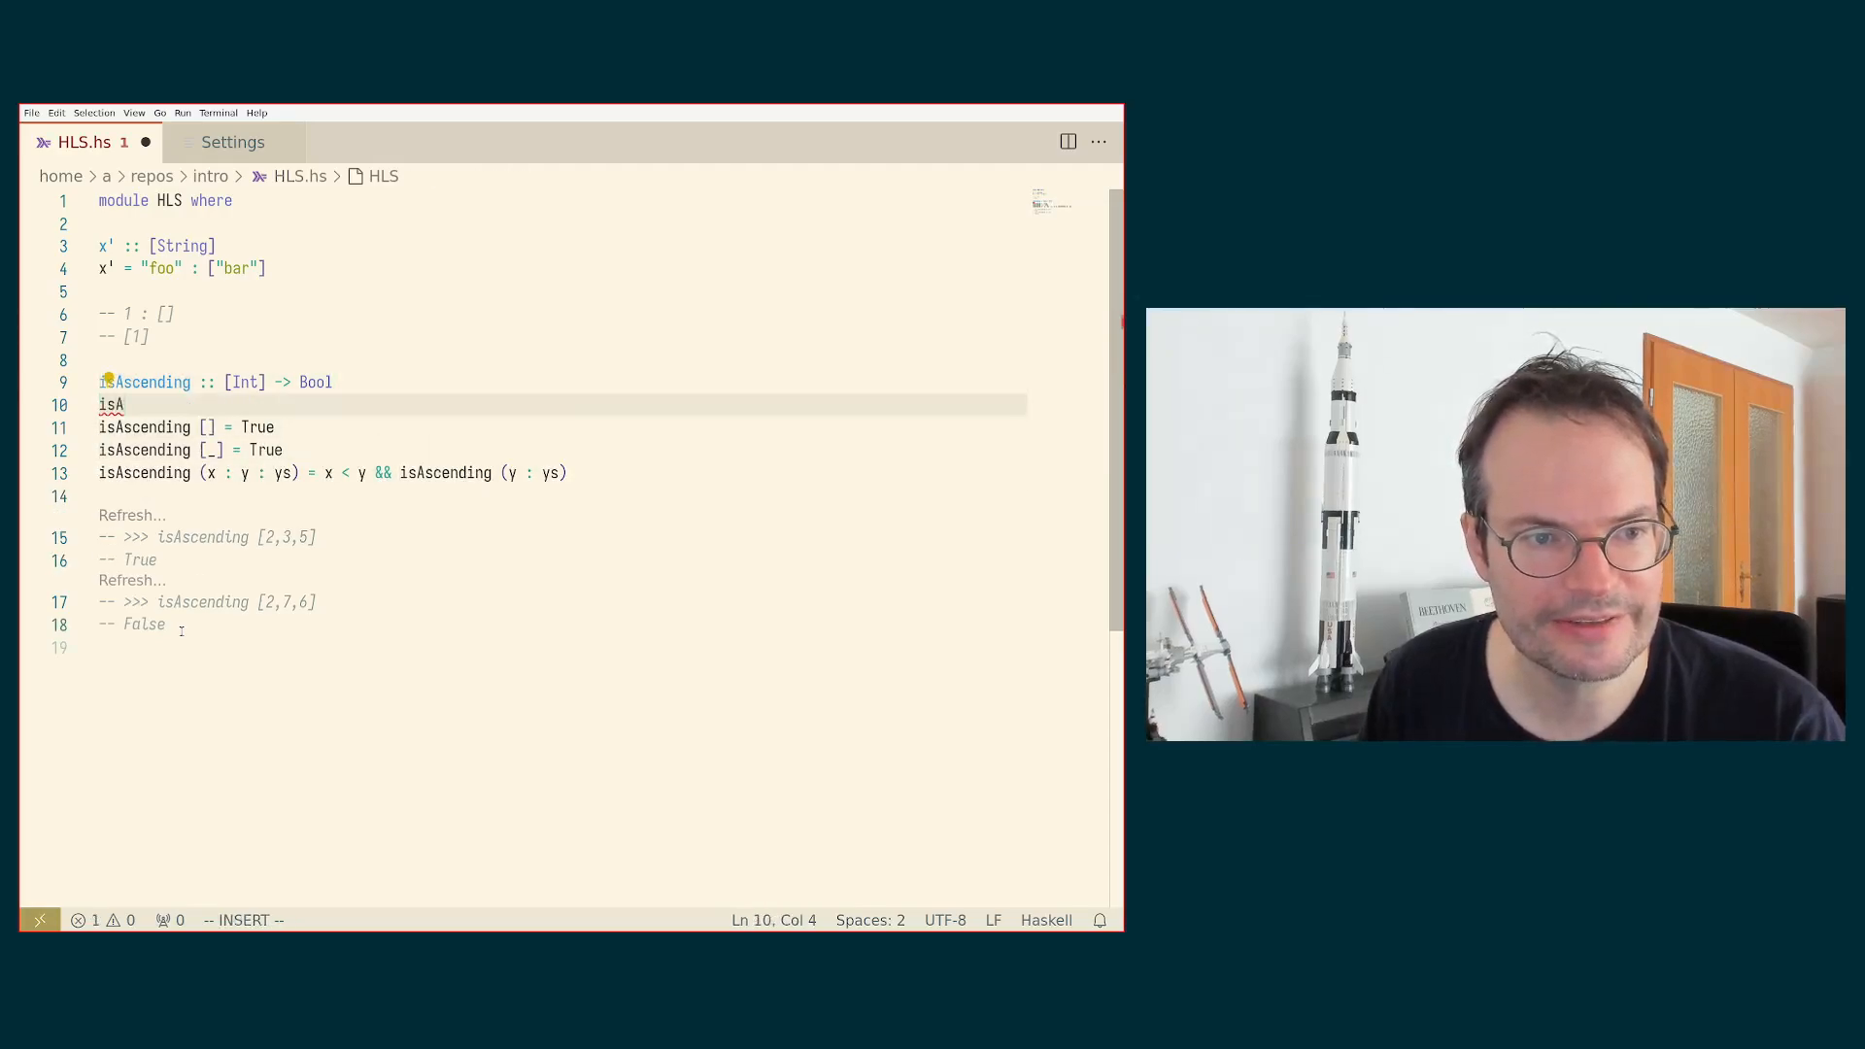
text(scending)
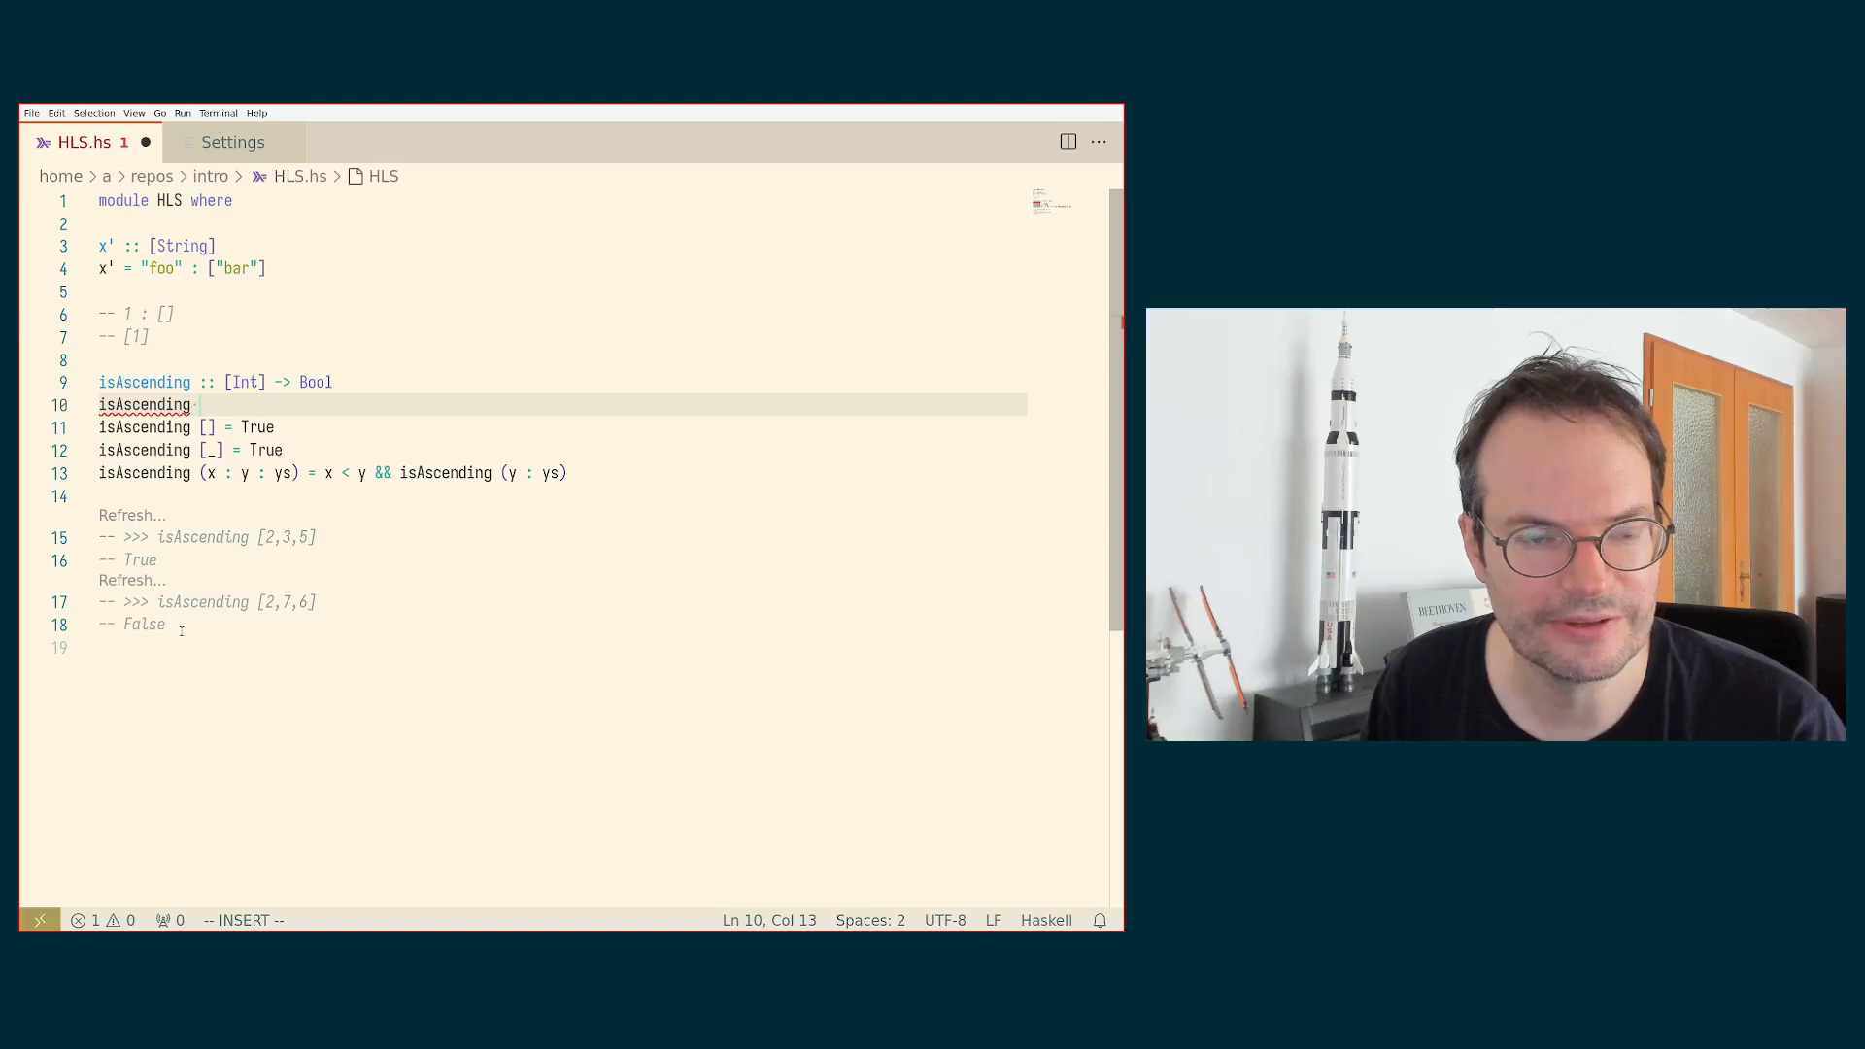
text(= error "TODO")
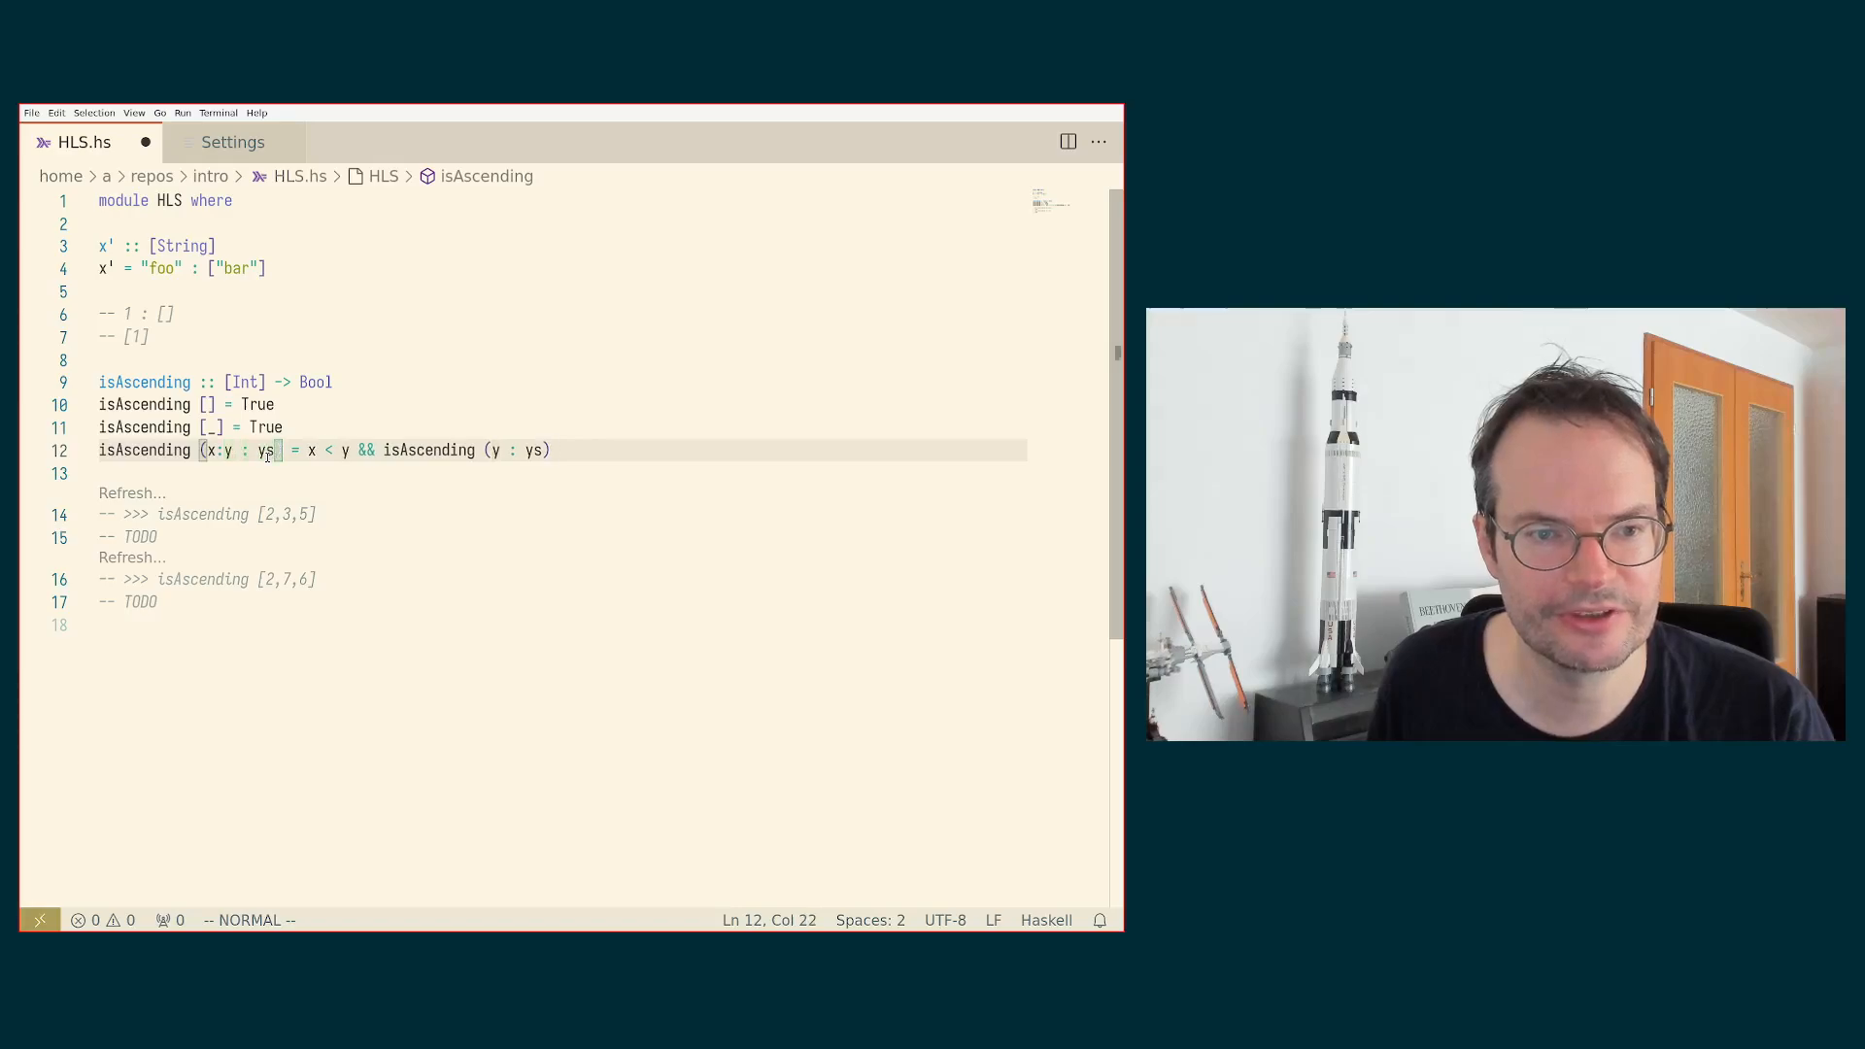
Step: Break '= x < y && ...' onto separate lines, save, then rejoin as one indented line
key(Enter)
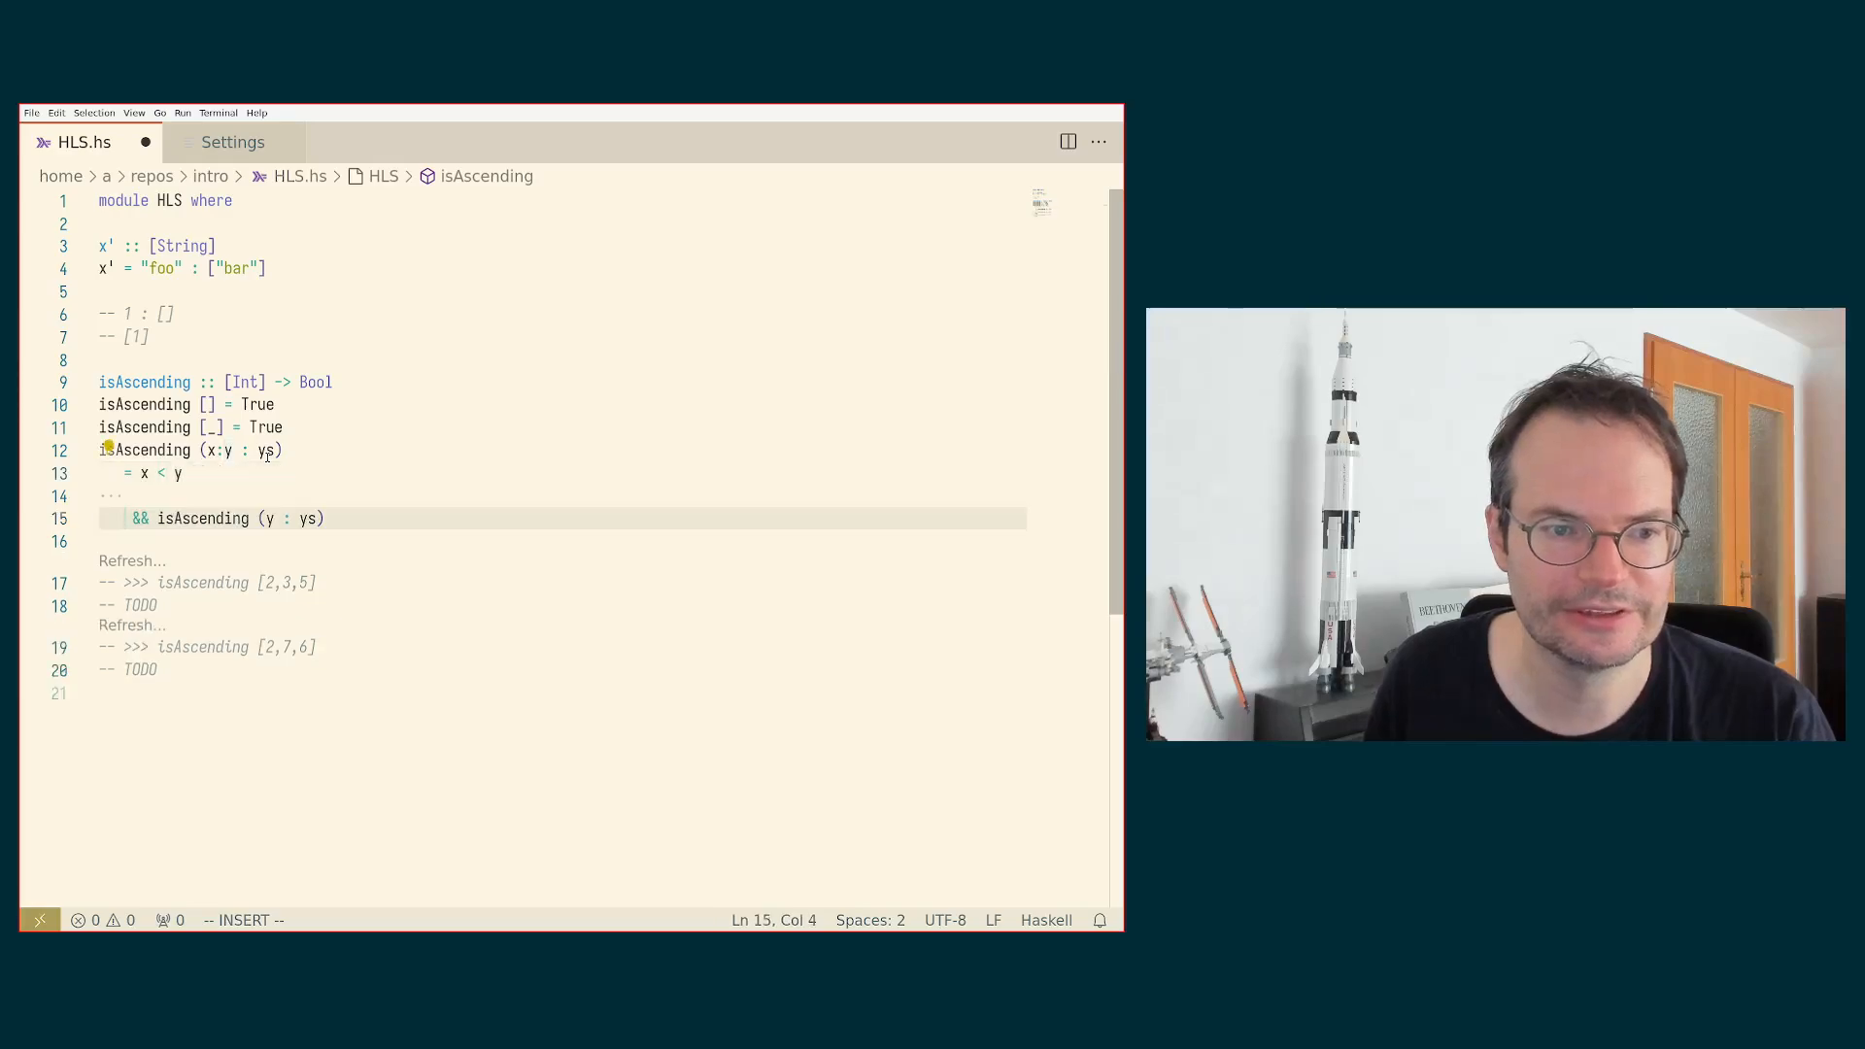
key(Enter)
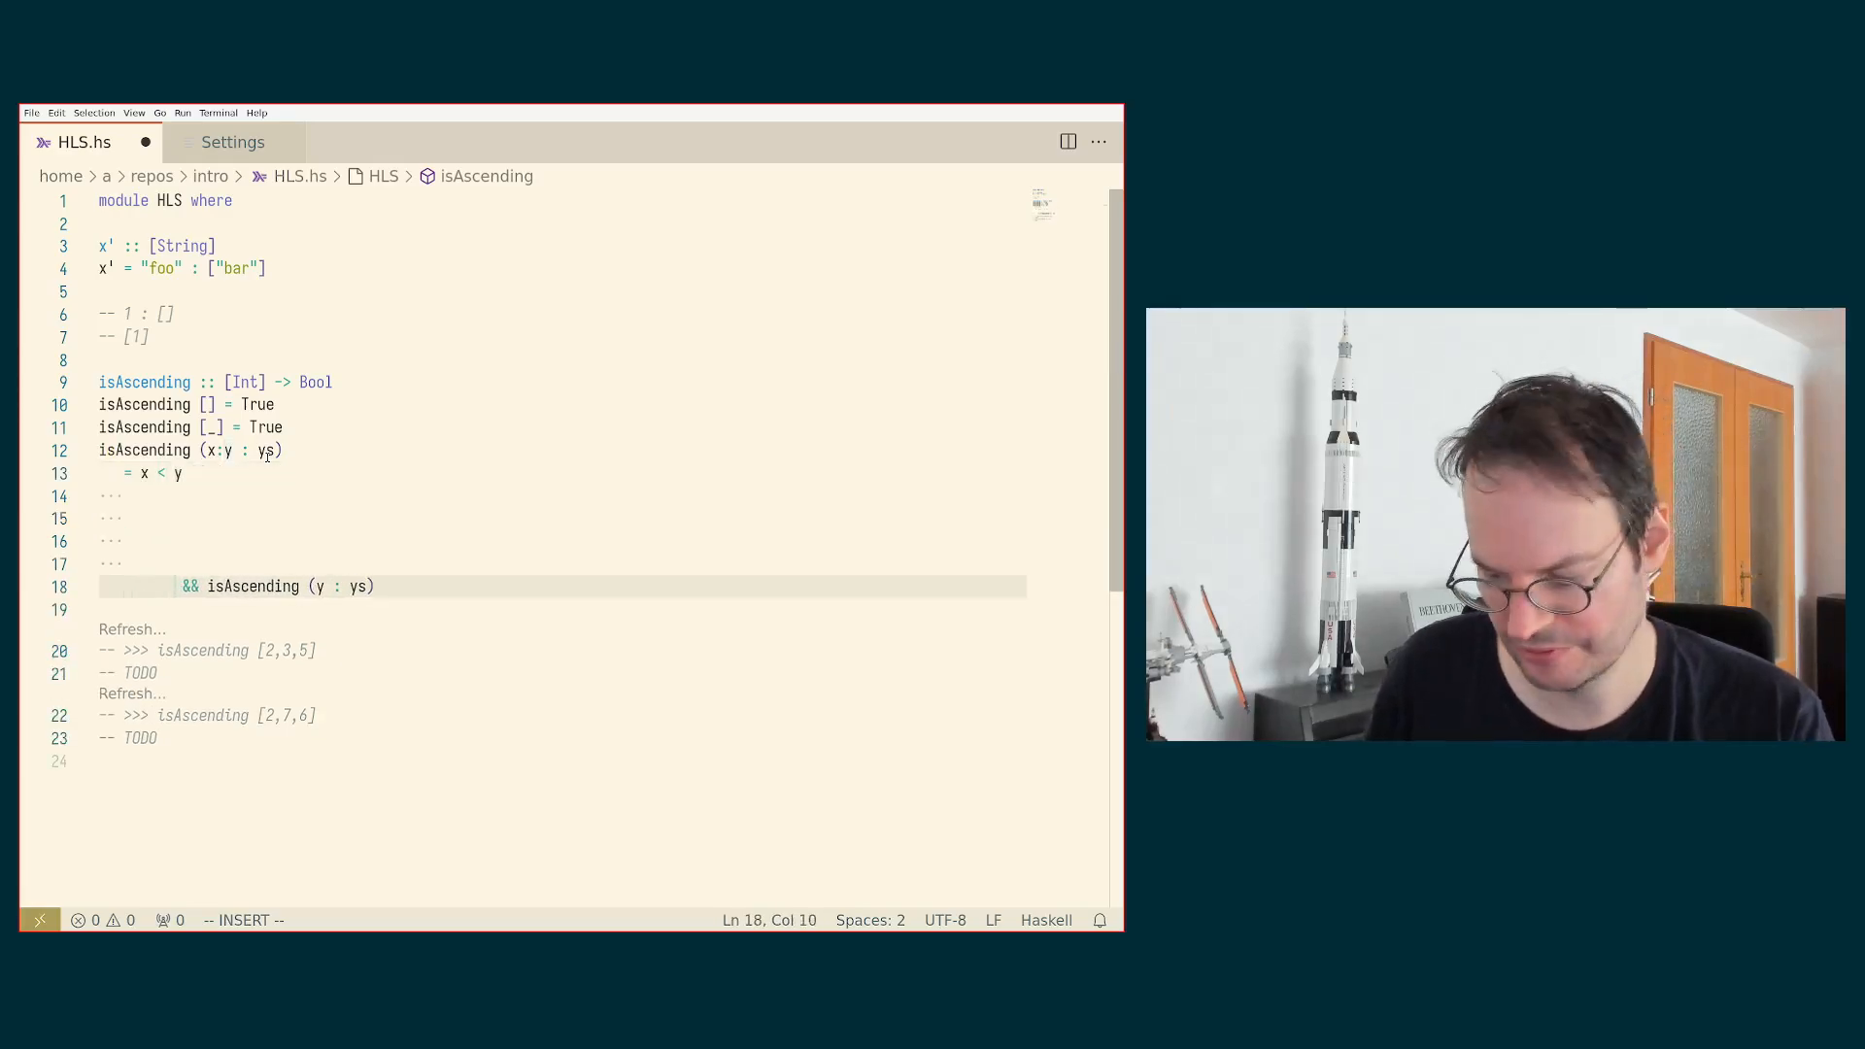
key(ctrl+s)
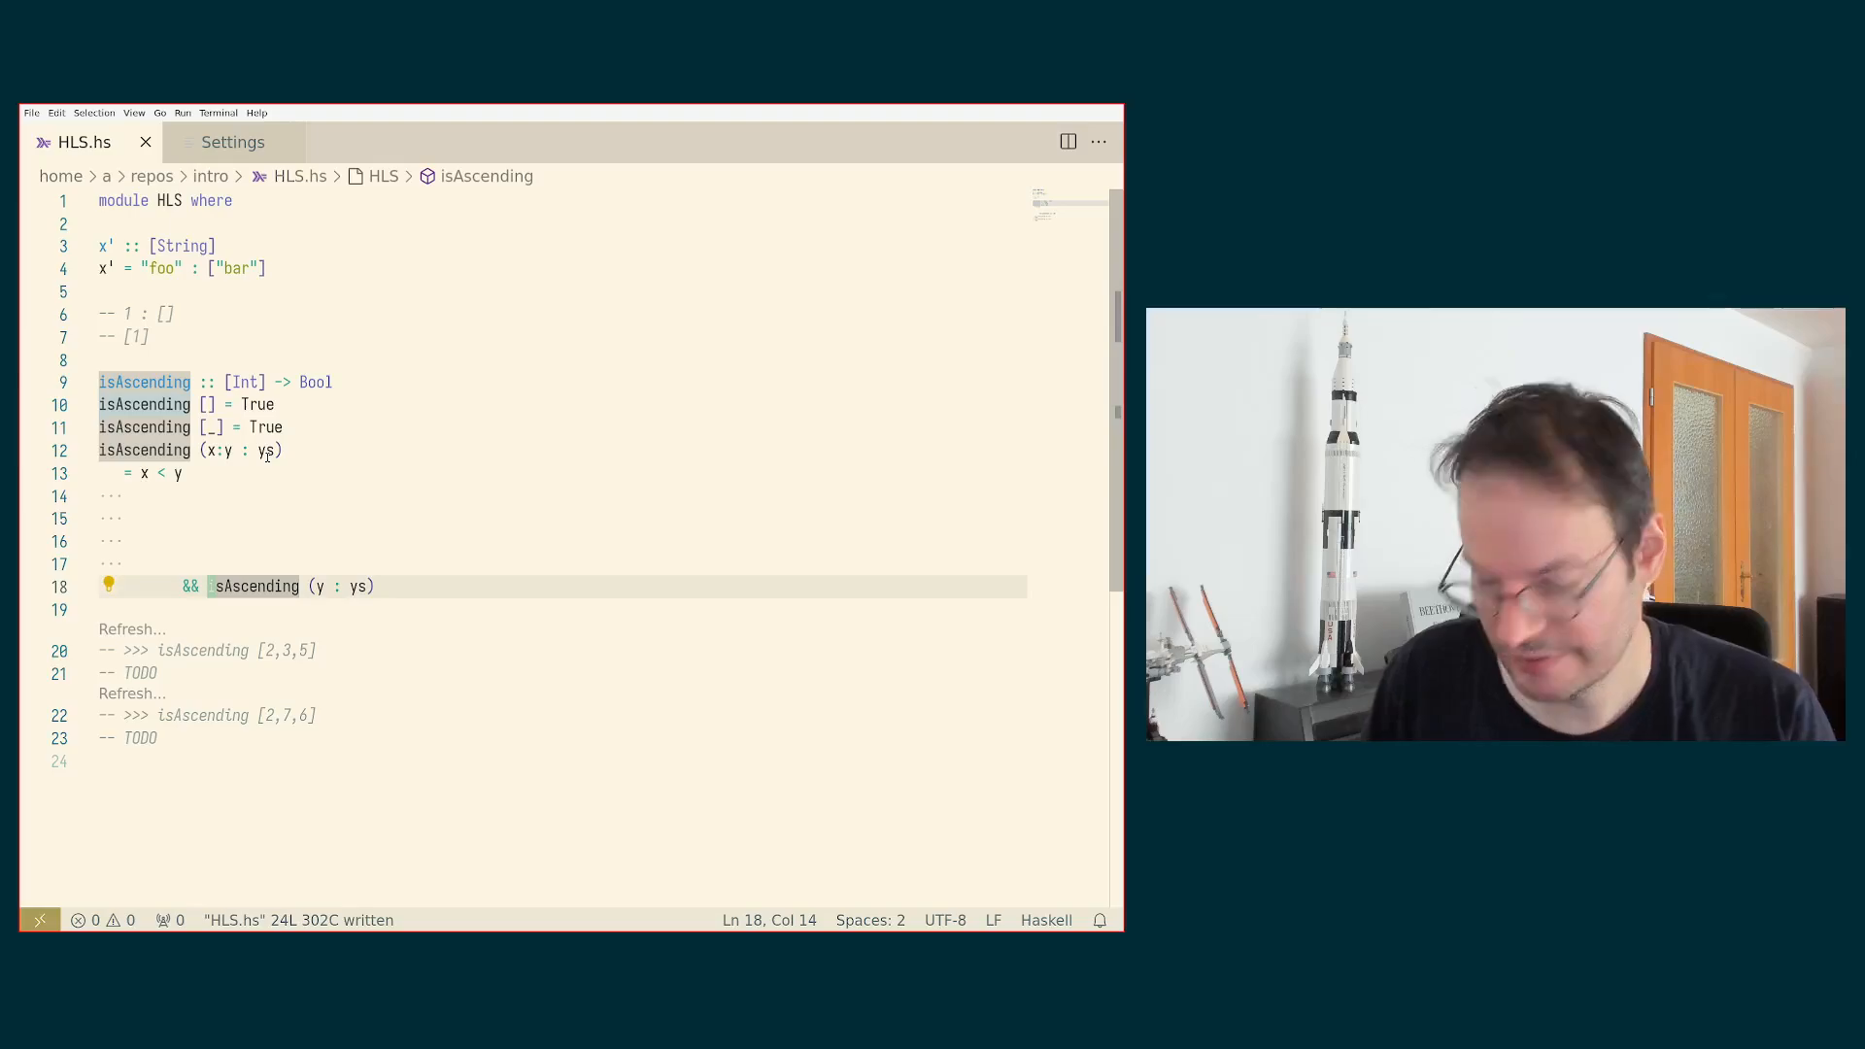
key(ctrl+shift+p)
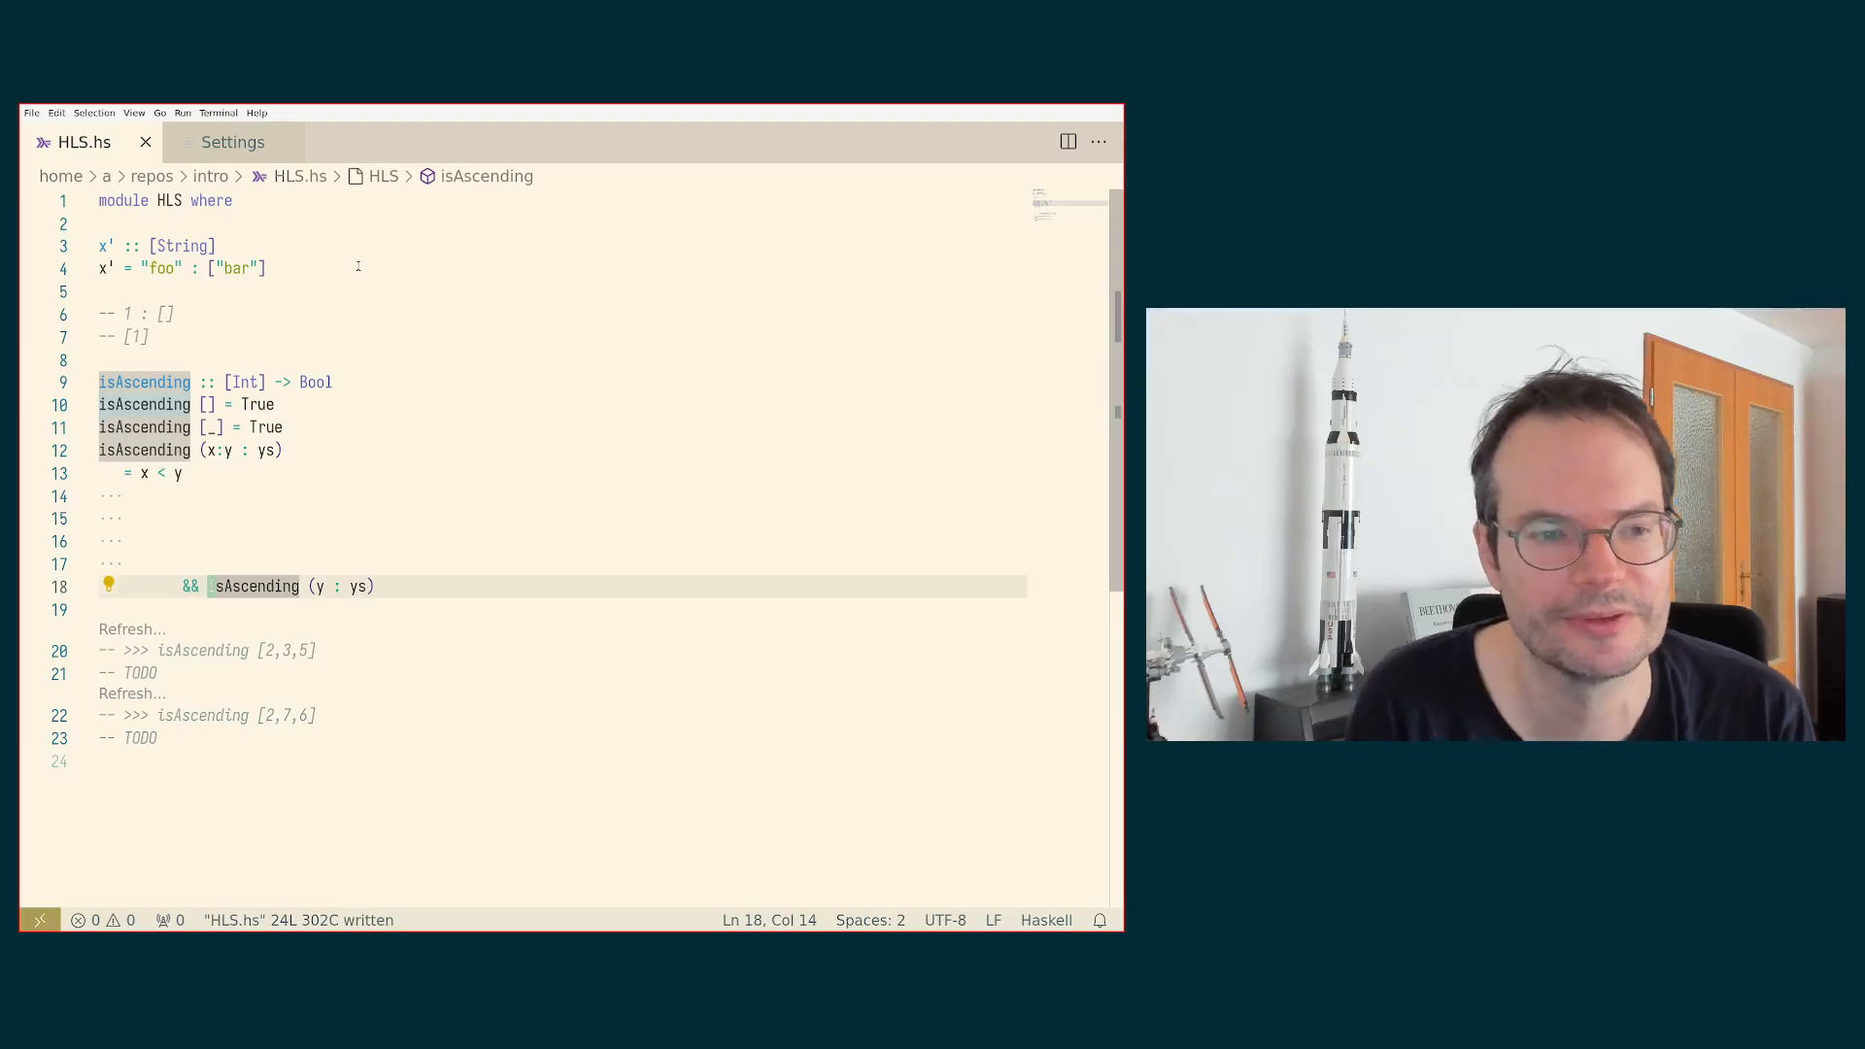
mouse_move(211, 477)
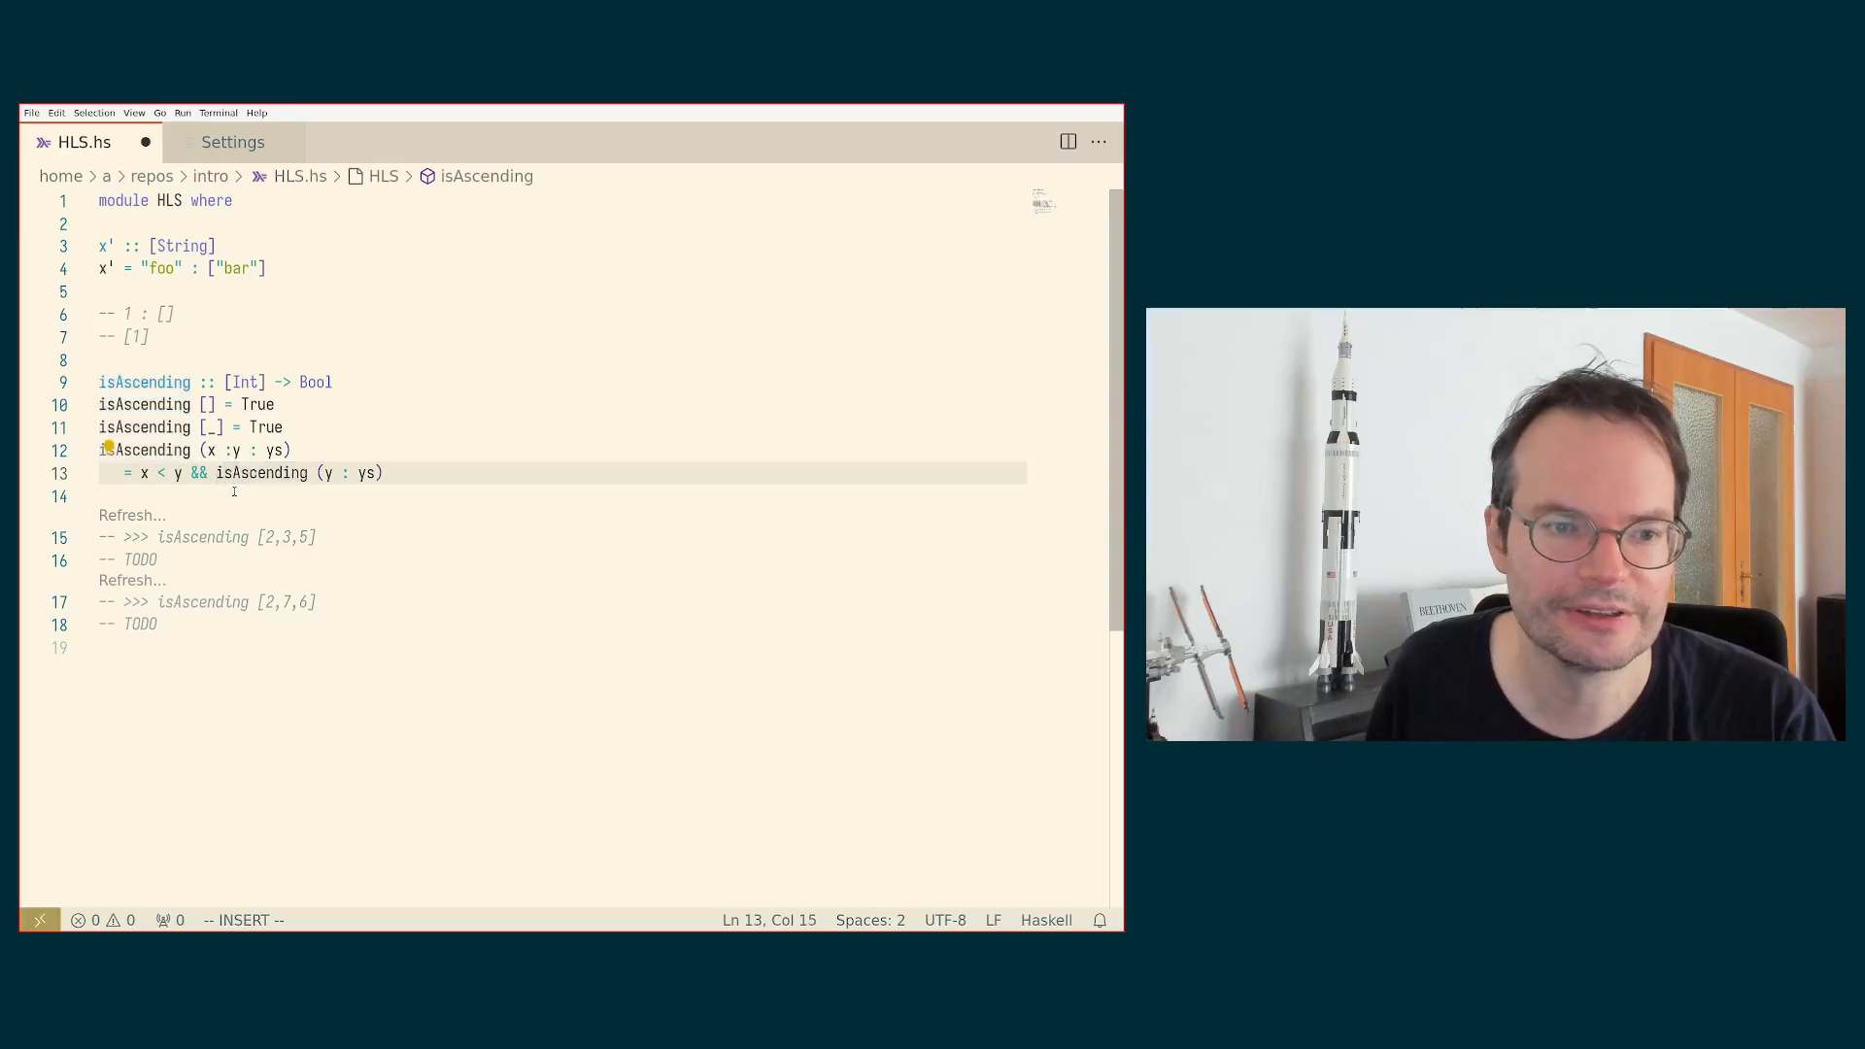
key(Escape)
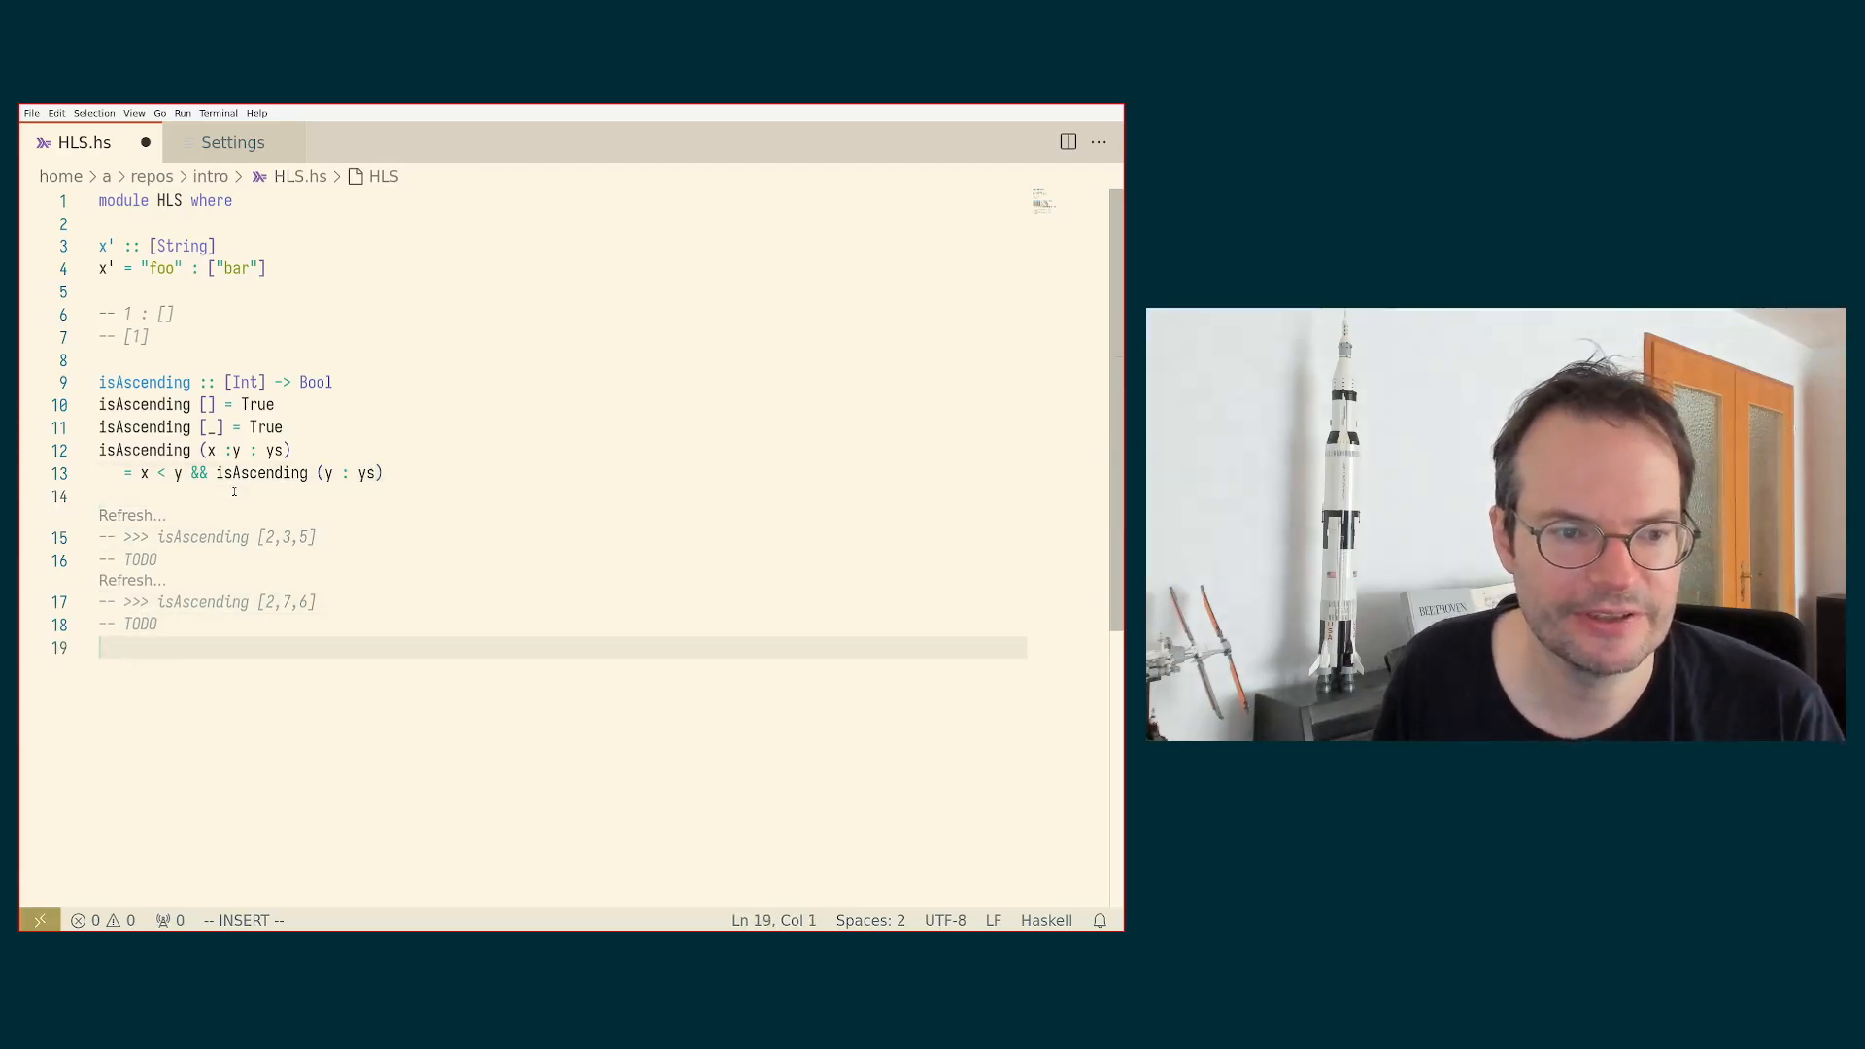
Step: Add 'import Prelude hiding (or)' and define or :: [Bool] -> Bool with or [] = False
key(enter)
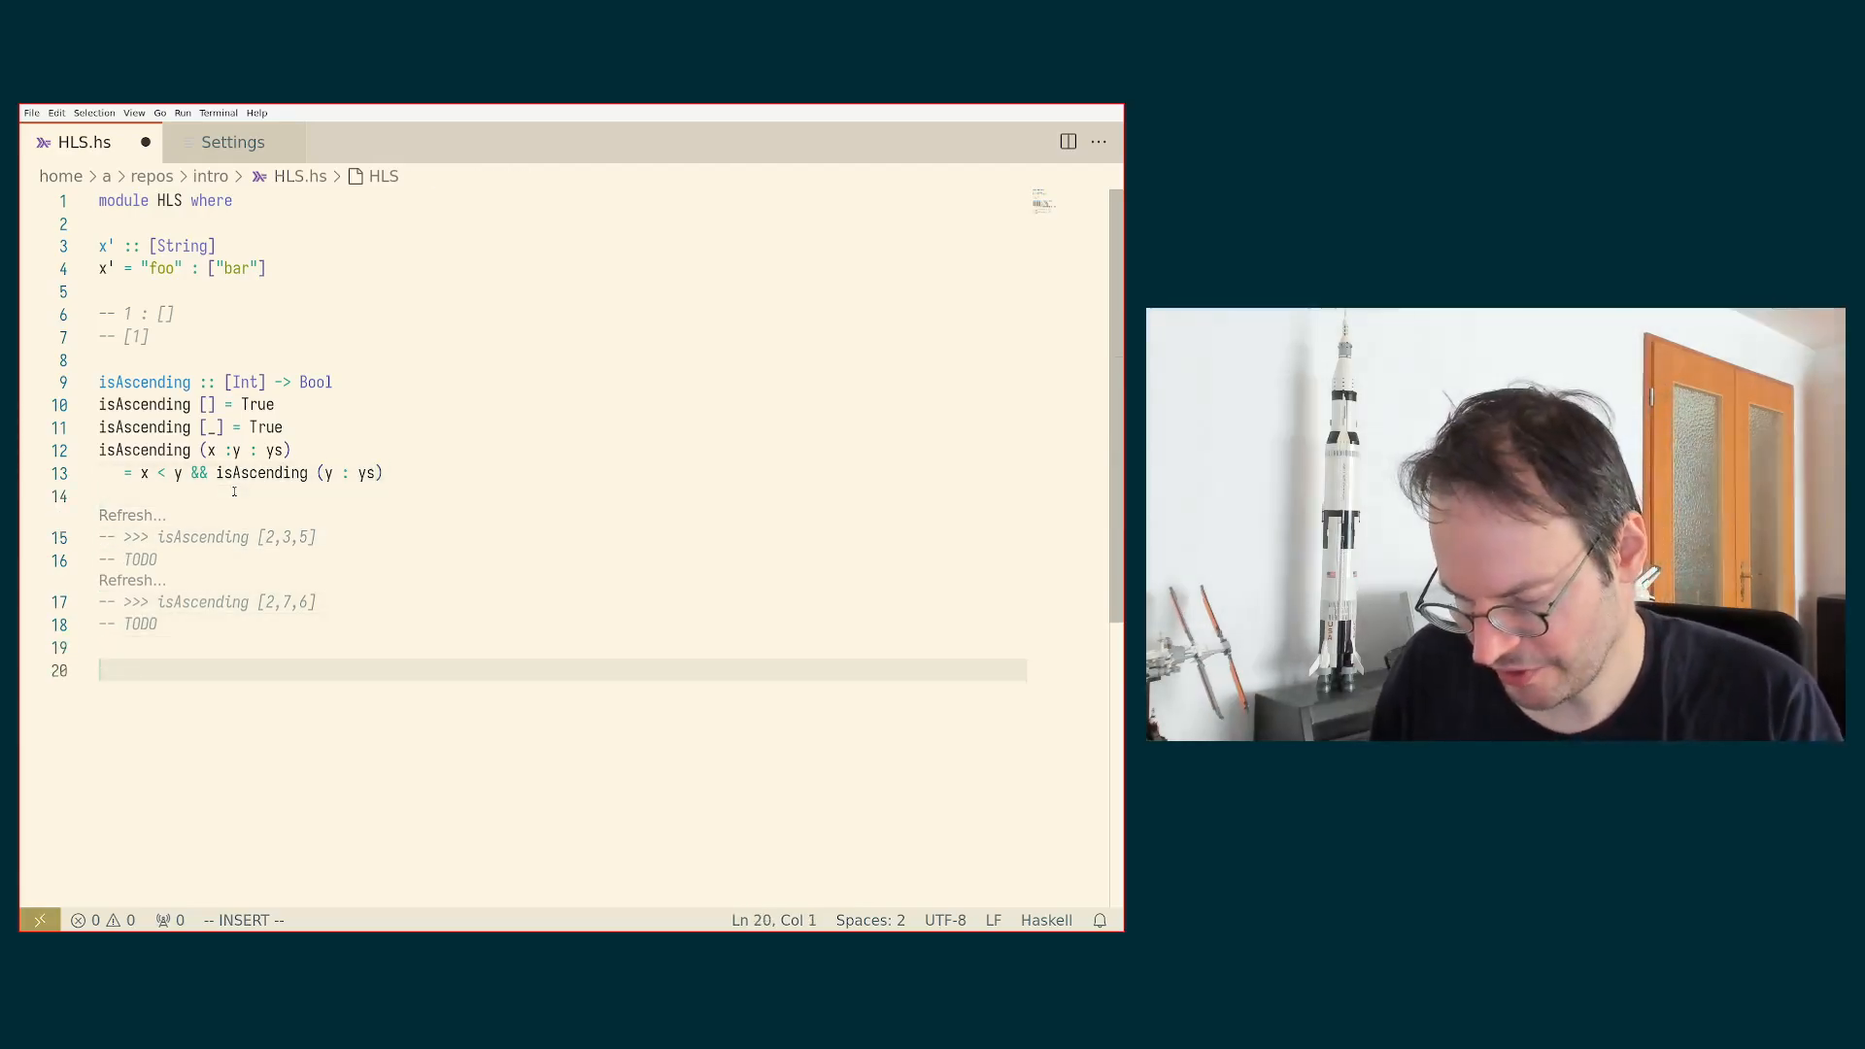
text(or ::)
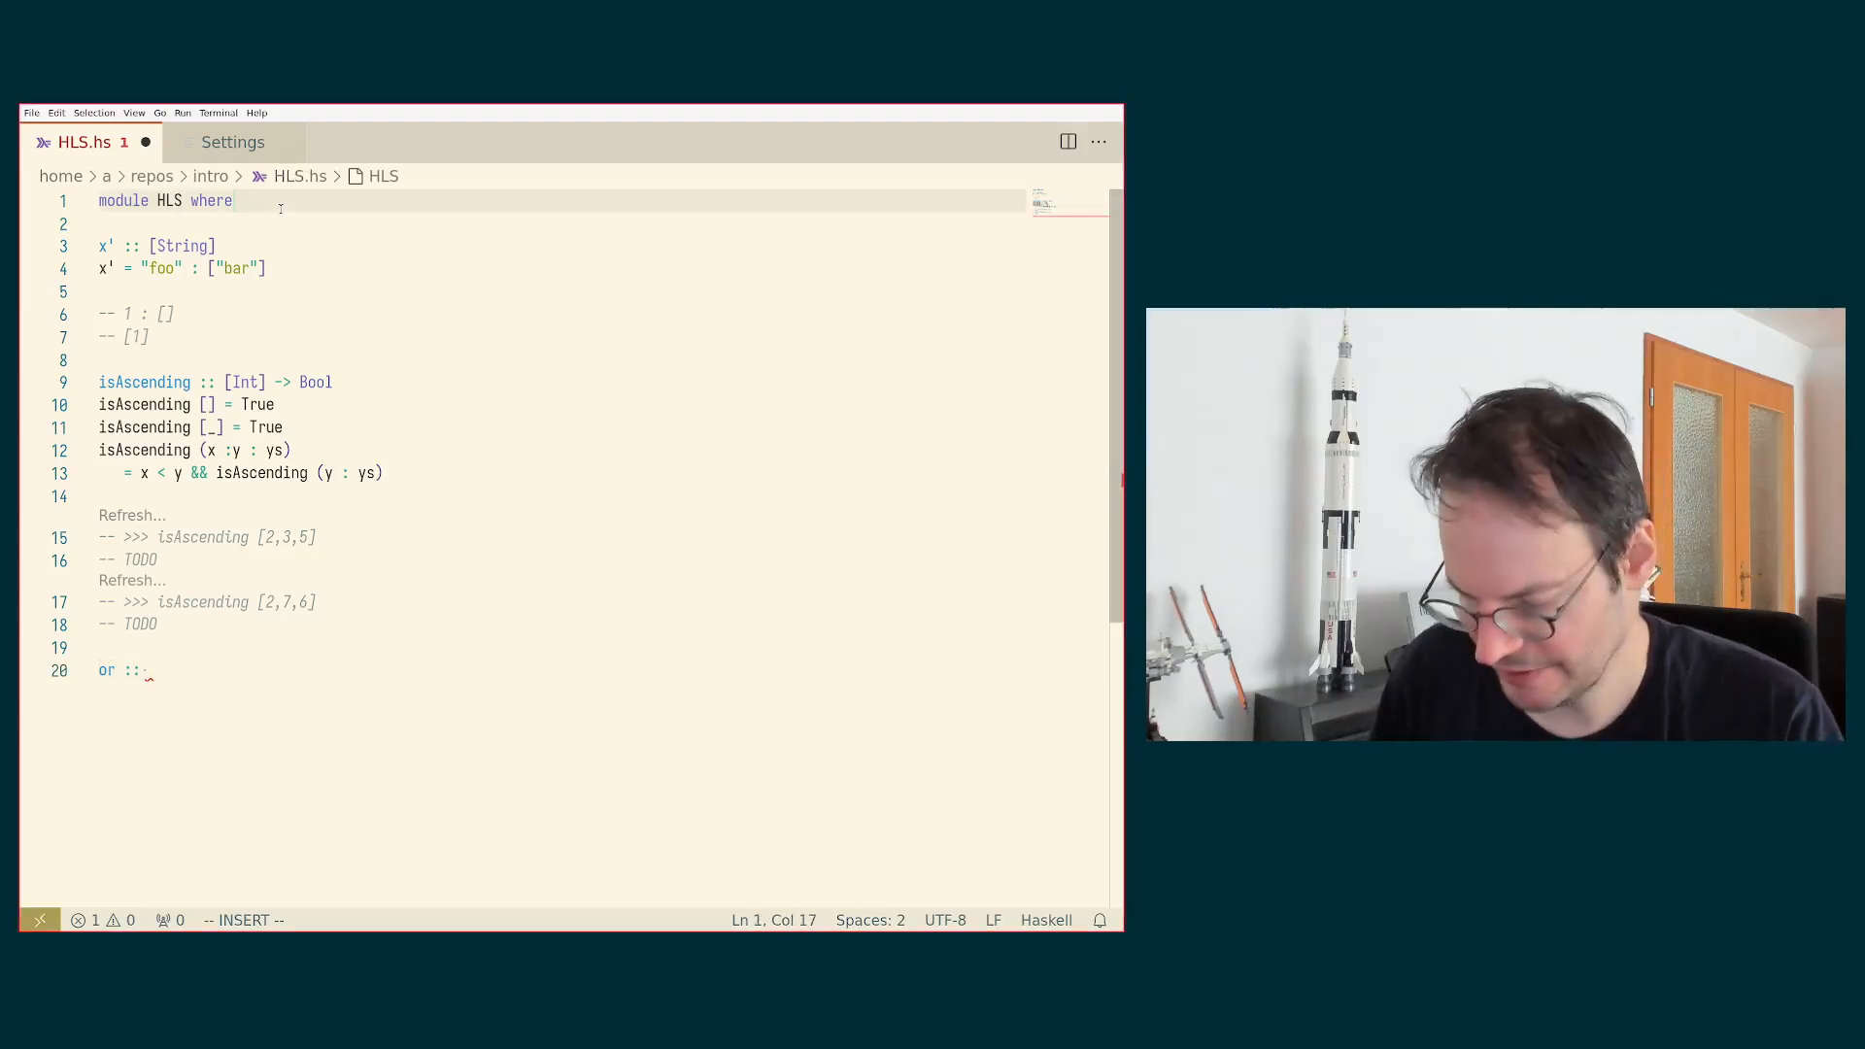
text(import Prelude hiding (or)
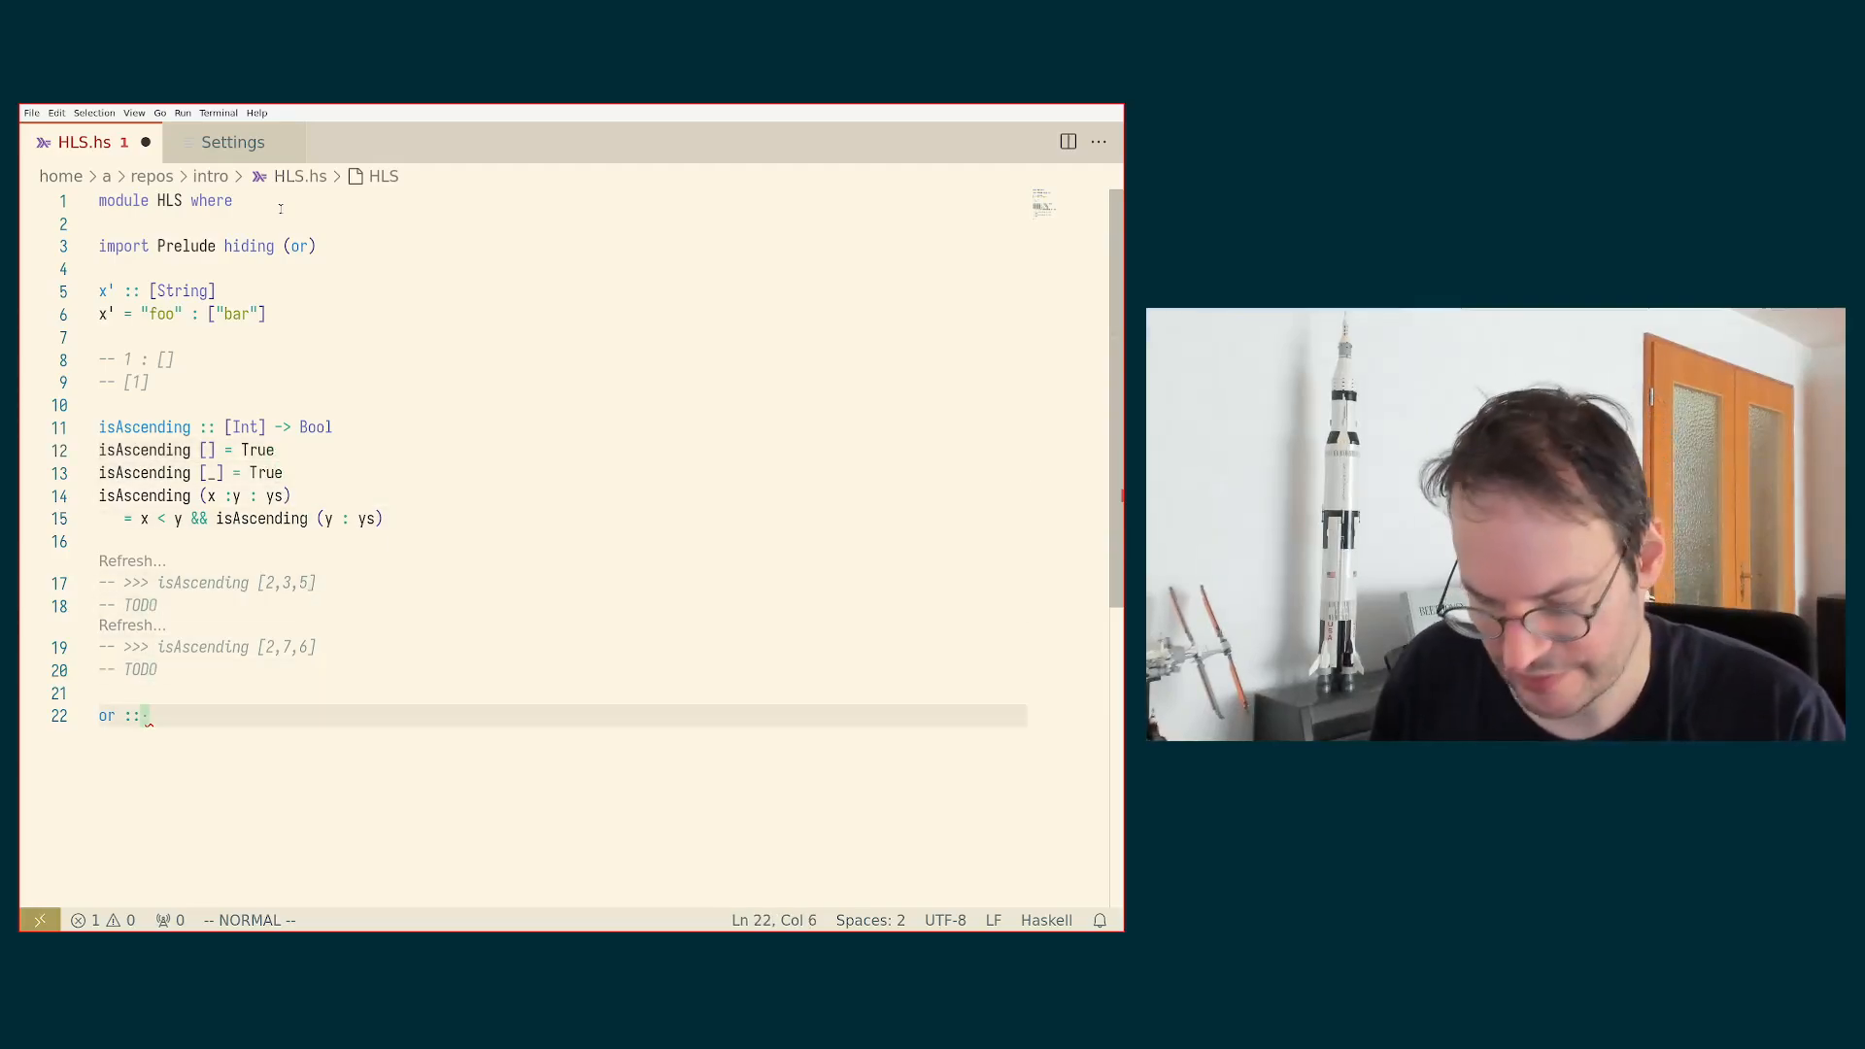
text([Bool] ->)
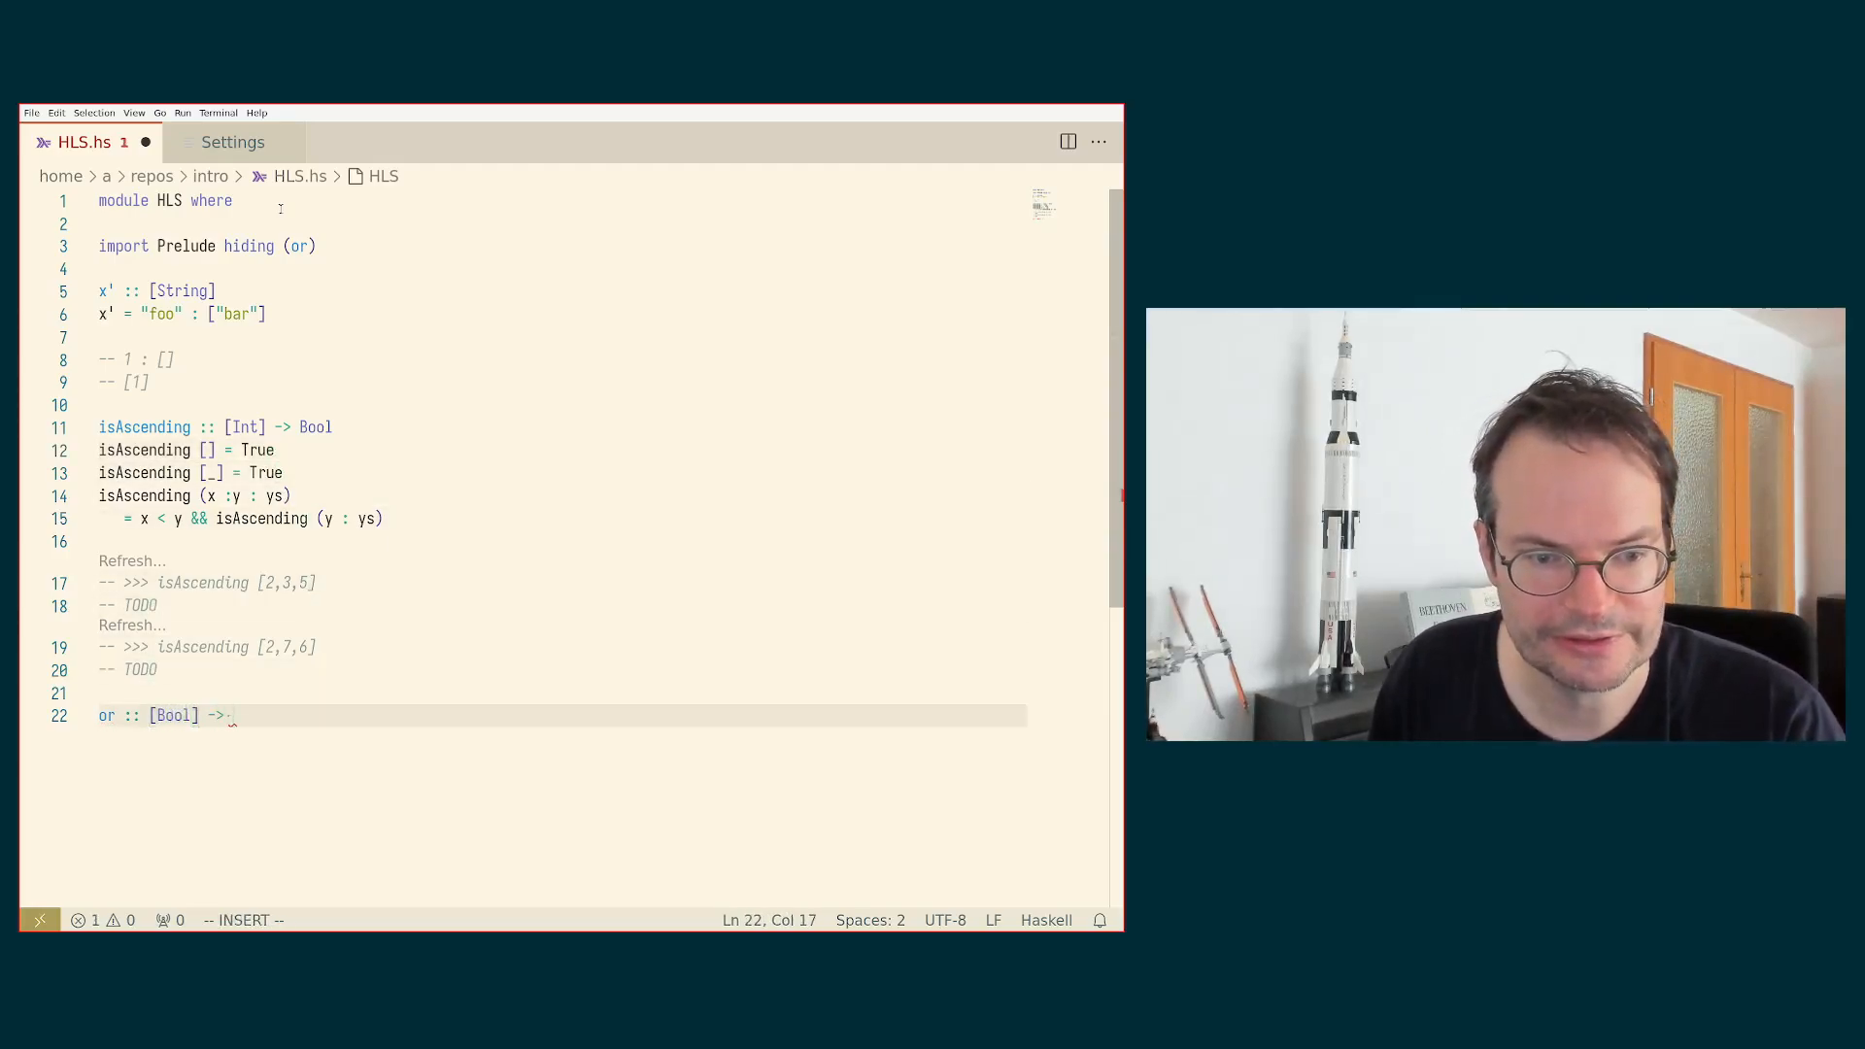
text(Bool)
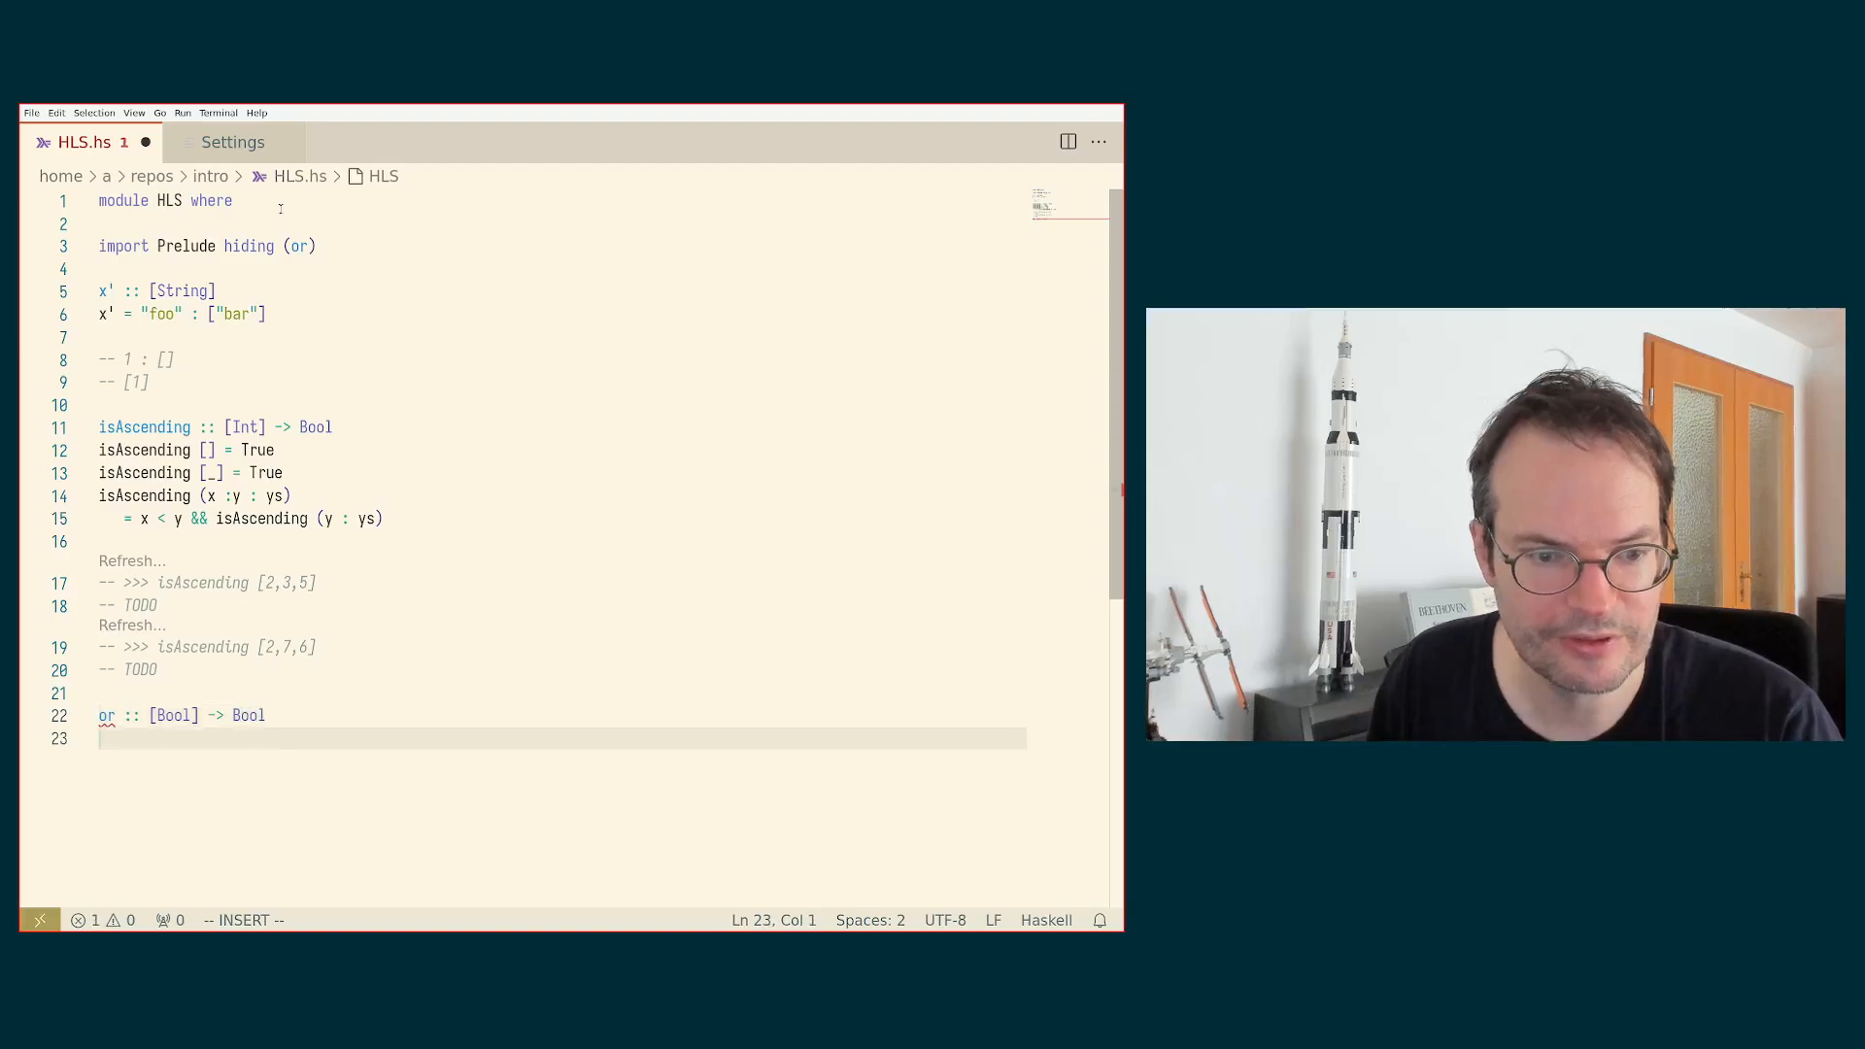
text(or [] =)
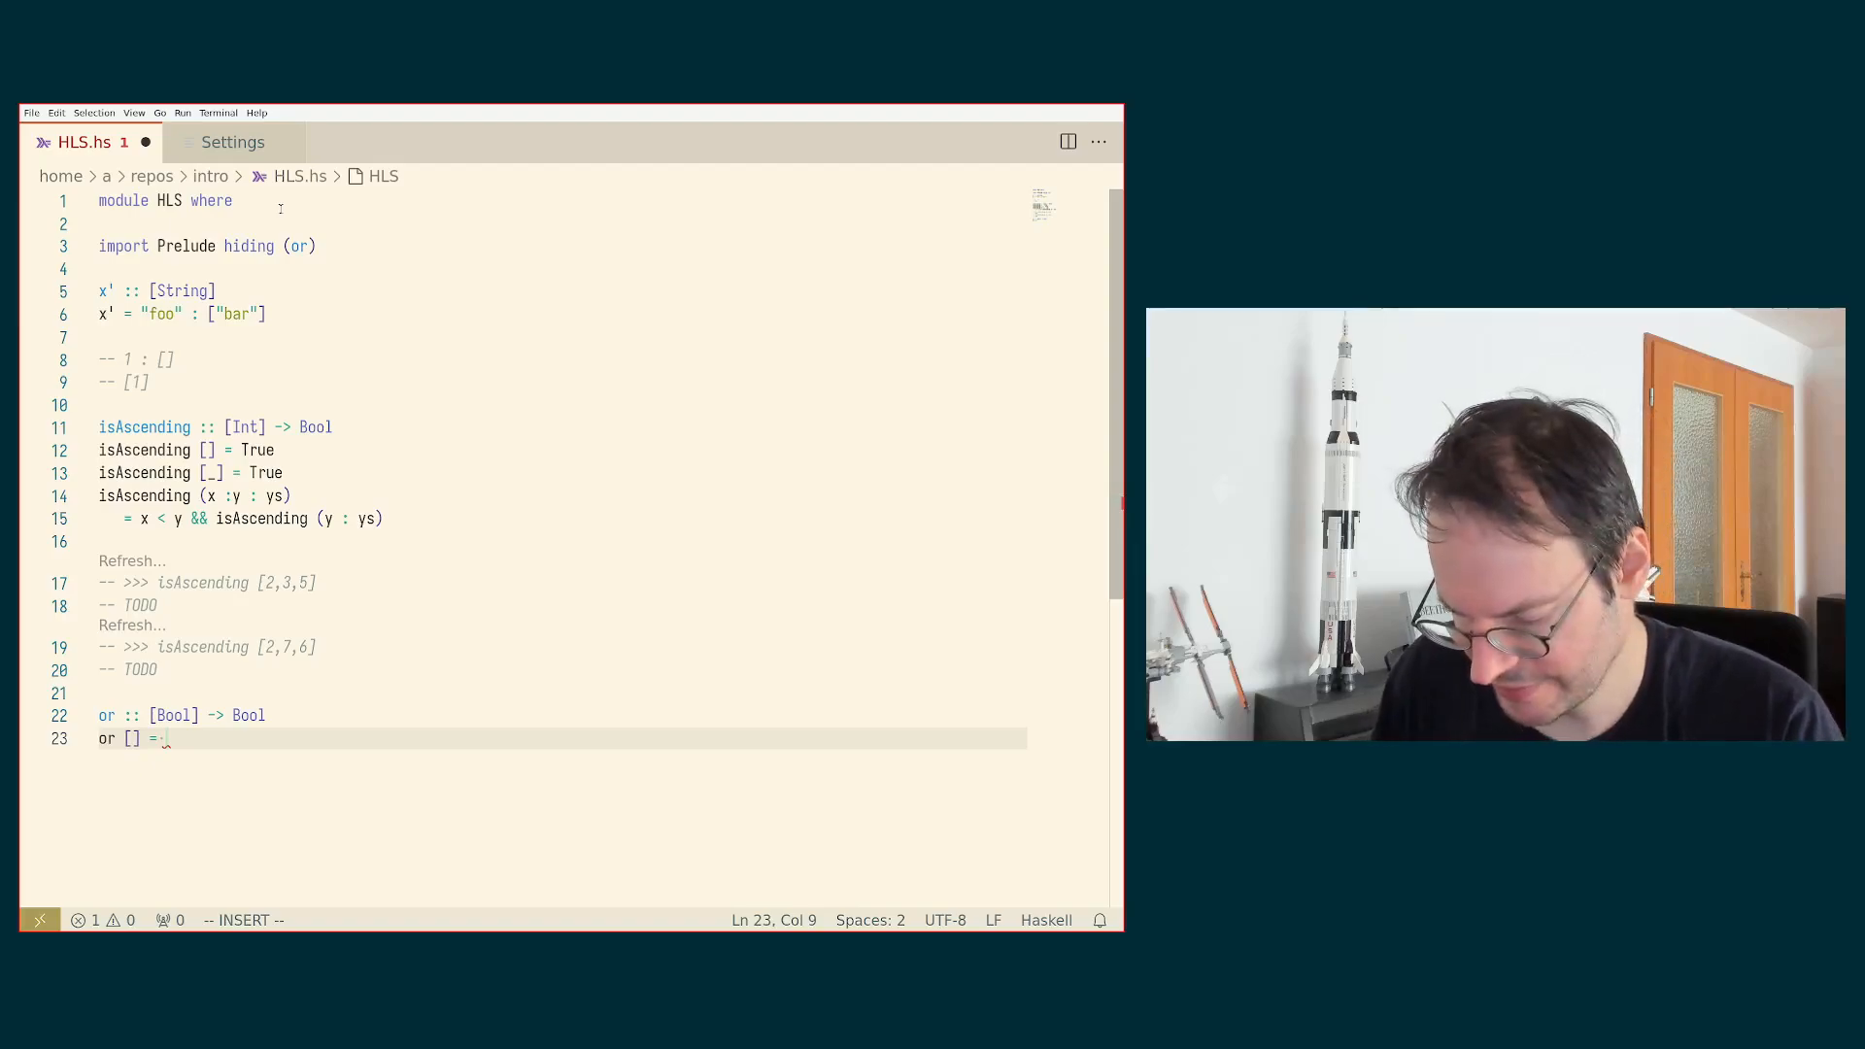
text(False)
text(or (x : xs) = x ||)
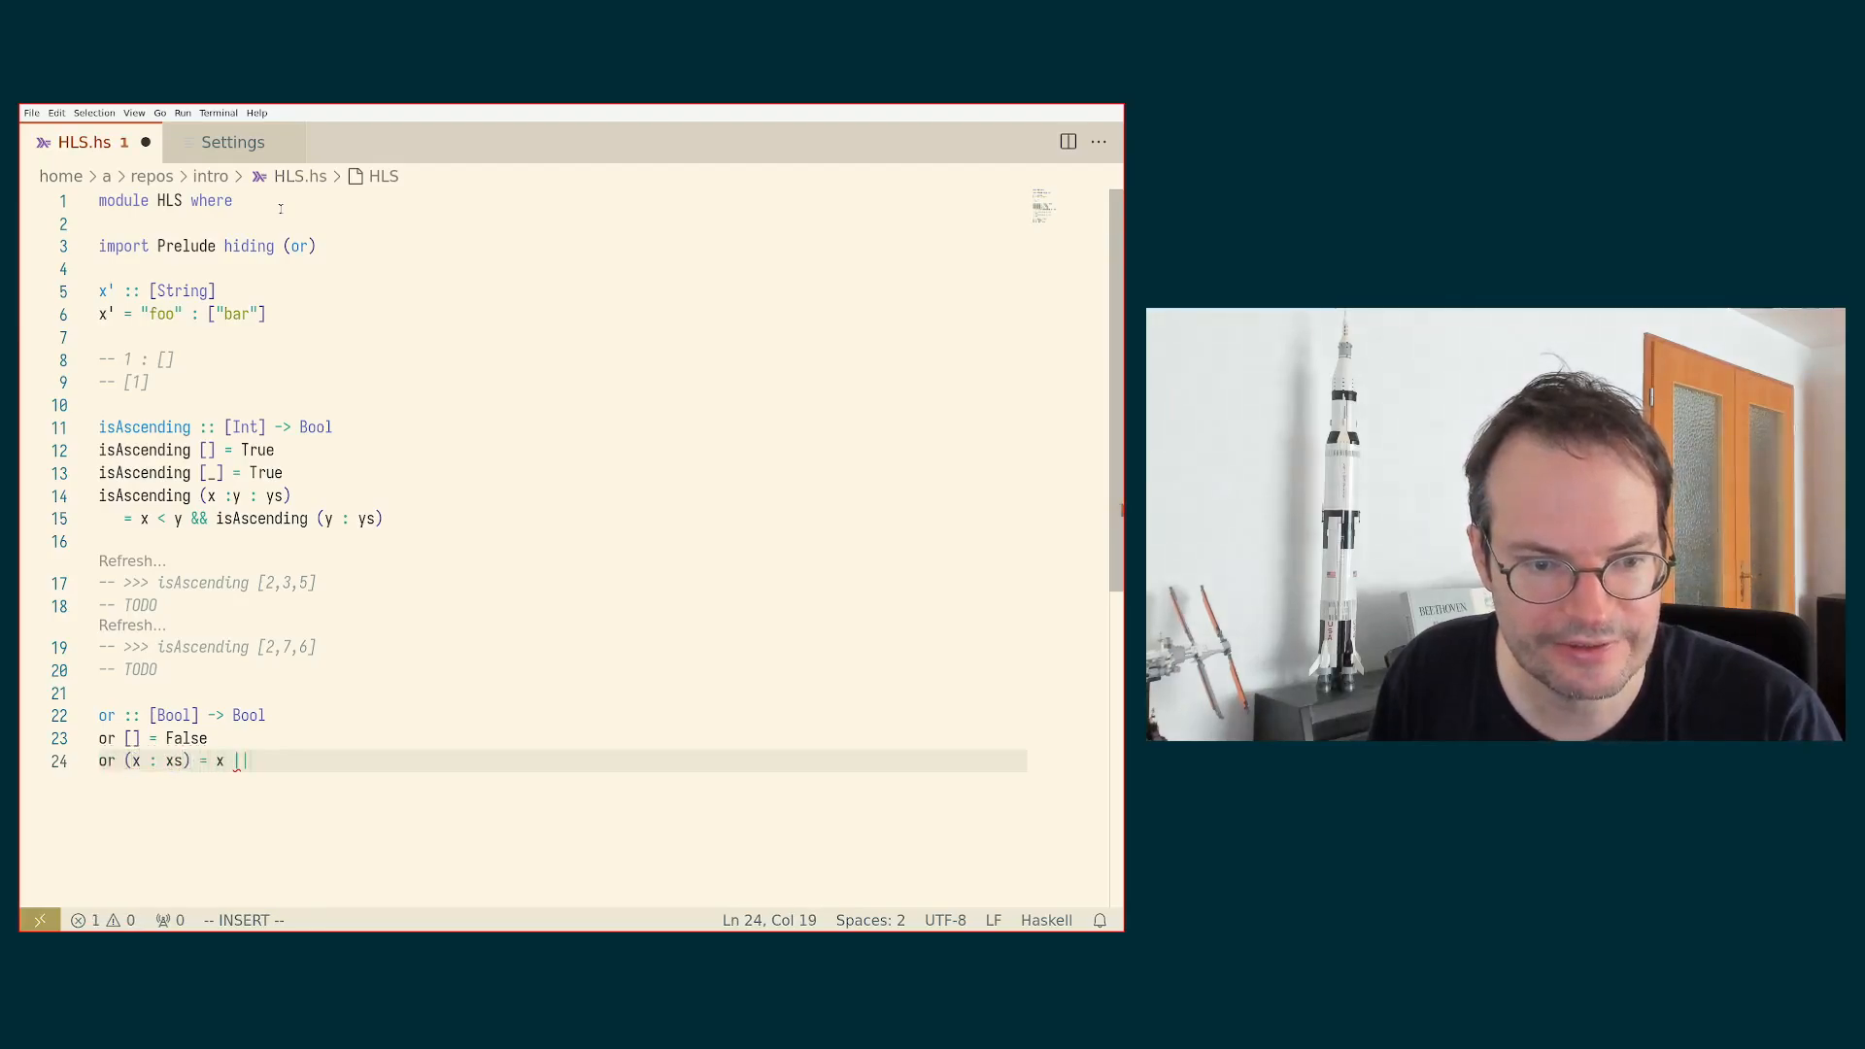
text(or x)
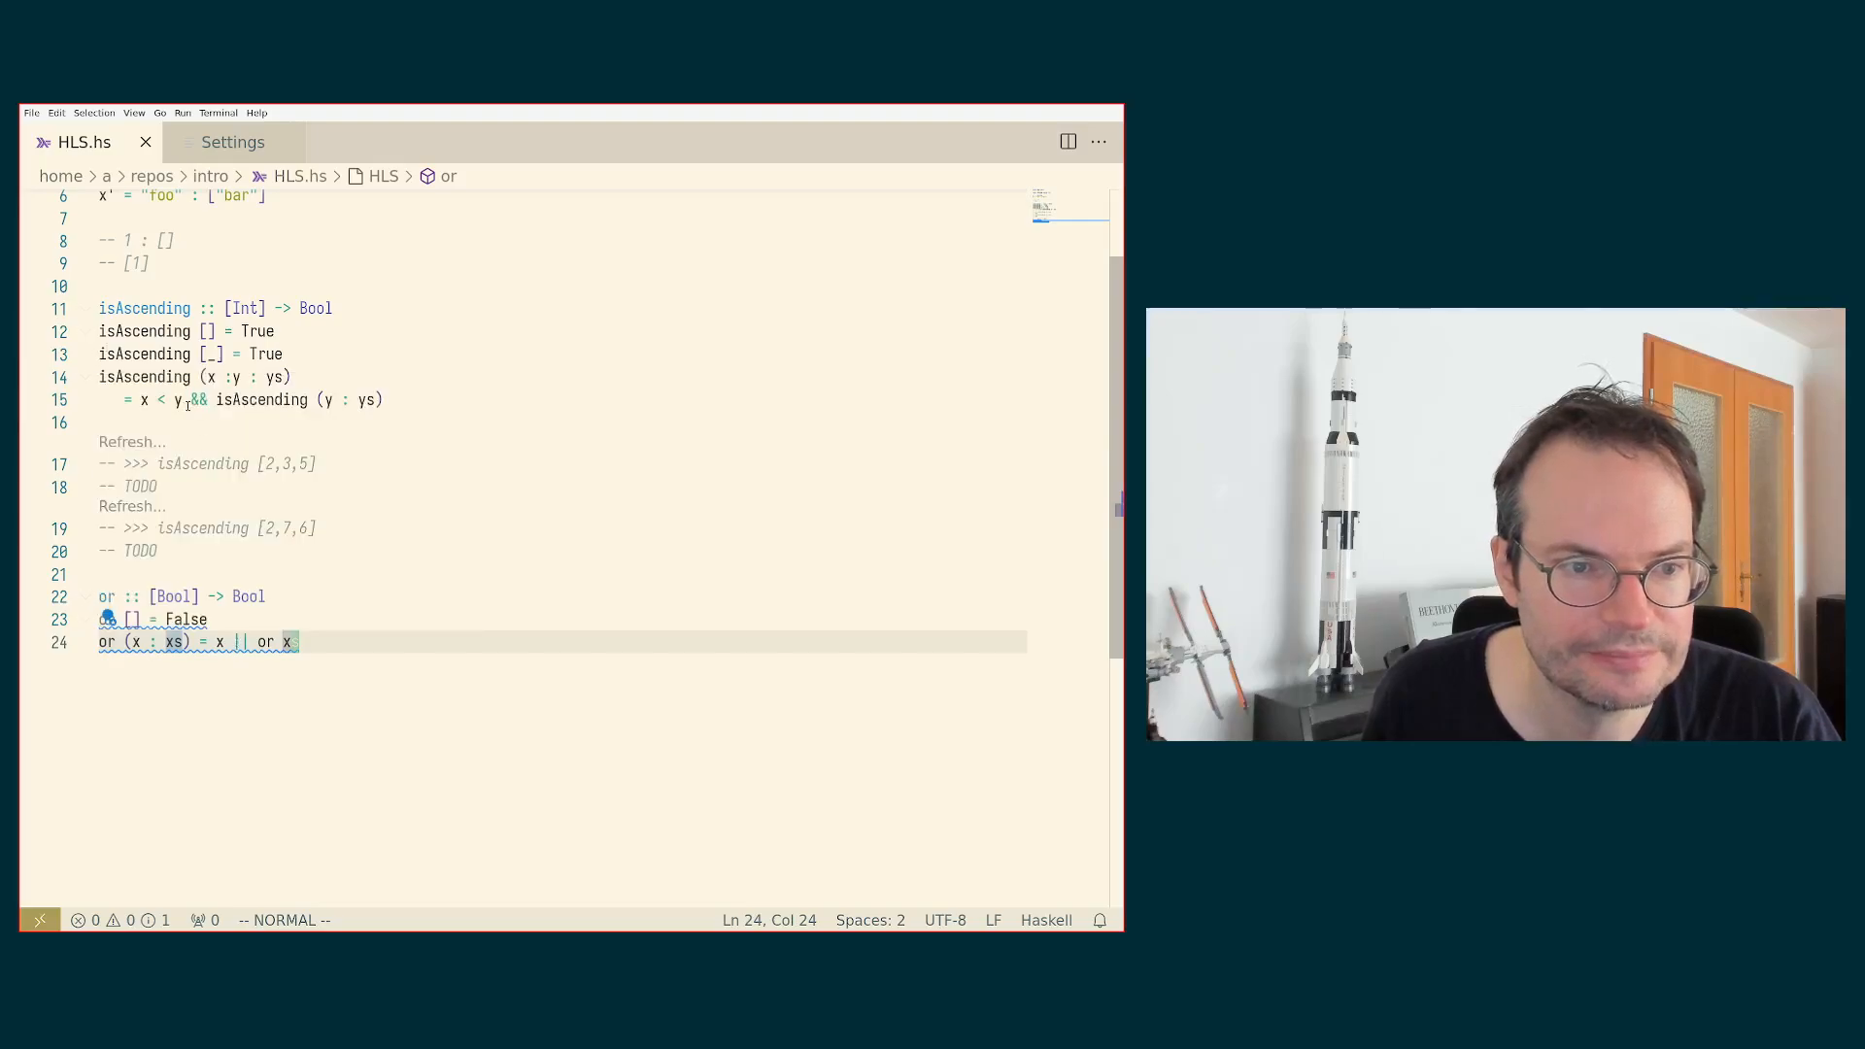
mouse_move(196, 399)
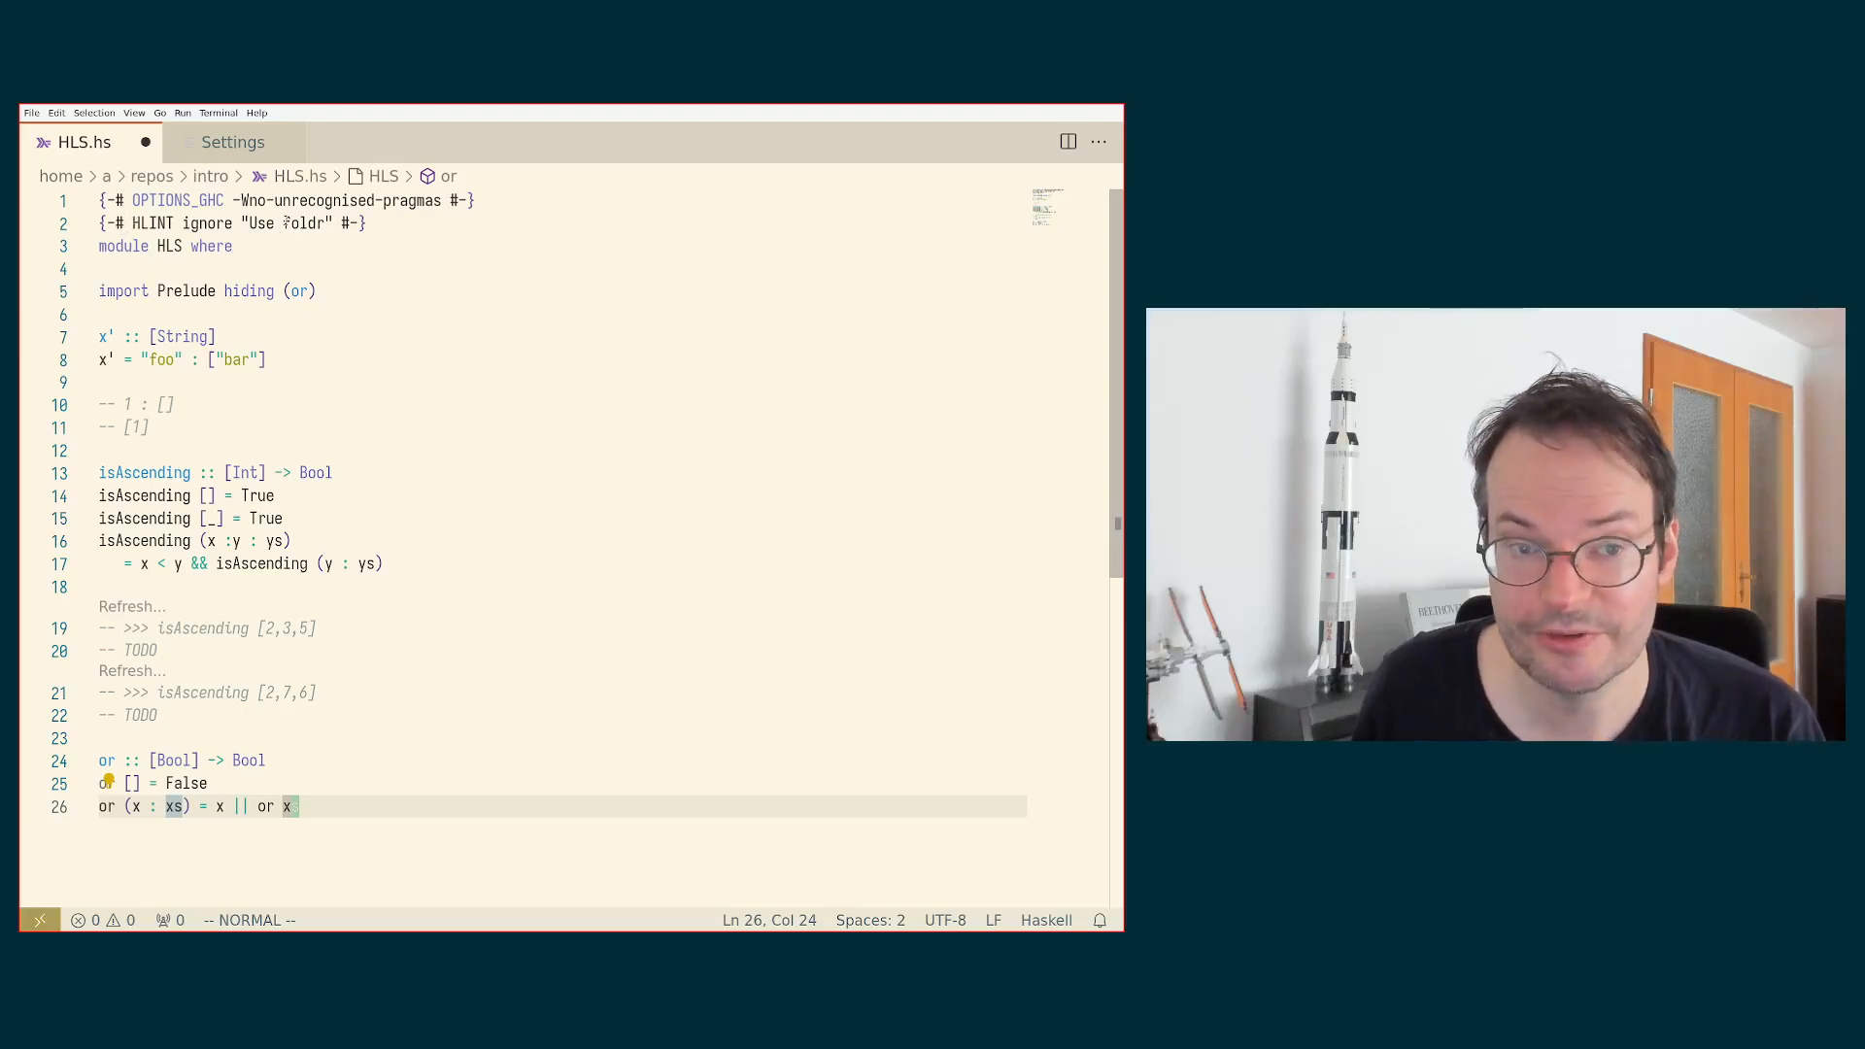
Step: Scroll down through HLS.hs to the recursive or equation
scroll(down, 3)
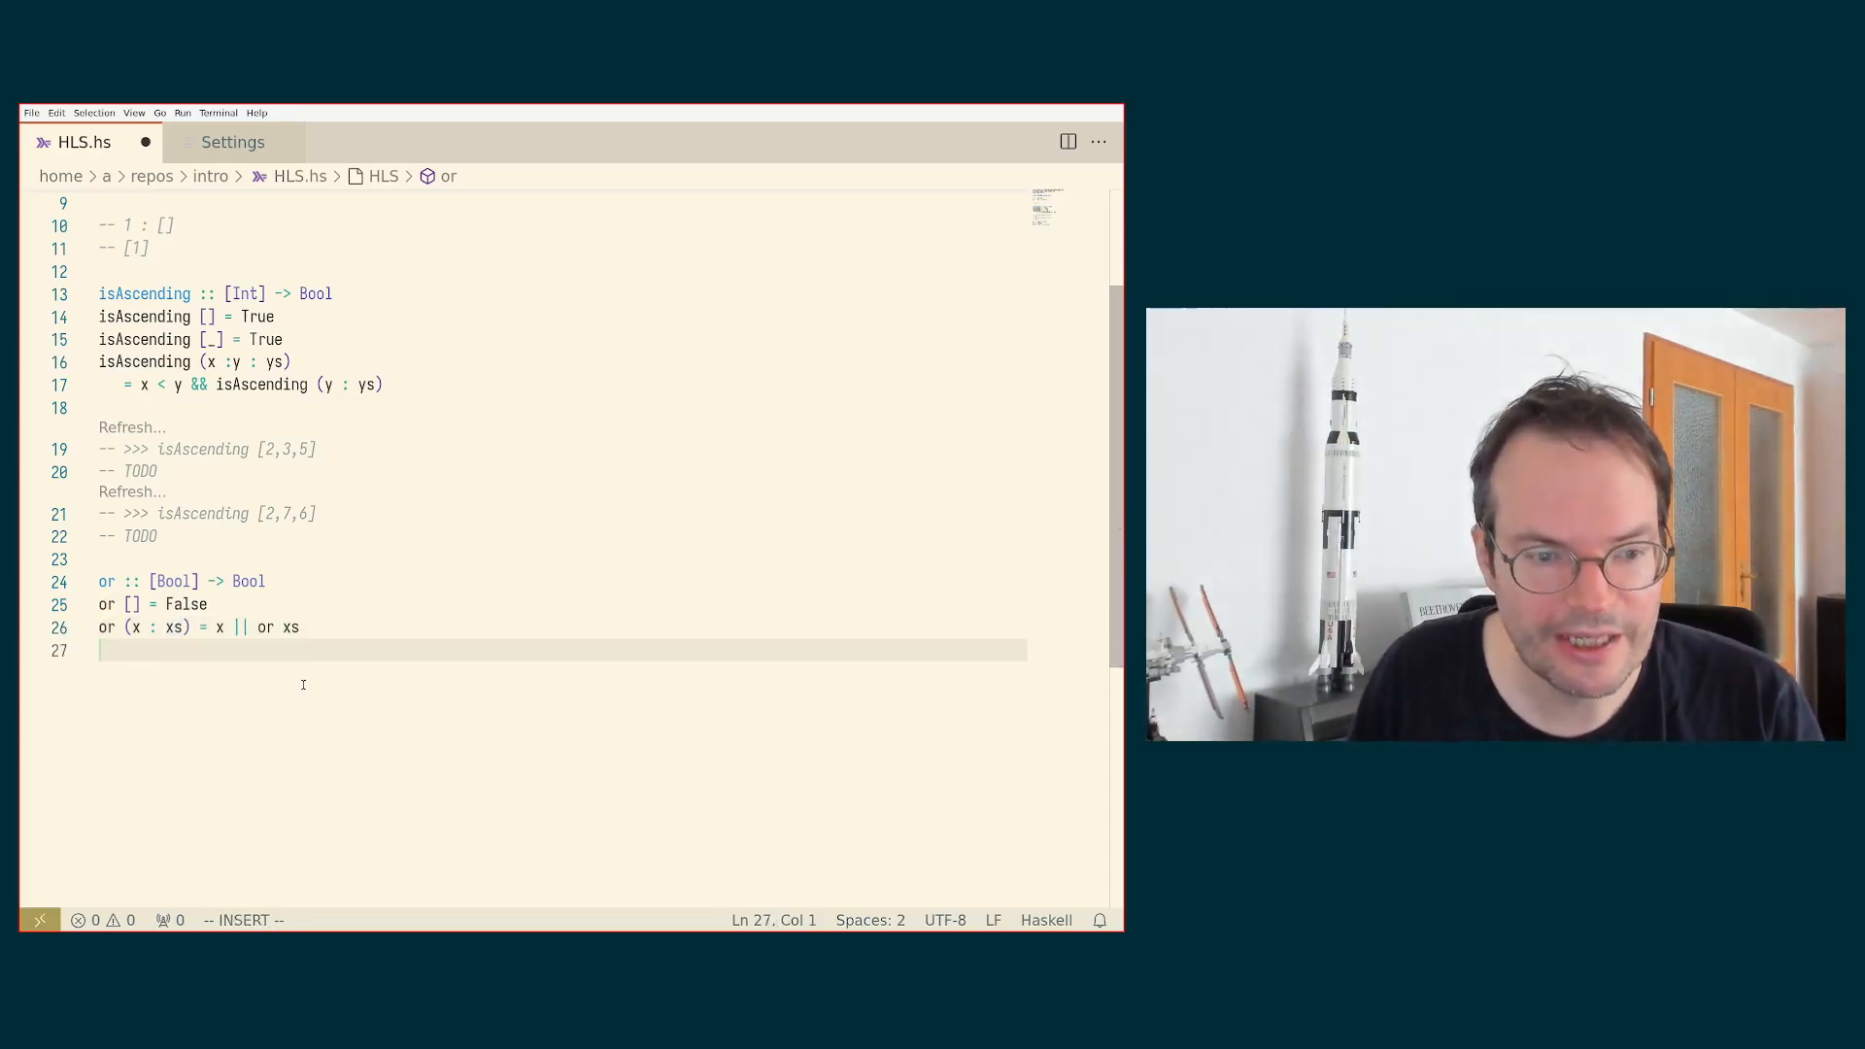
key(Enter)
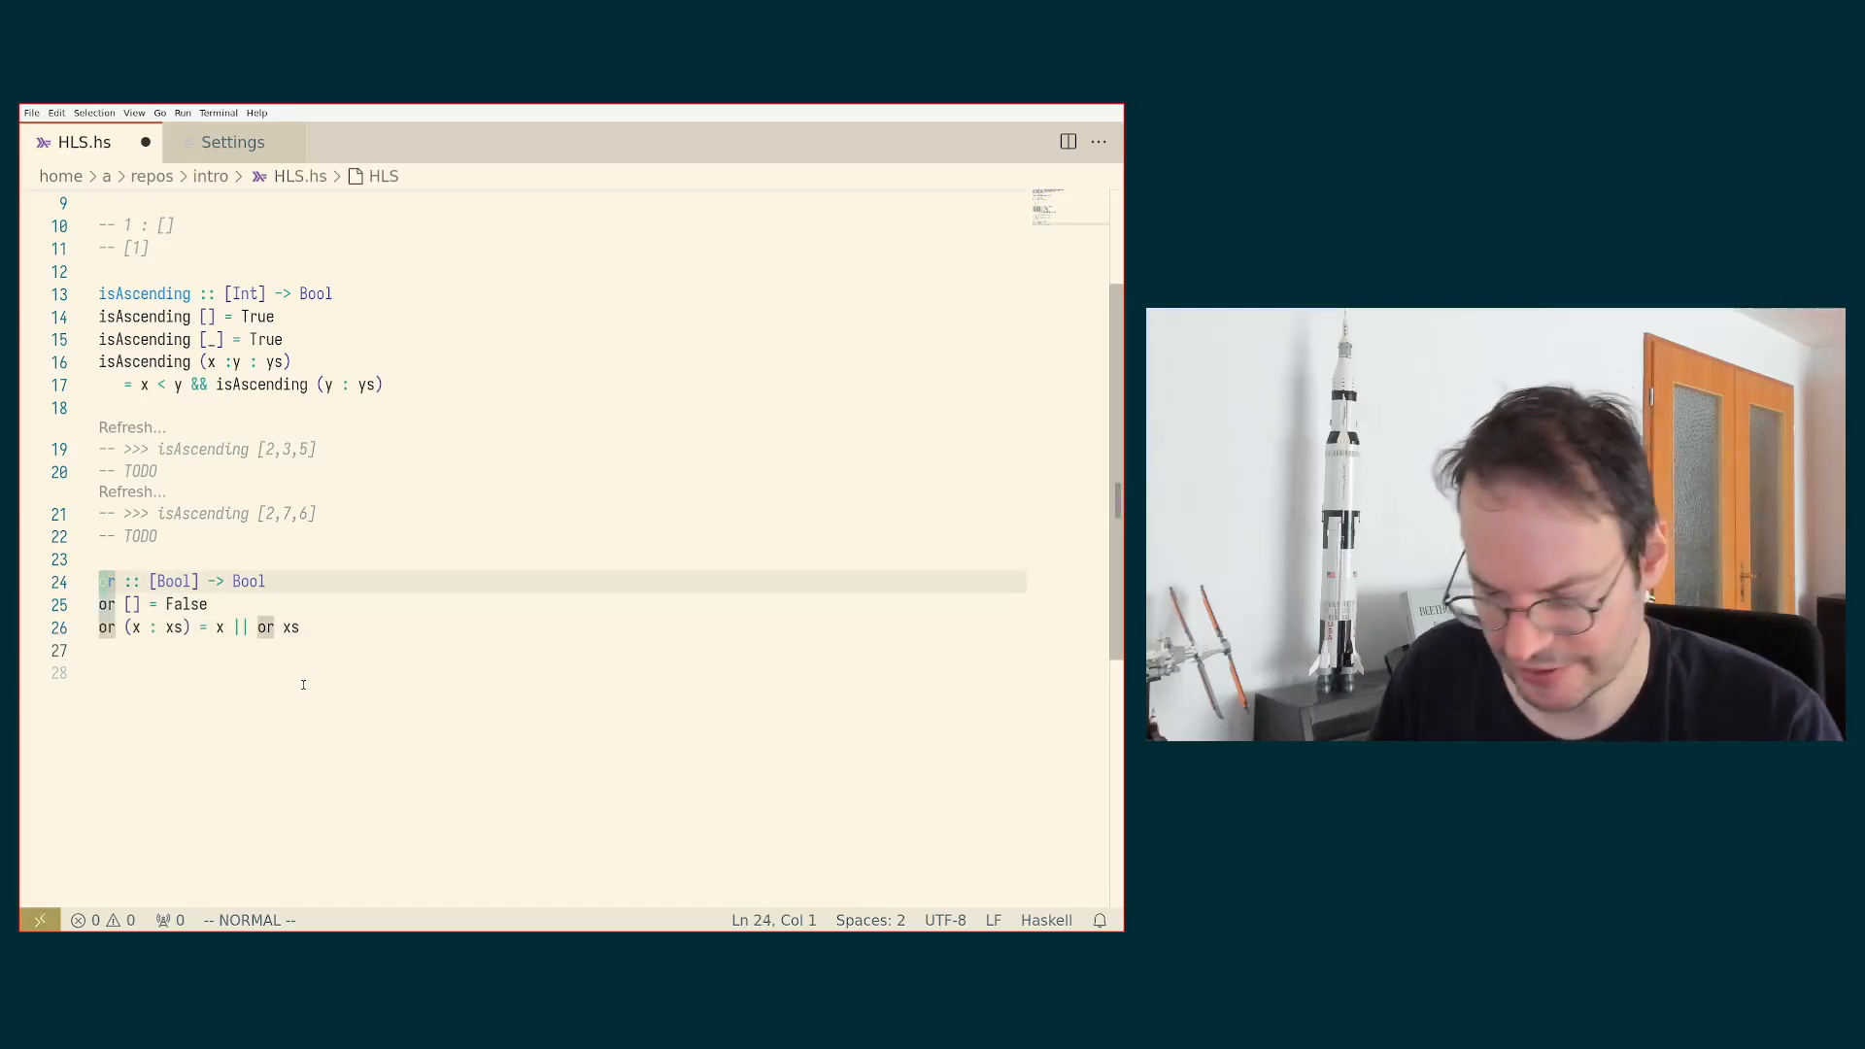
Step: Type 'or xs =' under the signature and delete the two old or clauses
text(or xs =)
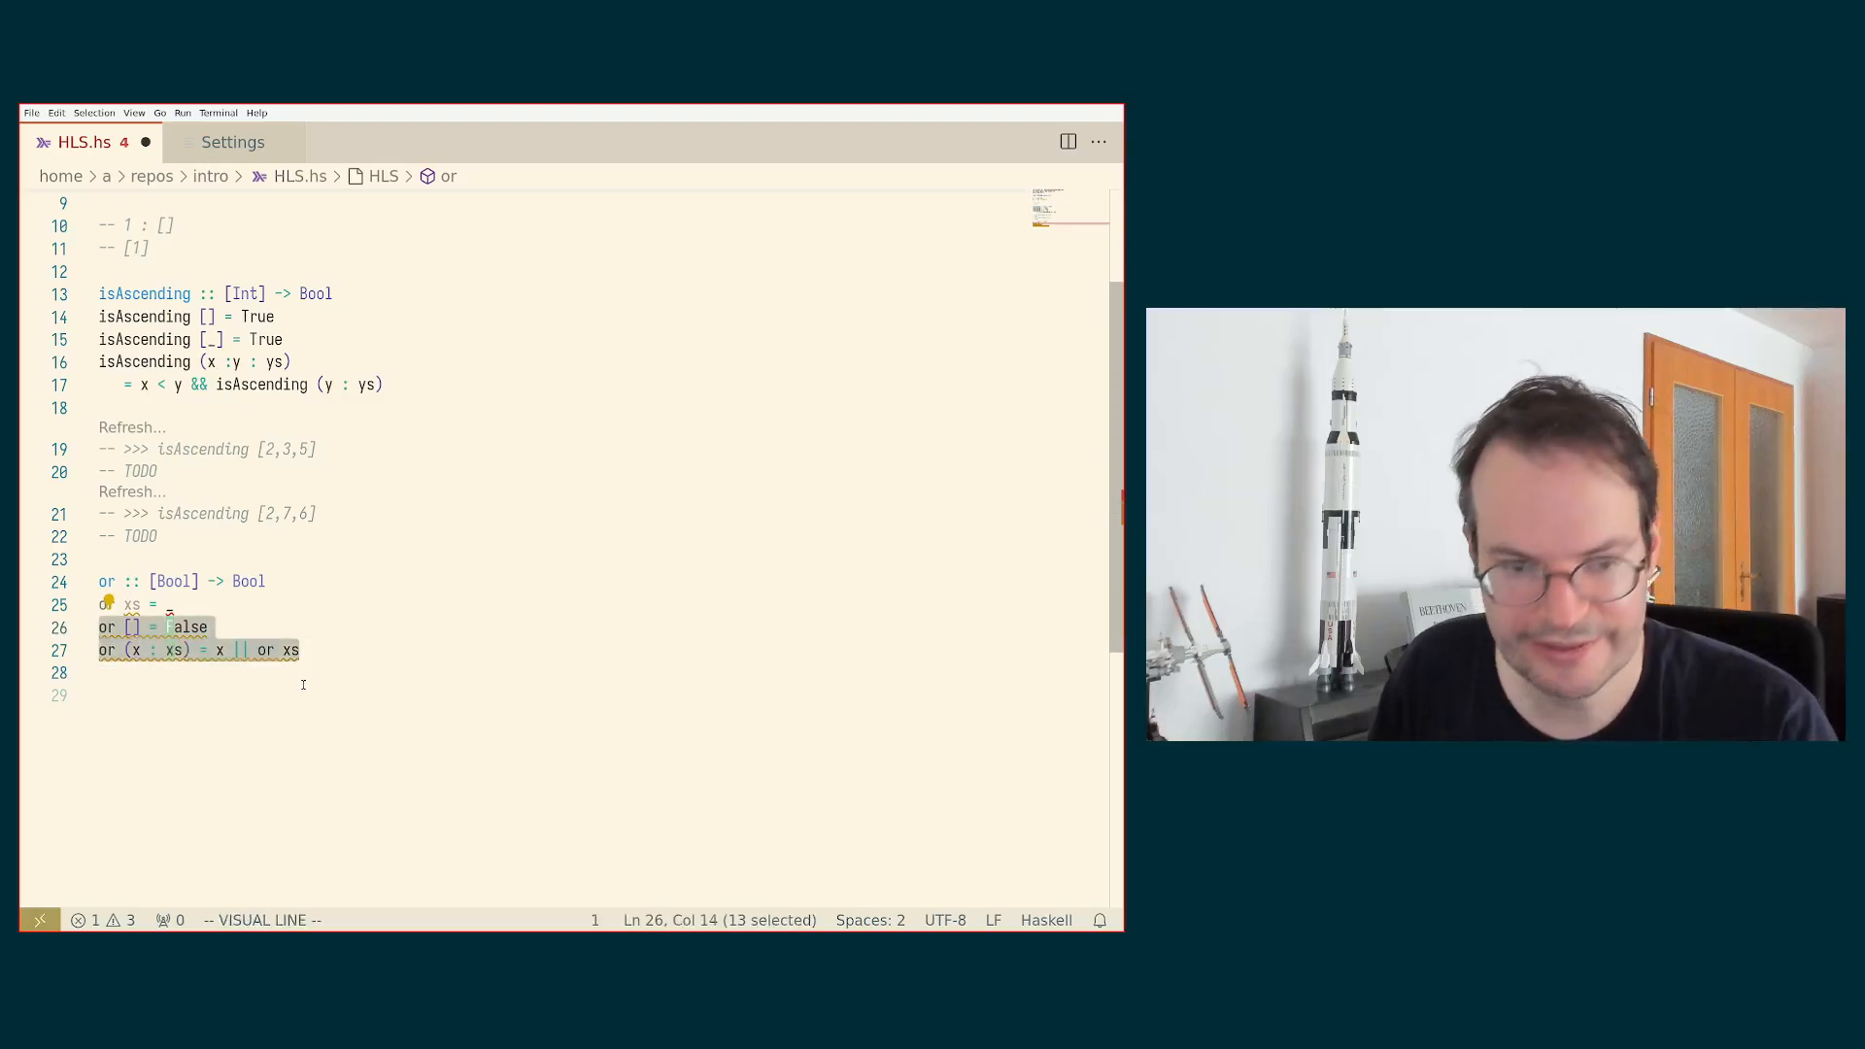
key(d)
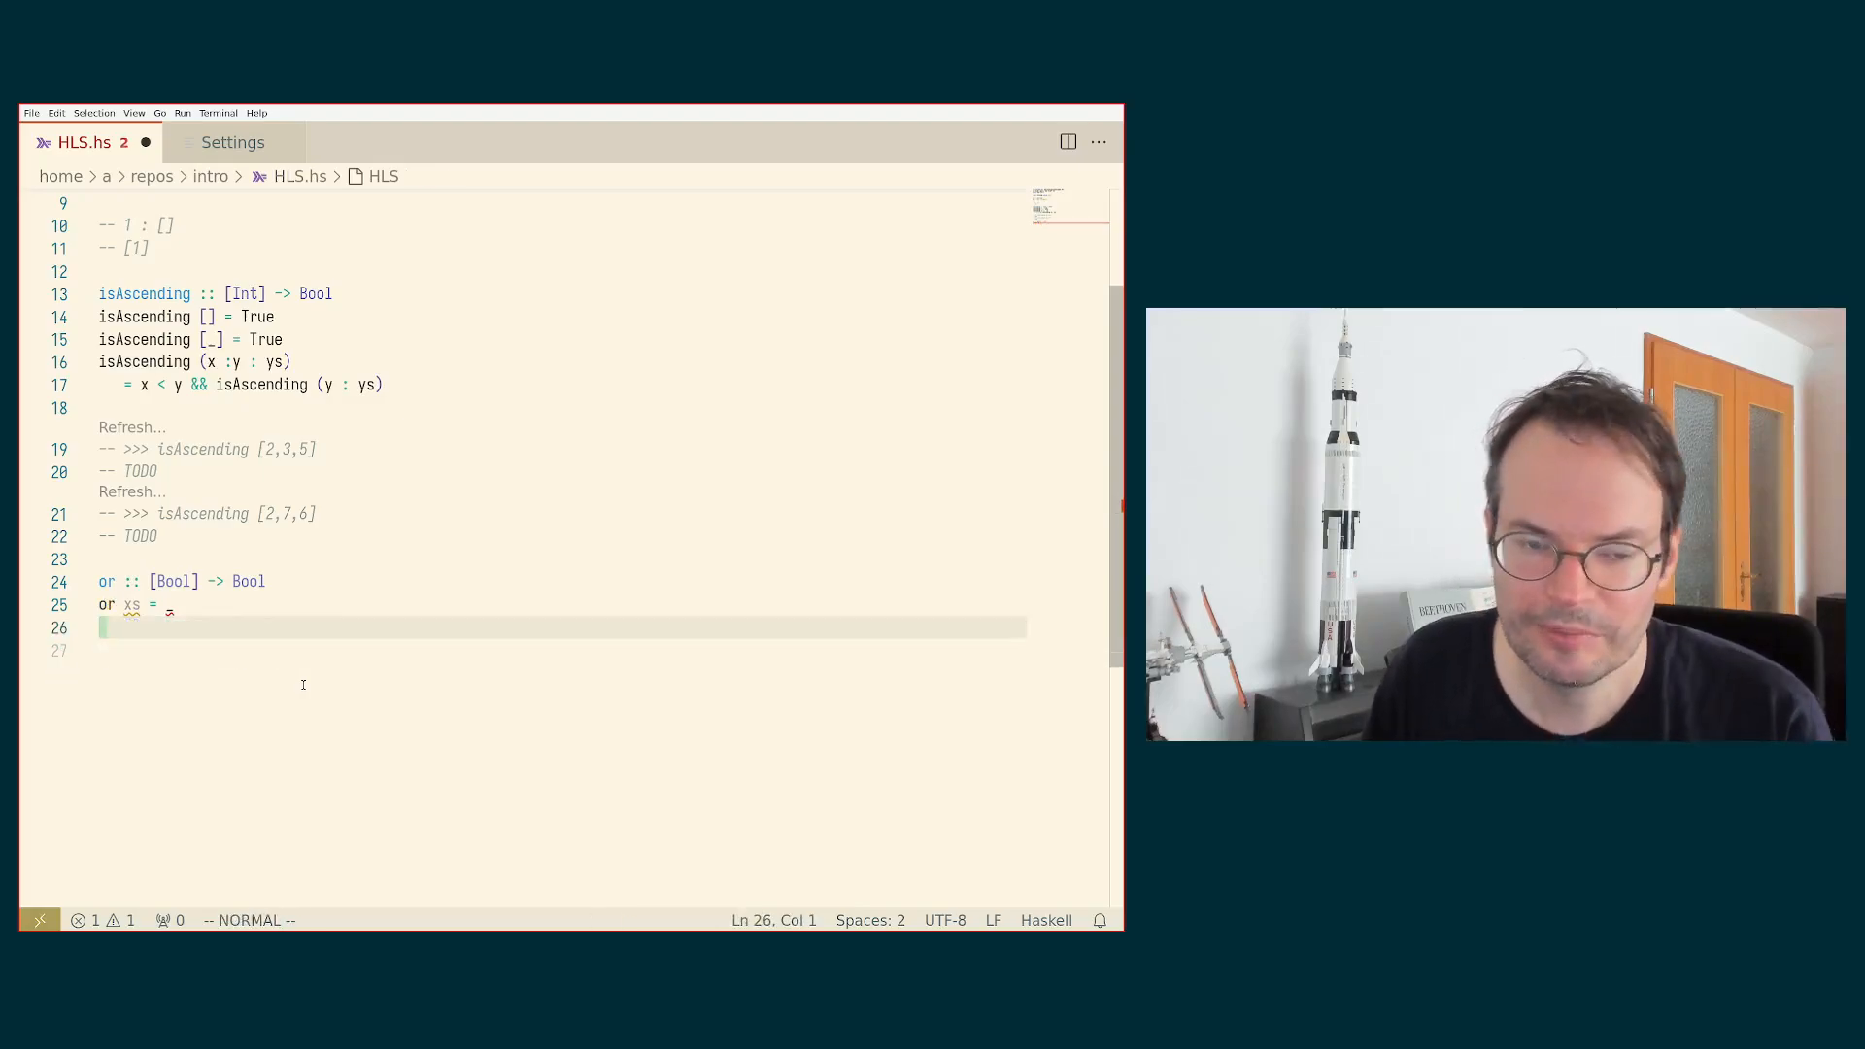